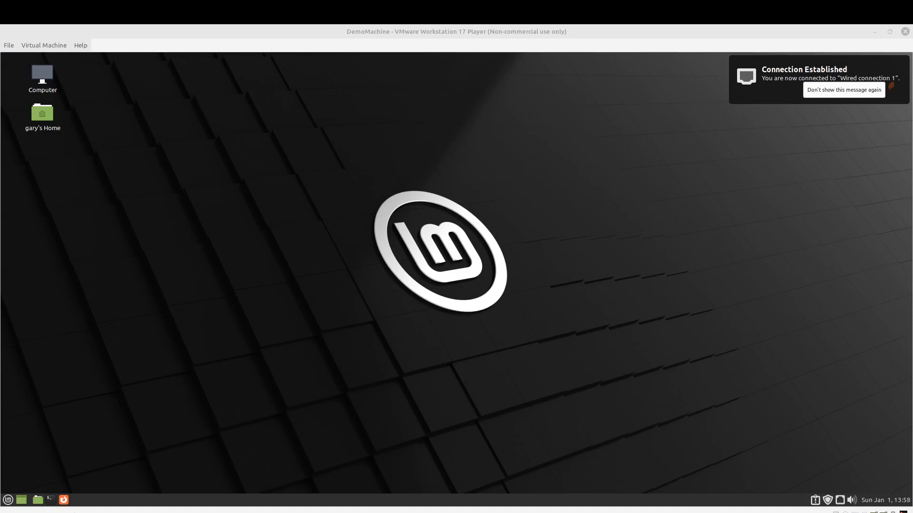
mouse_move(678, 296)
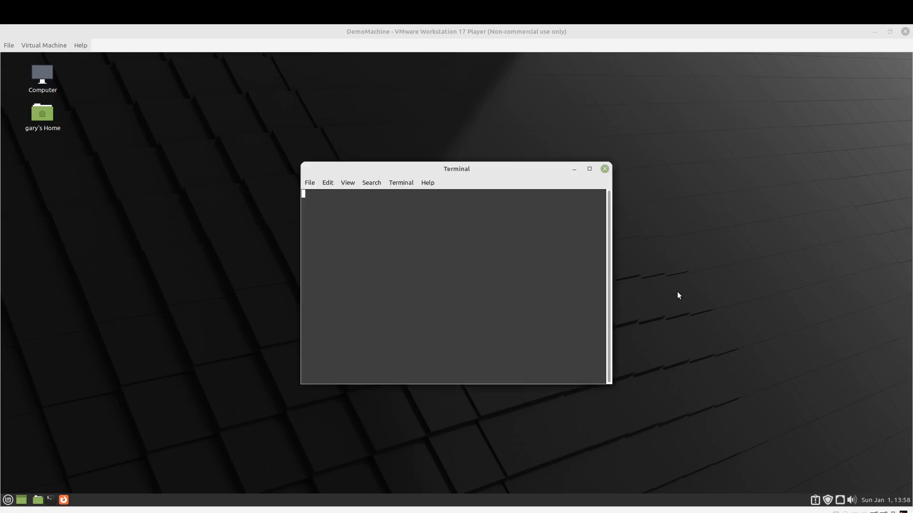
- List running containers, all containers and images with docker ps, docker ps -a and docker images
type("doc")
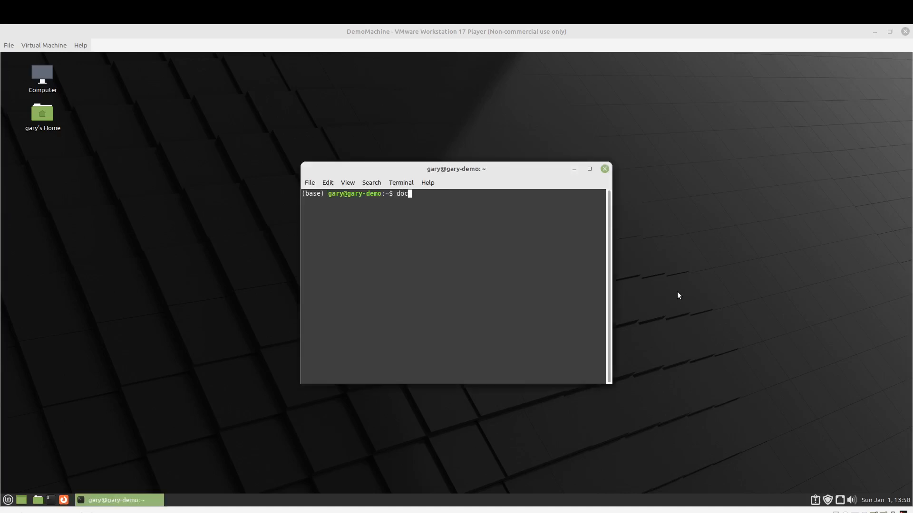
key("Return")
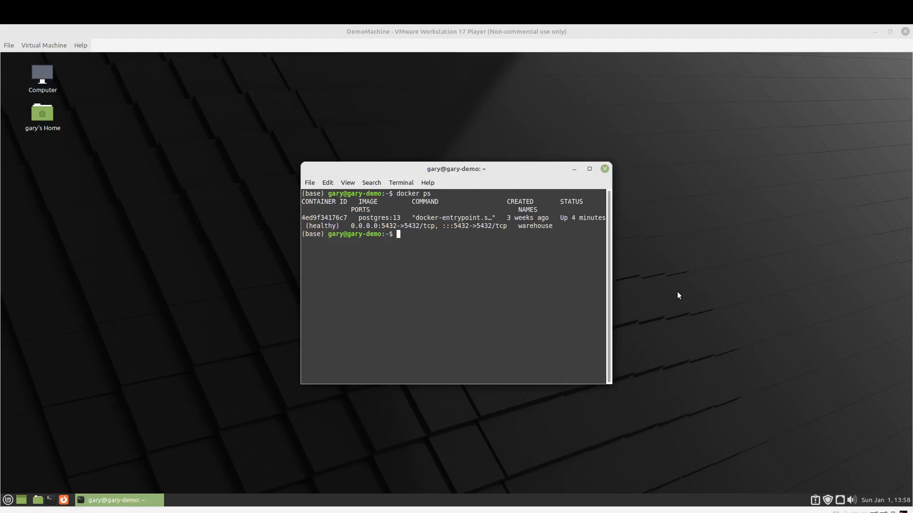
type("docker ps -")
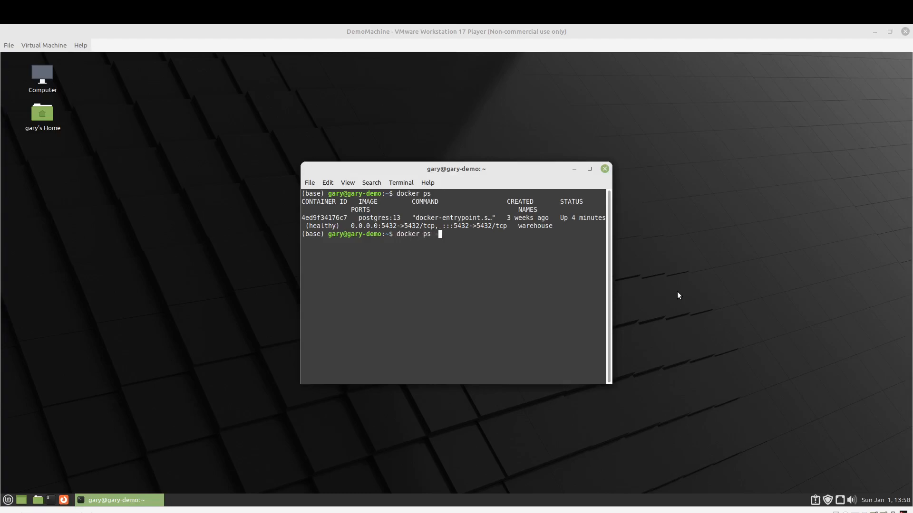
key("Return")
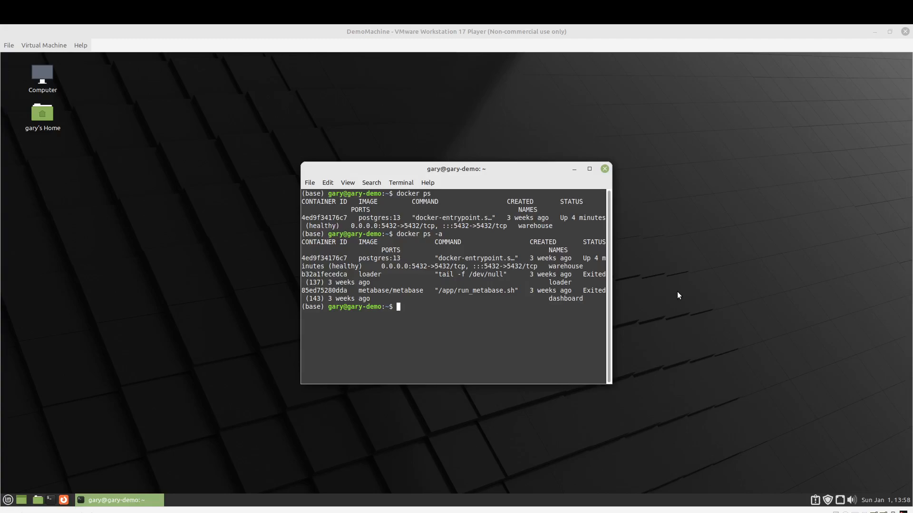
type("docker imag")
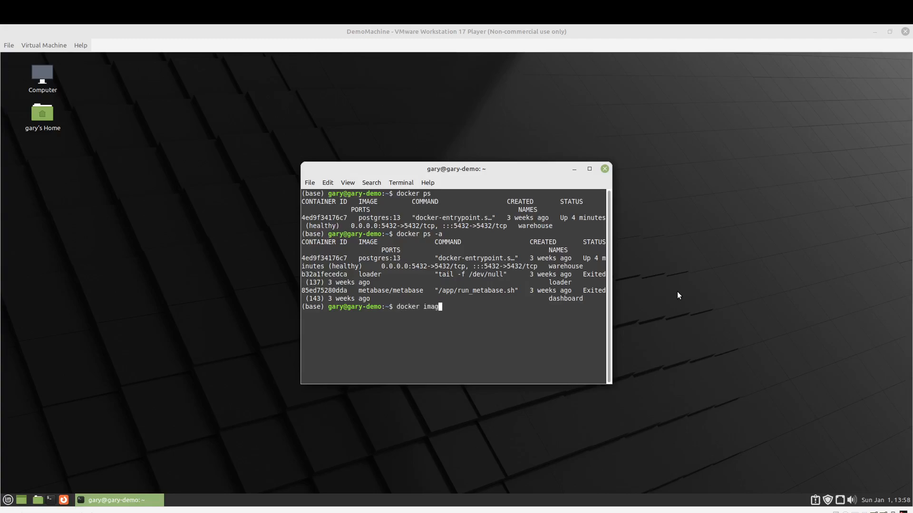
key("Return")
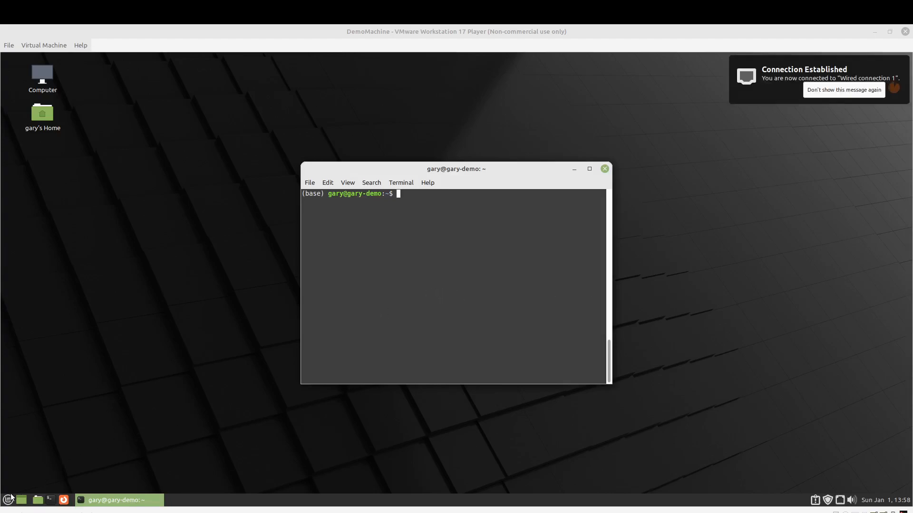
- Search Google in Chrome for 'docker stop and remove all containers' and scroll through the results
left_click(9, 504)
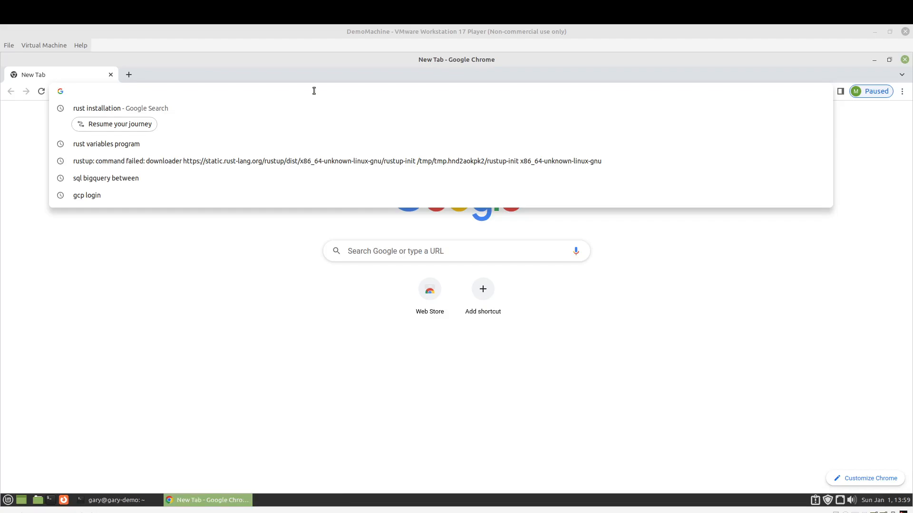
type("d")
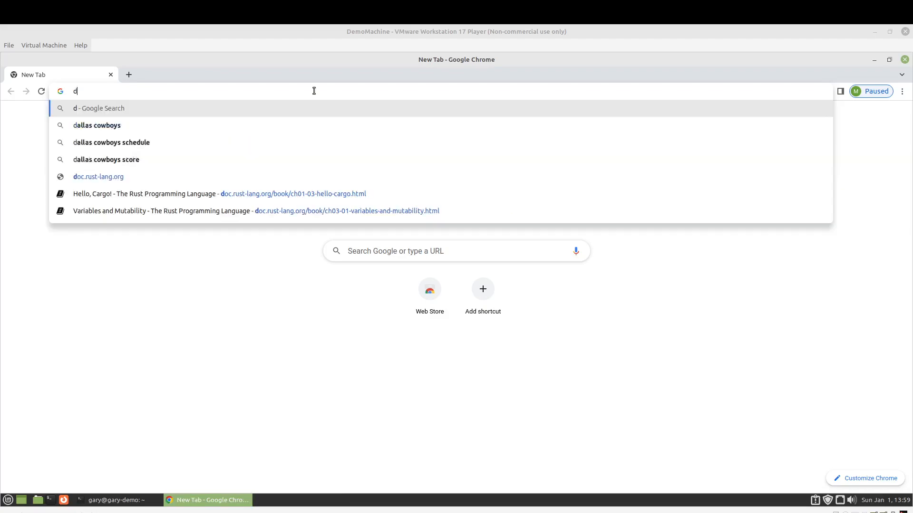
type("ocker sto")
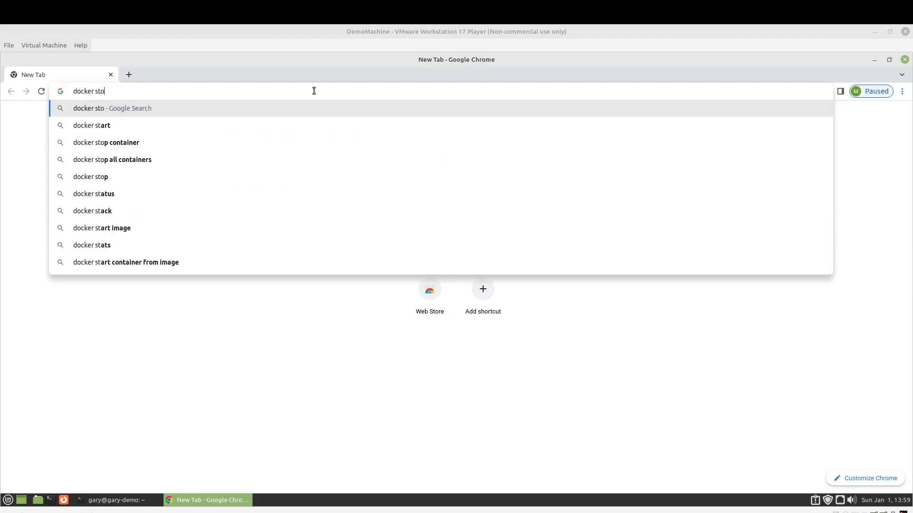
type("p and re")
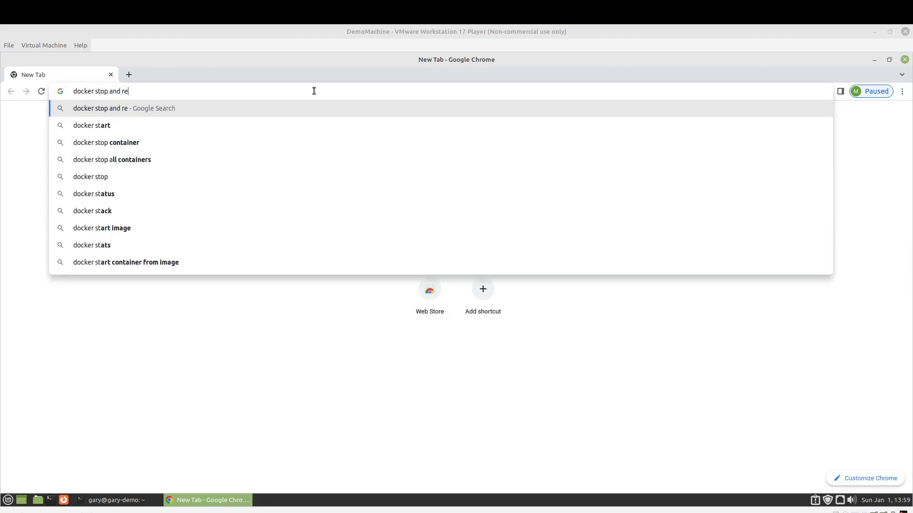
type("move all con")
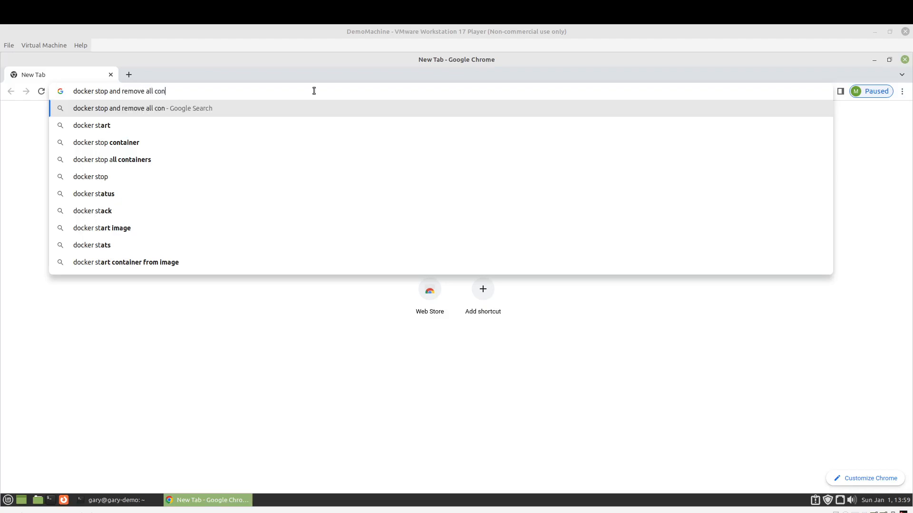
type("tainers")
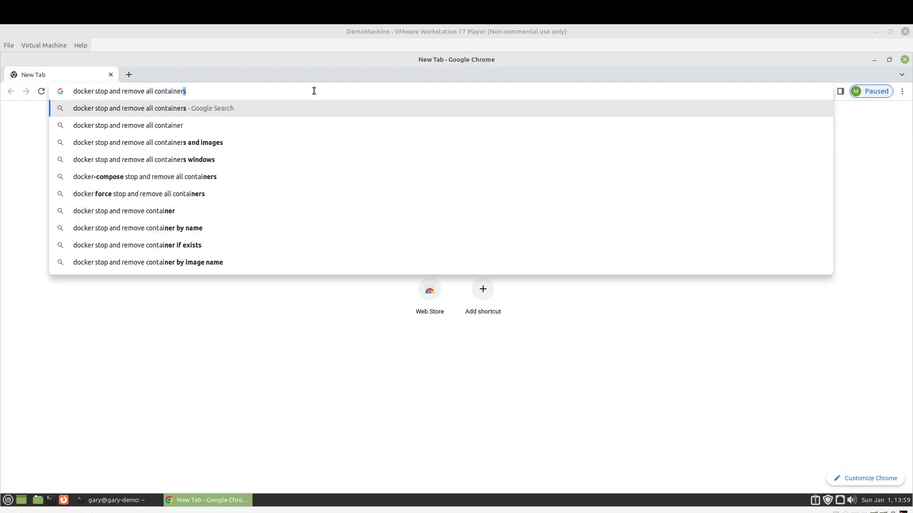
key("Return")
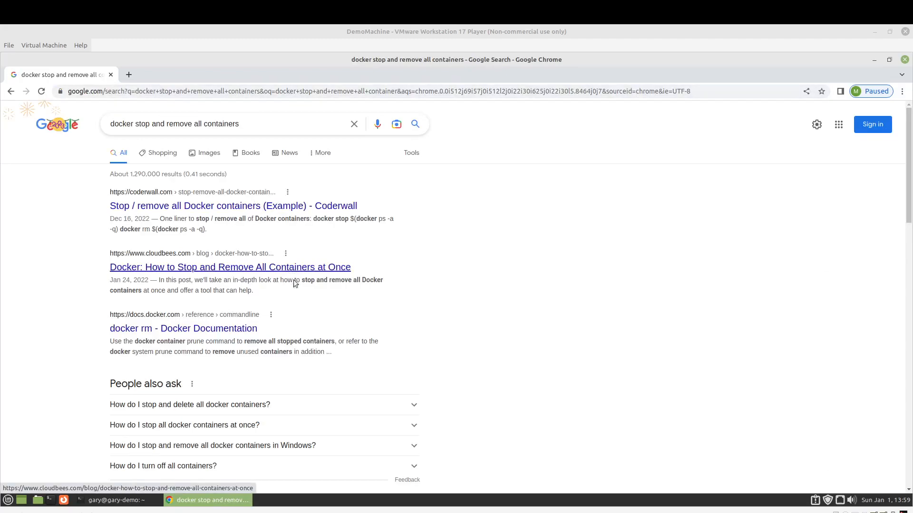
scroll("down", 3)
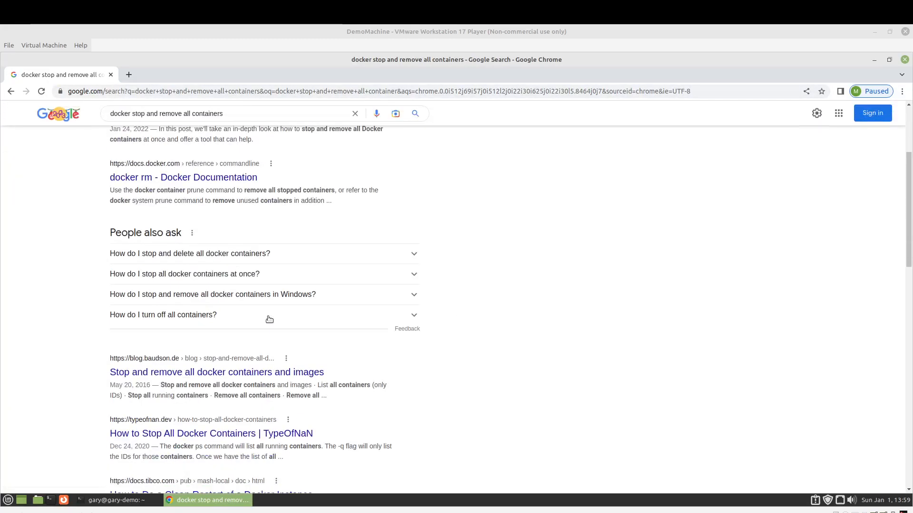
scroll("down", 3)
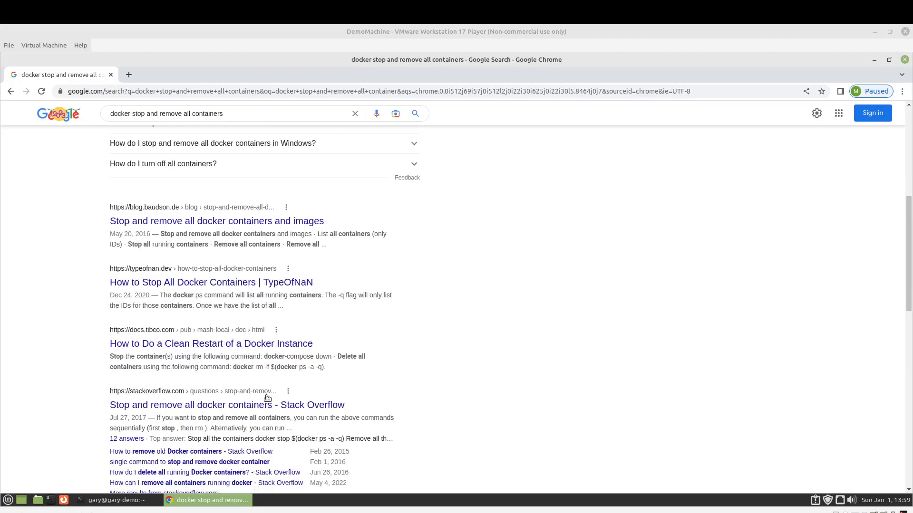
- From the Stack Overflow answer, copy the one-liner docker rm -f $(docker ps -a -q)
left_click(226, 405)
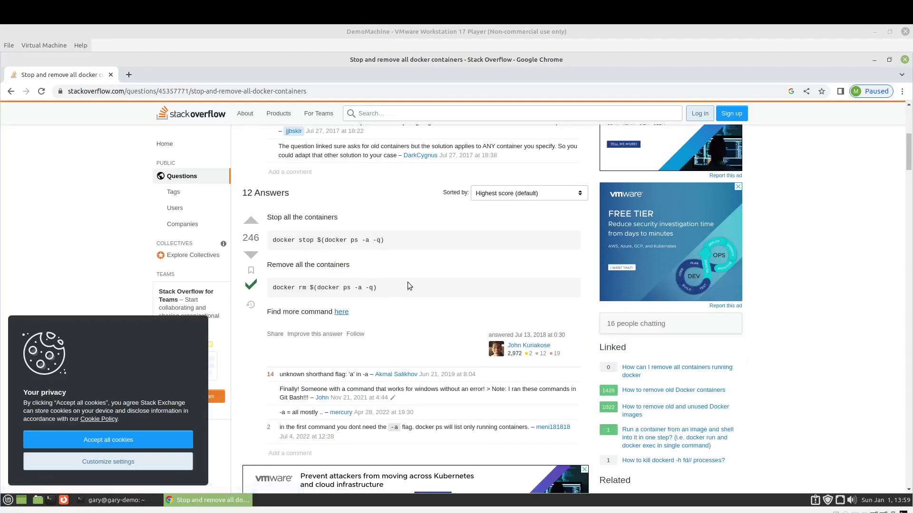
scroll("down", 3)
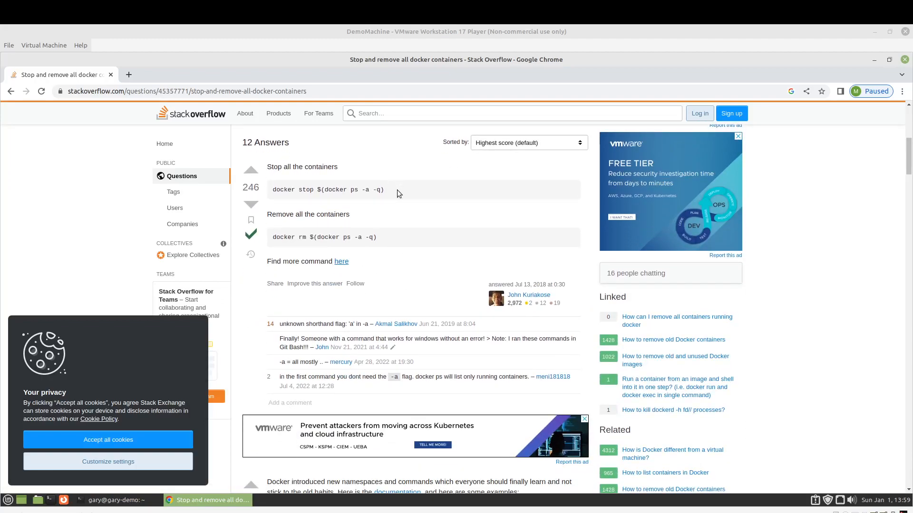
triple_click(327, 190)
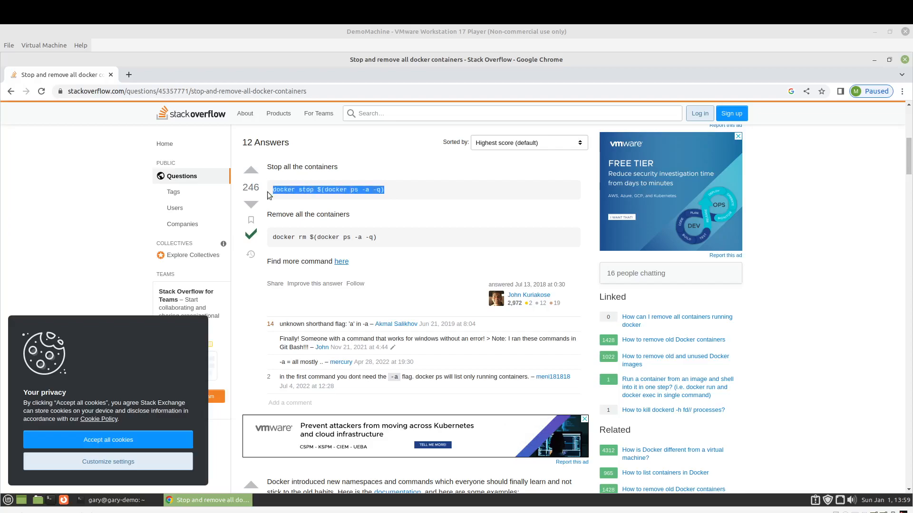
scroll("down", 3)
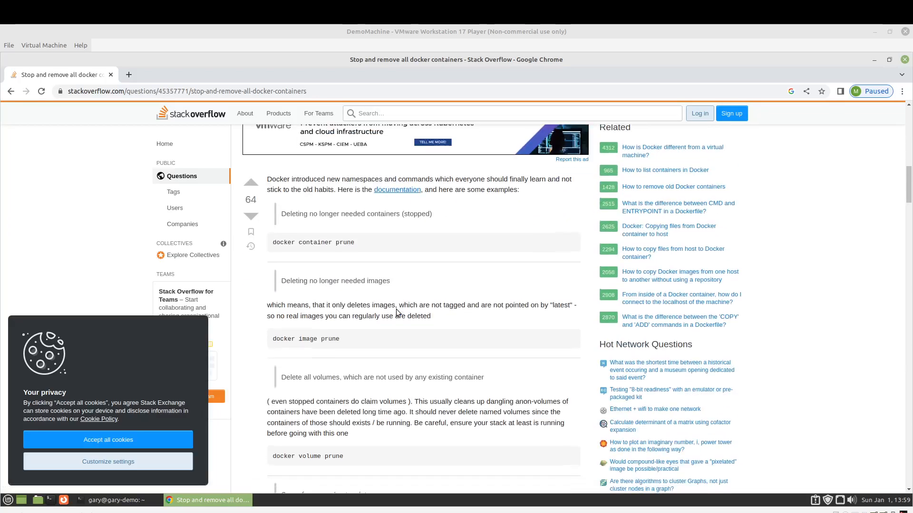
scroll("down", 3)
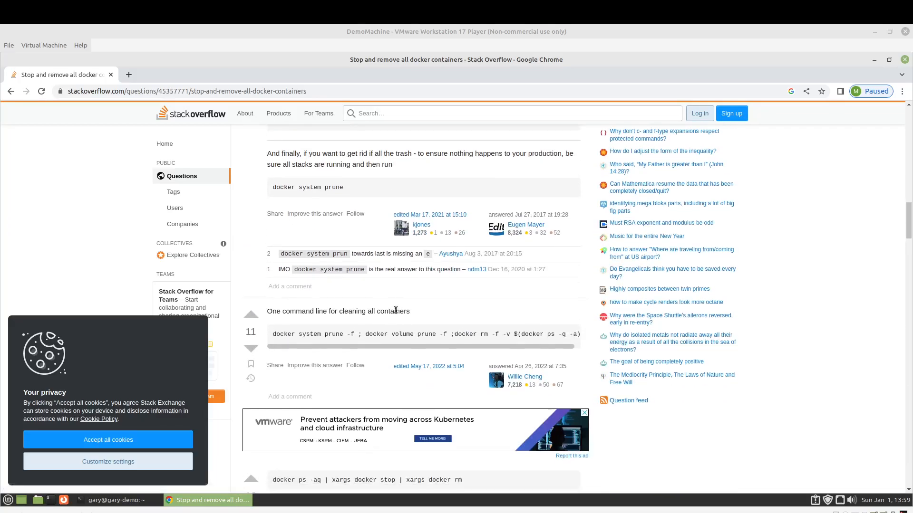
scroll("down", 3)
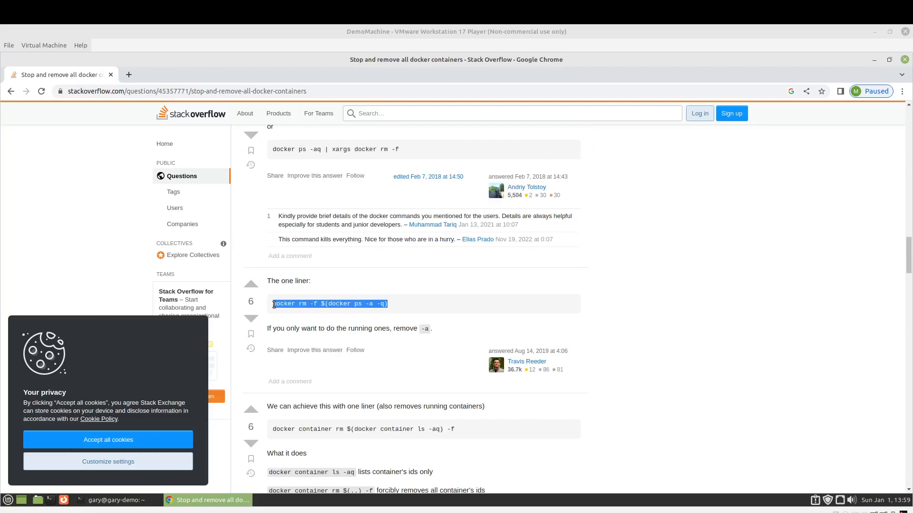
right_click(330, 303)
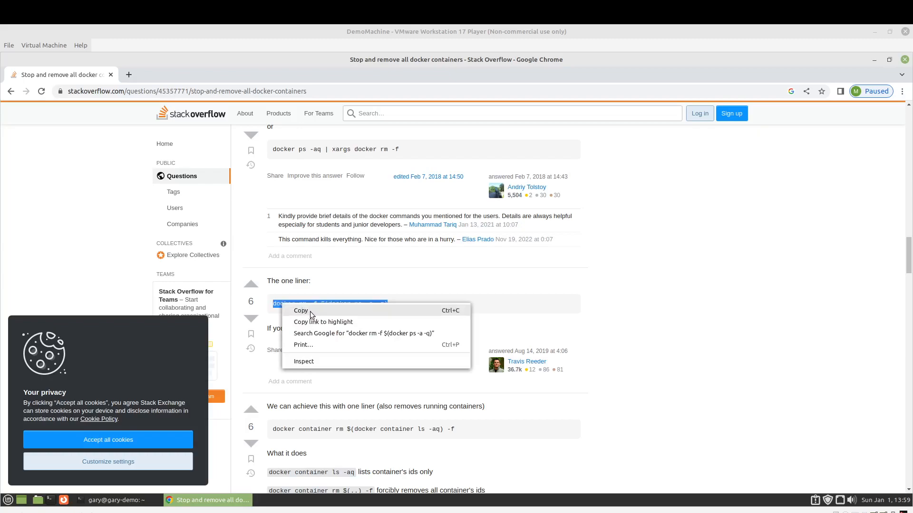
left_click(300, 310)
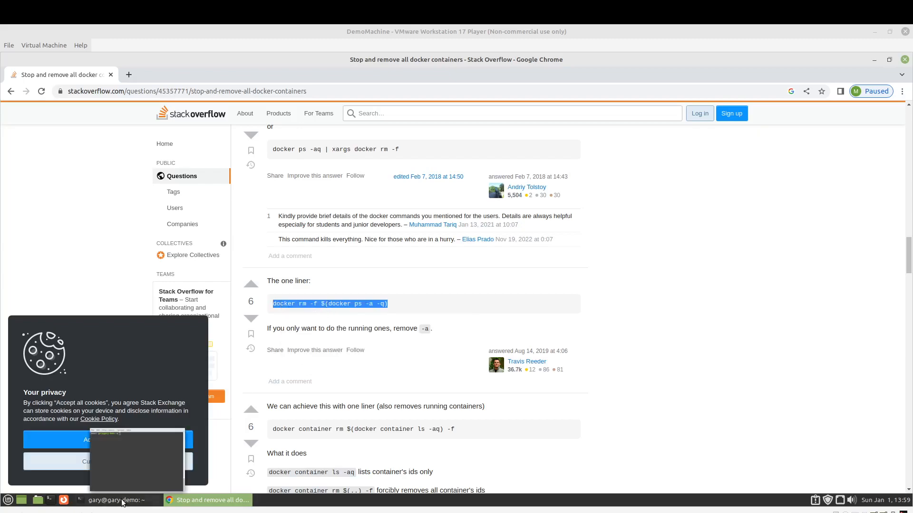
- Force-remove all containers with docker rm -f $(docker ps -a -q) and confirm with docker ps that none remain
left_click(116, 500)
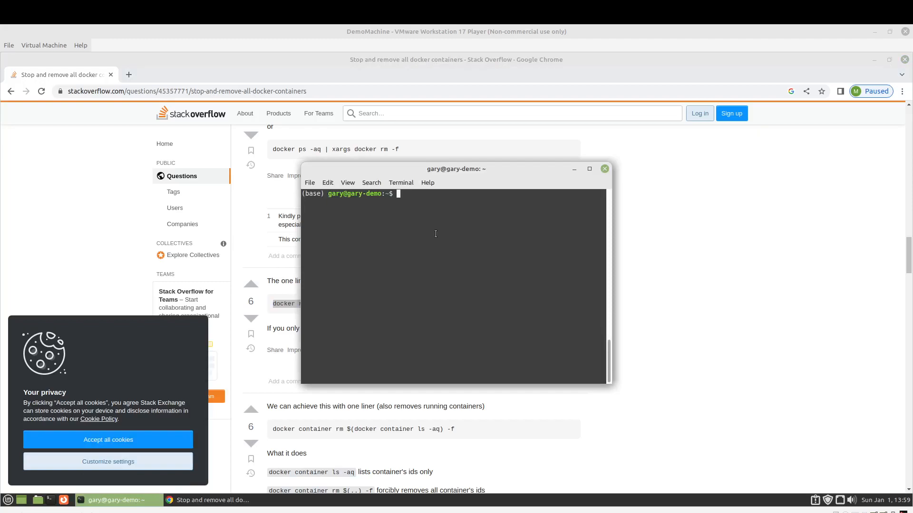
type("docker rm -f $(docker ps -a -q)")
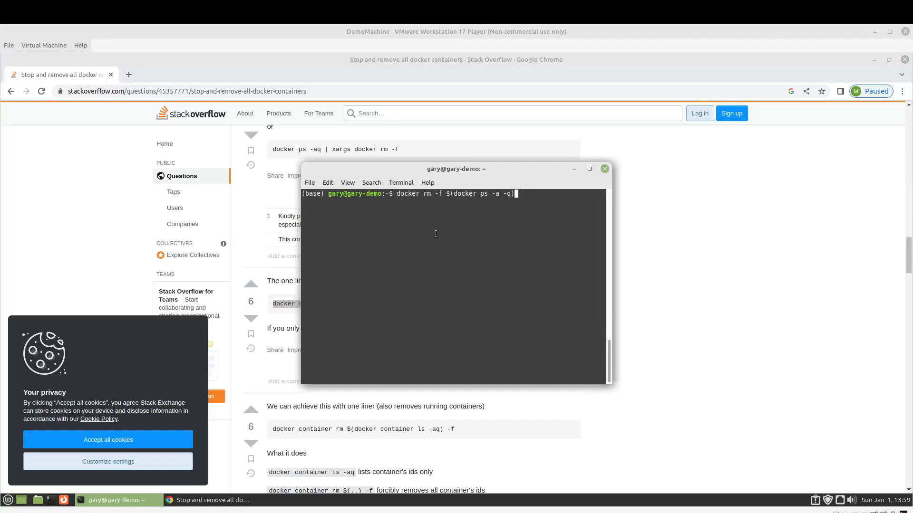
key("Return")
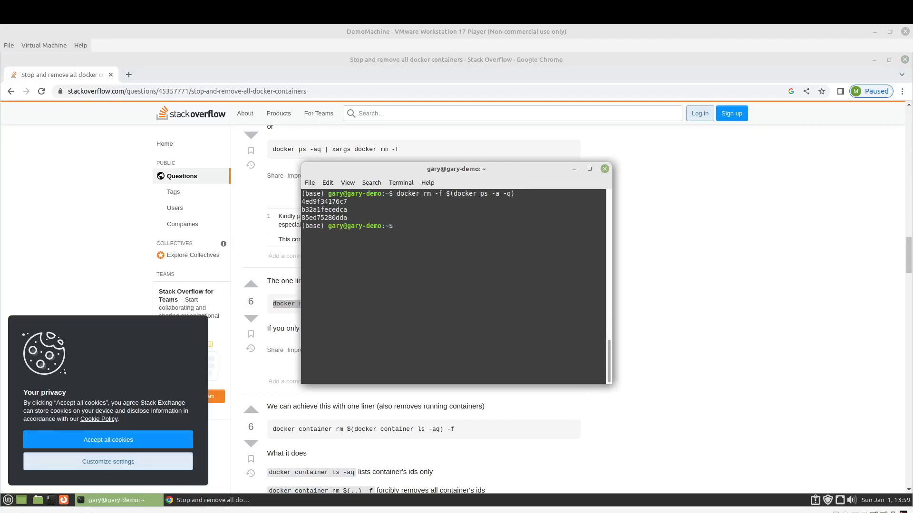
type("docker ps")
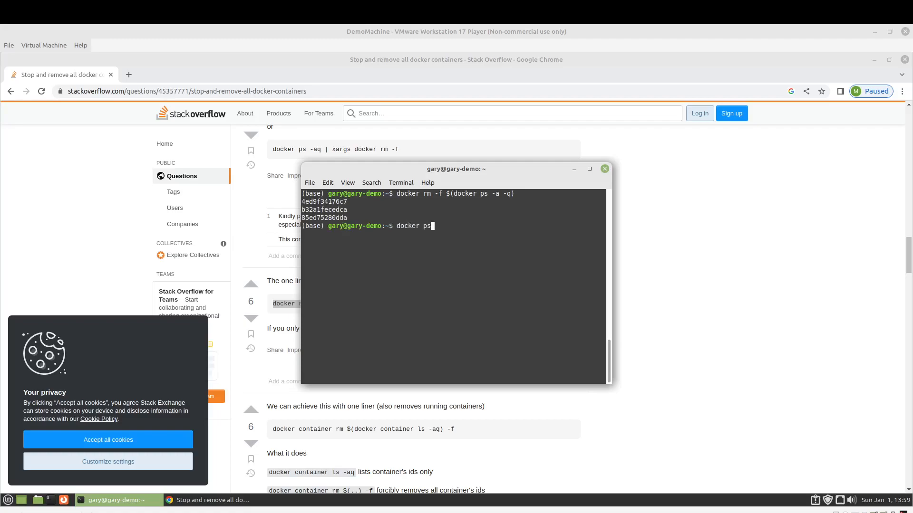
key("Return")
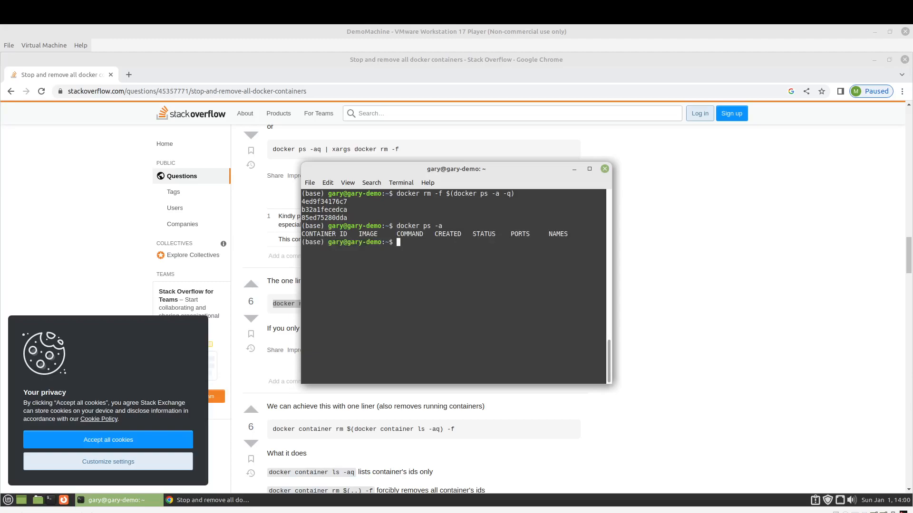
- Enter nano cleandocker at the prompt to create a new script file
type("nano")
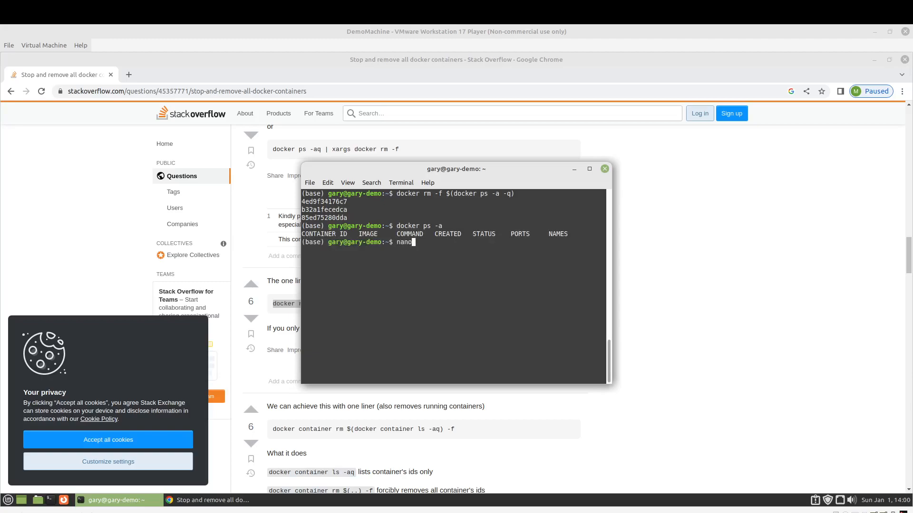
type("clean")
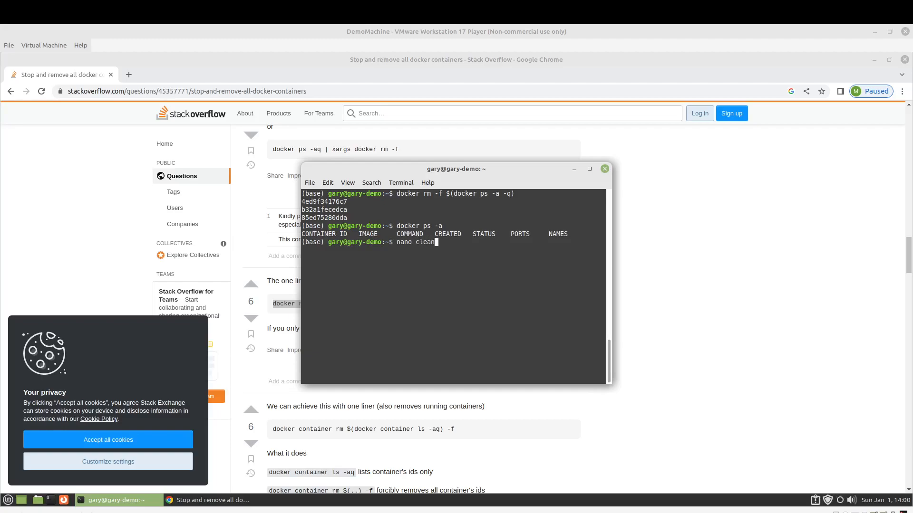
type("docker")
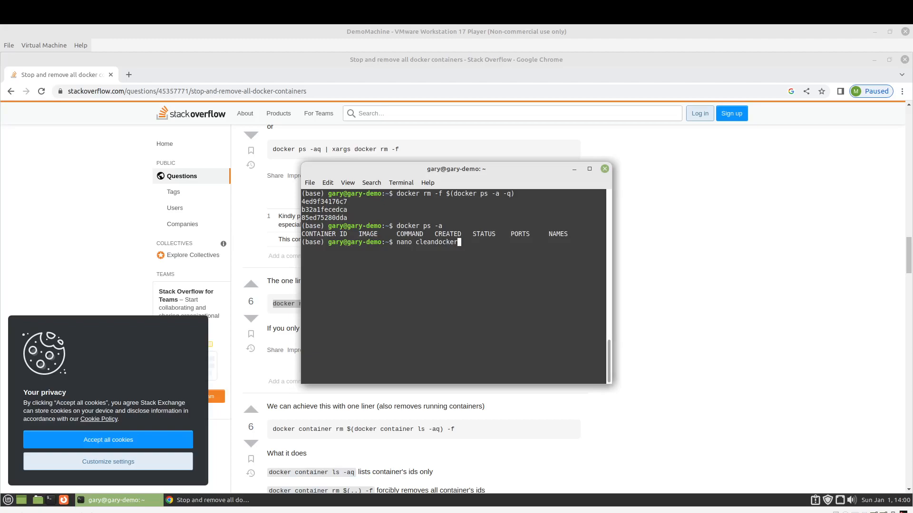
mouse_move(459, 242)
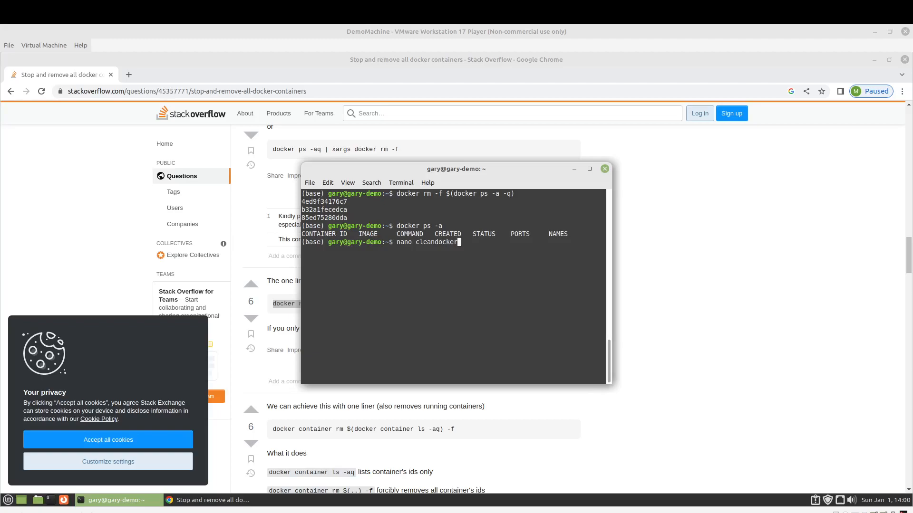
- Write cleandocker with #!/bin/bash and docker rm -f $(docker ps -a -q), then save and exit nano
key("Return")
type("#! /bin/bs")
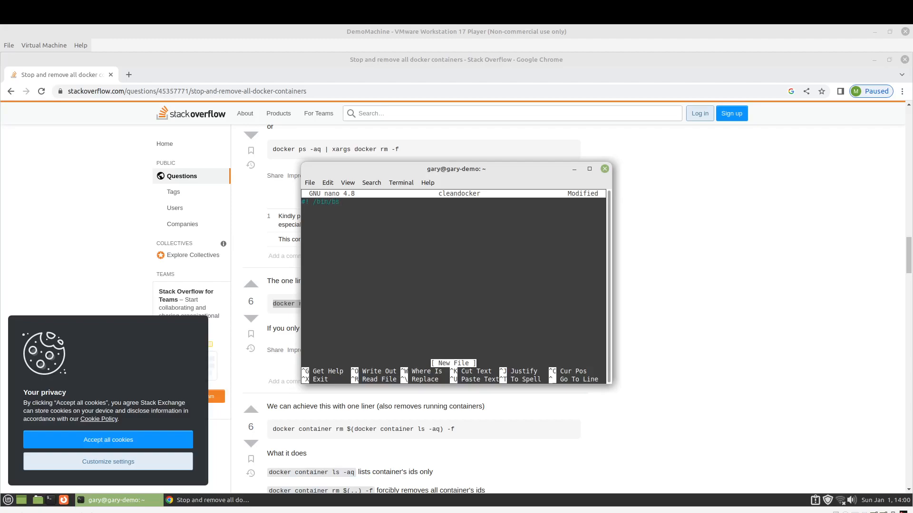
type("ash")
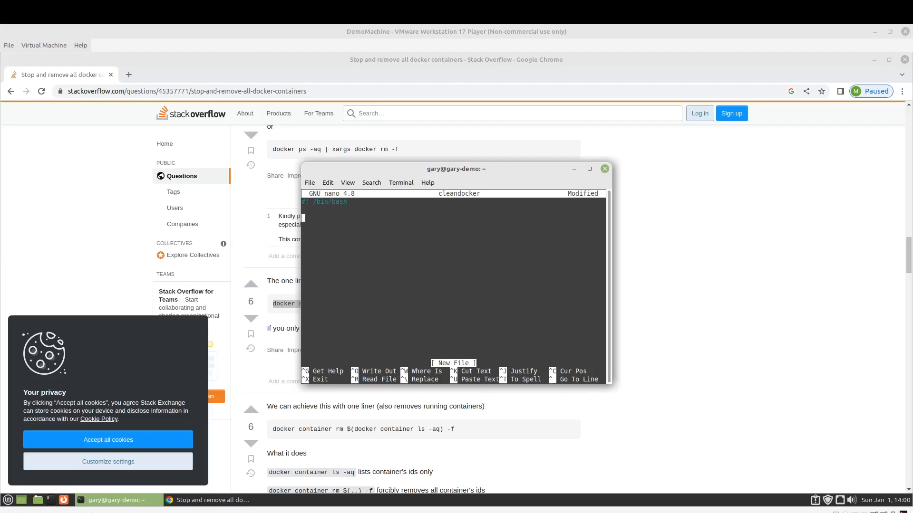
type("docker rm -f $(docker ps -a -q)")
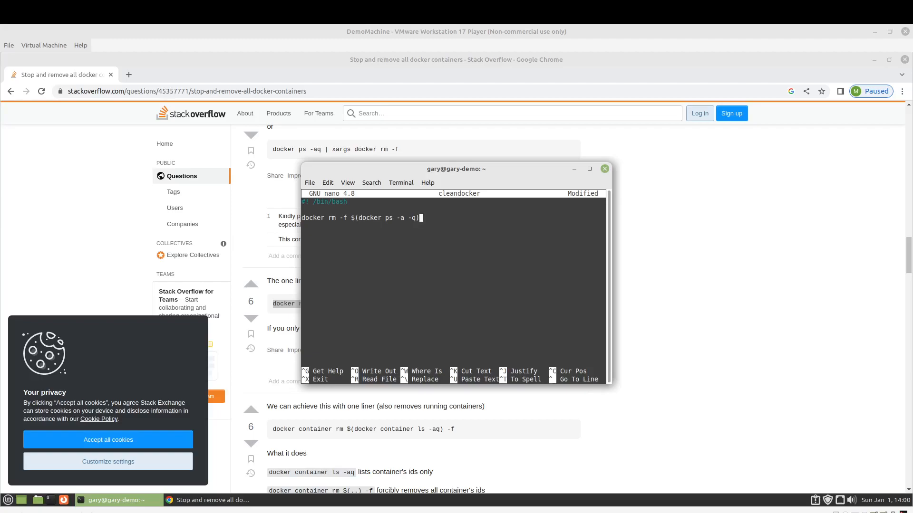
key("ctrl+x")
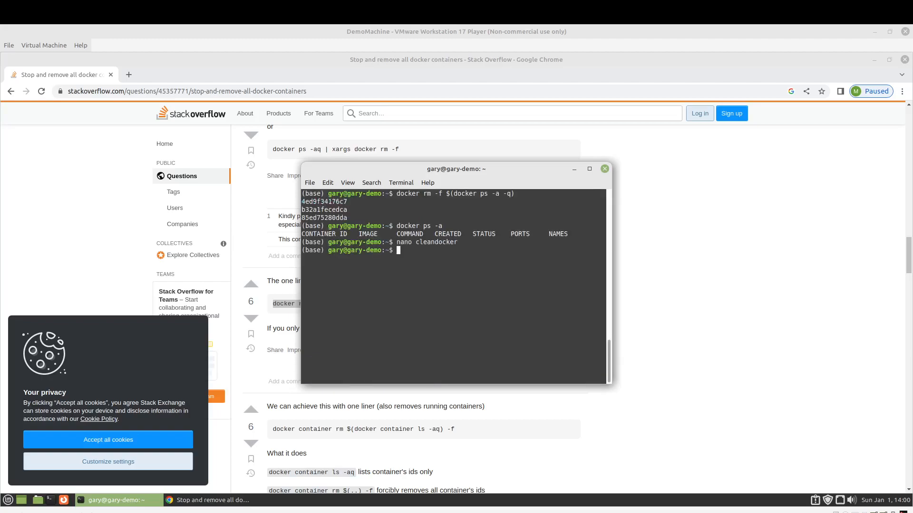
- Make cleandocker executable with chmod +x and run ./cleandocker, which reports docker rm needs an argument
type("chmod")
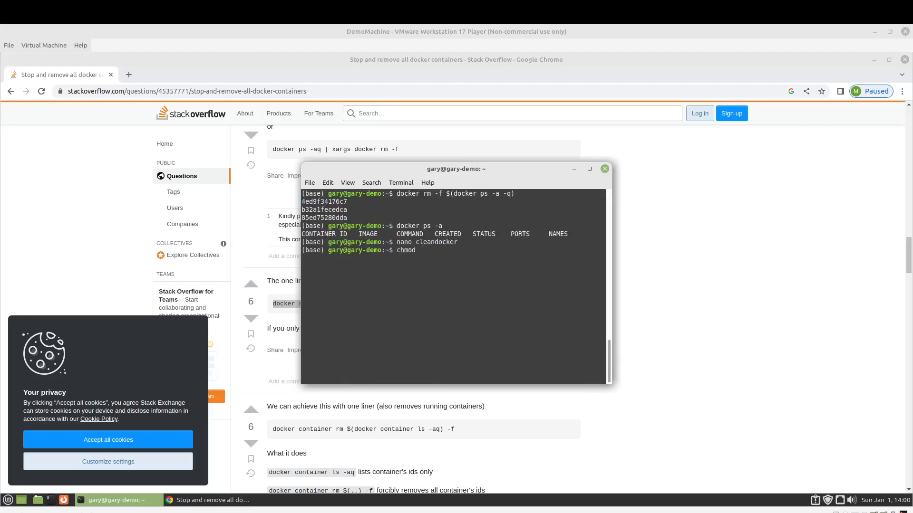
type("+x")
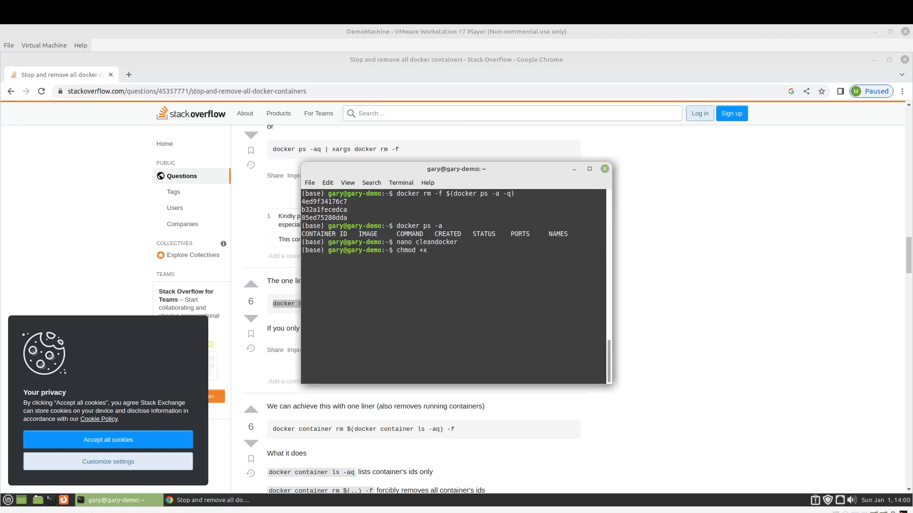
type("cleandocker")
type("./")
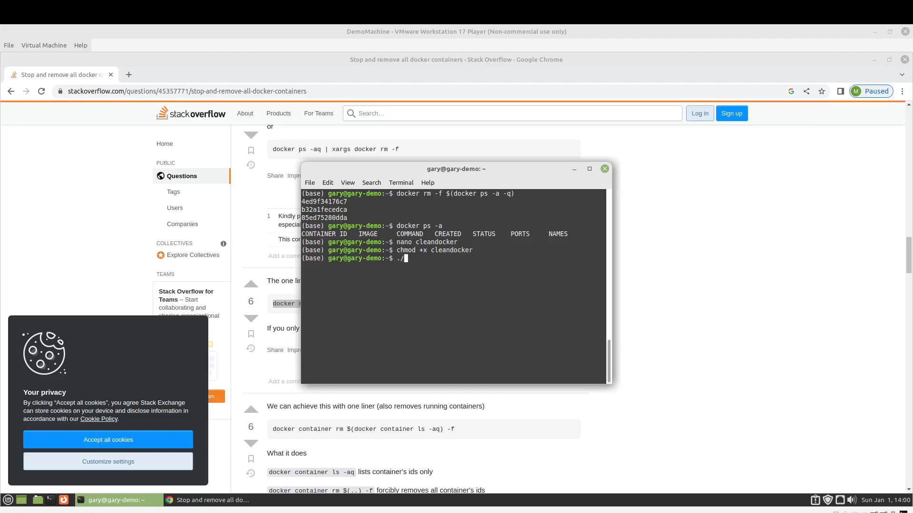
type("cleandocker")
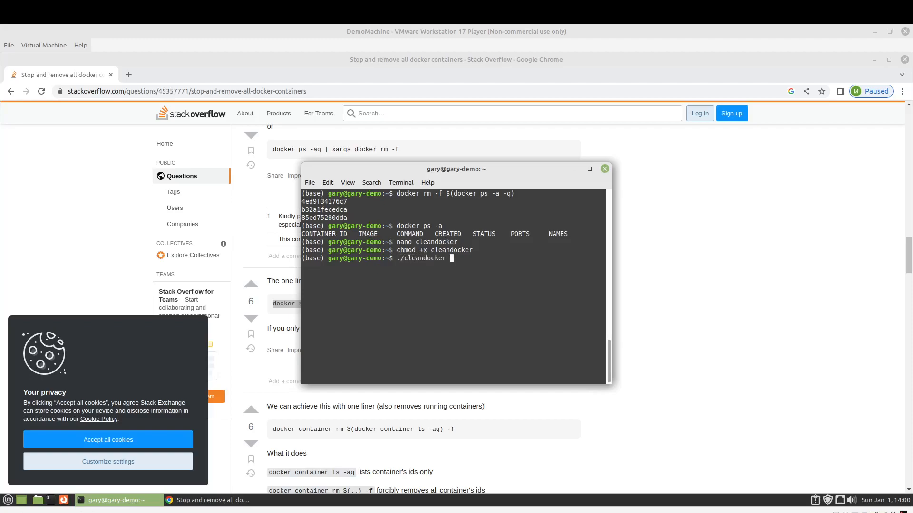
key("Return")
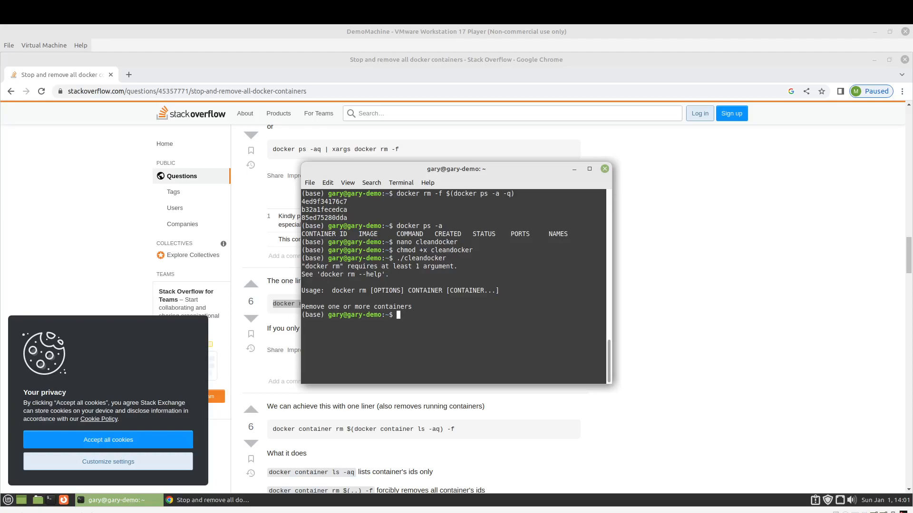
- Run docker run postgres so the postgres image is pulled and a container starts
type("na")
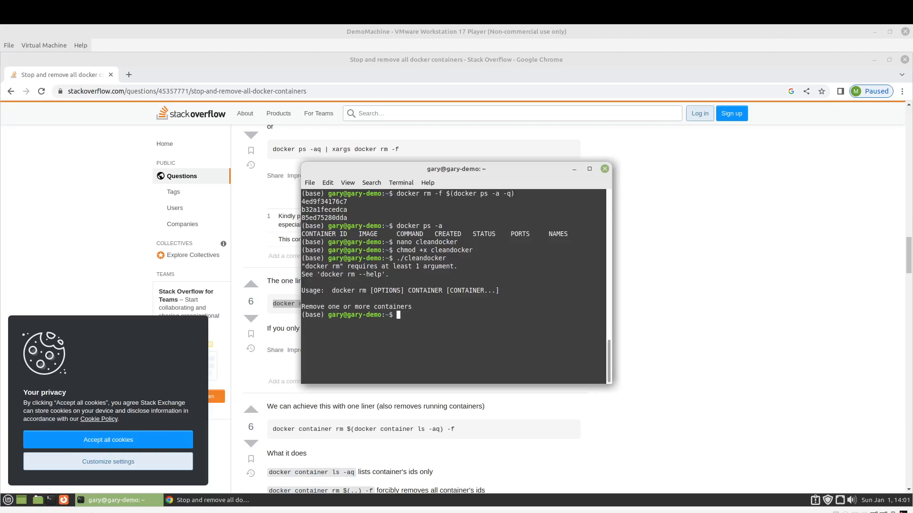
type("docke")
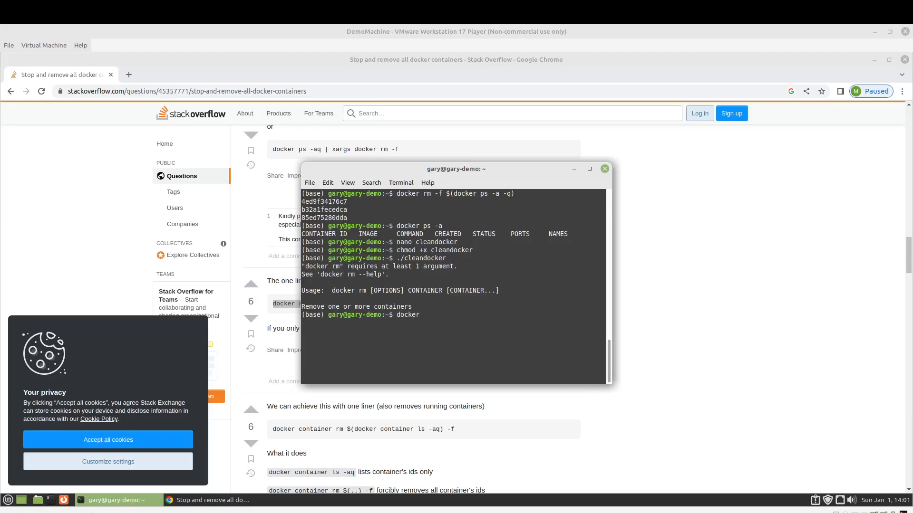
type("ru")
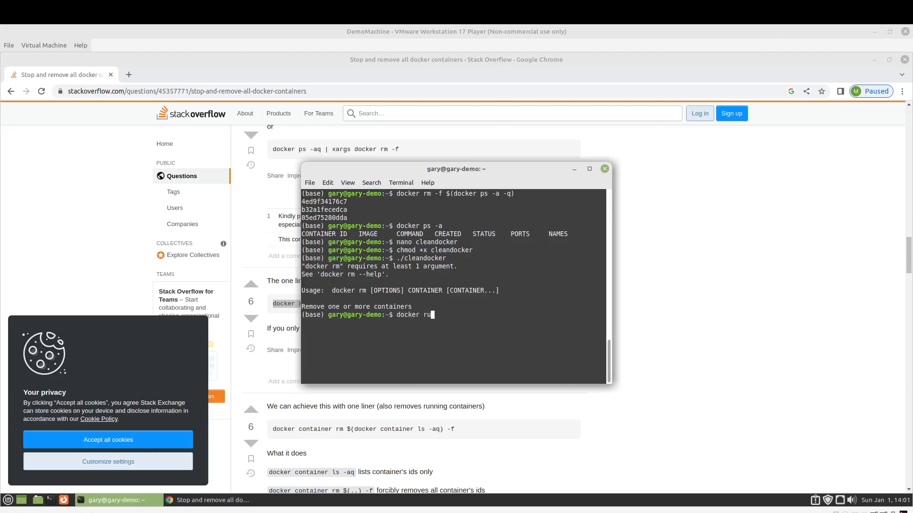
type("n postr")
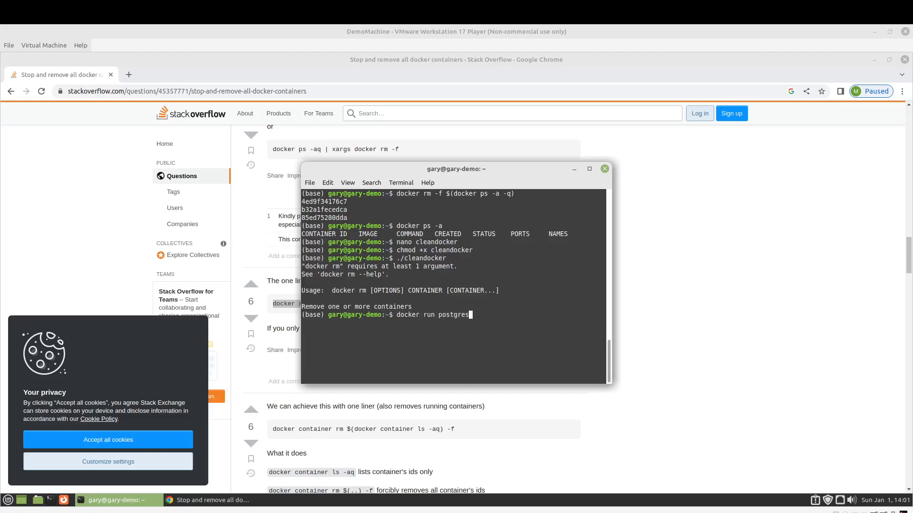
key("Return")
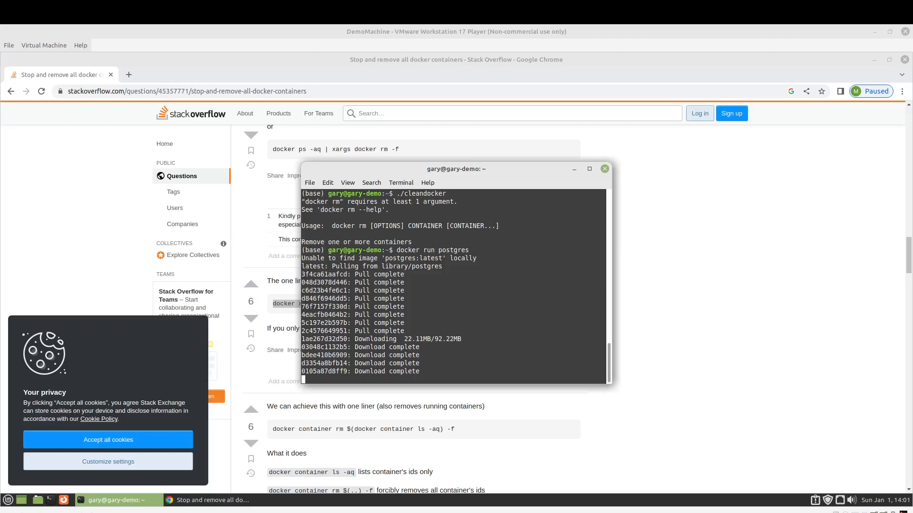
mouse_move(129, 74)
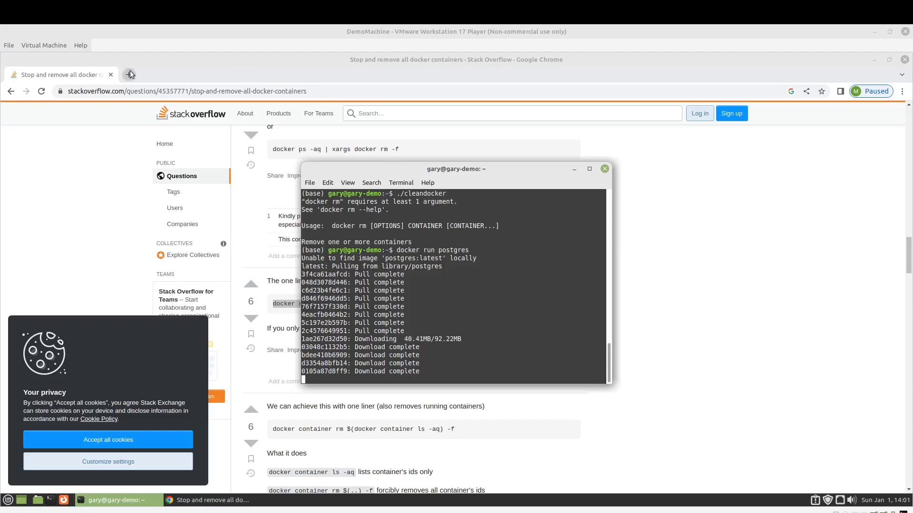
mouse_move(130, 74)
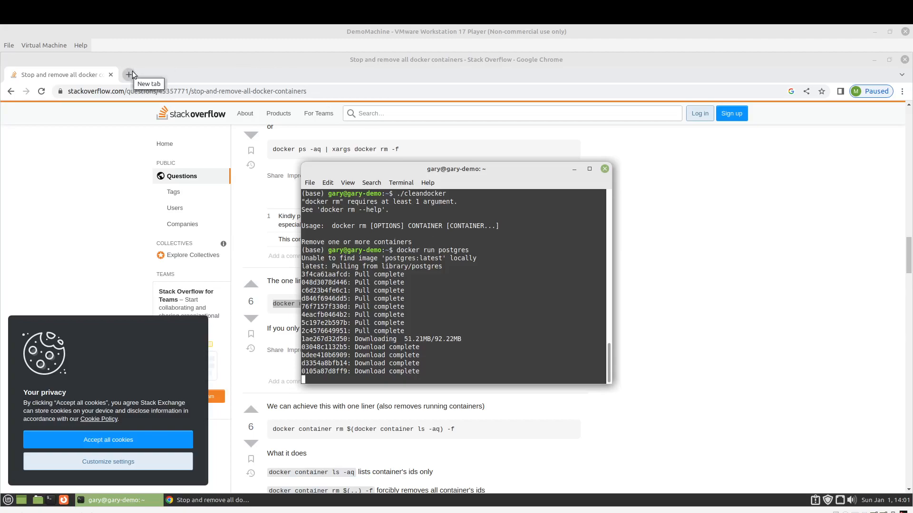
- Search Google for bash command line arguments, read Baeldung's positional parameters section, then return to the terminal
left_click(131, 74)
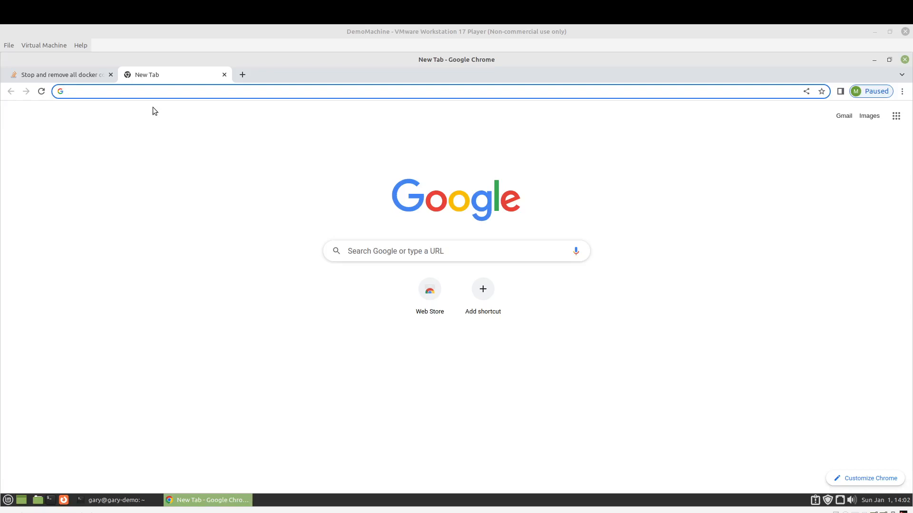
type("bash co")
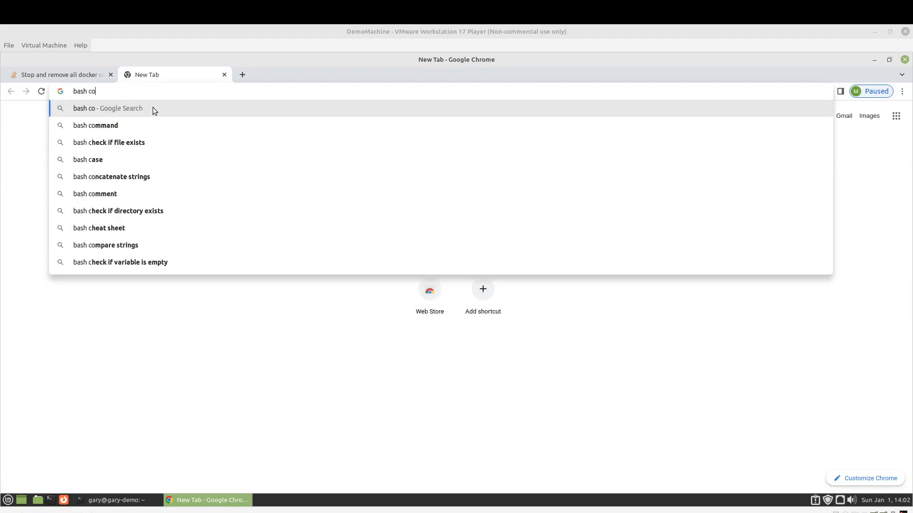
type("mmand line")
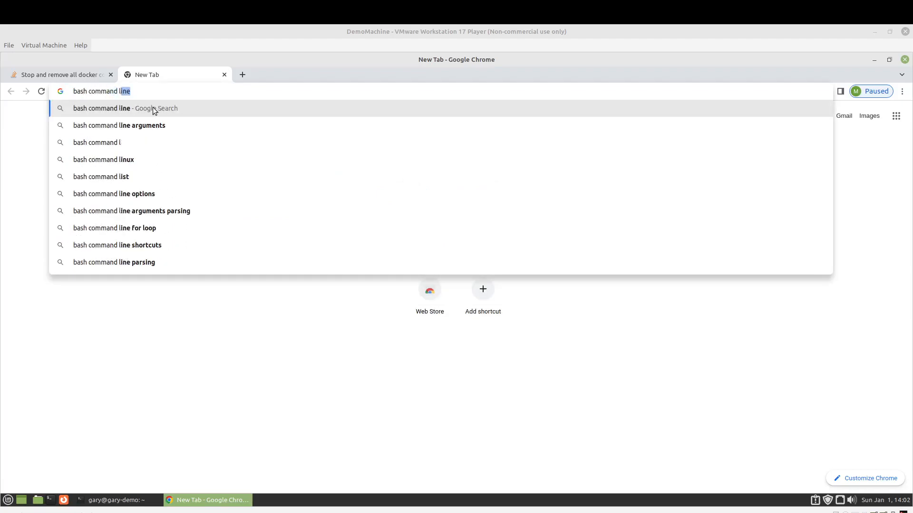
left_click(119, 126)
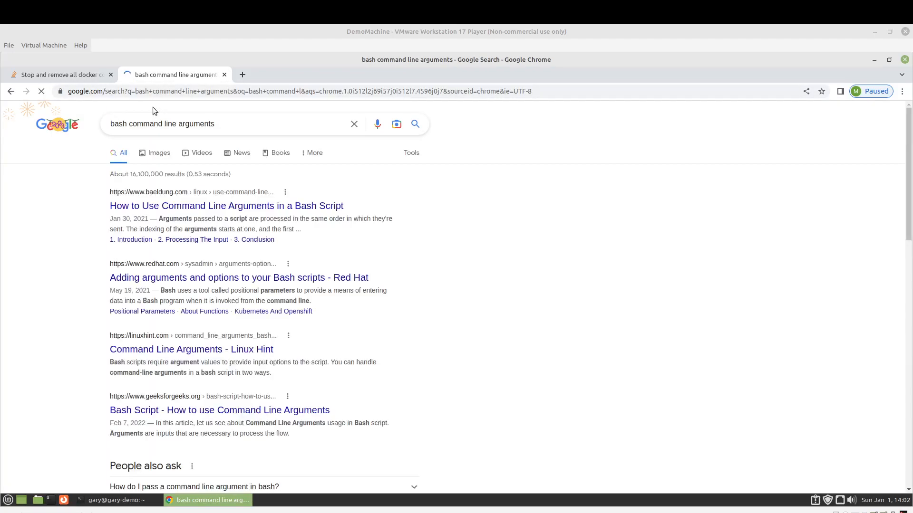
left_click(227, 206)
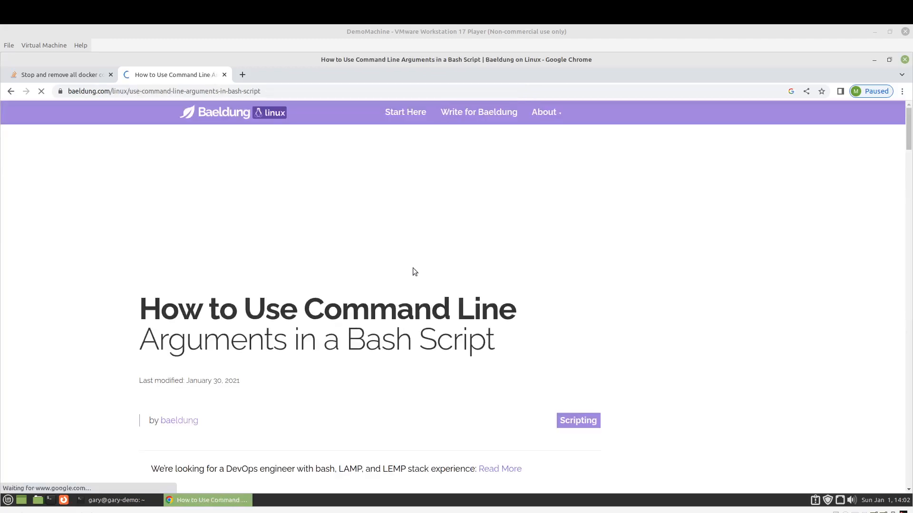
scroll("down", 3)
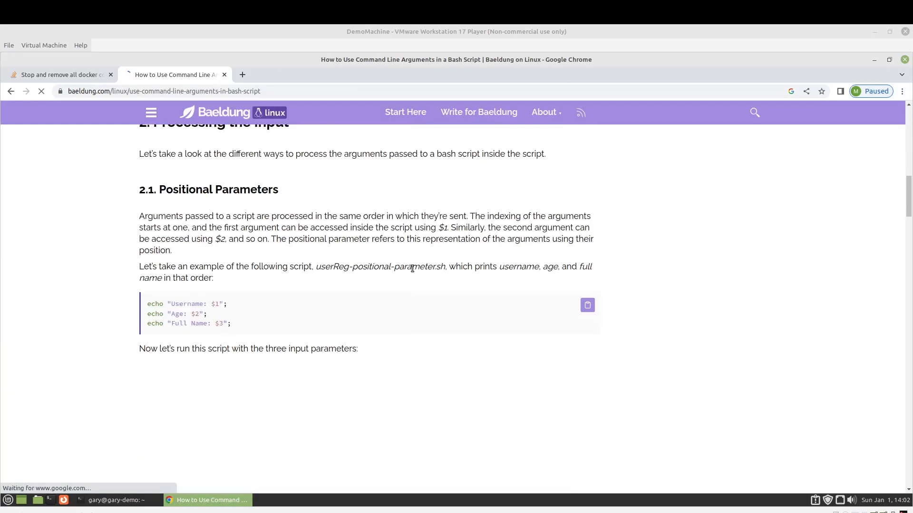
scroll("down", 3)
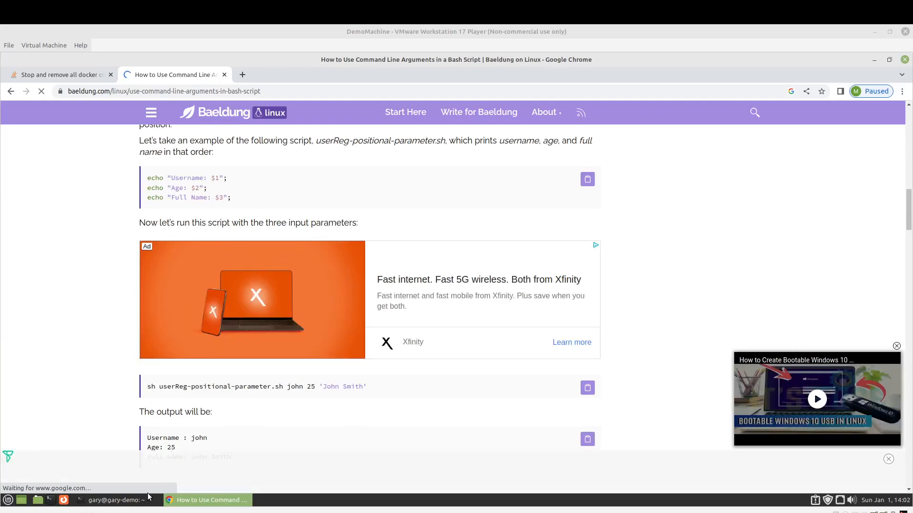
left_click(113, 500)
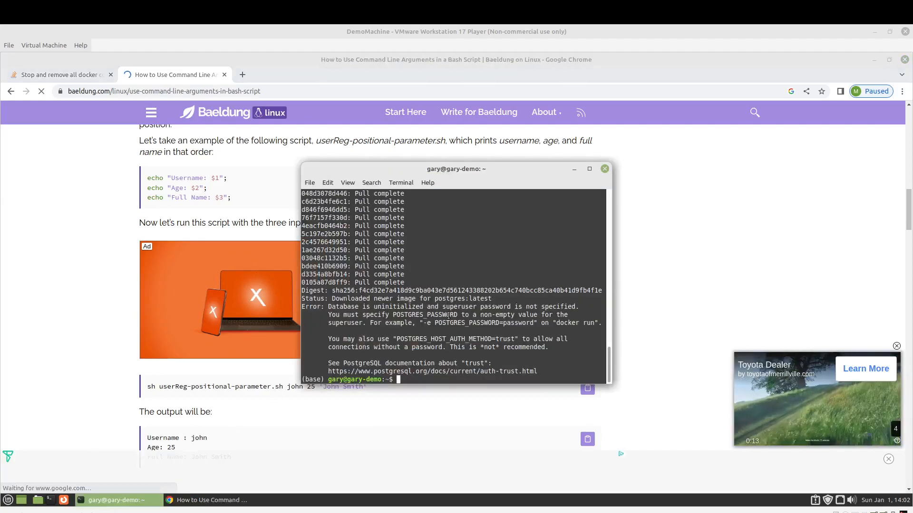
- Run ./cleandocker with hello and with hello world to see which arguments the script echoes
type("./cleandocker")
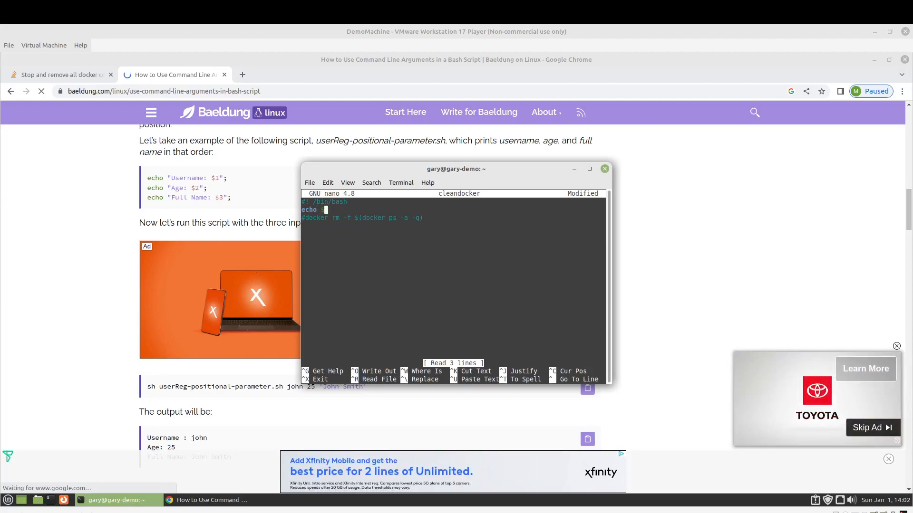
key("ctrl+x")
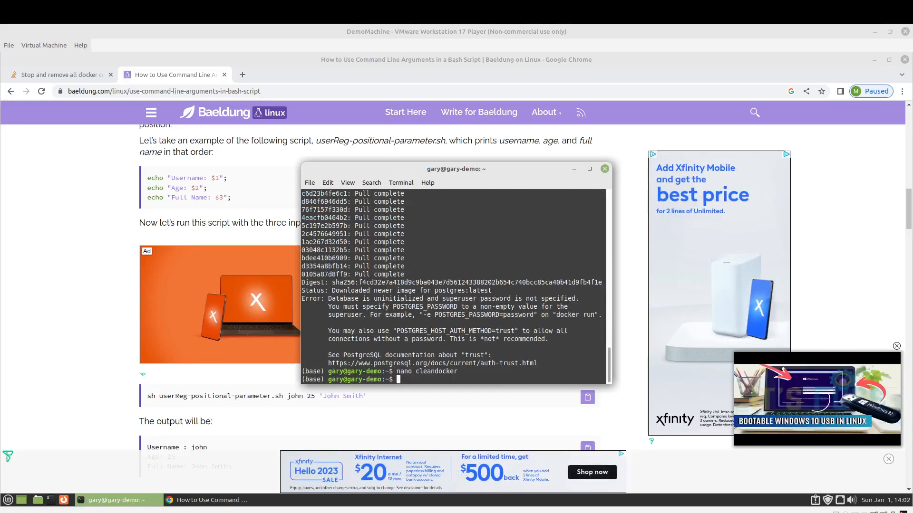
type("./")
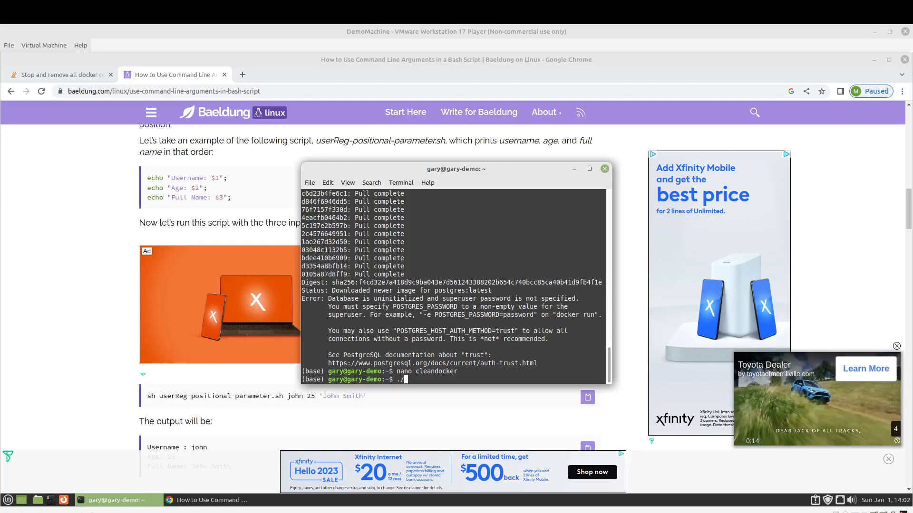
type("cleandoc")
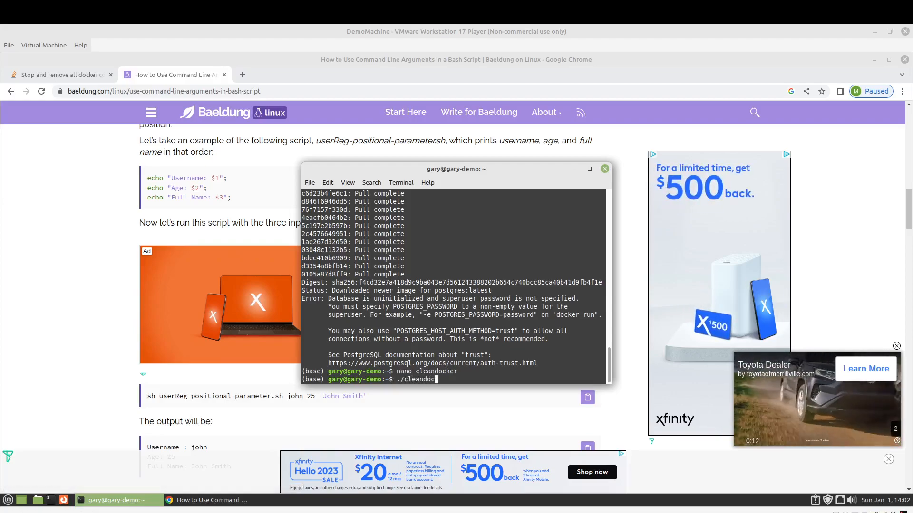
type("hello")
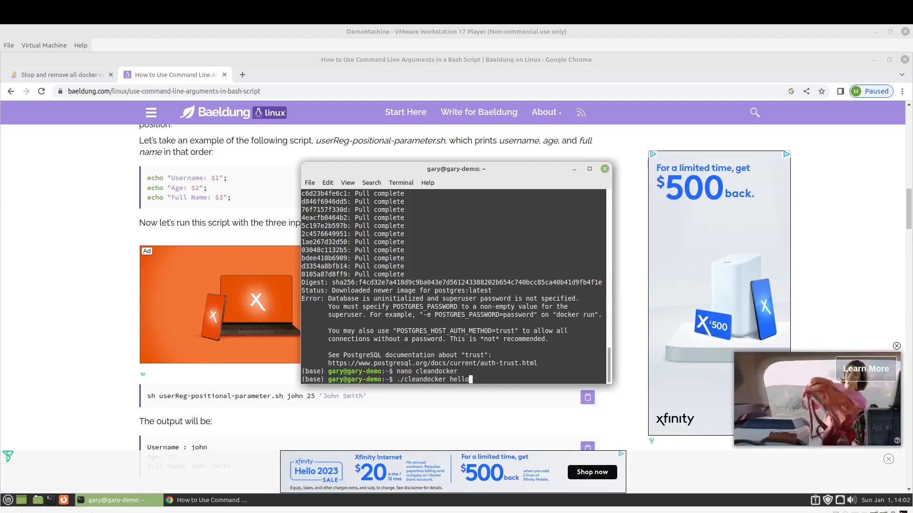
key("Return")
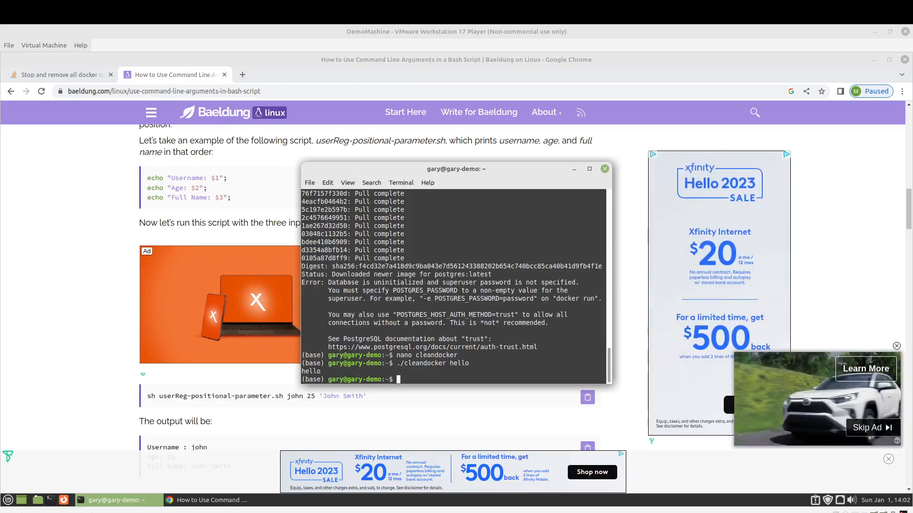
type("./cleandocker hello world")
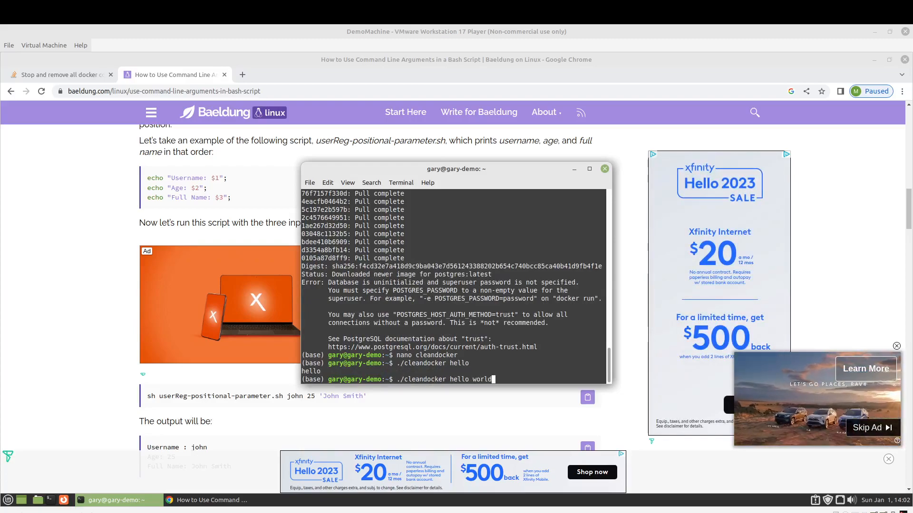
key("Return")
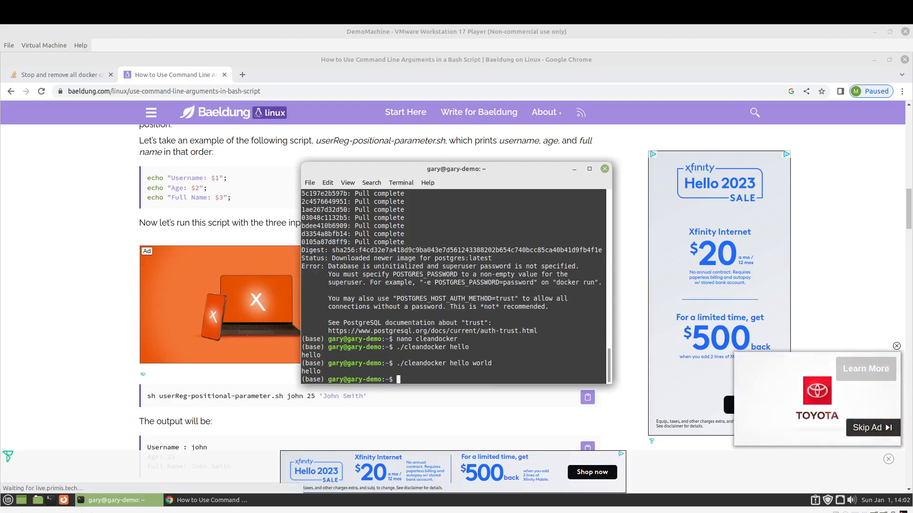
- Edit cleandocker in nano so it echoes $1 $2, then save and return to the shell
type("./cleandocker hello")
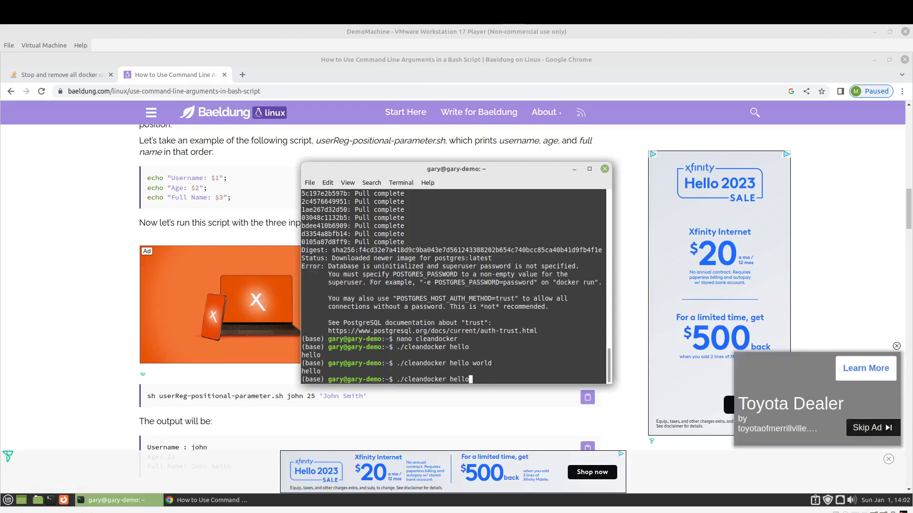
key("Return")
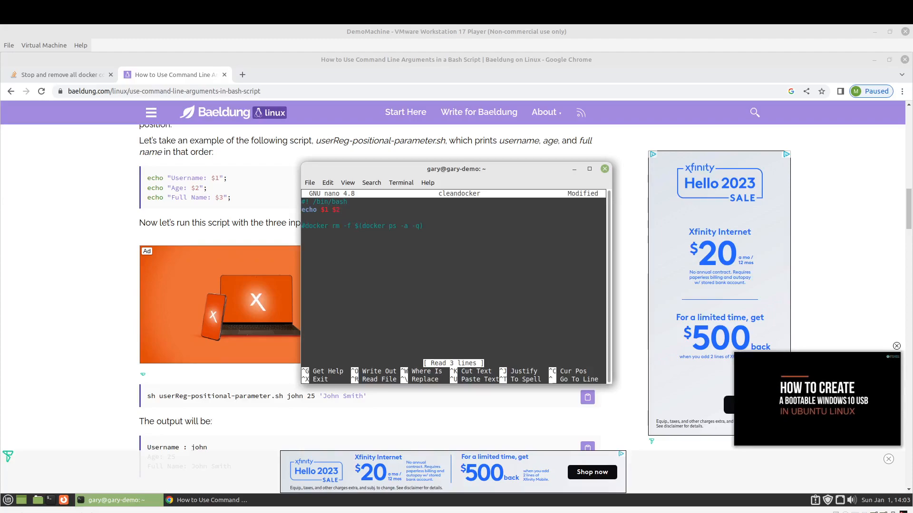
key("ctrl+x")
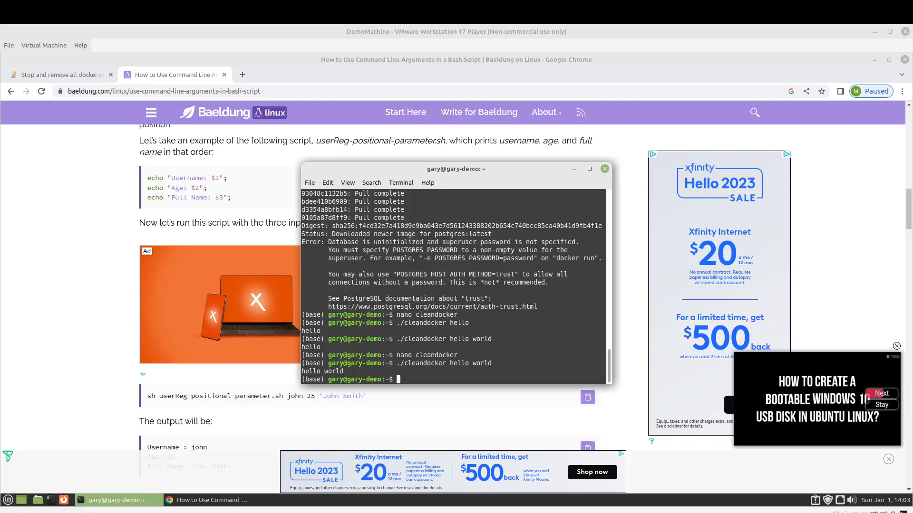
- Delete the echo $1 $2 line from cleandocker in nano, leaving only the docker rm one-liner, and save
type("./cleandocker hello")
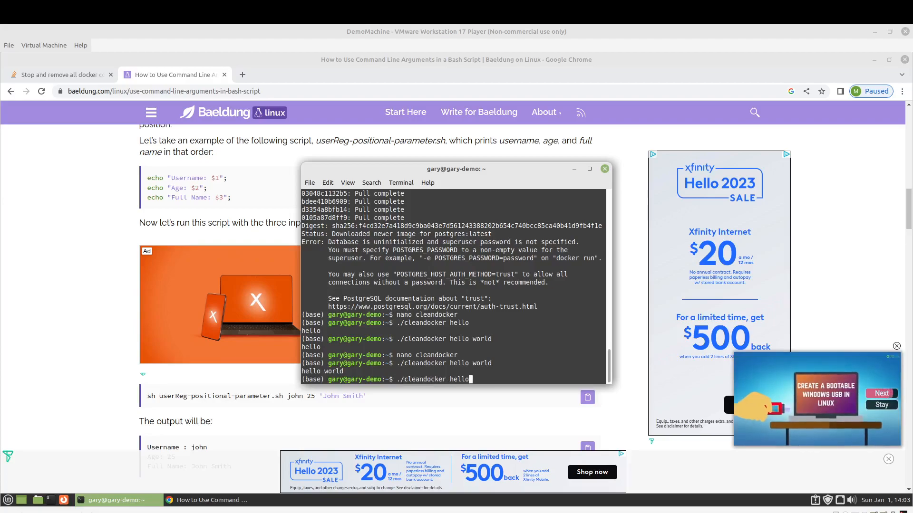
key("Return")
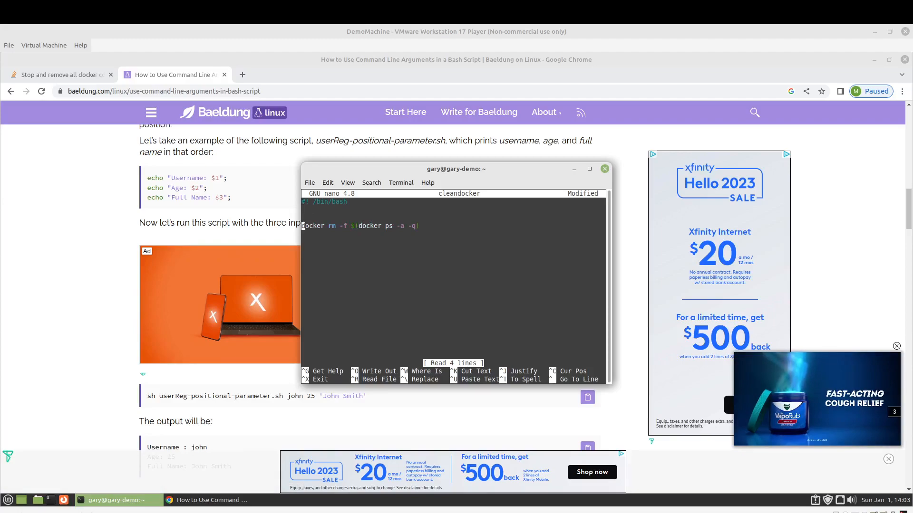
key("ctrl+x")
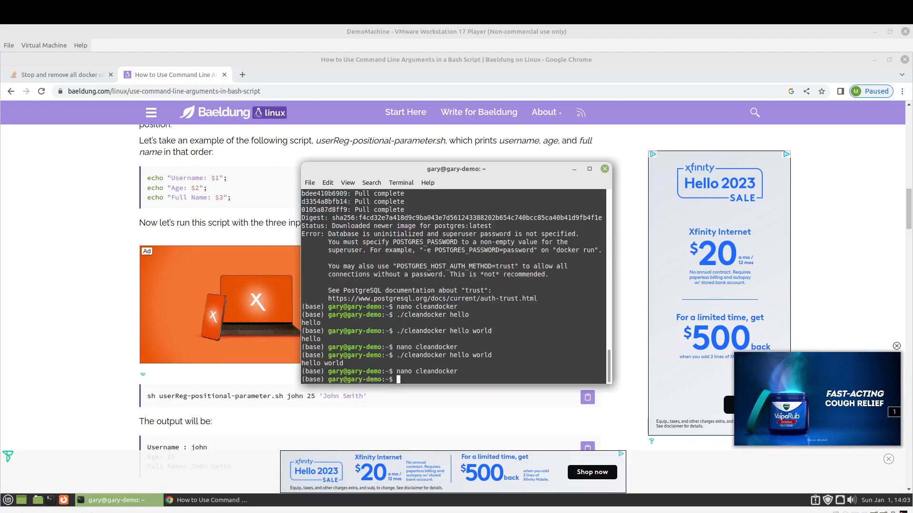
- Start a postgres container with docker run postgres so there is something to remove
type("./cleandocker hello world")
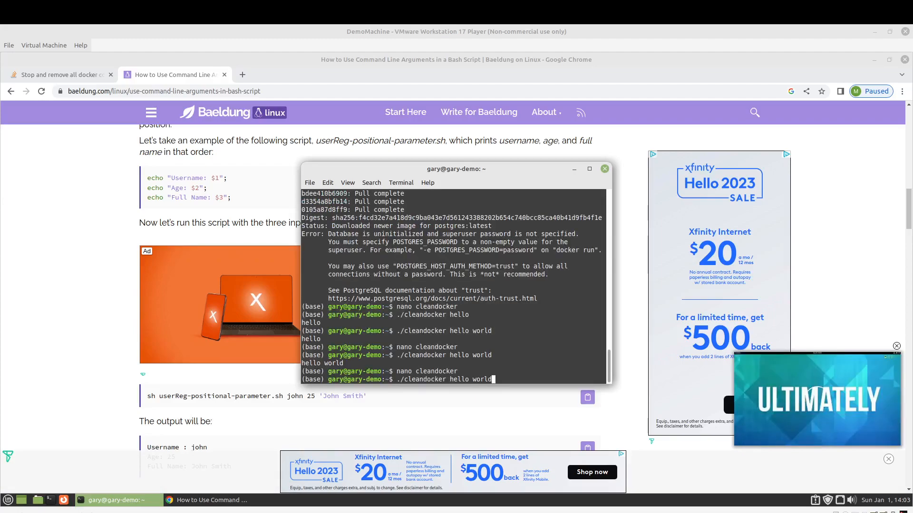
type("docker run postgres")
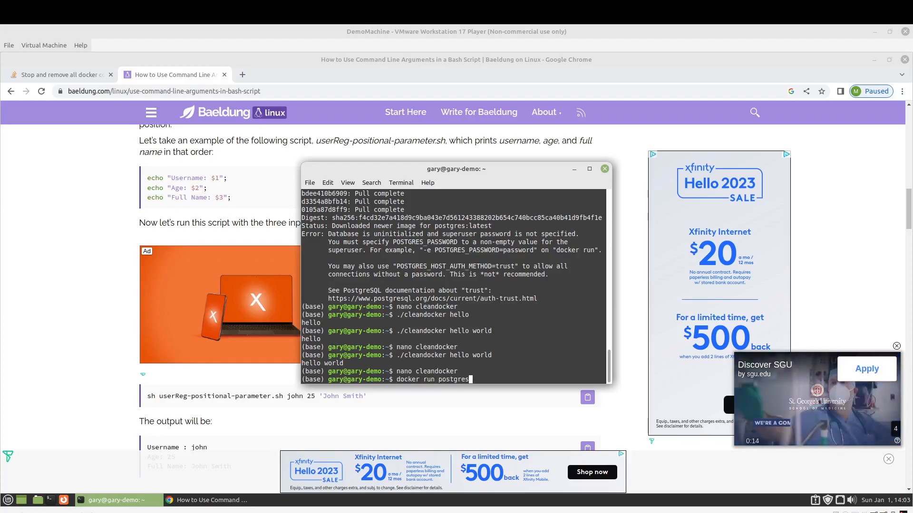
key("Return")
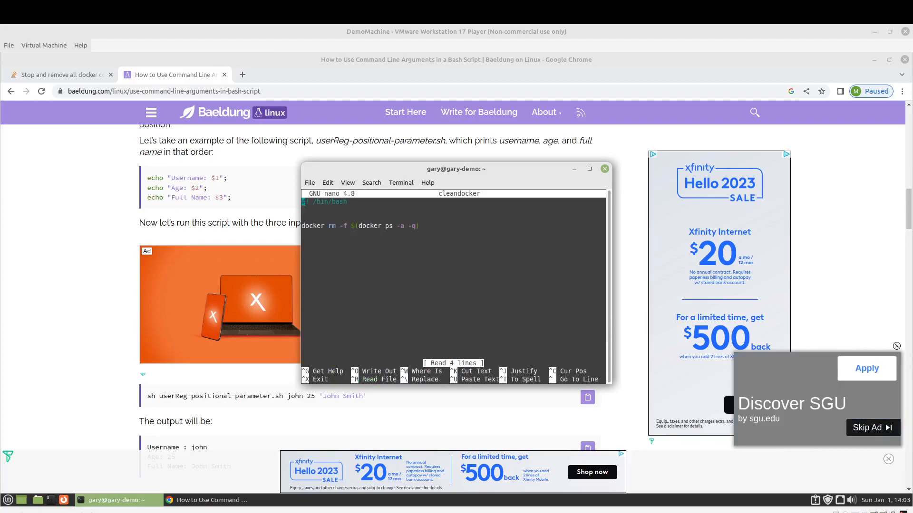
mouse_move(433, 236)
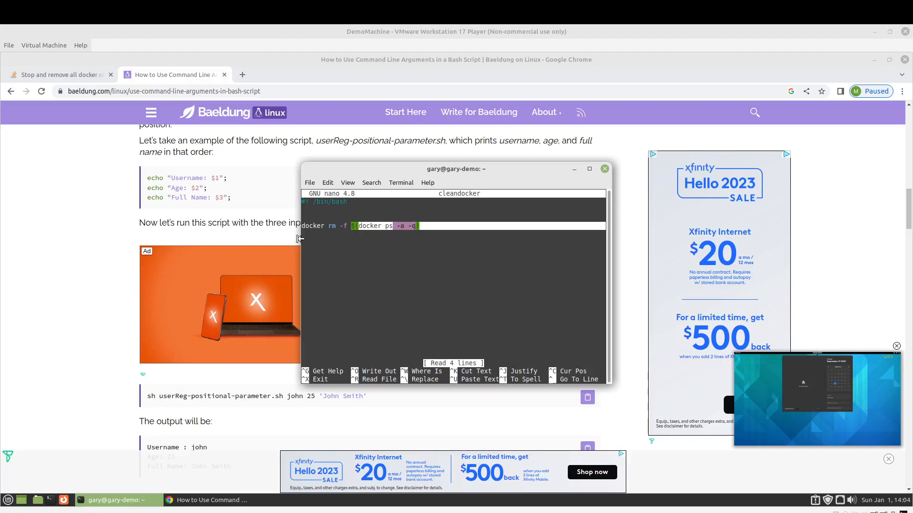
- Add an echo line below the shebang in cleandocker to report its arguments
left_click(357, 226)
type("if [ ")
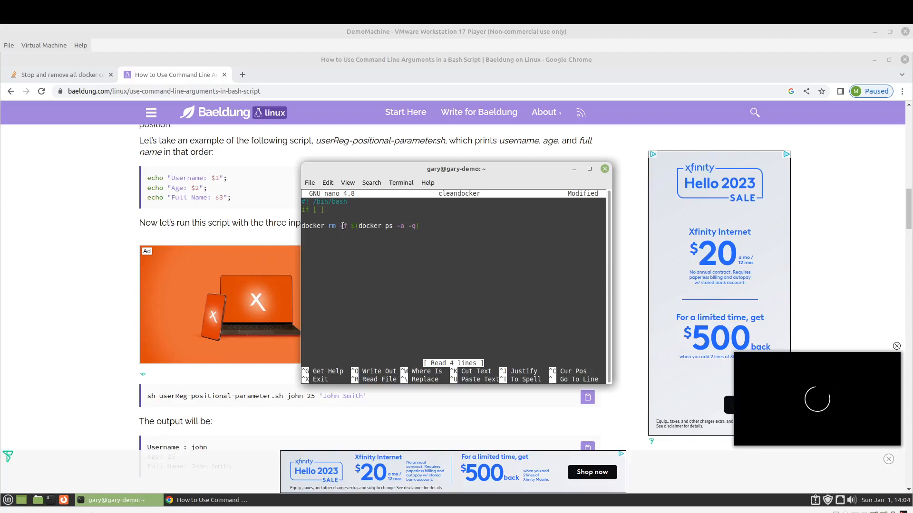
type("-f")
left_click(453, 210)
type("echo $#")
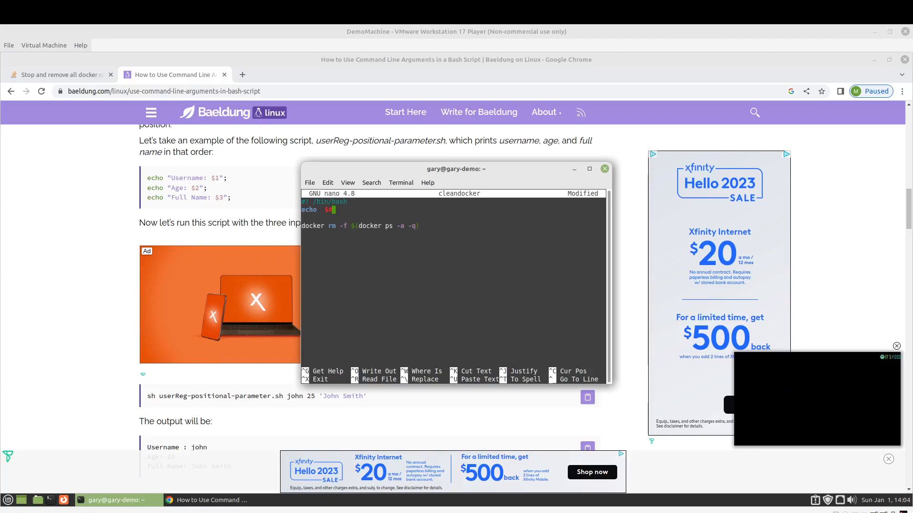
- Save and run cleandocker bare and with 'hello there friend' (counts 0 and 3), then reopen it in nano
key("ctrl+x")
type("./cleandocker")
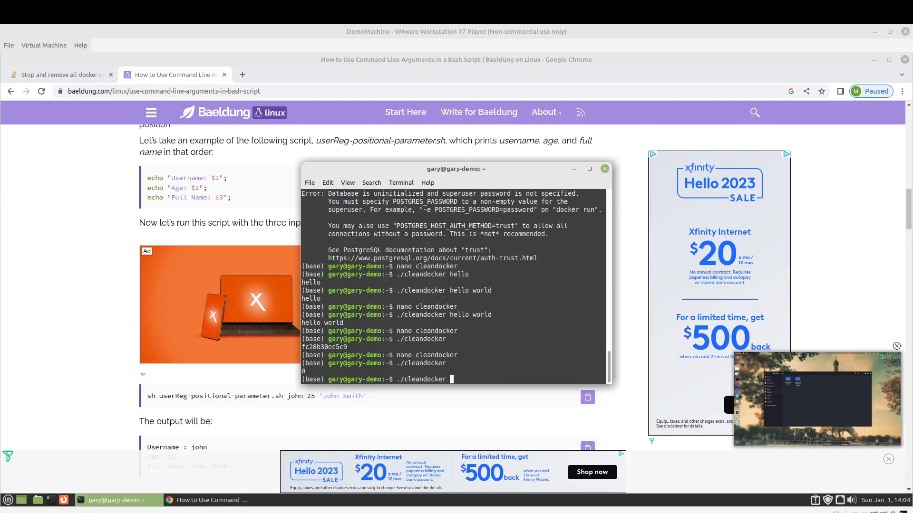
type("hello there fre")
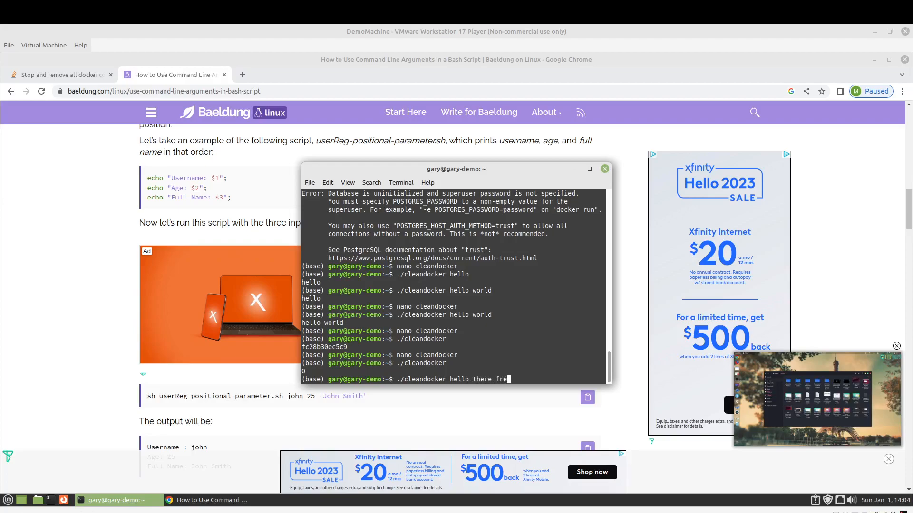
key("Return")
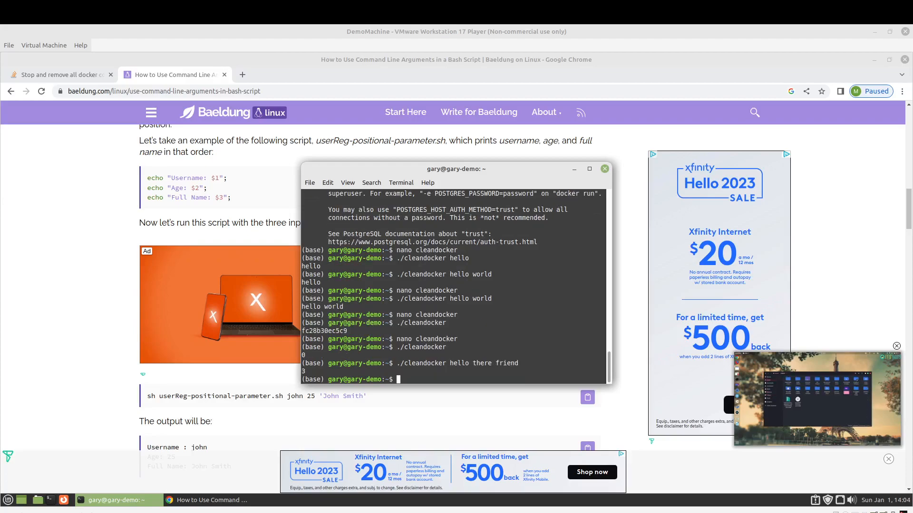
type("./cleandocker")
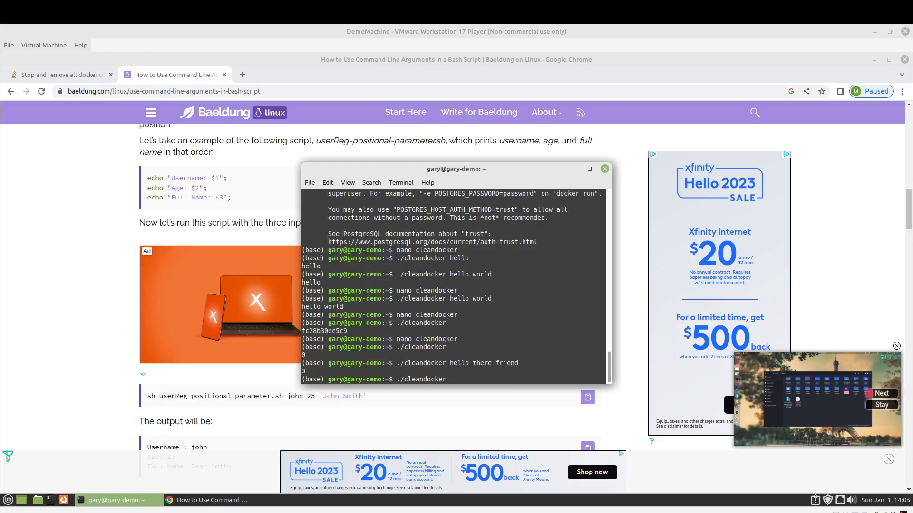
key("Return")
type("if [ $#")
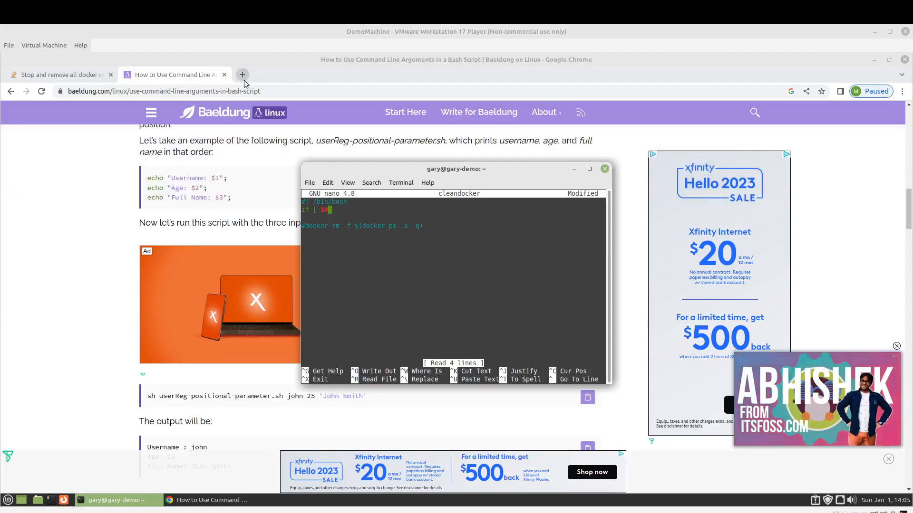
- Search how to test not-equal in bash and open the linuxhint 'Does Not Equal' article
left_click(243, 75)
type("ba")
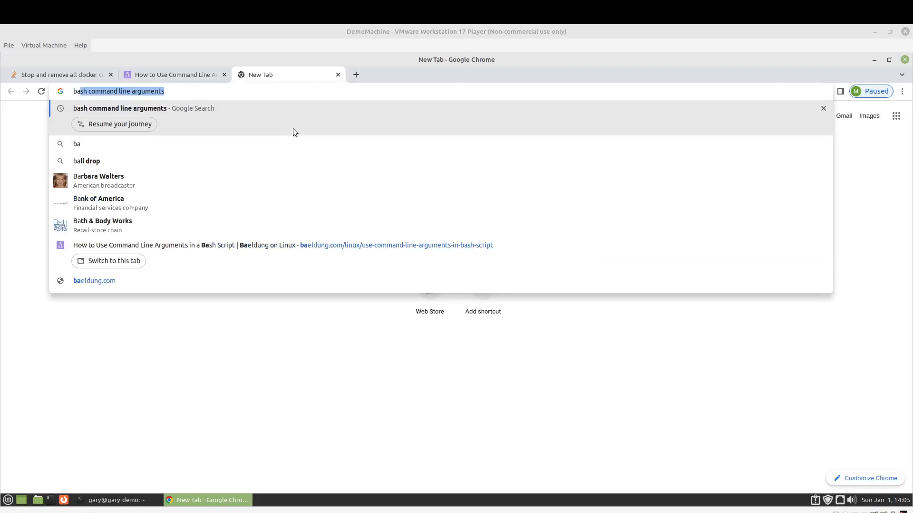
type("sh not equal")
key("Return")
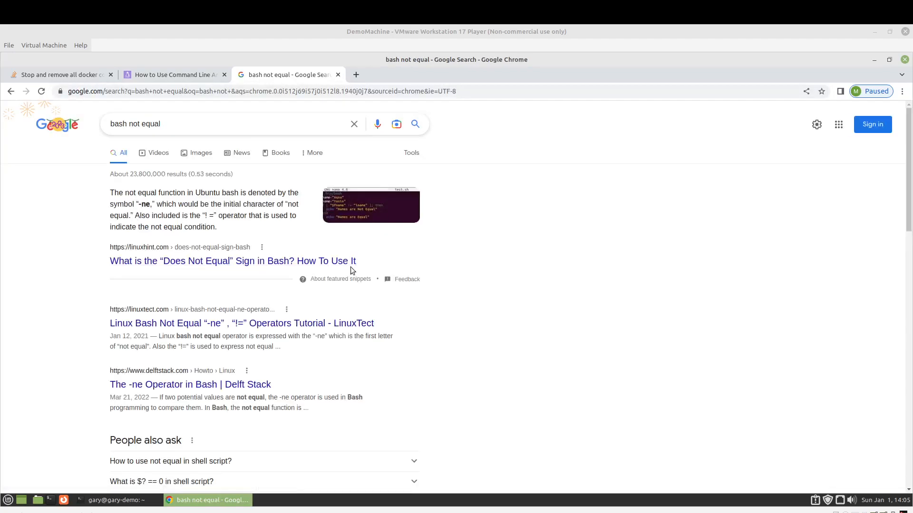
left_click(232, 260)
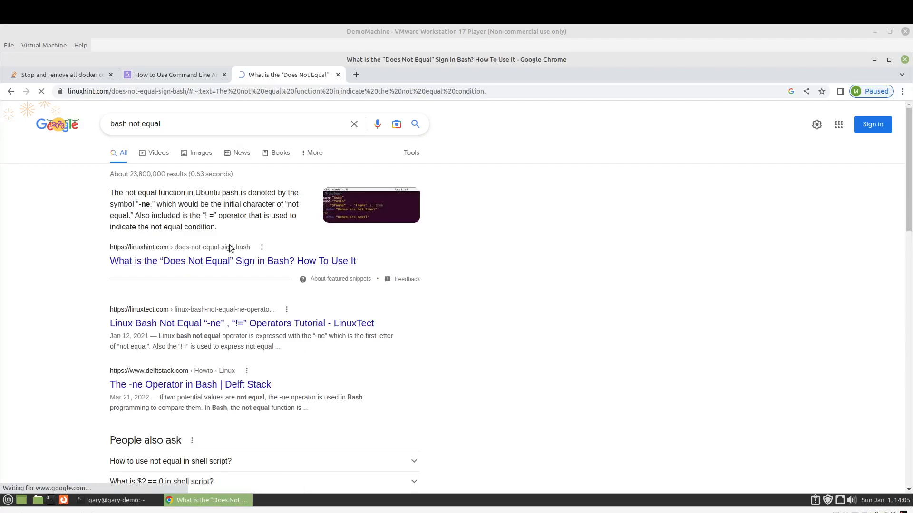
left_click(233, 261)
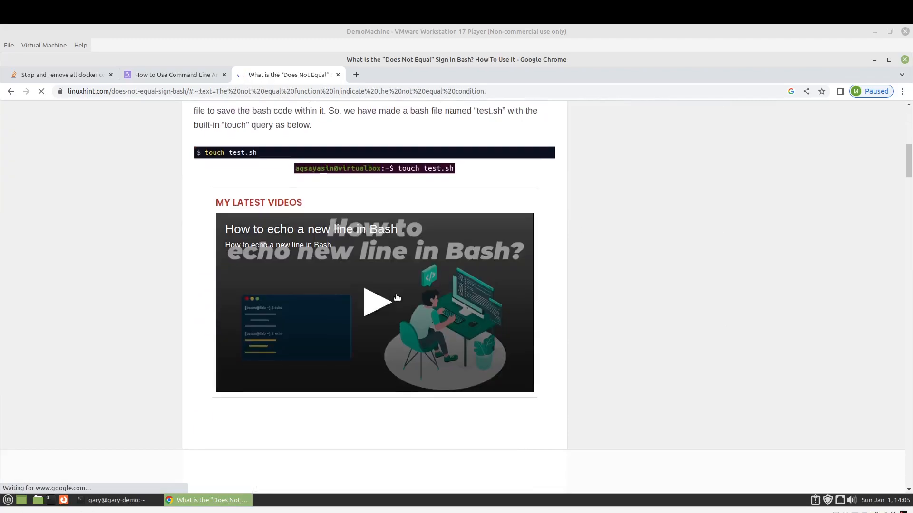
- Scroll the article down to Example 03 showing -ne with integer variables
scroll("down", 3)
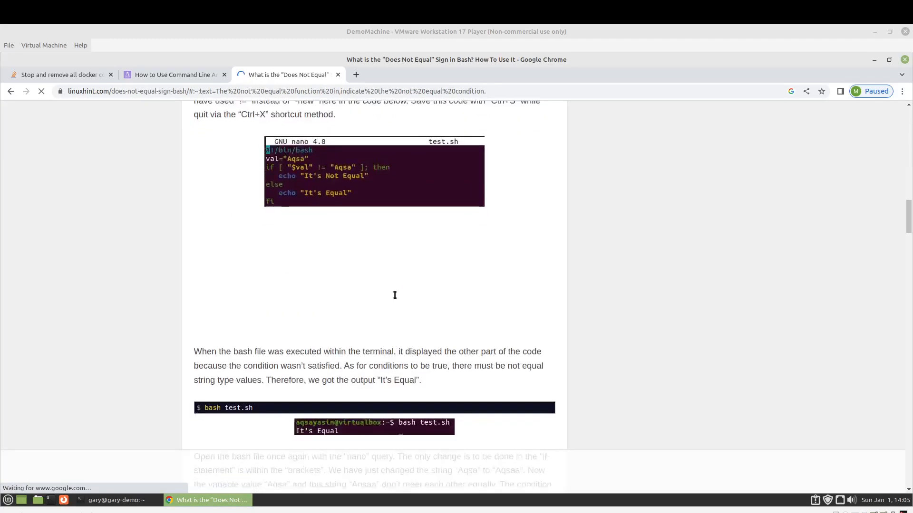
scroll("down", 3)
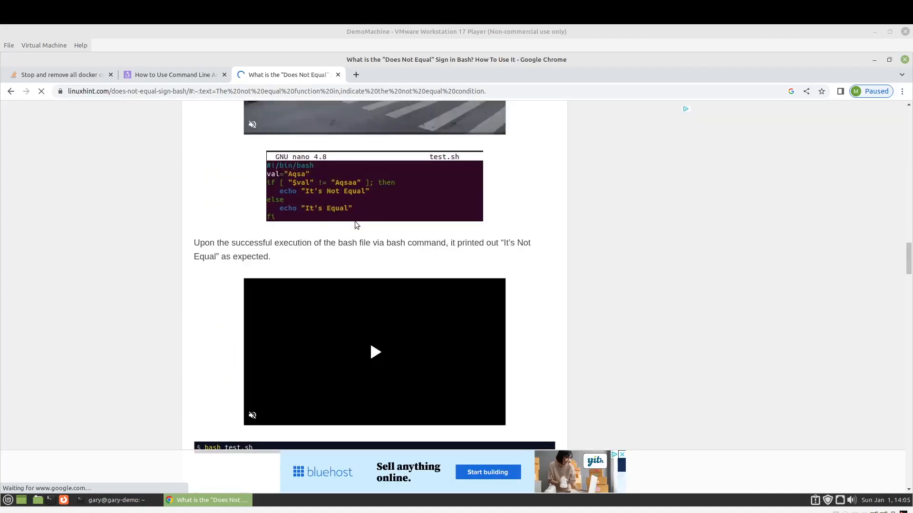
scroll("down", 3)
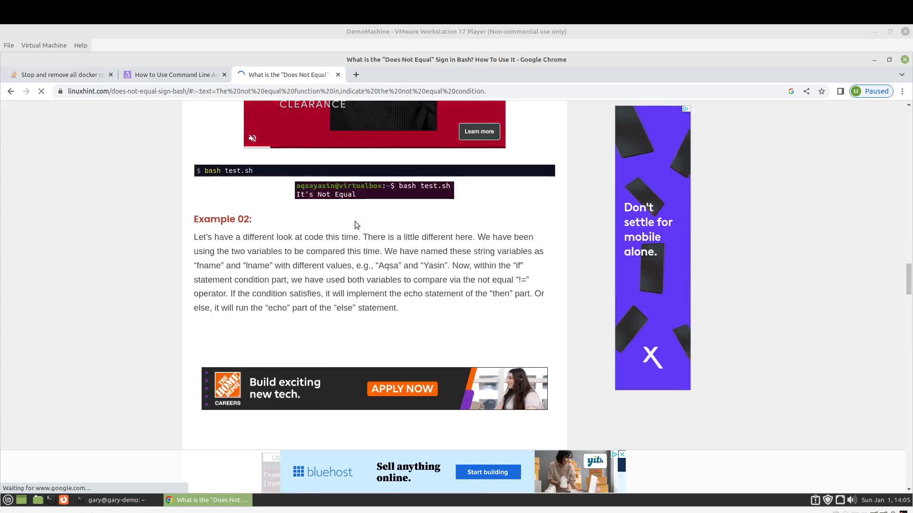
scroll("down", 3)
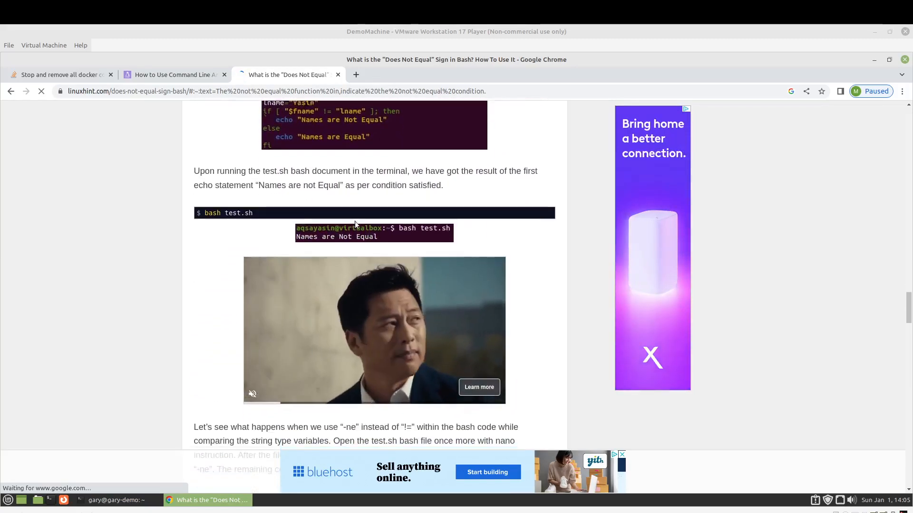
scroll("down", 3)
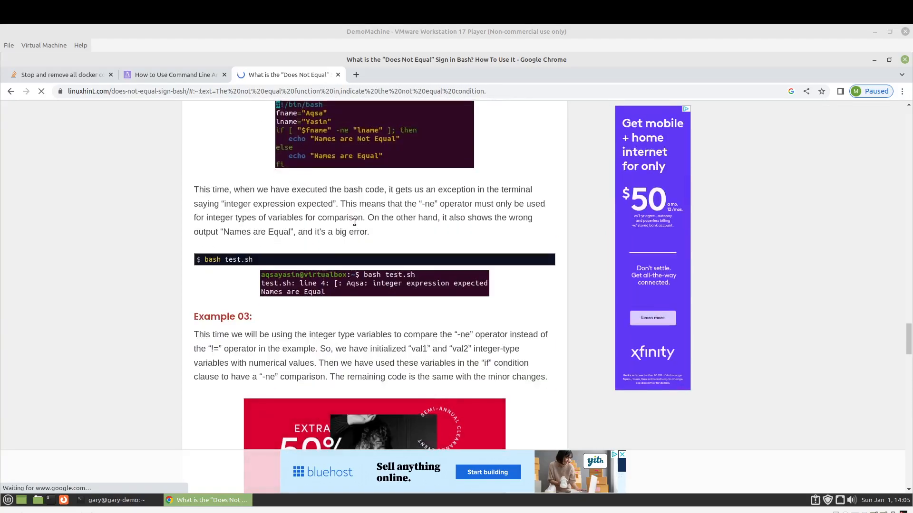
scroll("down", 3)
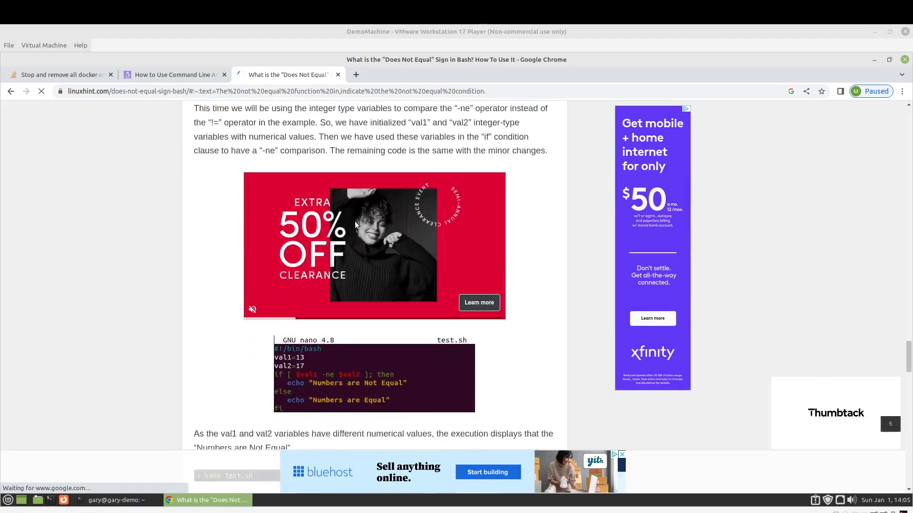
scroll("down", 3)
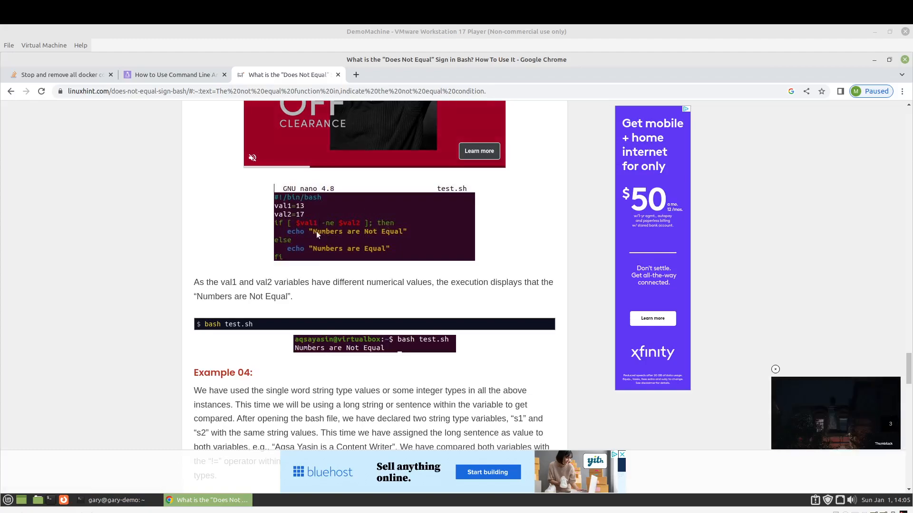
mouse_move(249, 150)
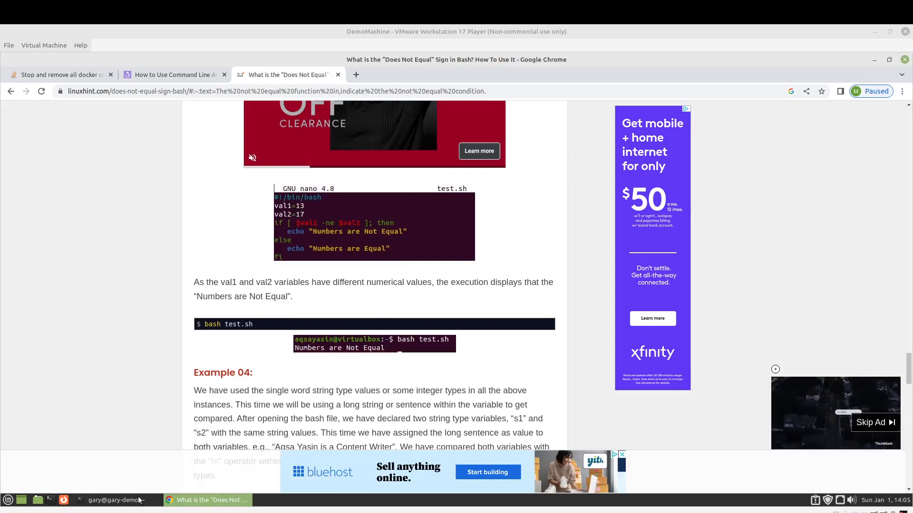
- Back in nano, complete the test as if [ $# -ne 1 ]; then and start the block's first line
left_click(109, 499)
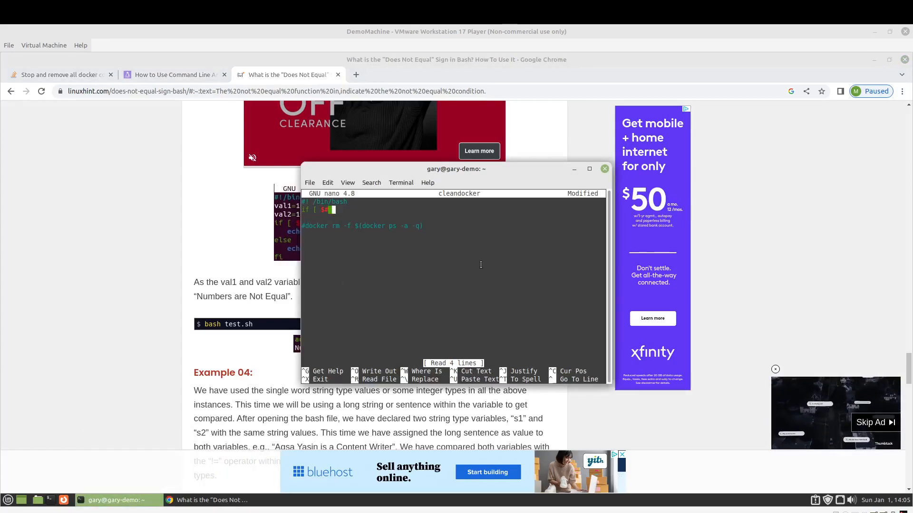
type("-ne")
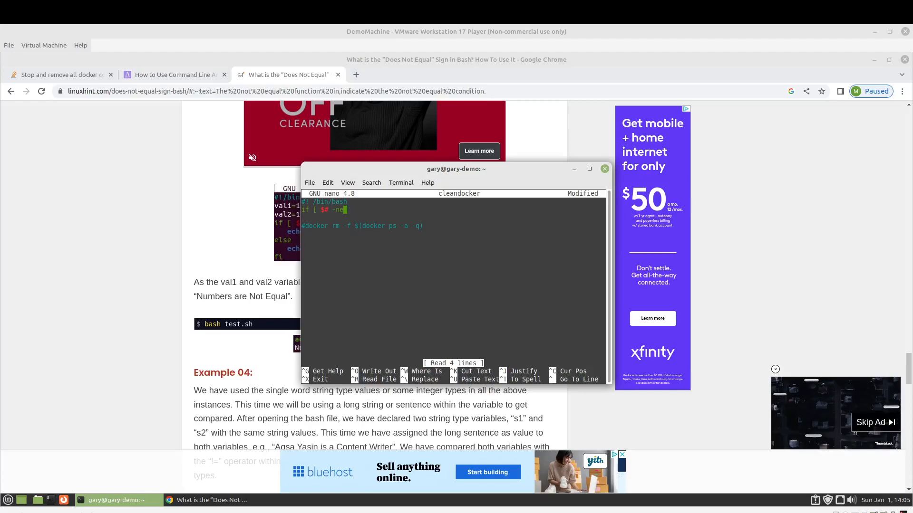
type("0")
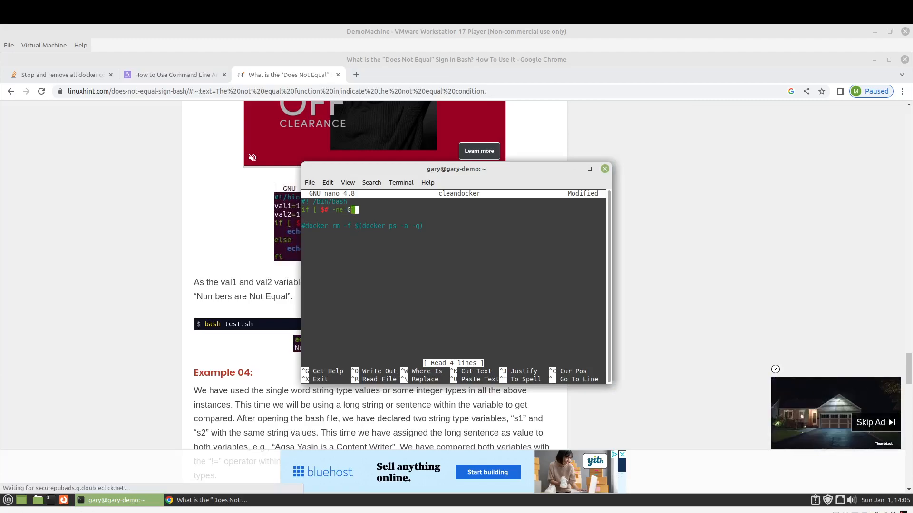
type("1 ]; then")
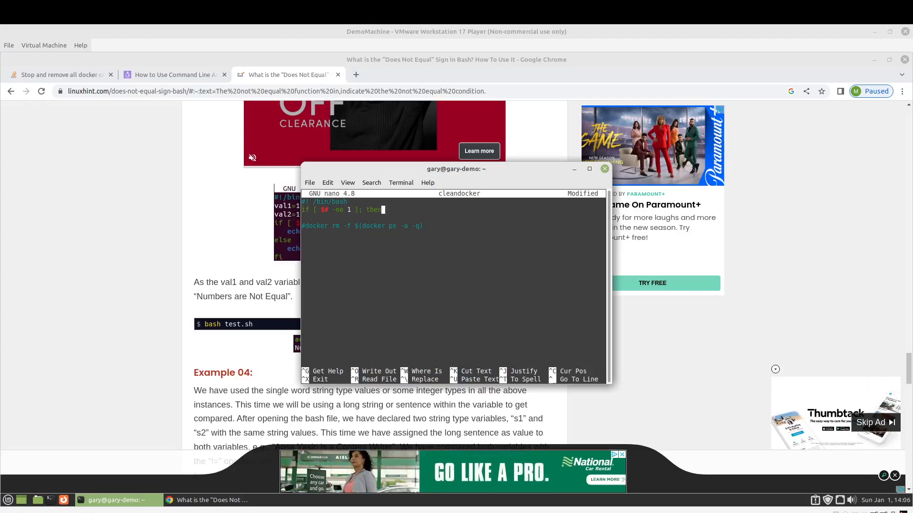
key("Return")
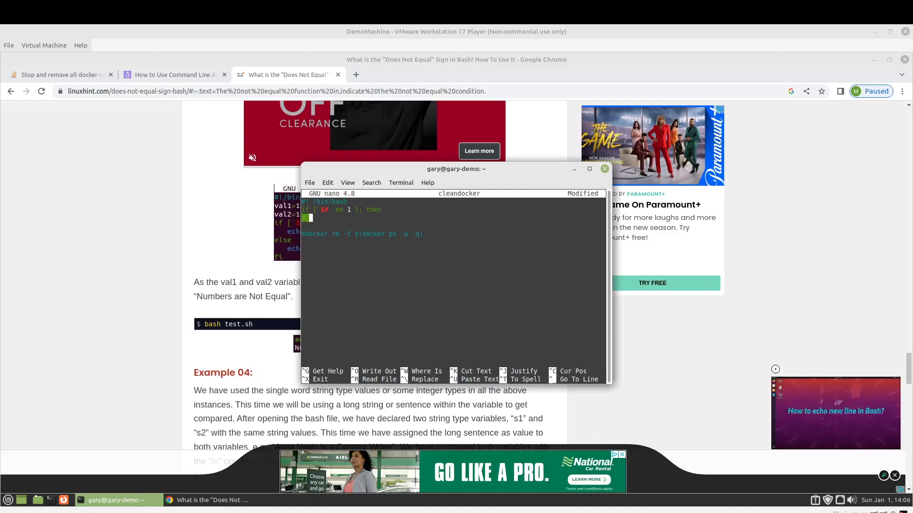
- Echo the usage text 'USAGE: cleandocker <option>' followed by an options line listing -containers
type("echo \"")
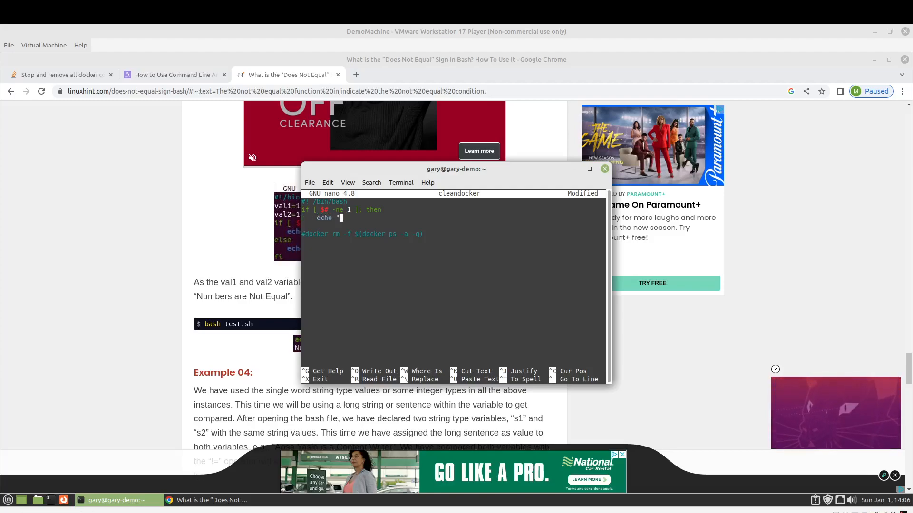
type("USAGE")
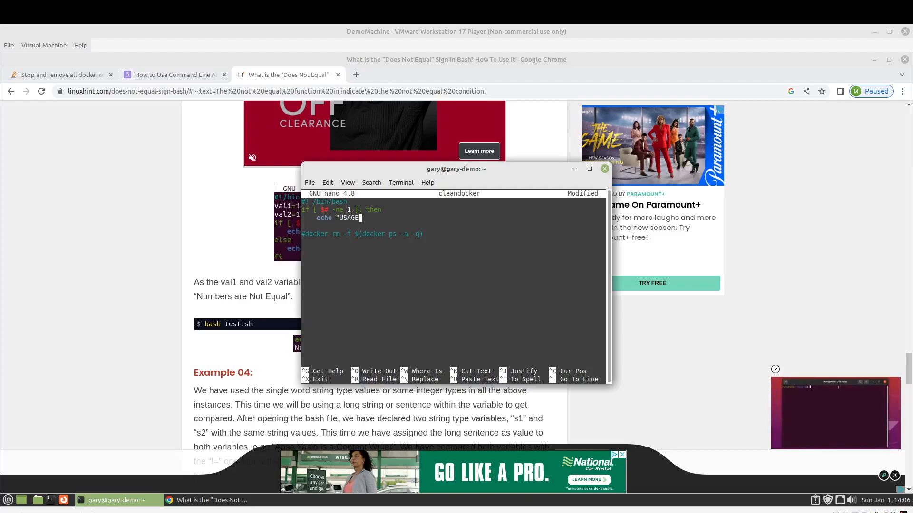
type(":")
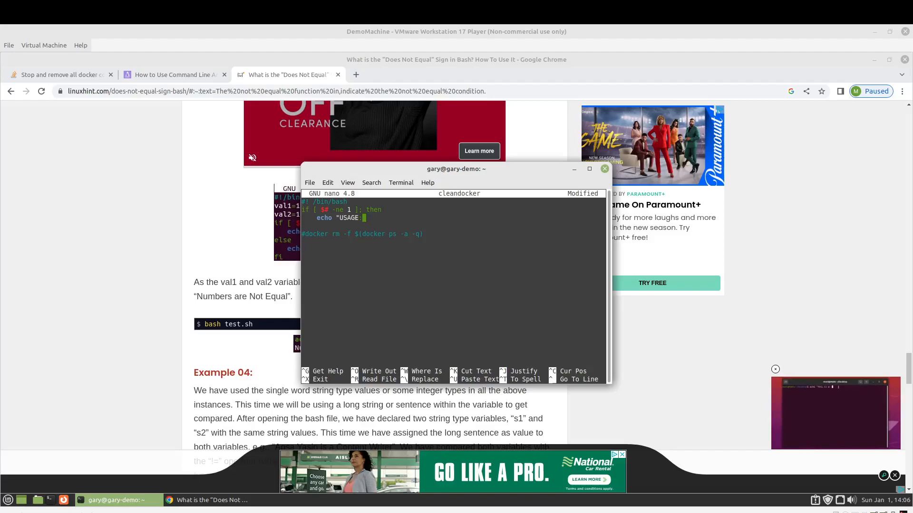
type("cleandocker")
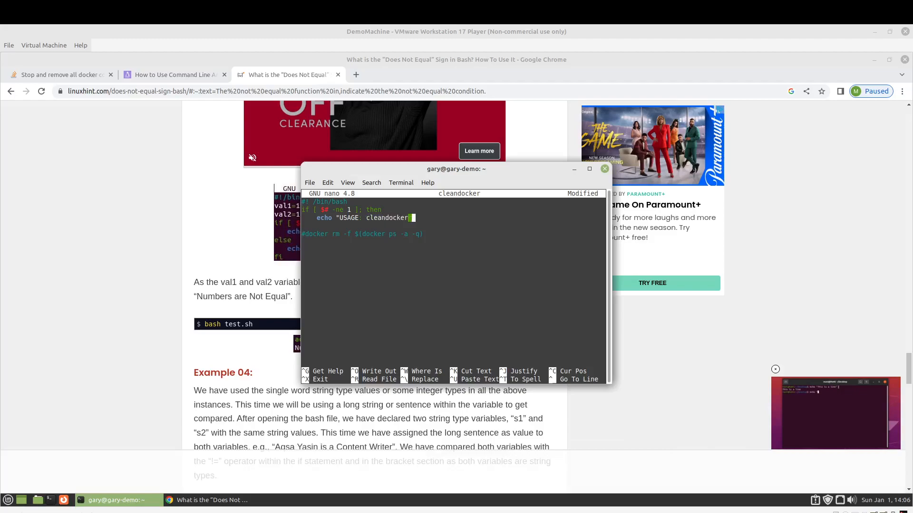
type("<o")
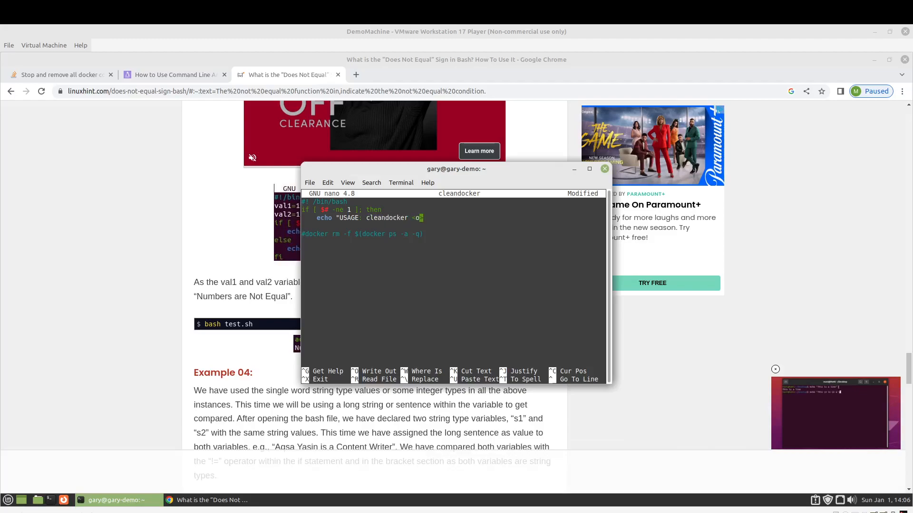
type("ption>")
type("echo")
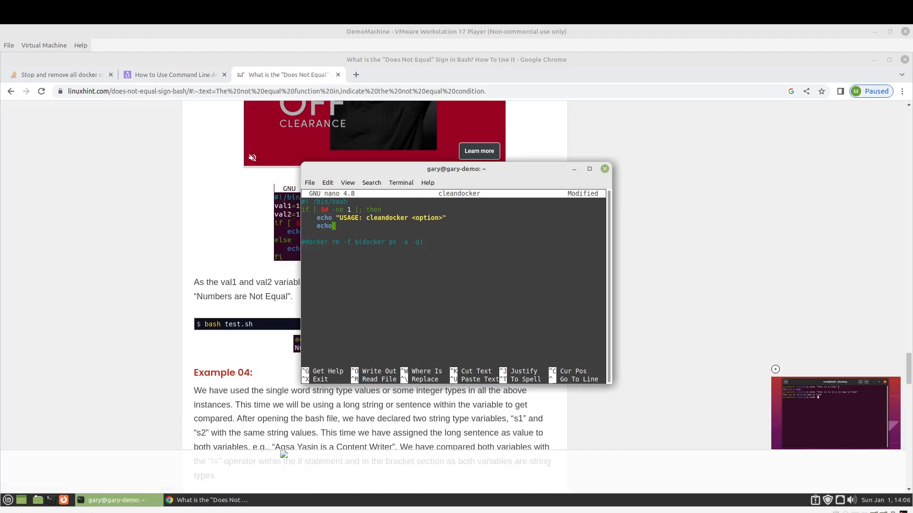
type("\"")
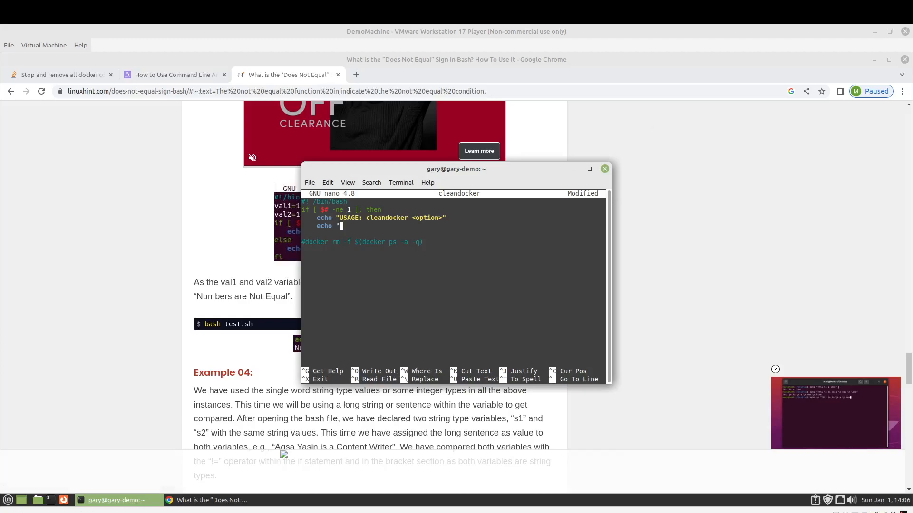
type("options")
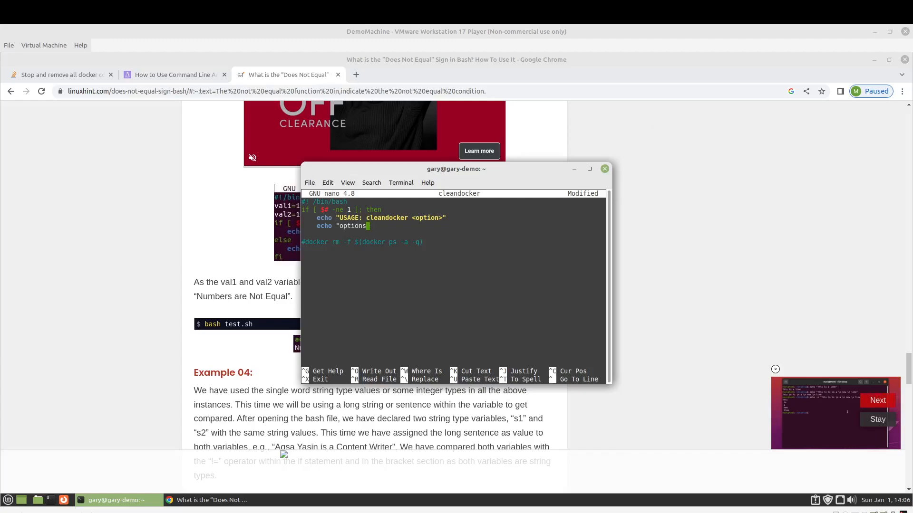
type("-container")
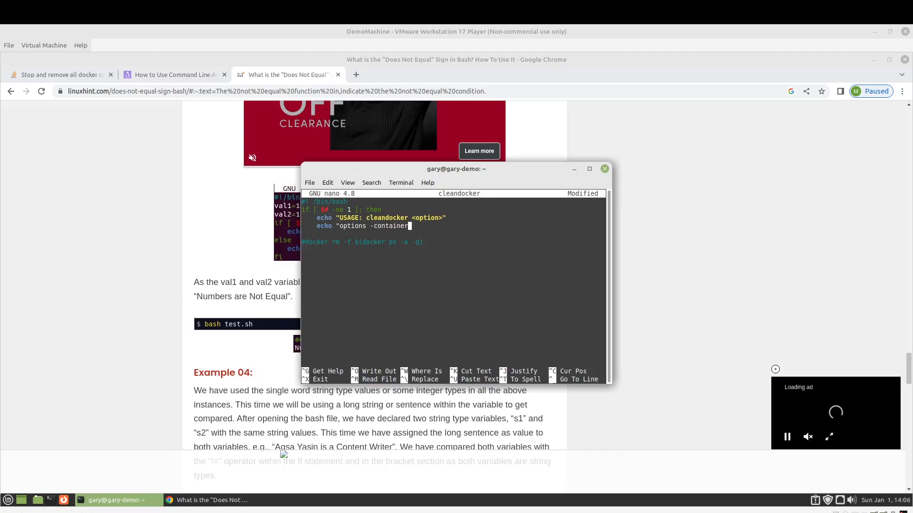
type("s")
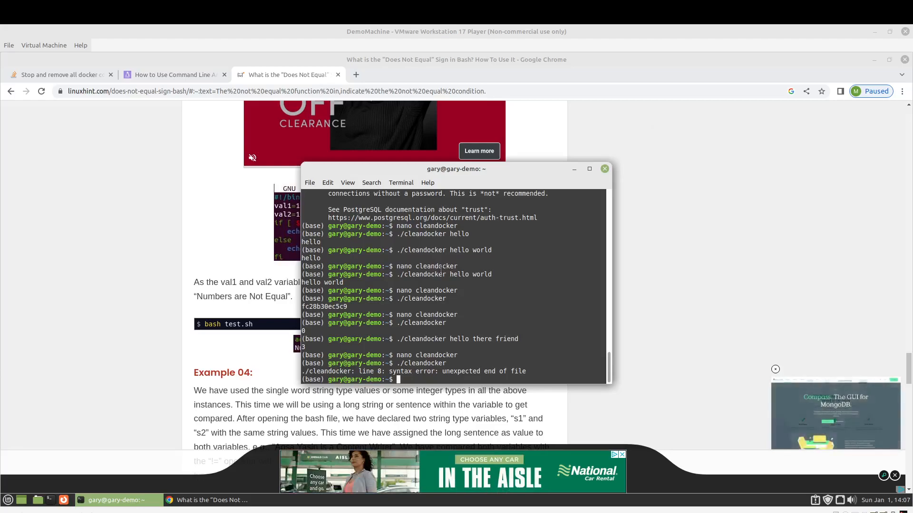
- Add the -images option line in nano, save, and run ./cleandocker to see the full usage message
type("nano cleandocker")
type("fi")
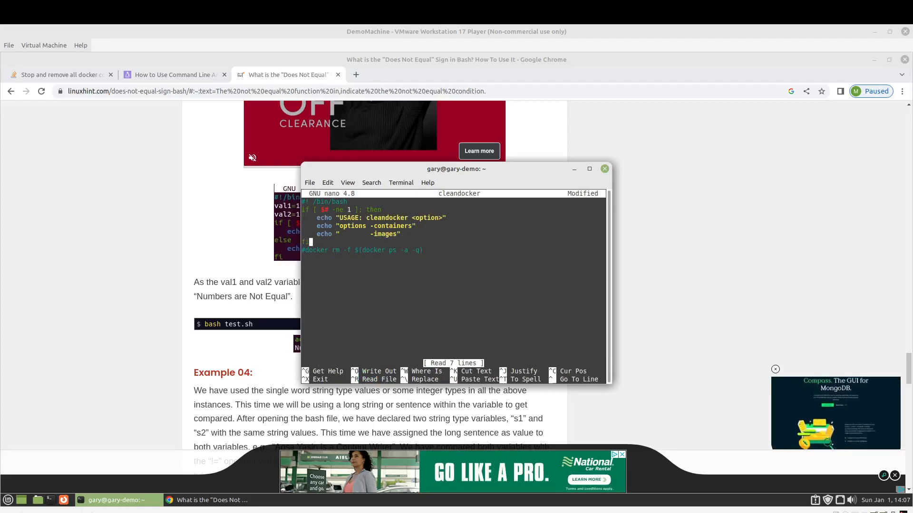
key("ctrl+x")
type("./cleandocker")
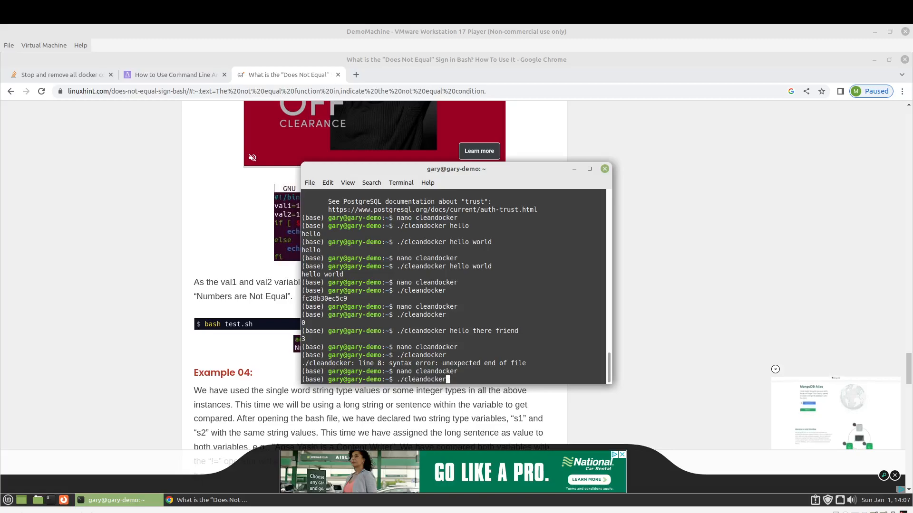
key("Return")
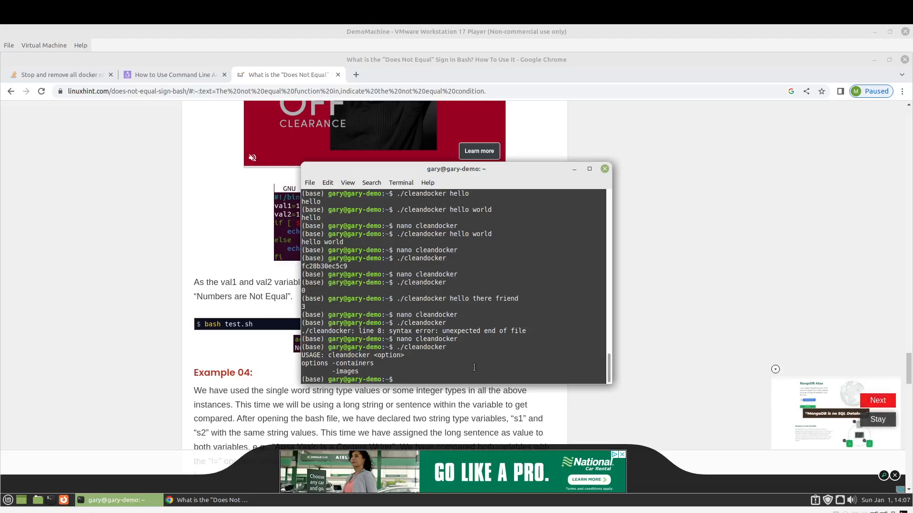
type("./cleandocker test low")
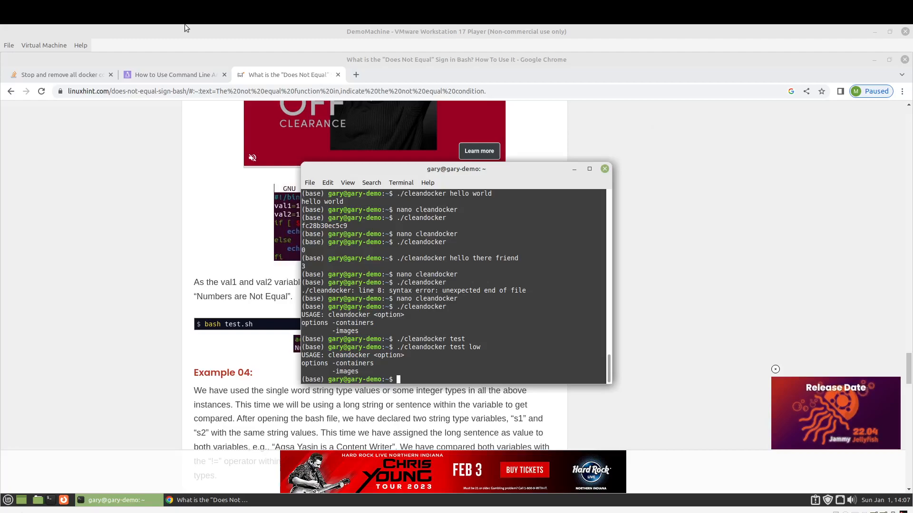
mouse_move(70, 84)
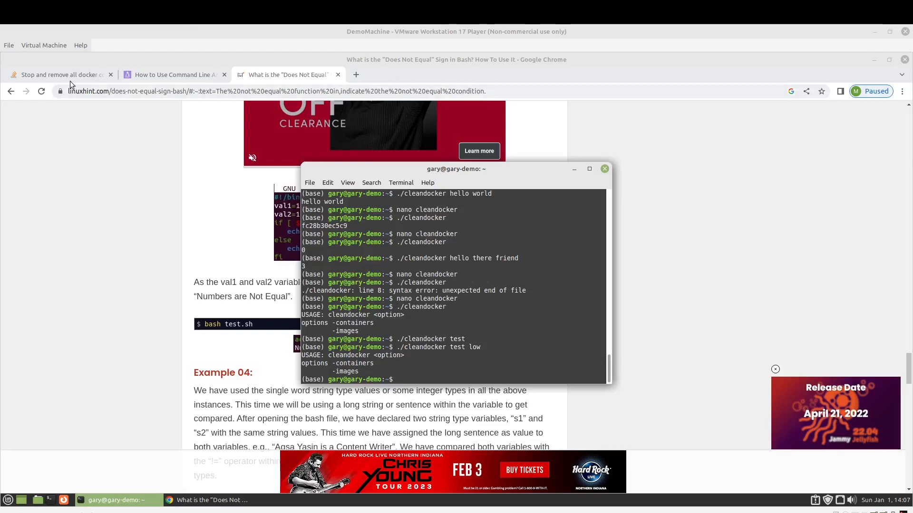
- Search for removing Docker images and reach the Stack Overflow question on deleting all local images
left_click(58, 75)
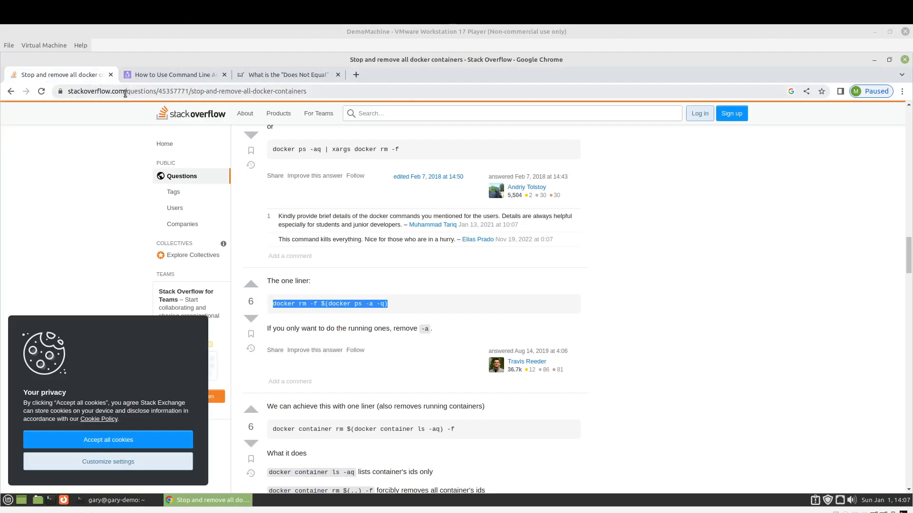
type("remov")
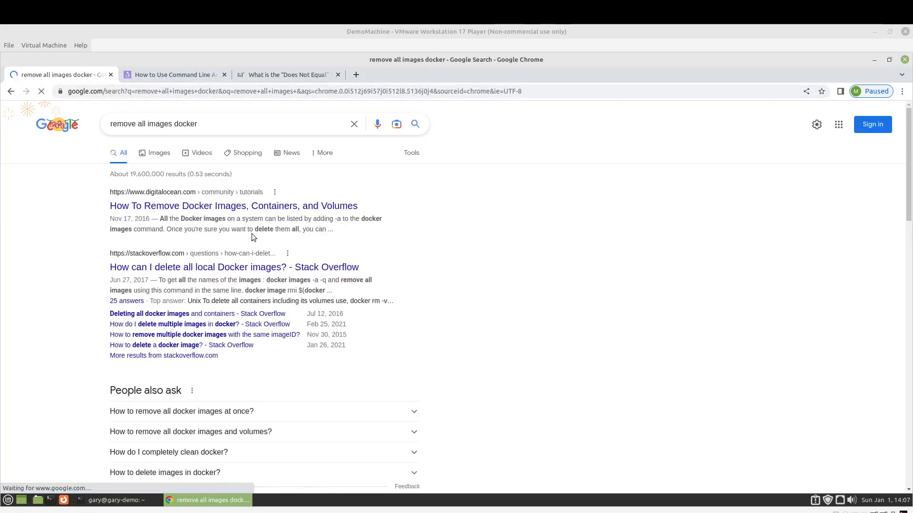
left_click(233, 205)
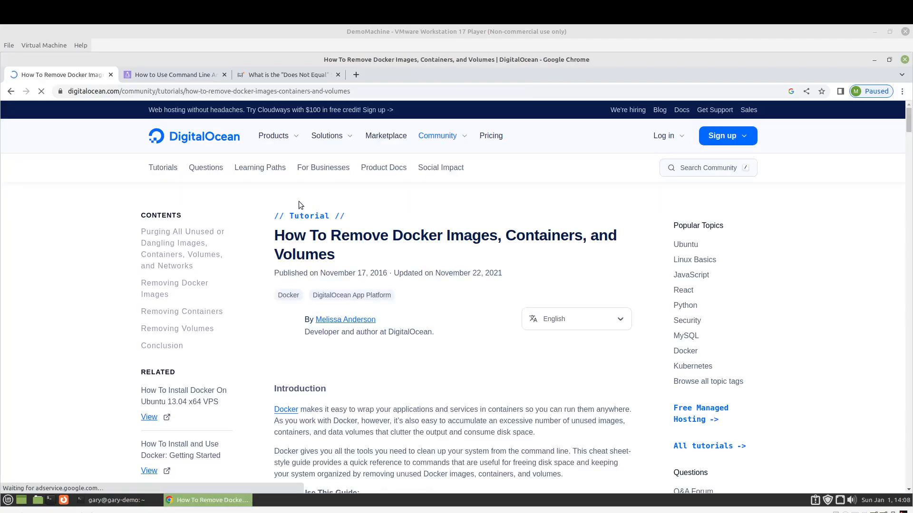
scroll("down", 3)
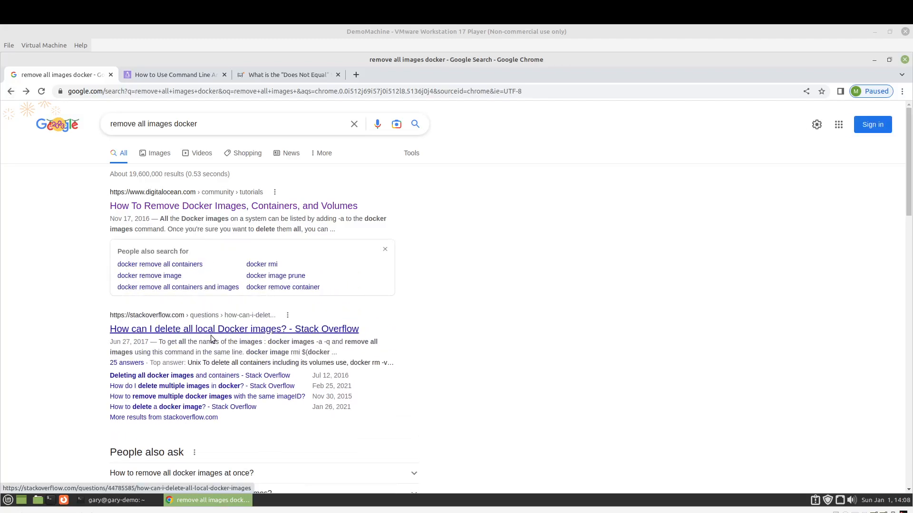
left_click(234, 328)
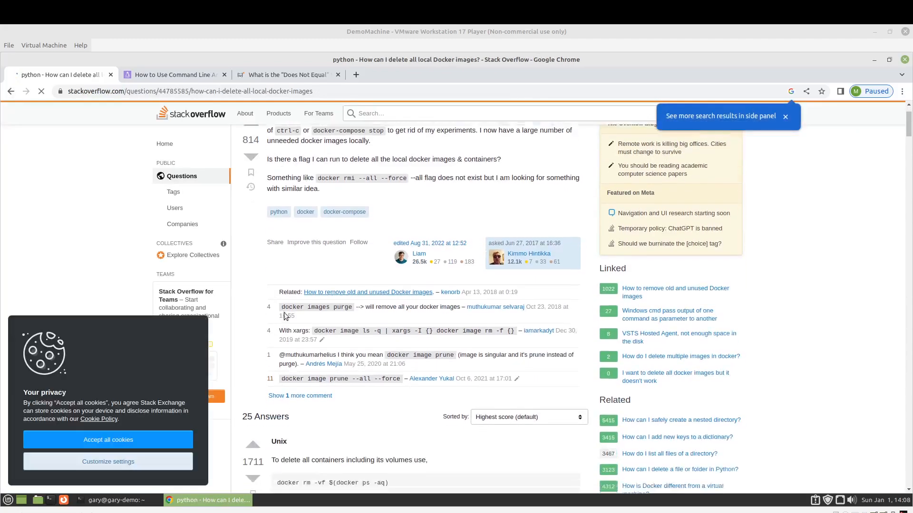
scroll("down", 3)
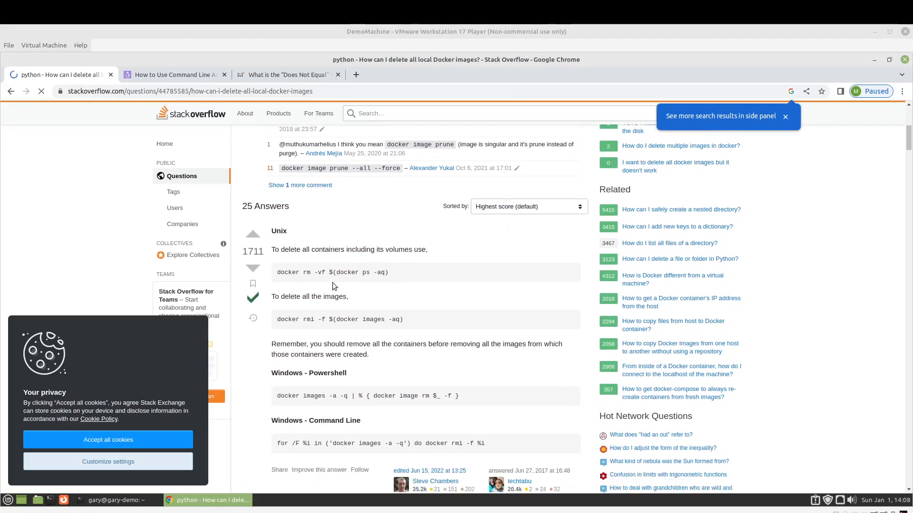
mouse_move(337, 330)
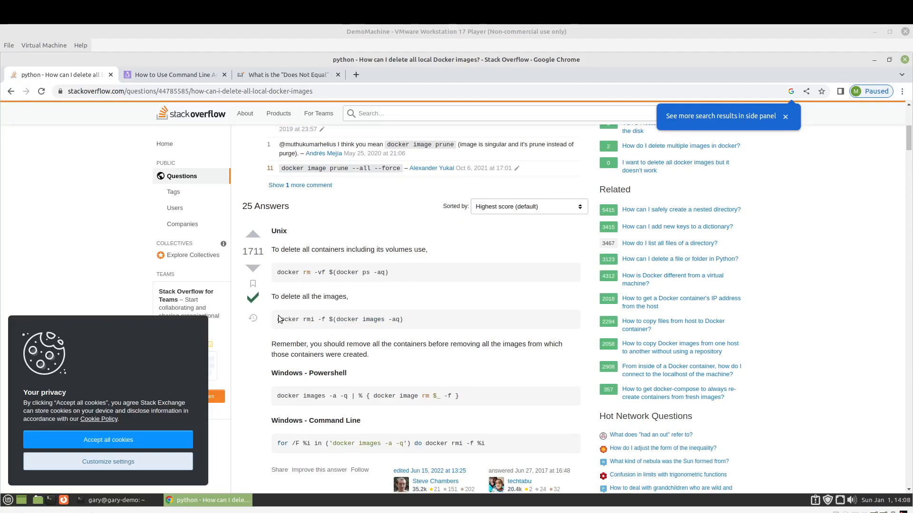
- Copy the 'docker rmi -f $(docker images -aq)' command and retype ./cleandocker test in the terminal
triple_click(339, 320)
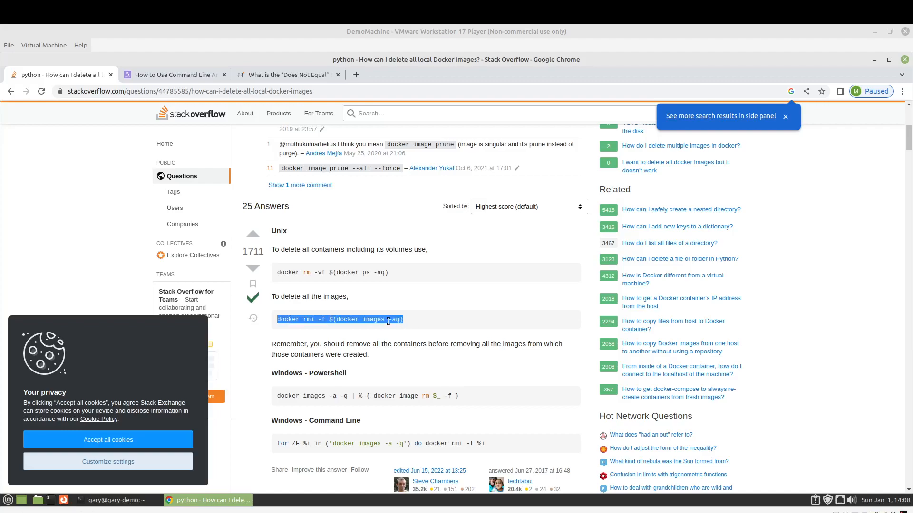
left_click(785, 116)
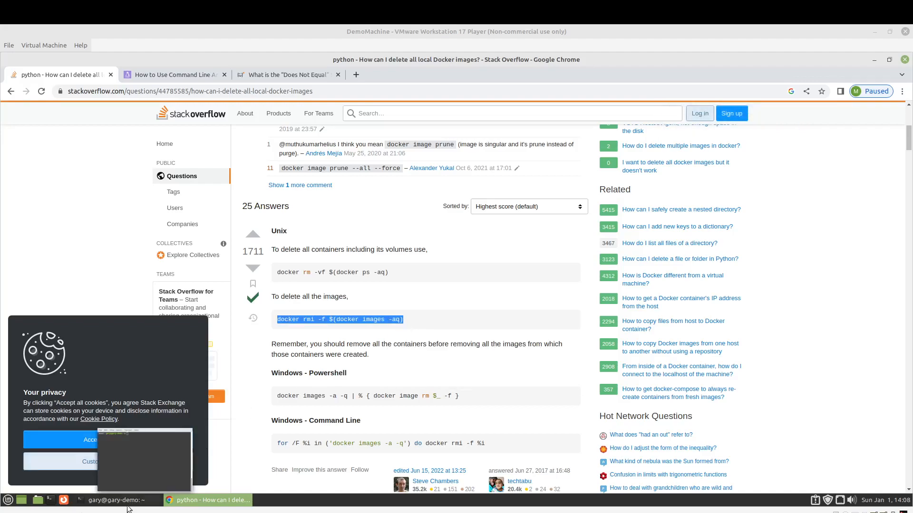
left_click(116, 500)
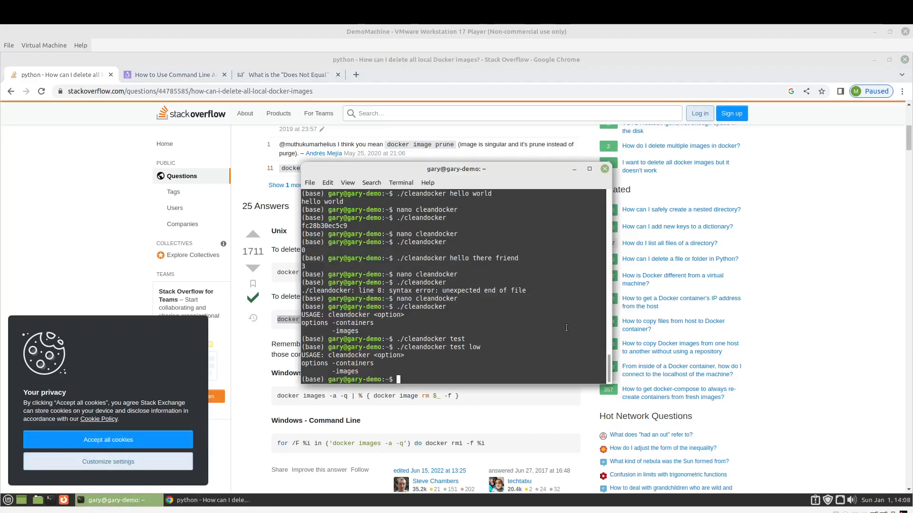
mouse_move(501, 268)
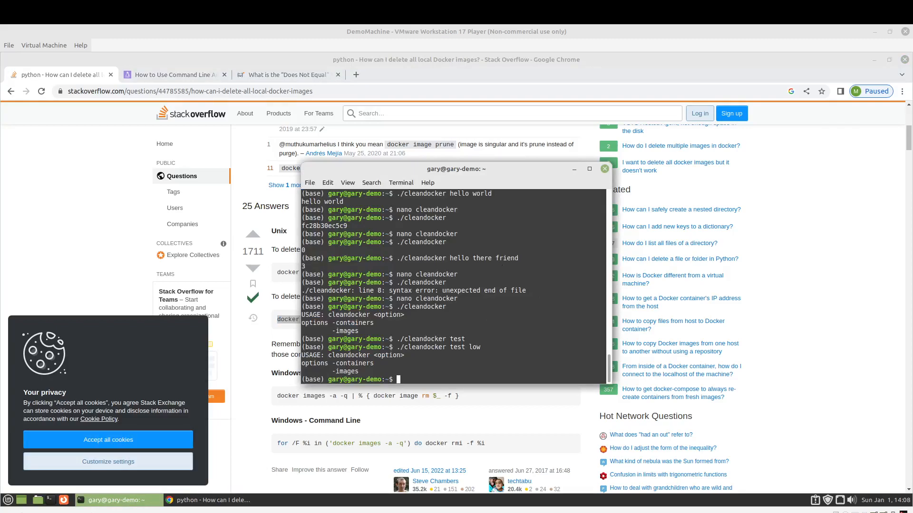
type("./cleandocker test")
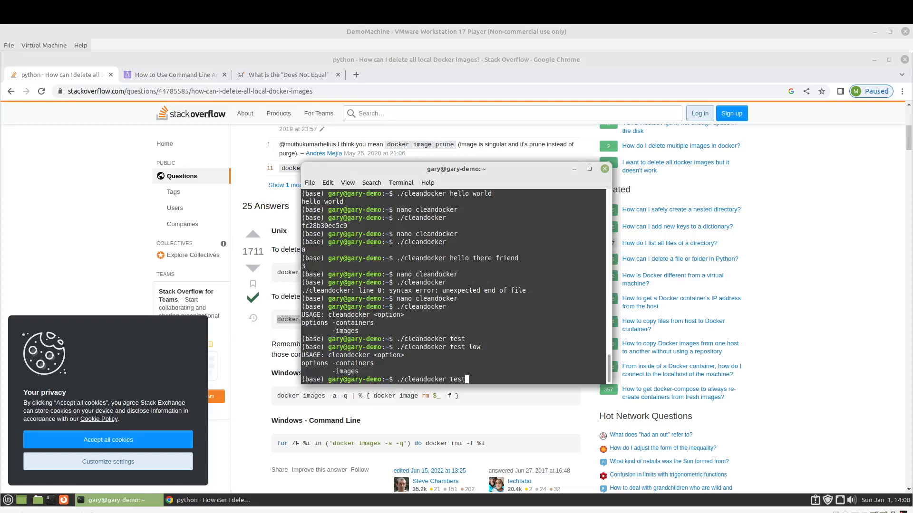
- Reopen cleandocker in nano and make room above the docker rm line for an if [ $1 test
key("BackSpace")
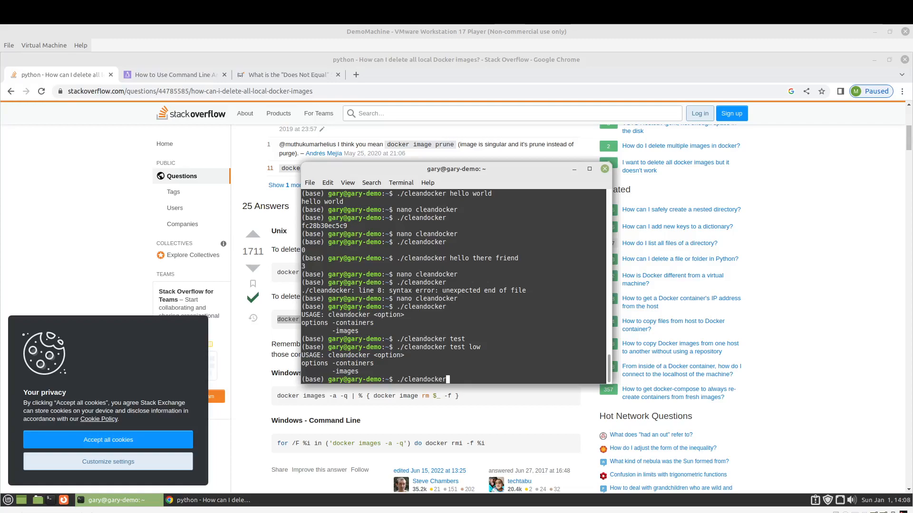
key("Return")
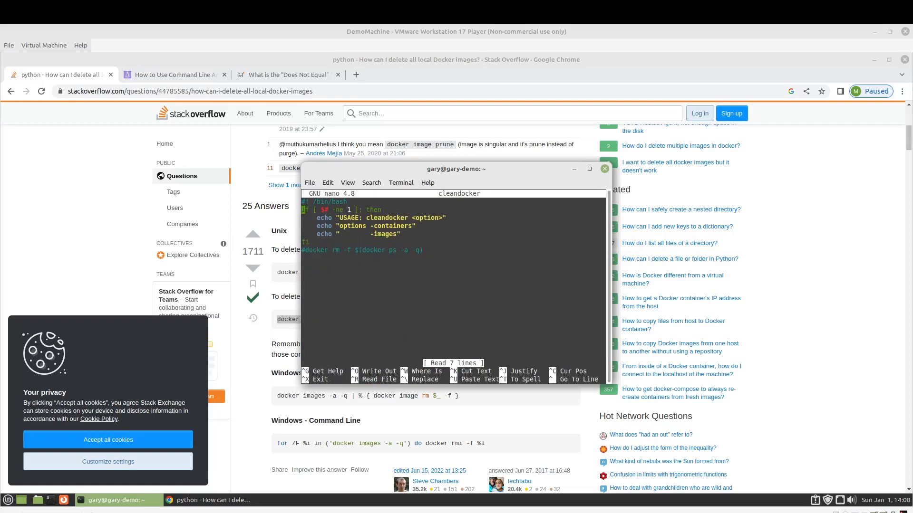
key("Return")
type("if [ $1")
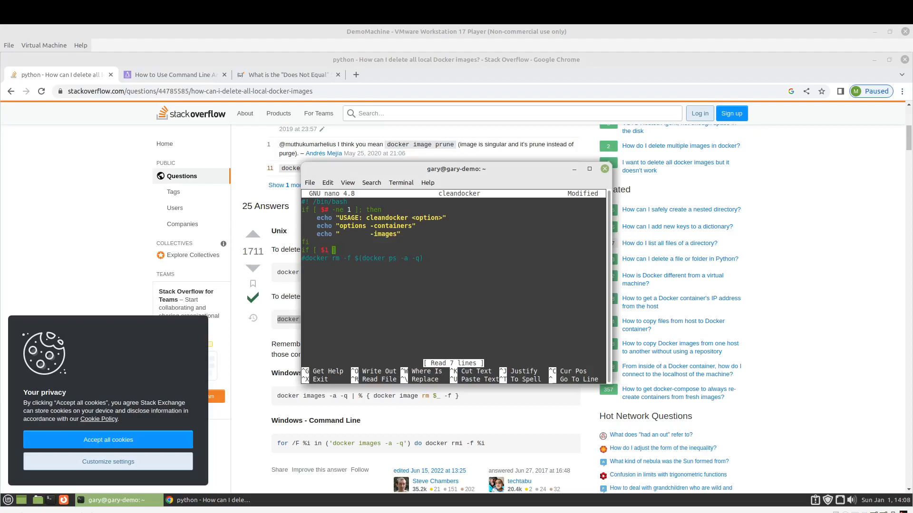
- Complete if [ $1 -eq "-containers" ]; then with docker rm on its own indented line
type("-e")
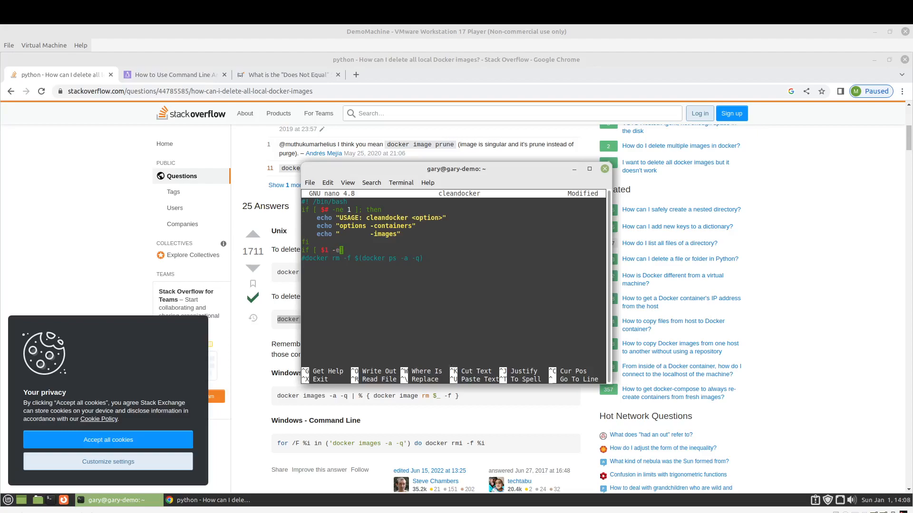
type("q")
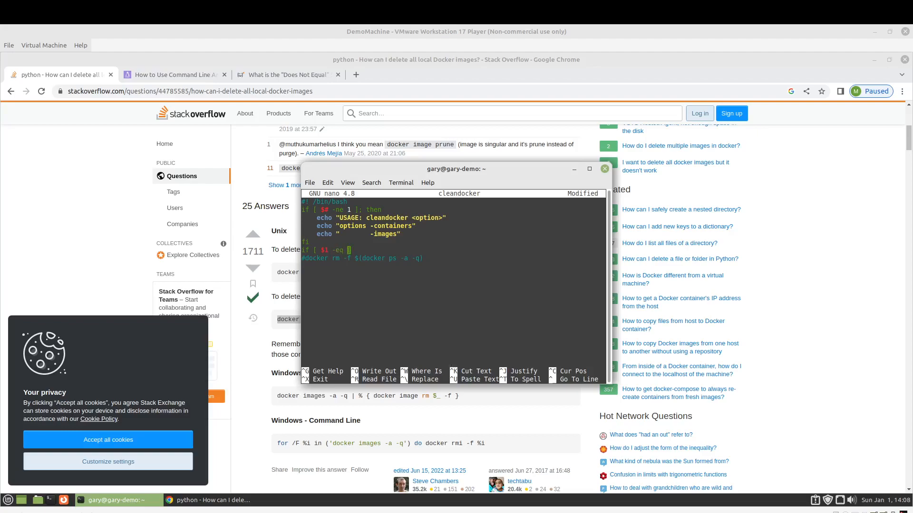
type("\"-")
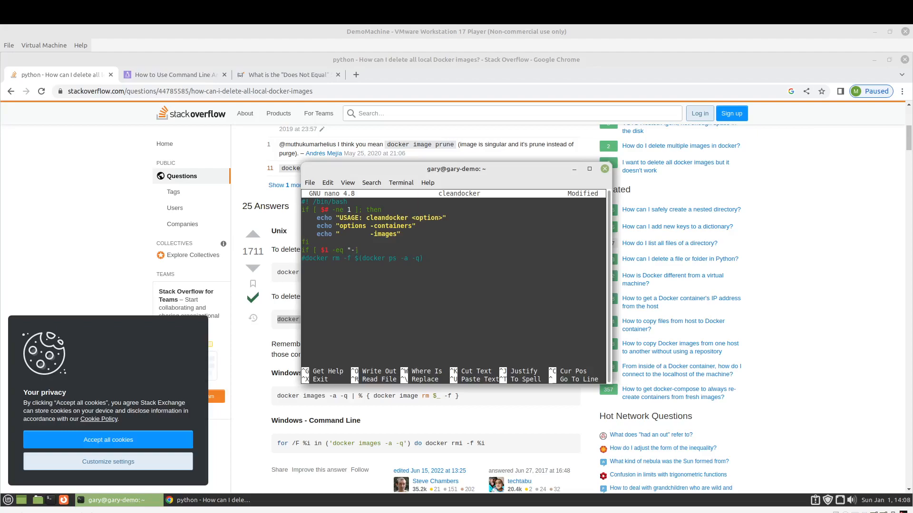
type("containers")
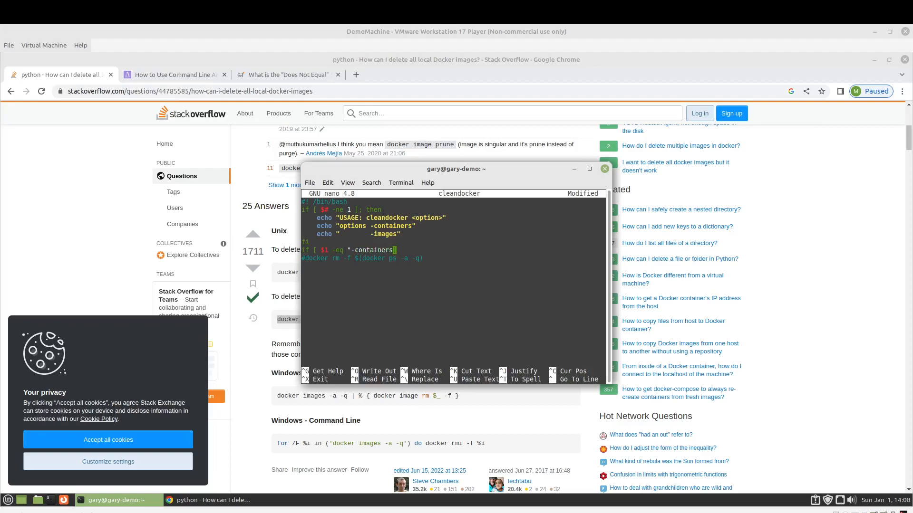
type("]")
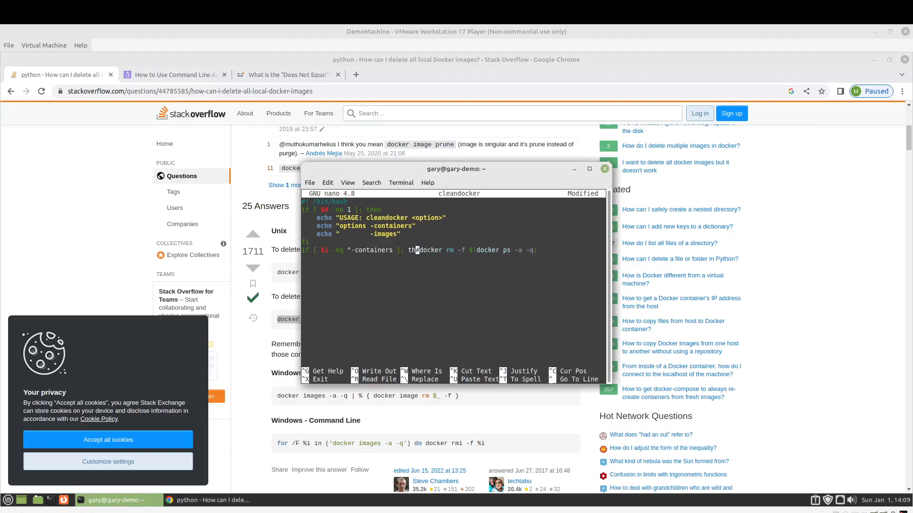
type("n")
key("Return")
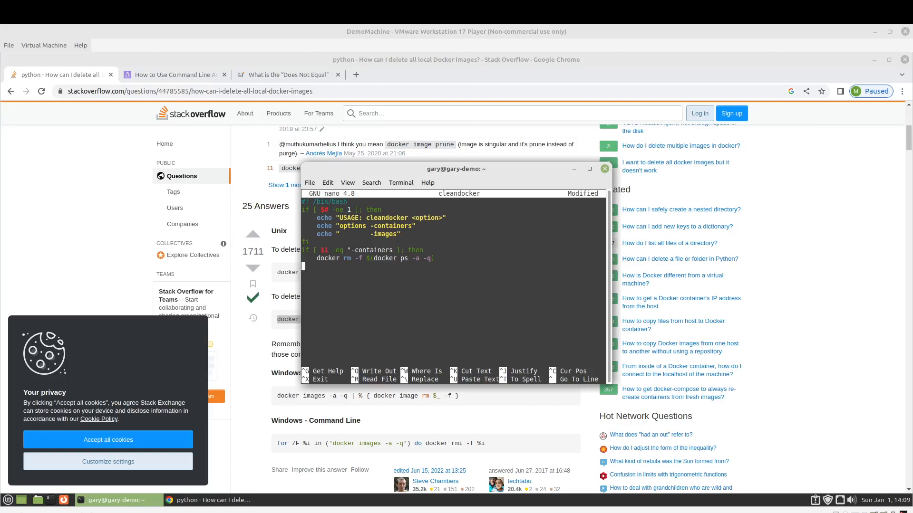
- Add elif [ $1 -eq "images" ]; then running docker rmi -f $(docker images -aq), then an else line
type("els")
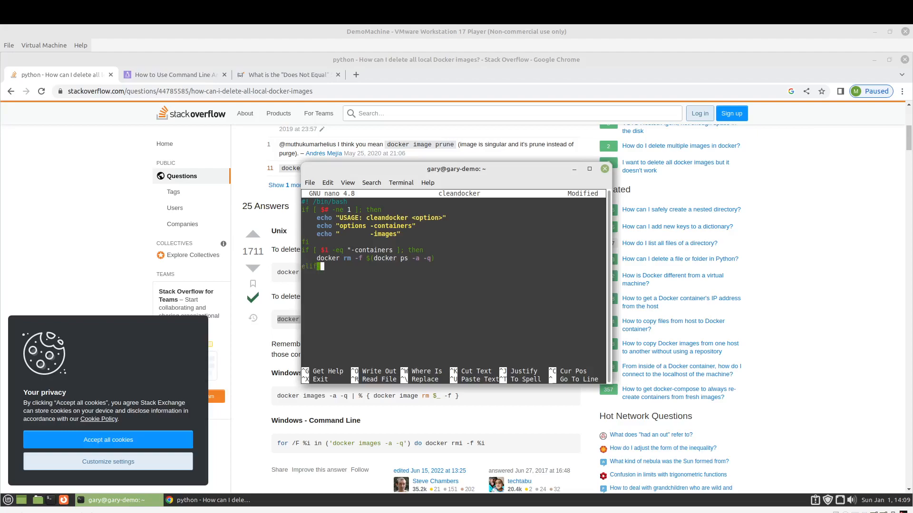
type("[]")
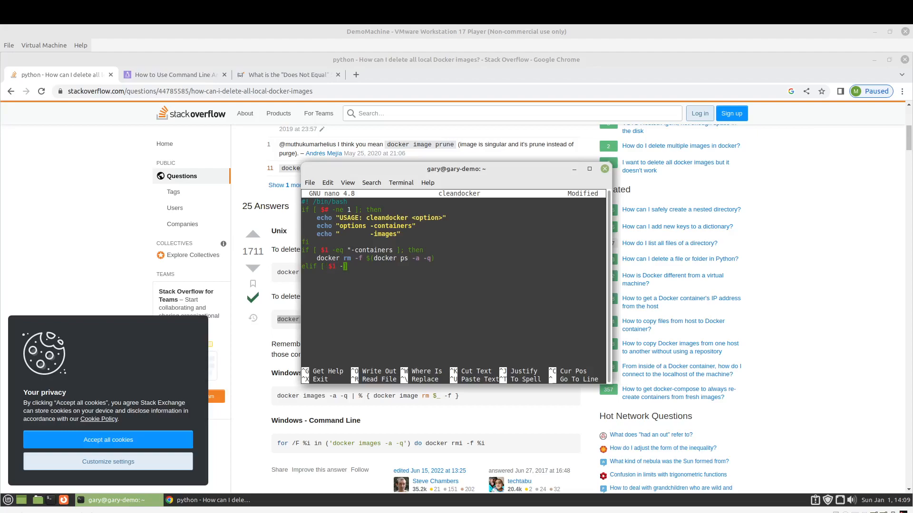
type("eq \"images\" ]; then")
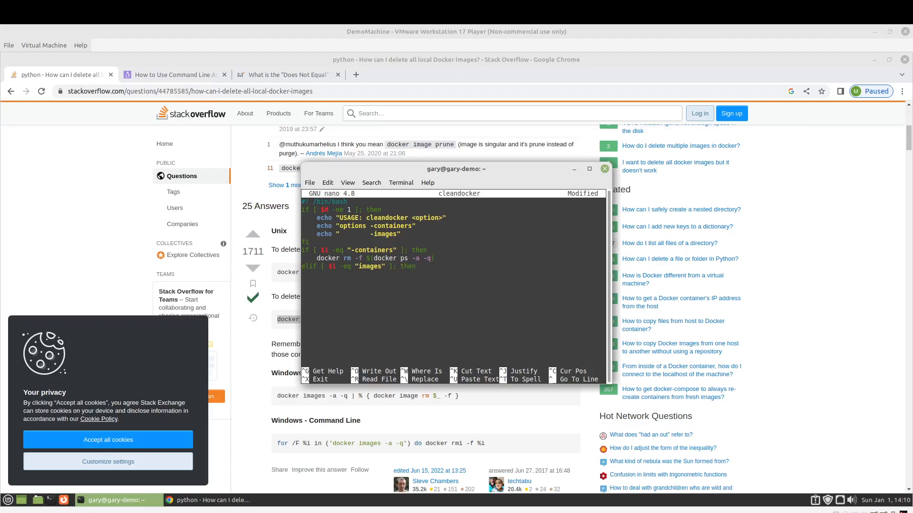
type("docker rmi -f $(docker images -aq)")
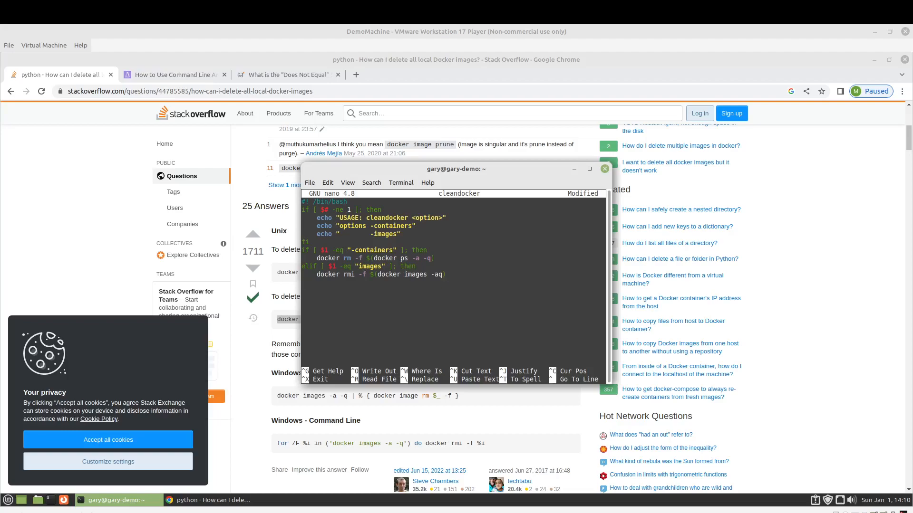
type("else:")
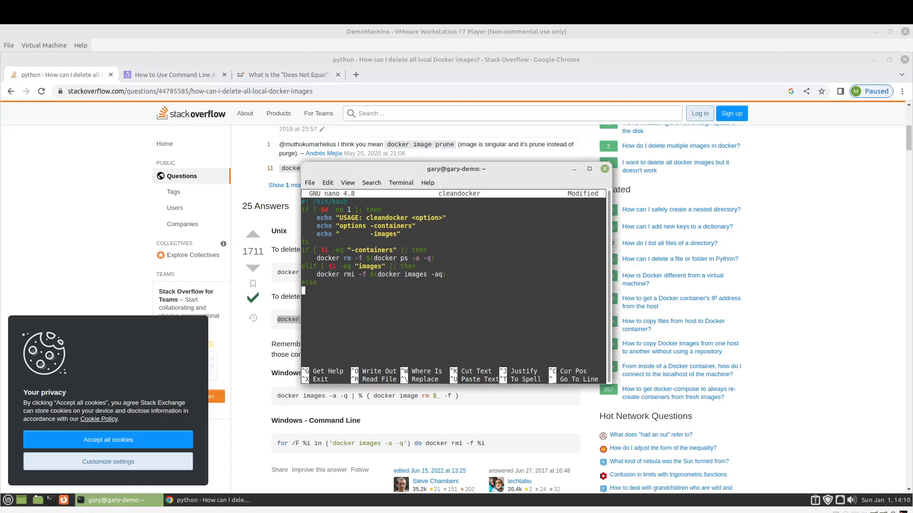
mouse_move(405, 100)
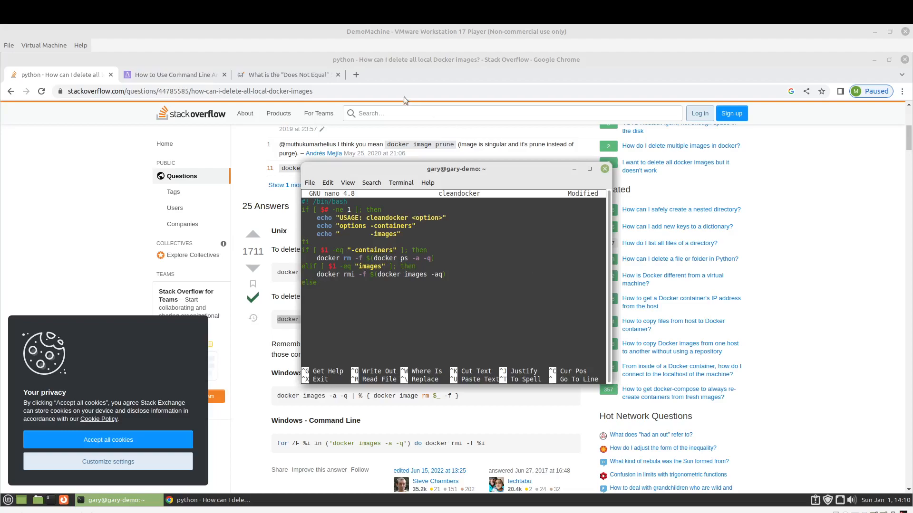
mouse_move(355, 74)
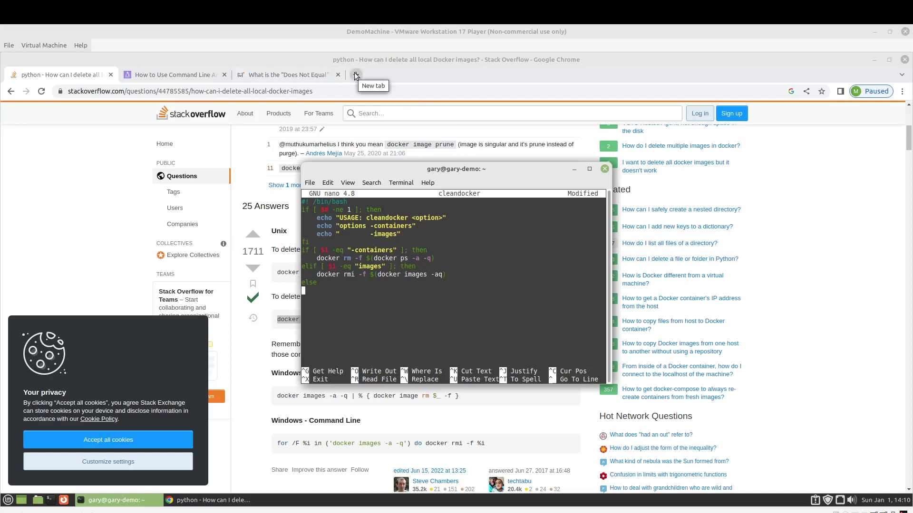
- Search 'bash if elif' and open the Stack Overflow question on if, elif, else statement issues
left_click(355, 74)
type("bash if el")
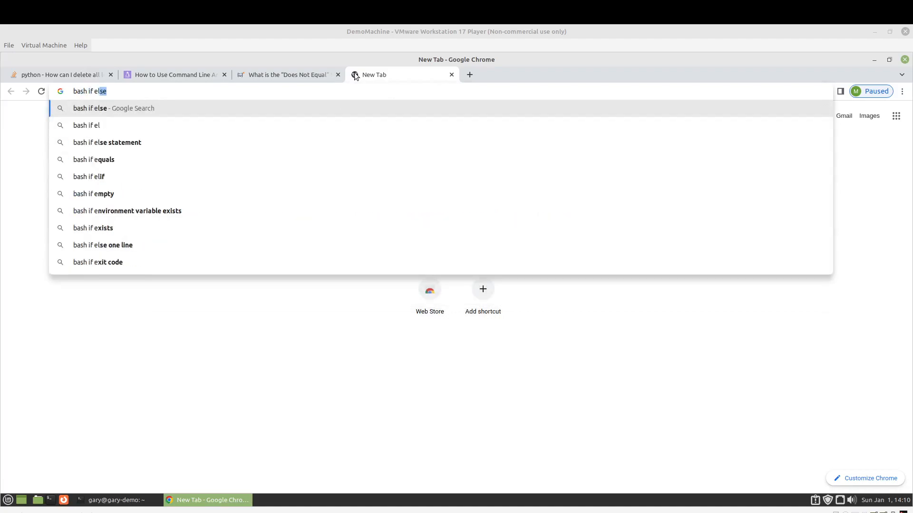
key("BackSpace")
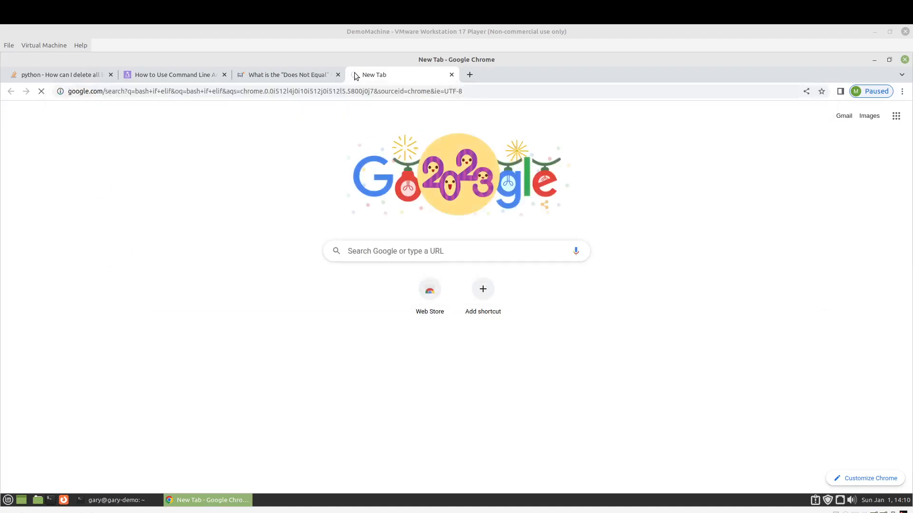
mouse_move(303, 167)
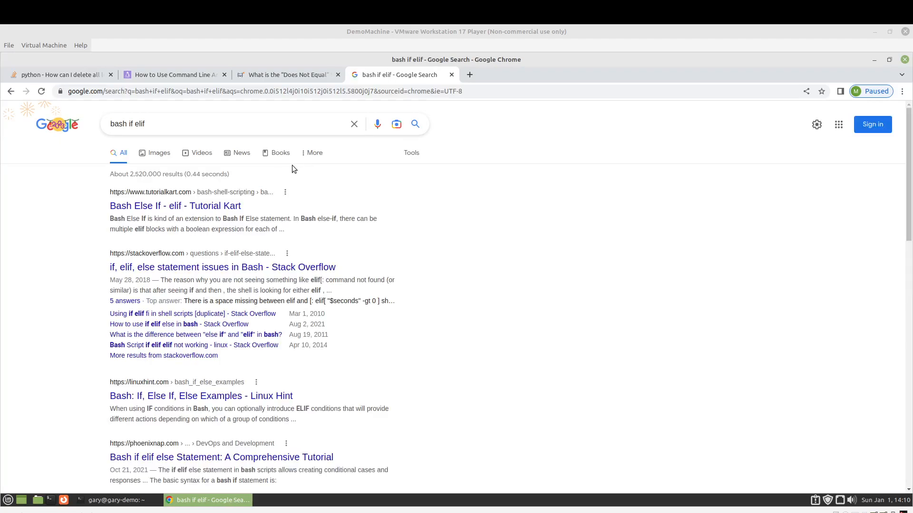
mouse_move(315, 271)
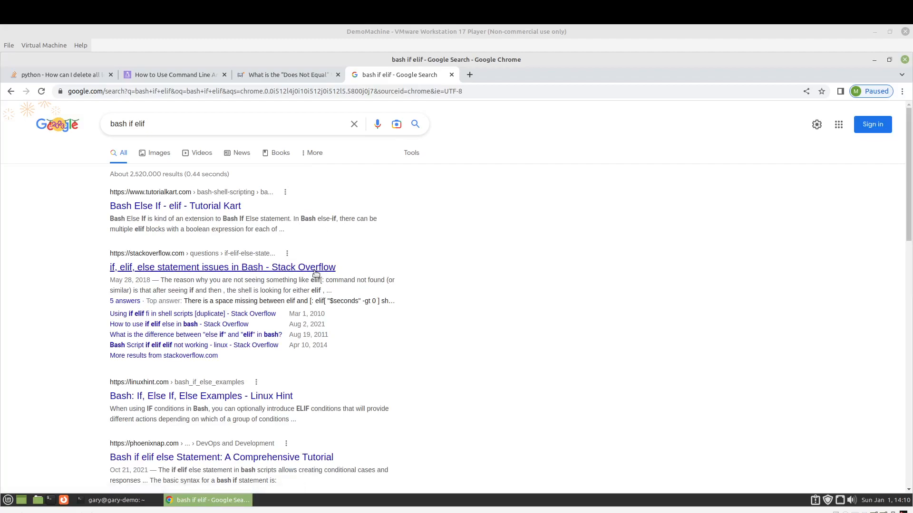
left_click(222, 266)
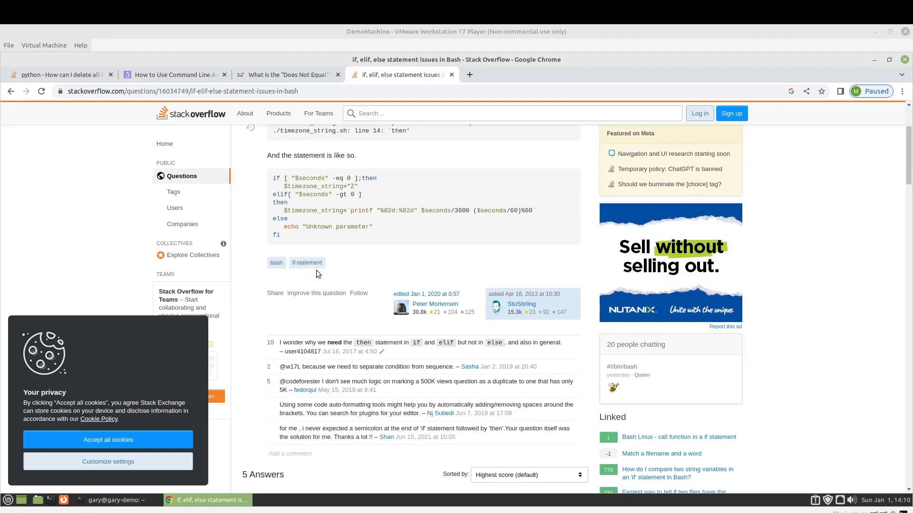
mouse_move(368, 178)
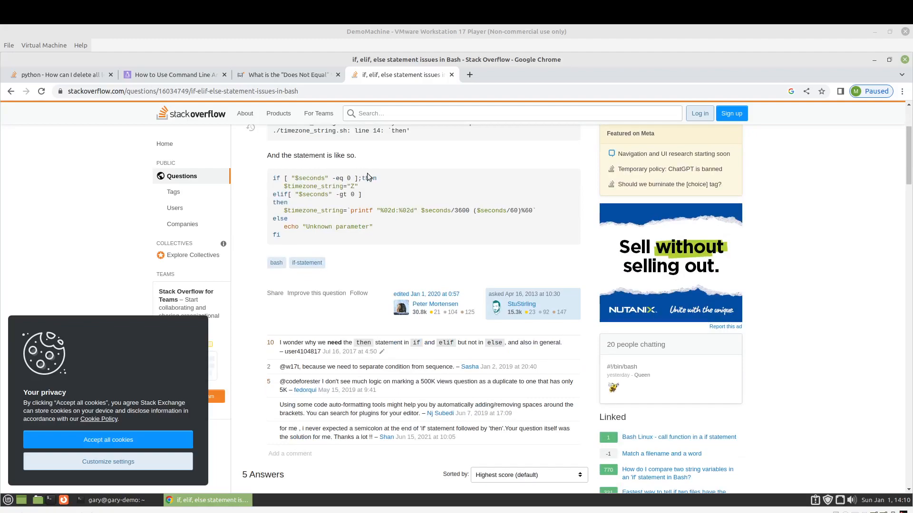
- Read the accepted answer on spaced brackets in if/elif tests, then return to nano in the terminal
scroll("down", 3)
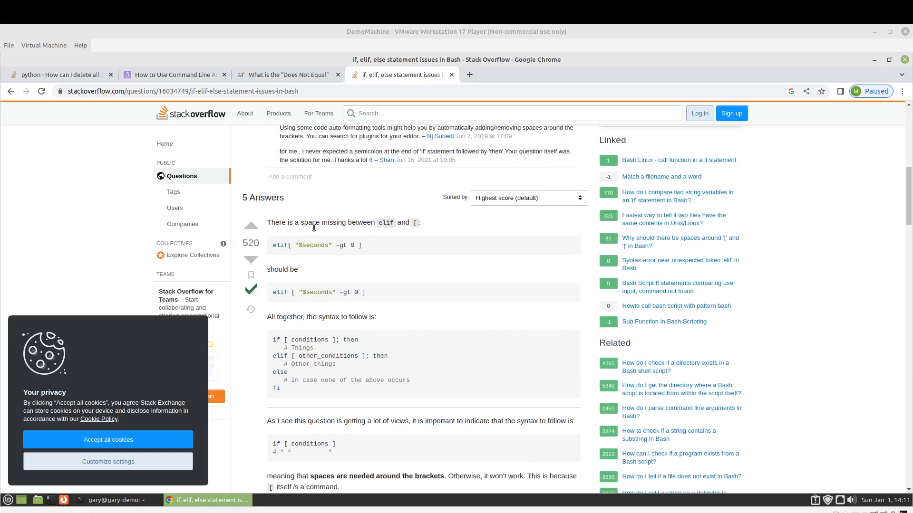
mouse_move(419, 237)
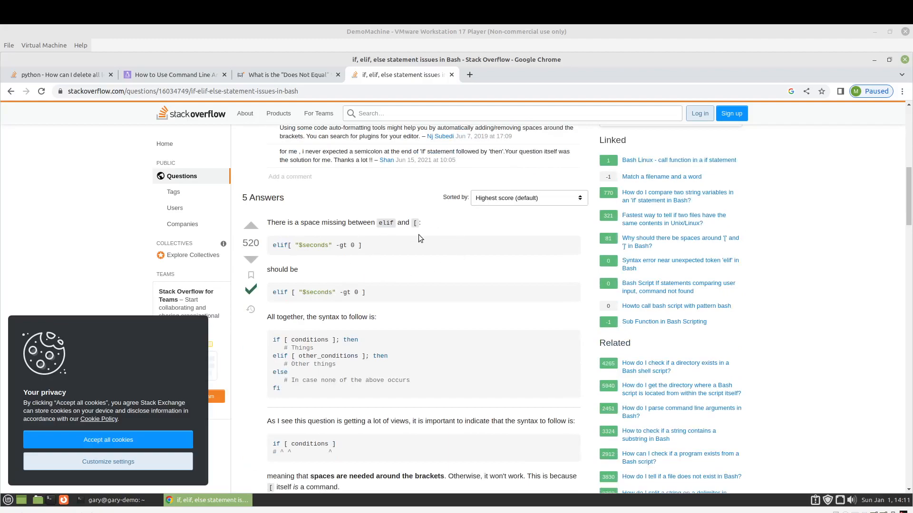
mouse_move(415, 229)
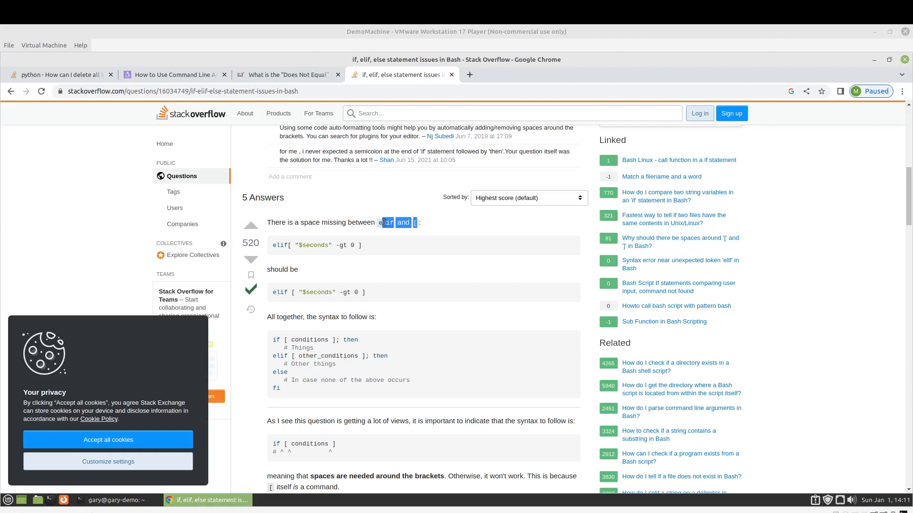
scroll("down", 3)
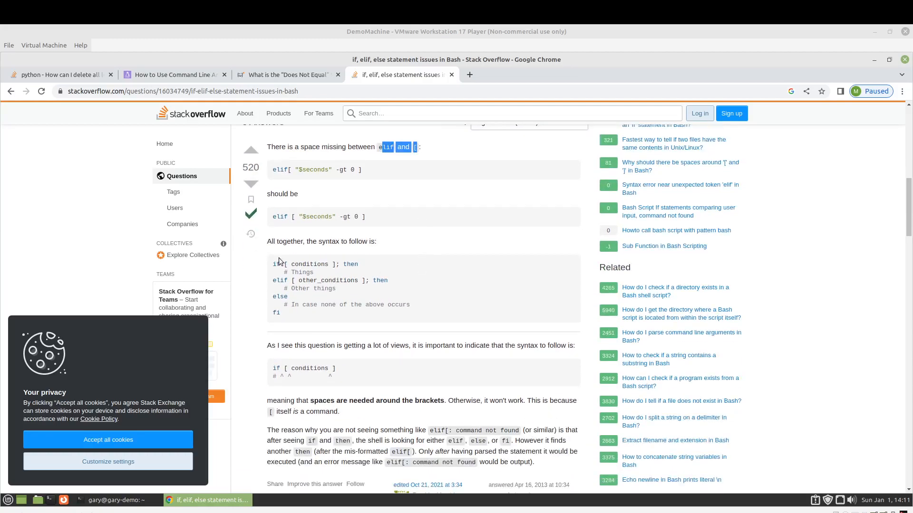
mouse_move(325, 327)
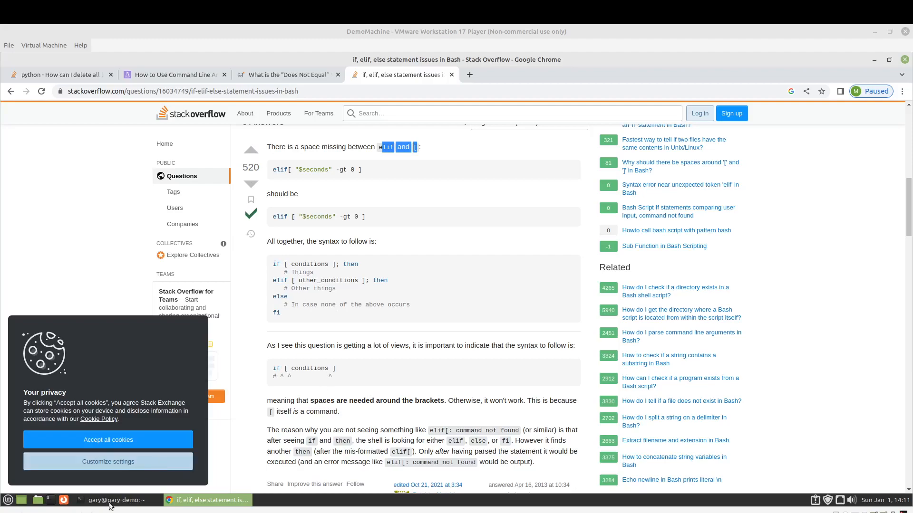
left_click(63, 500)
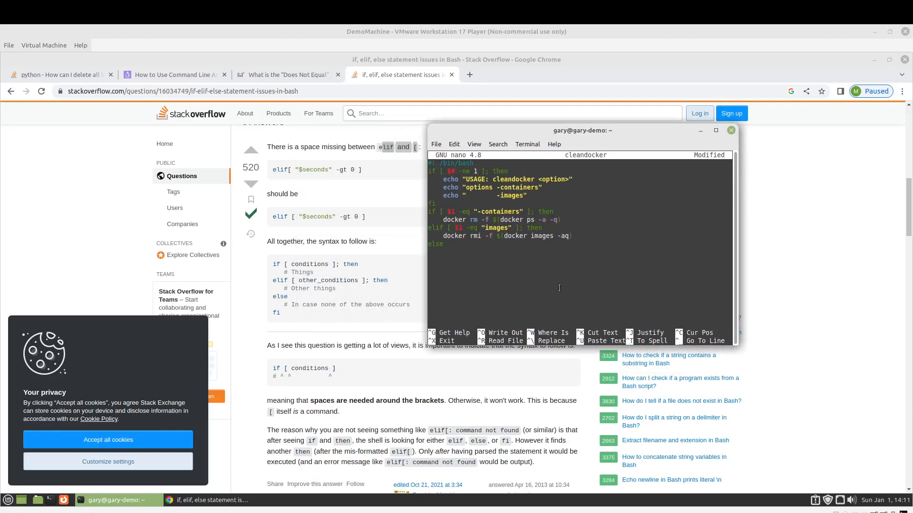
- Add an else-branch echo of "Invalid command line argument given"
type("ec")
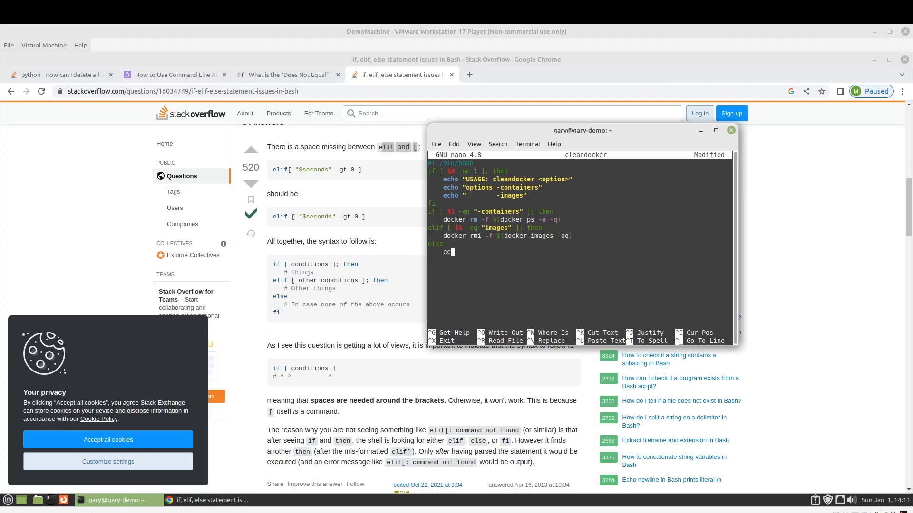
type("ho")
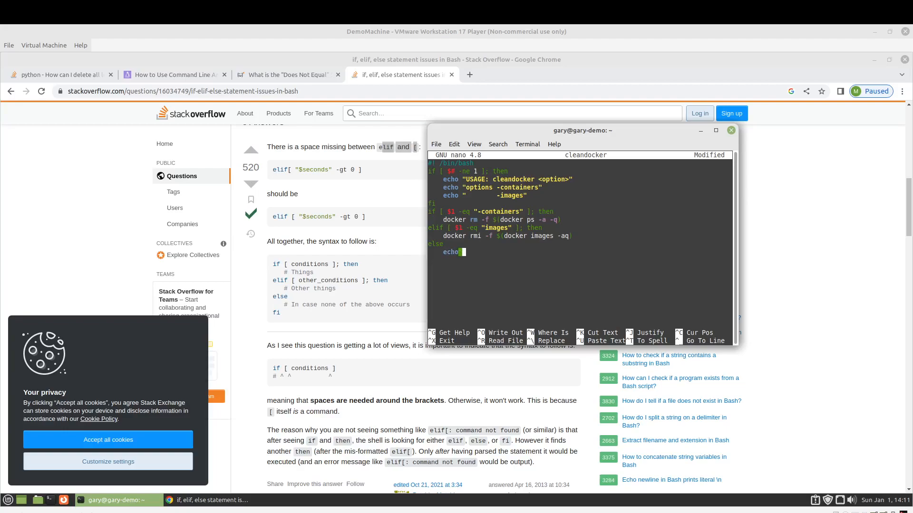
type("\"I")
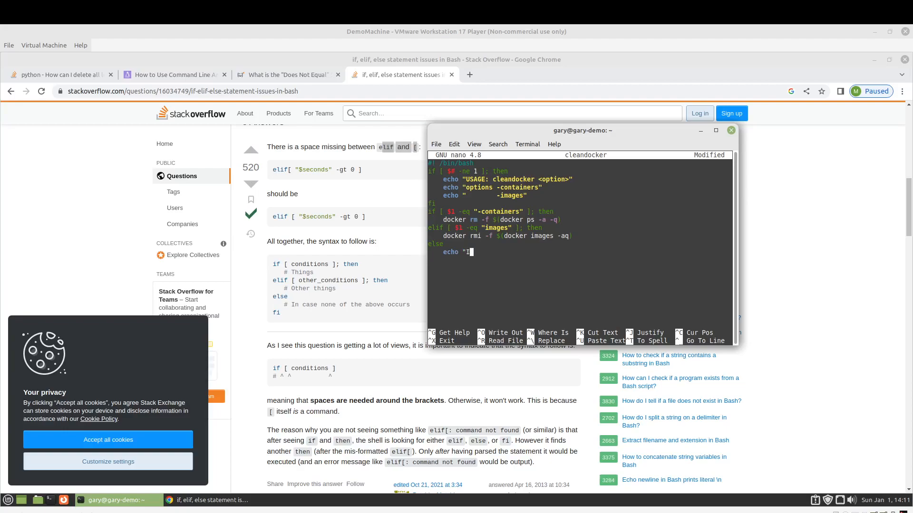
type("nvalid com")
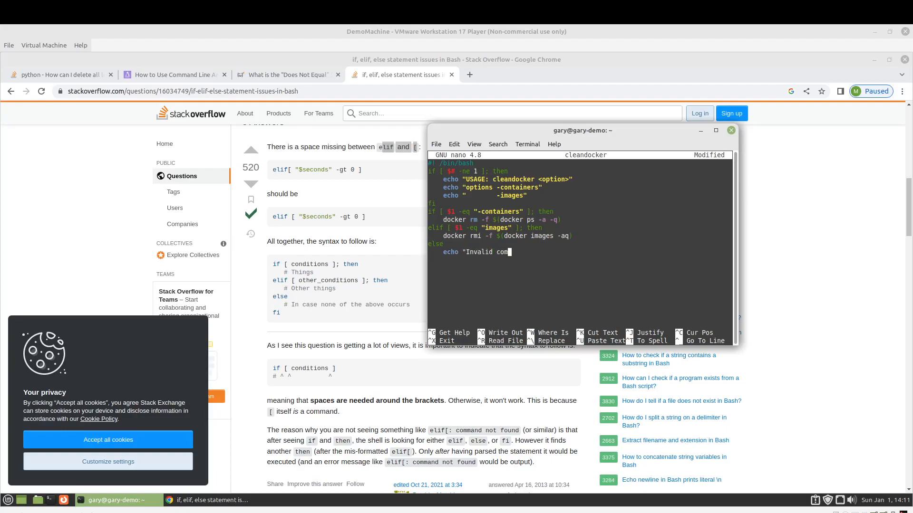
type("mand line ar")
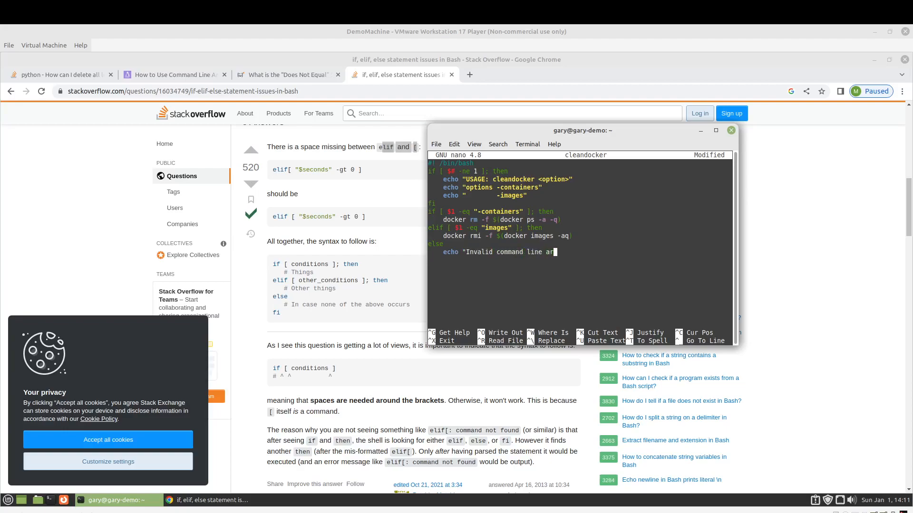
type("gument")
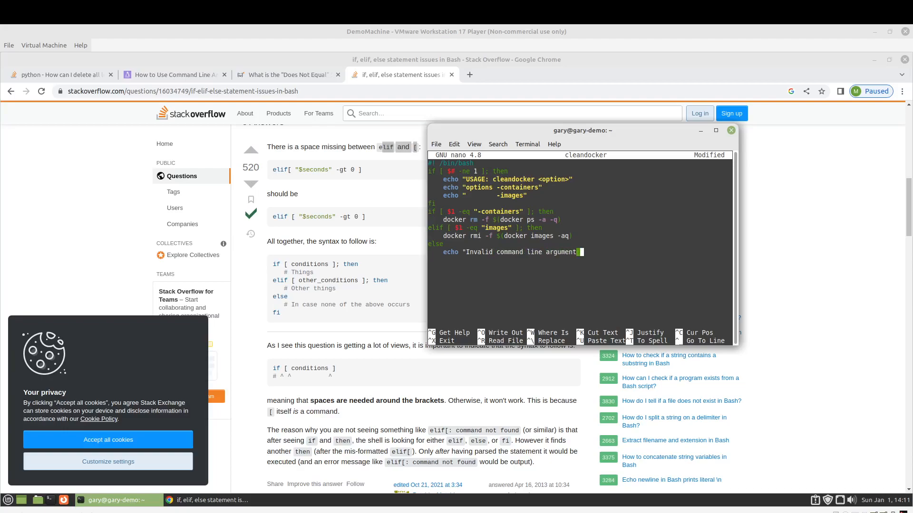
type("given\"")
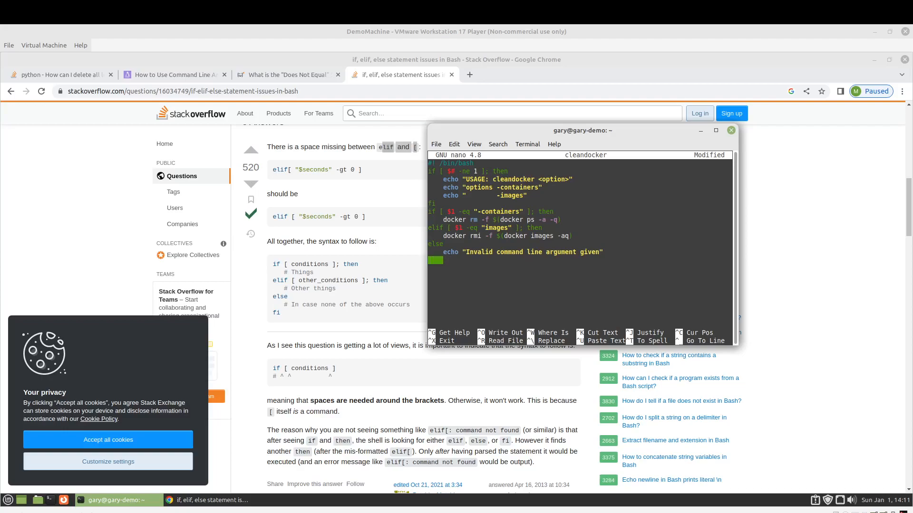
- Add a second echo line announcing that the valid flags are:
type("echo")
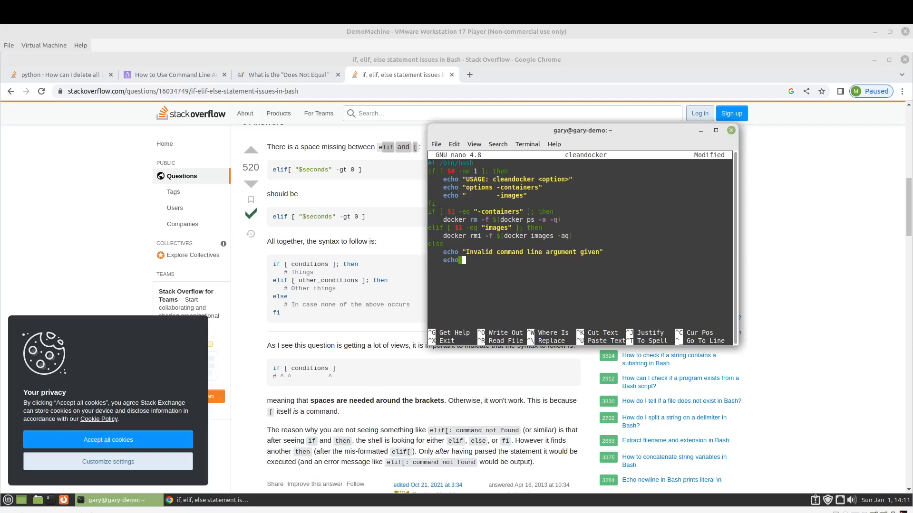
type("va")
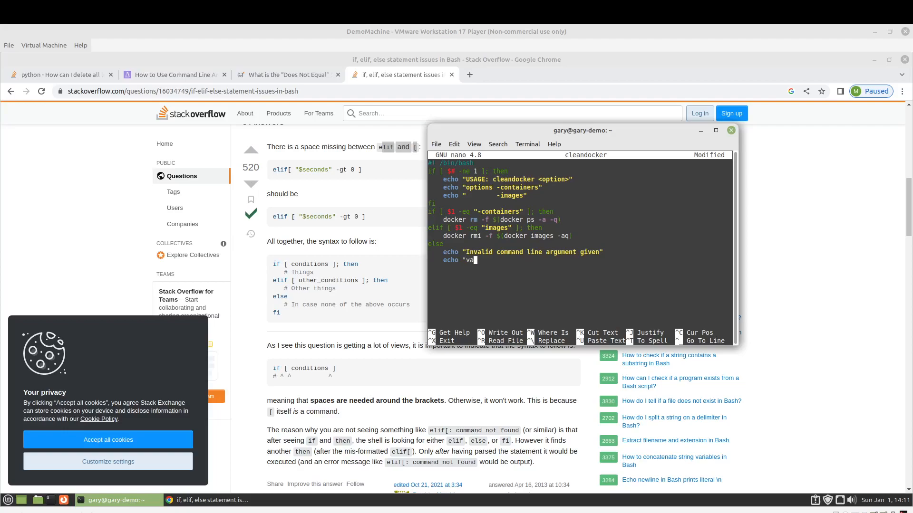
type("lid")
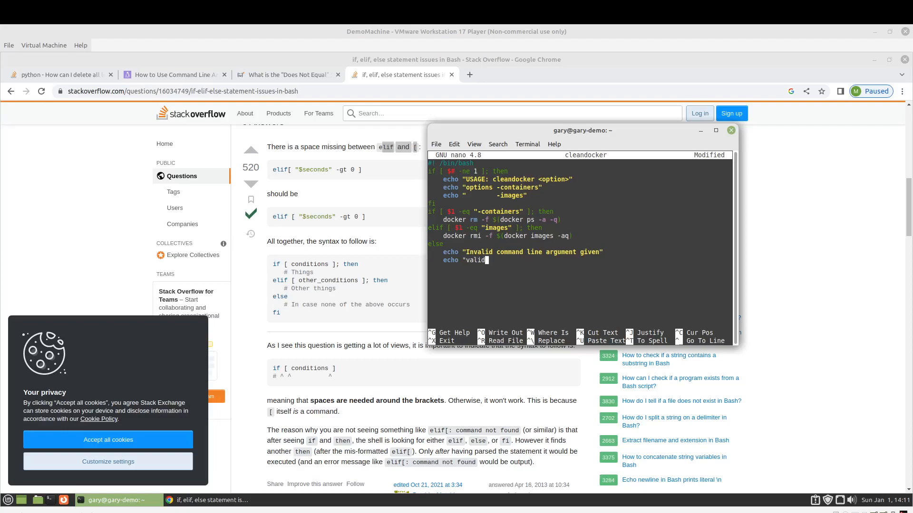
mouse_move(486, 260)
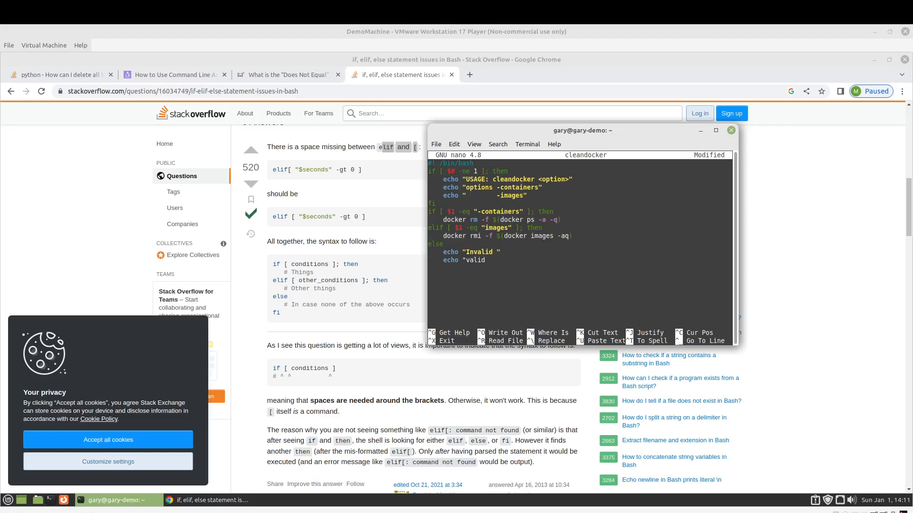
type("flag provi")
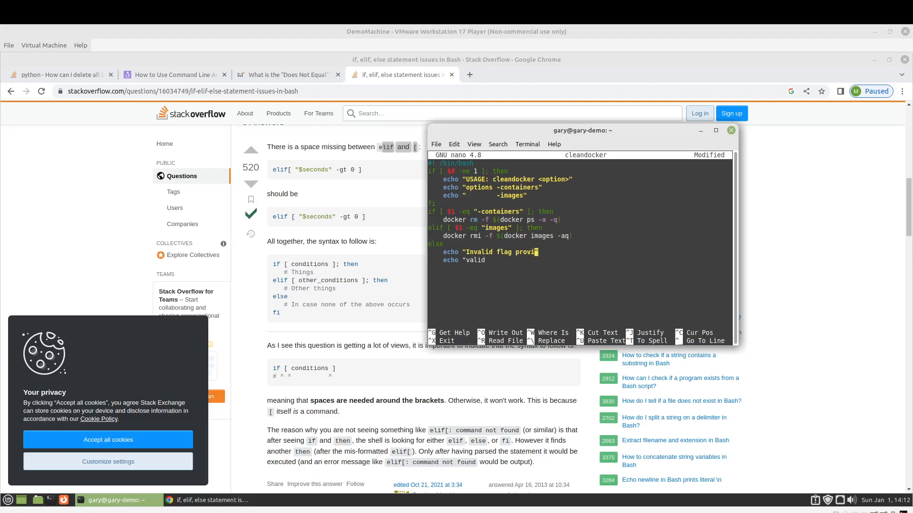
type("ded\"")
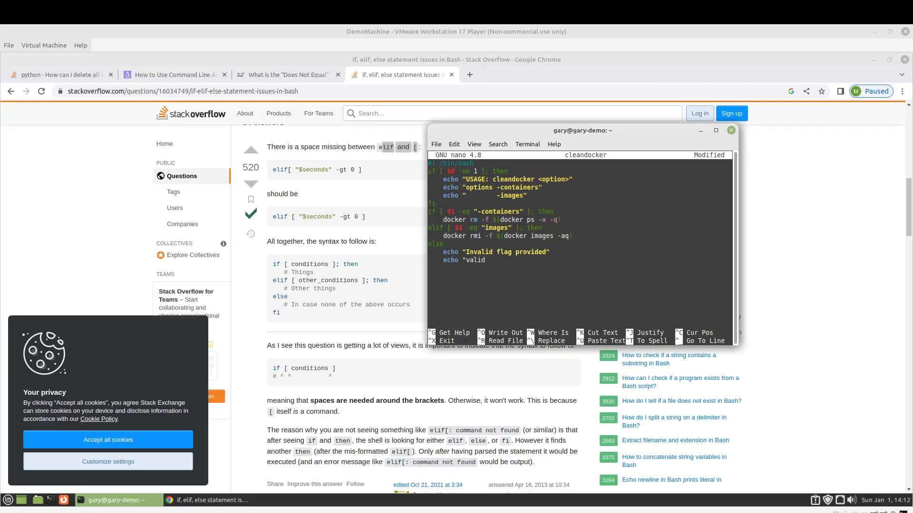
left_click(486, 260)
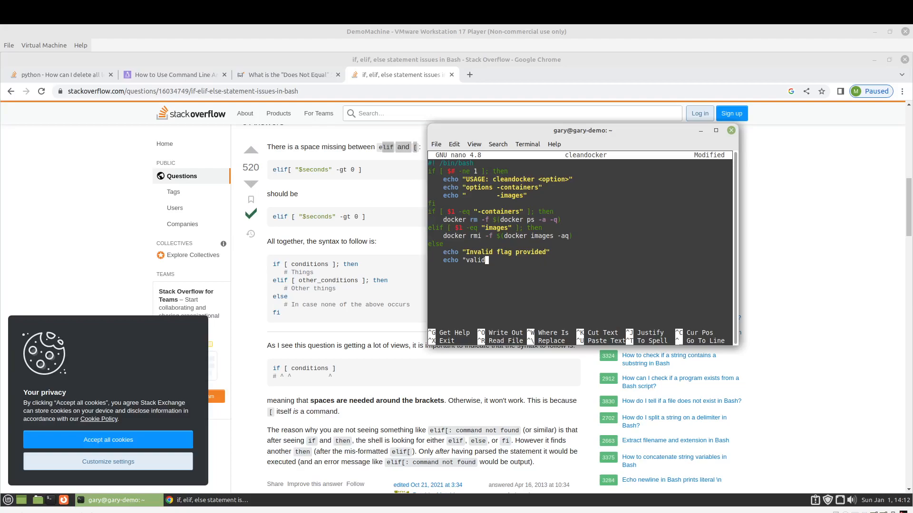
type("flags")
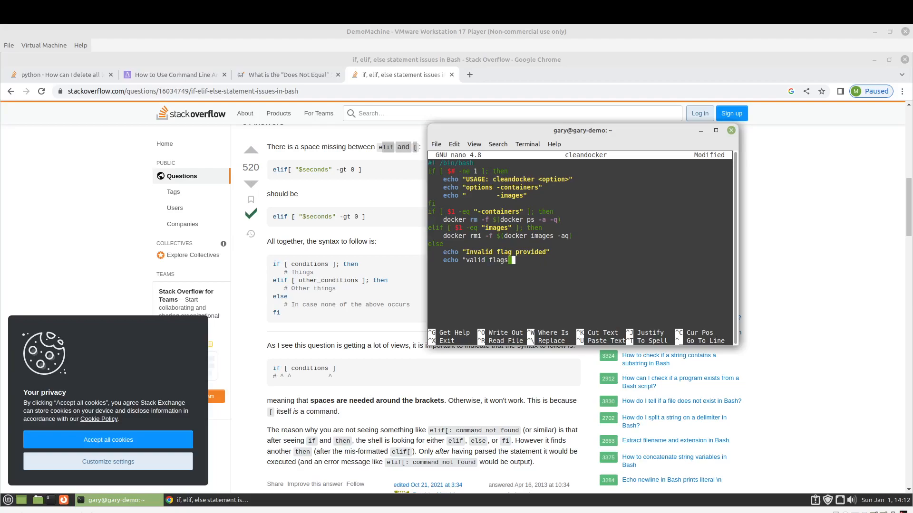
type("are:")
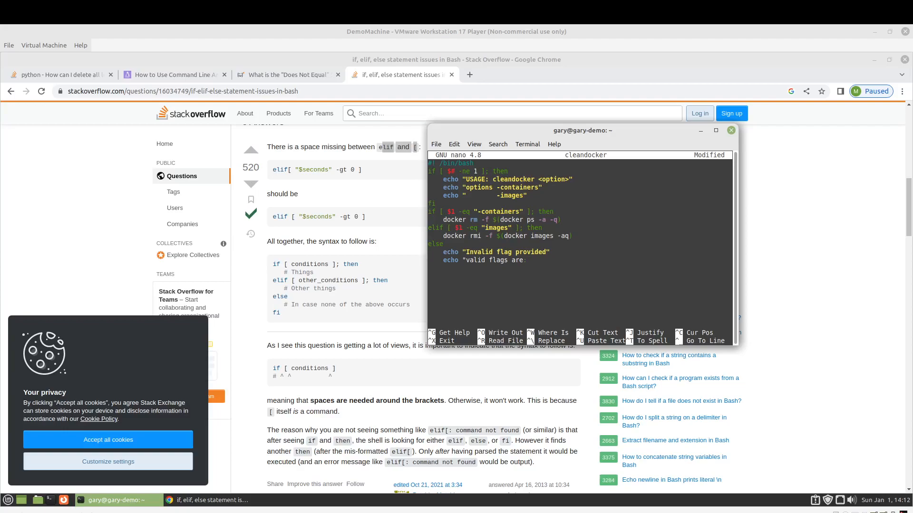
key("Return")
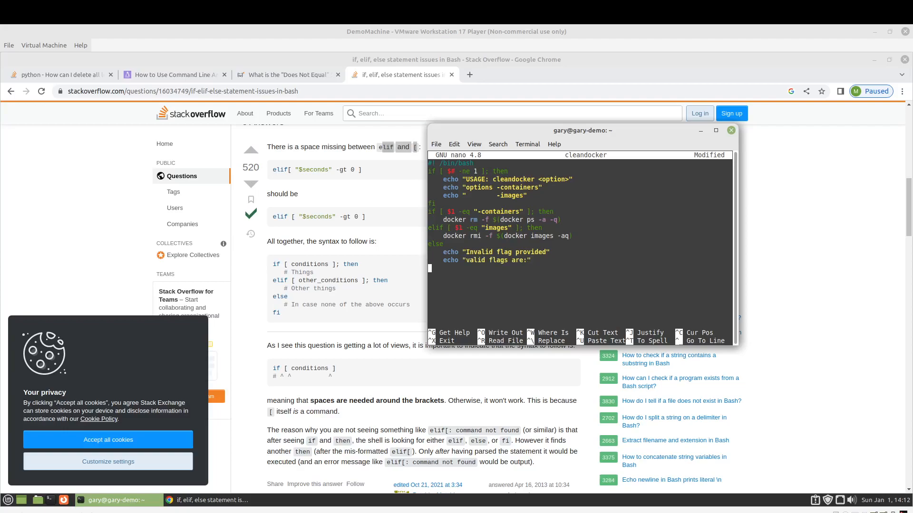
- Add echo lines listing the -containers and -images flags
type("echo")
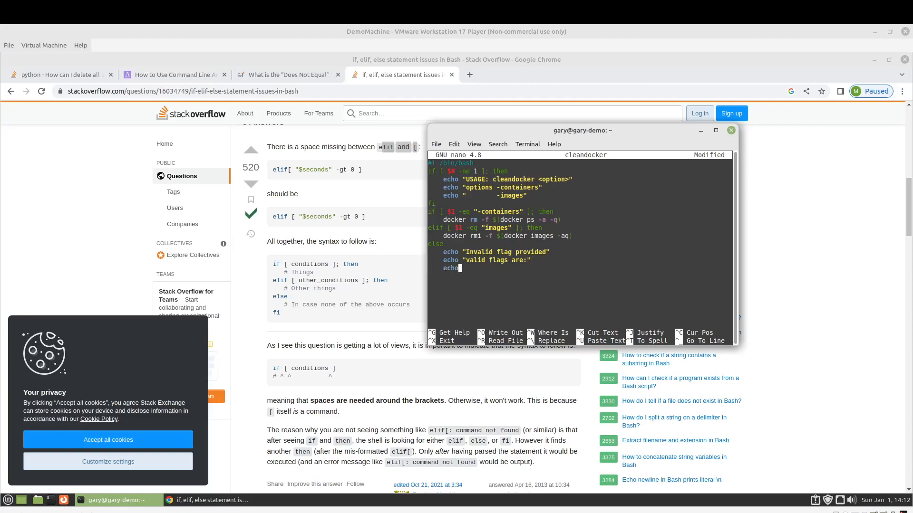
type("\"-conat")
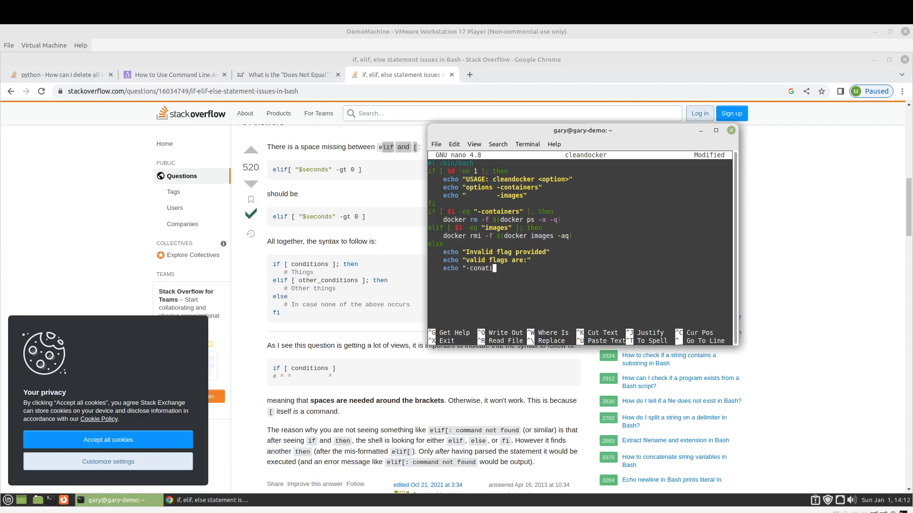
type("ia")
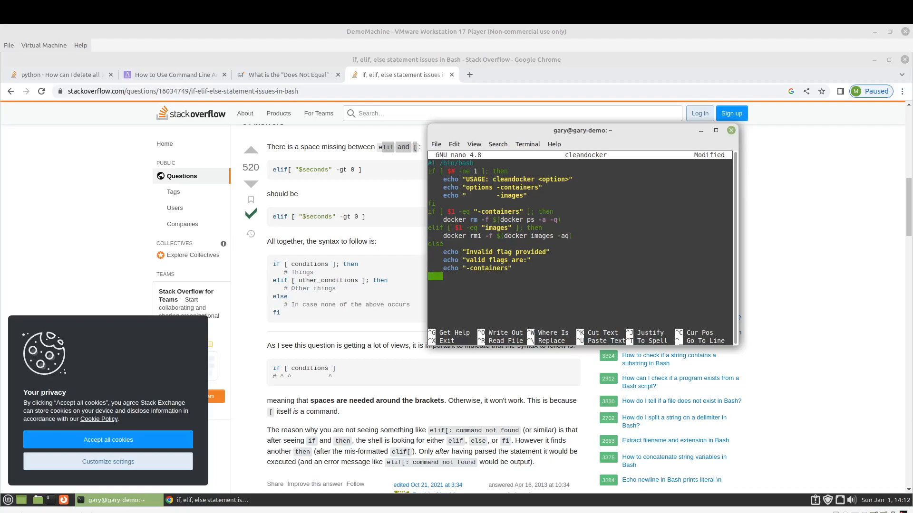
type("echo \"")
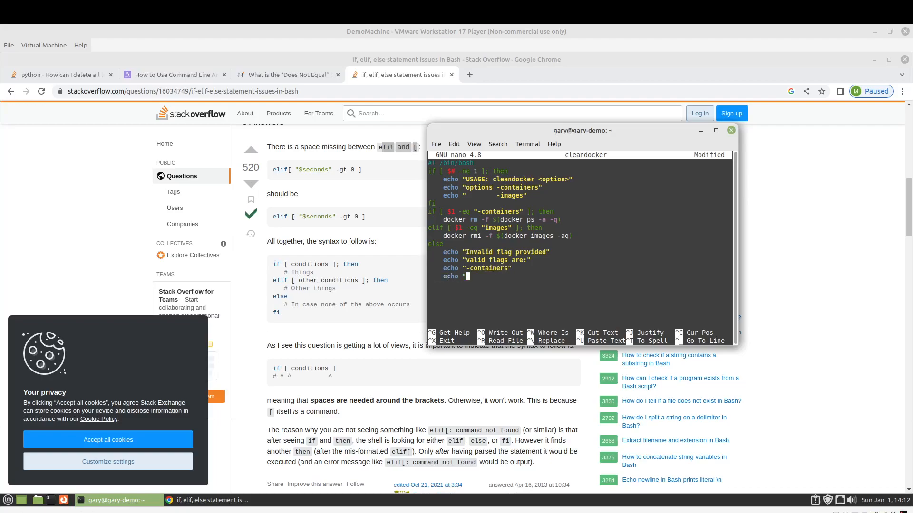
type("images")
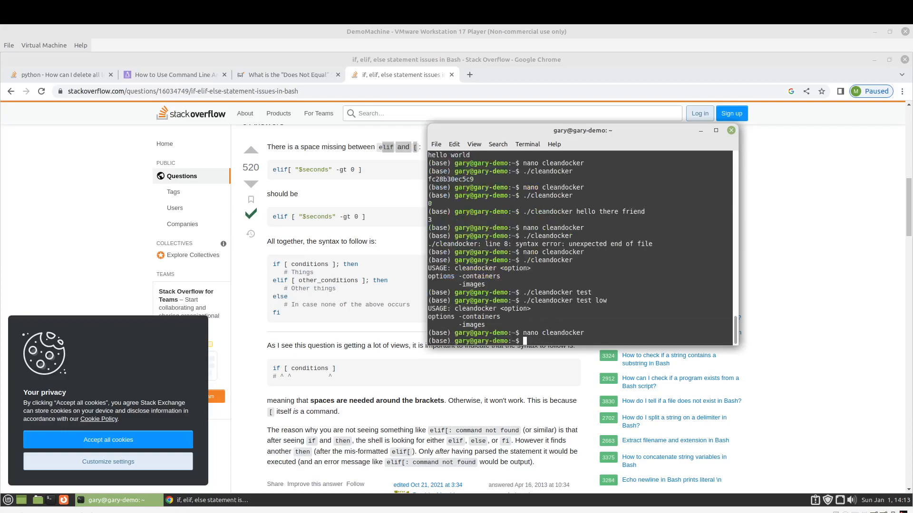
- List the Docker images and all containers, including stopped ones
type("docker imag")
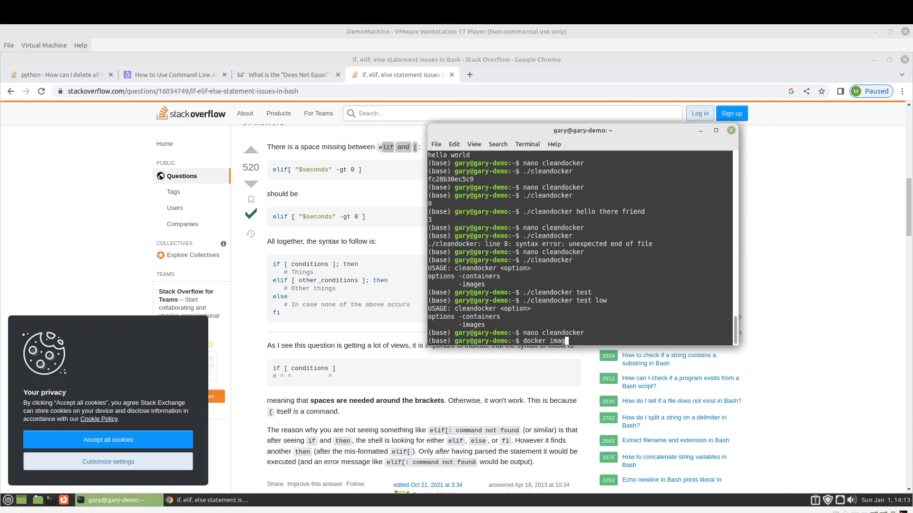
key("Return")
type(".")
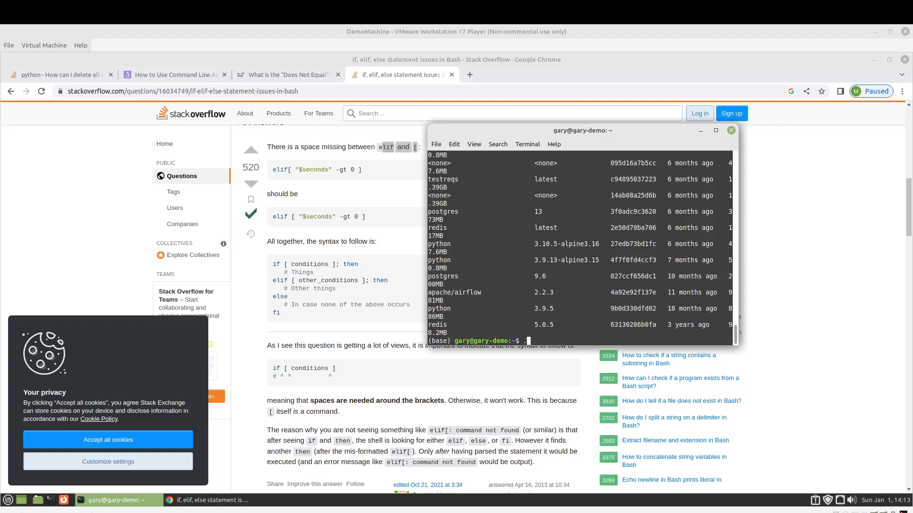
type("docker ps")
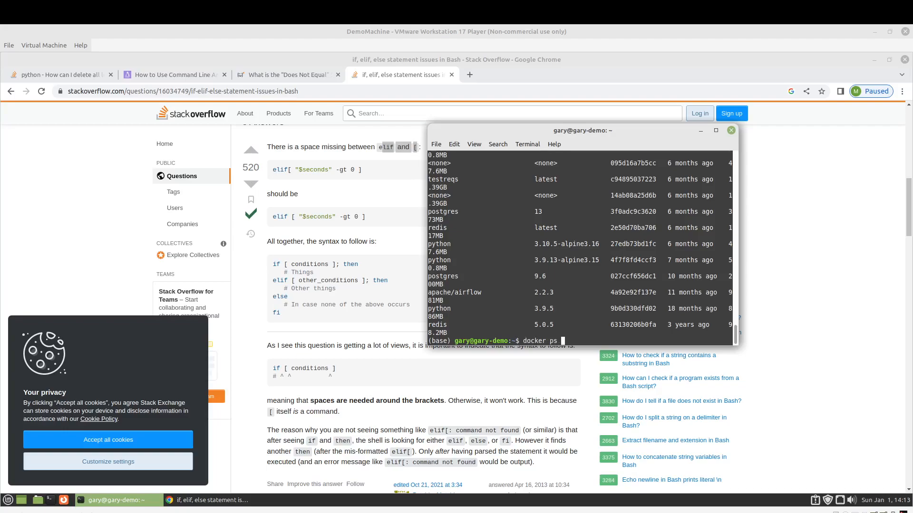
key("Return")
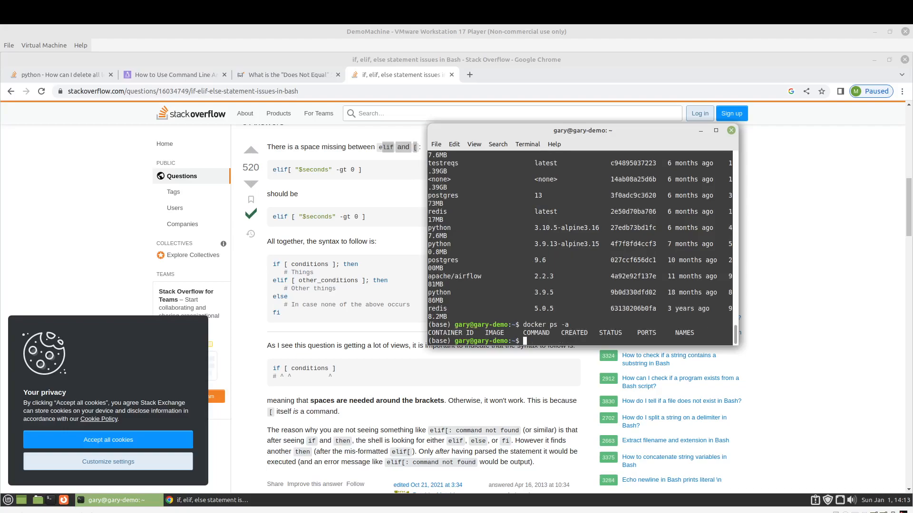
- Run a postgres container that exits, then list containers to confirm one stopped entry
type("docker run postr")
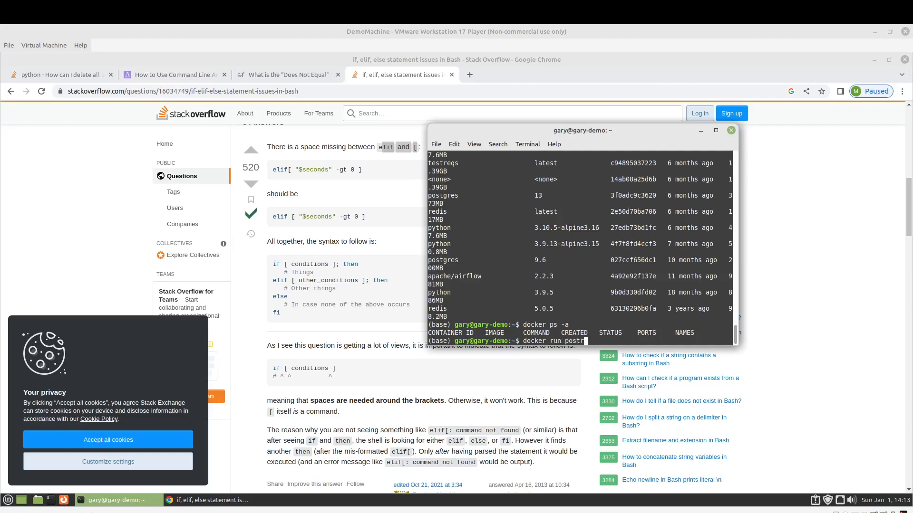
type("gres")
key("Return")
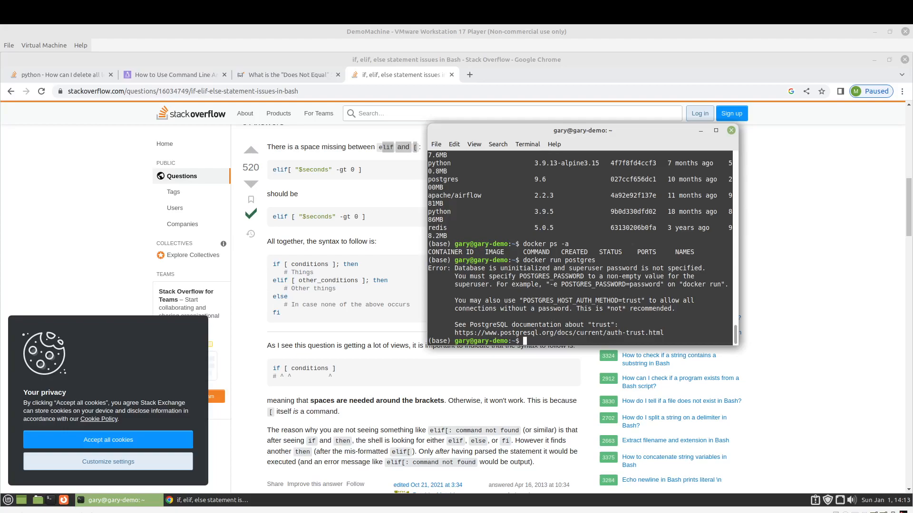
type("docker ps -a")
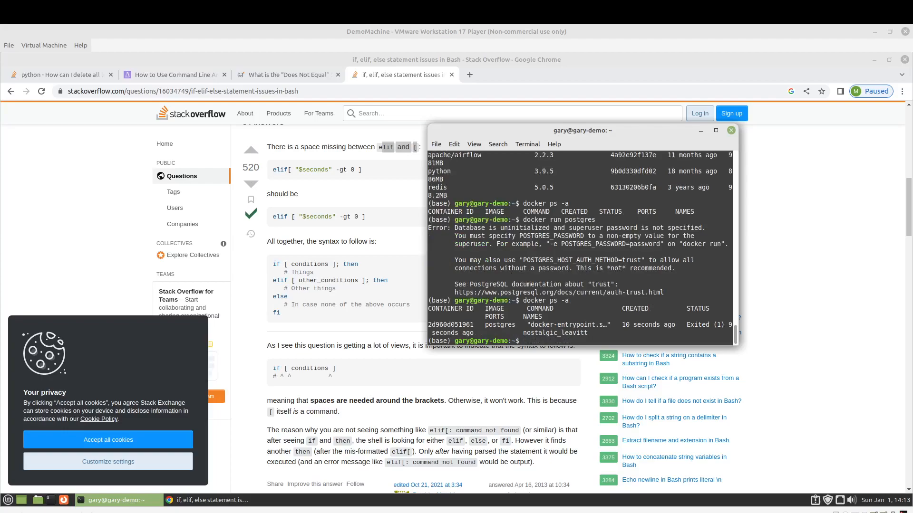
type("./")
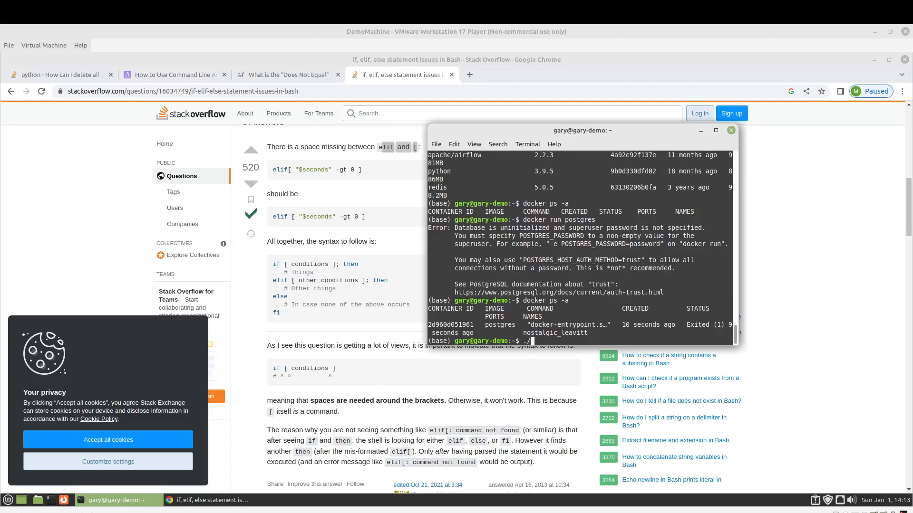
- Run ./cleandocker -containers, which fails with integer-expression errors, then step back through history to reopen the script
type("dc")
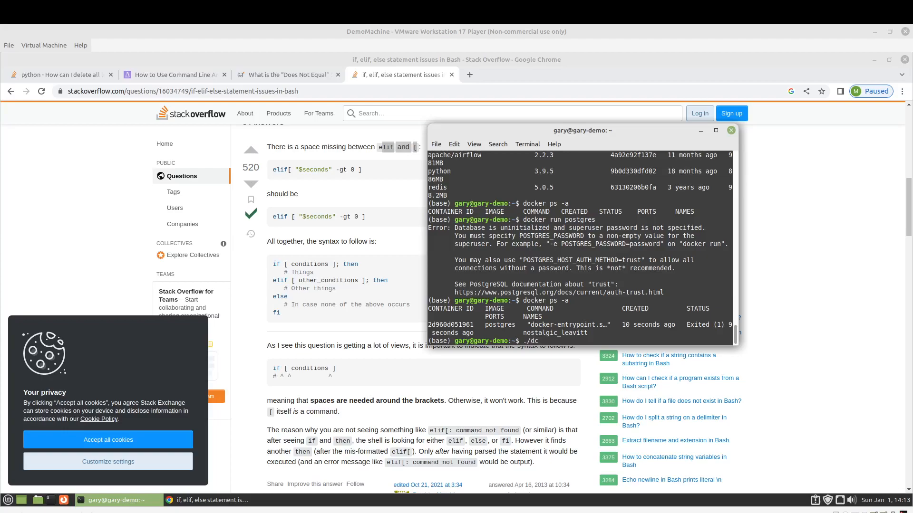
type("cleandocker -containers")
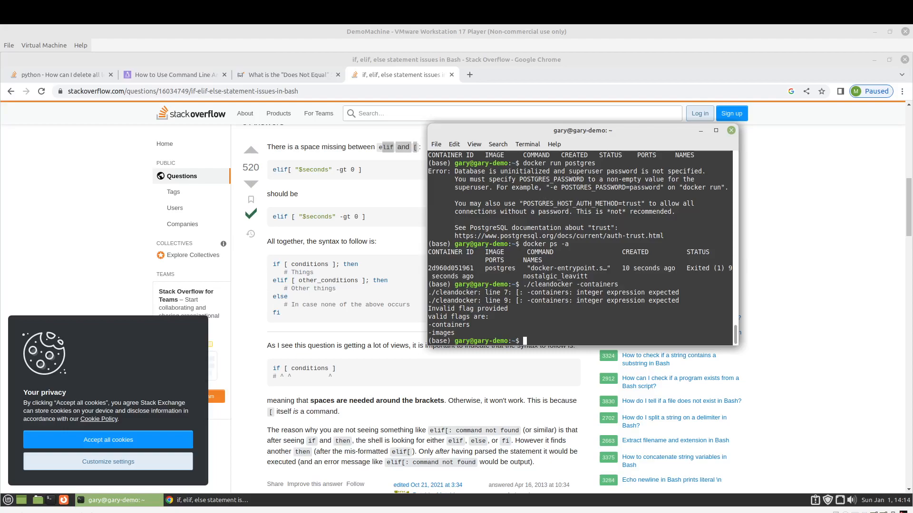
type("./cleandocker -containers")
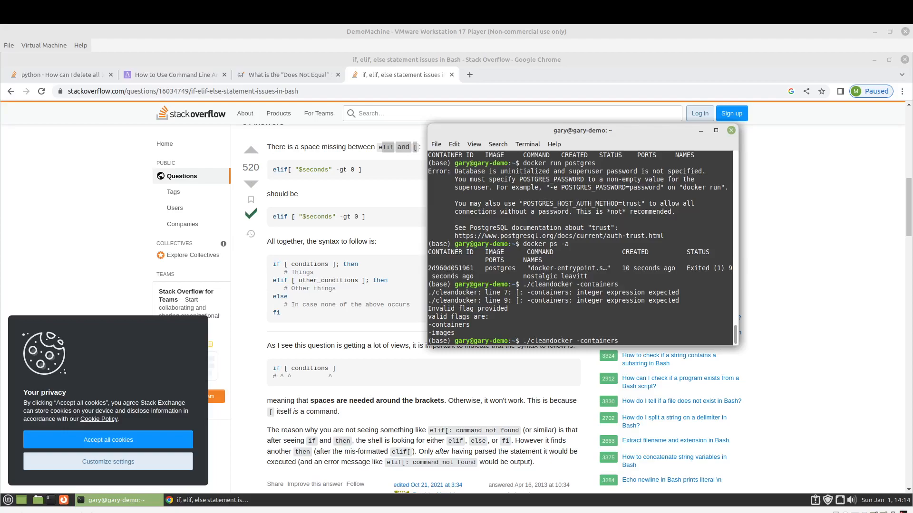
type("docker ps -a")
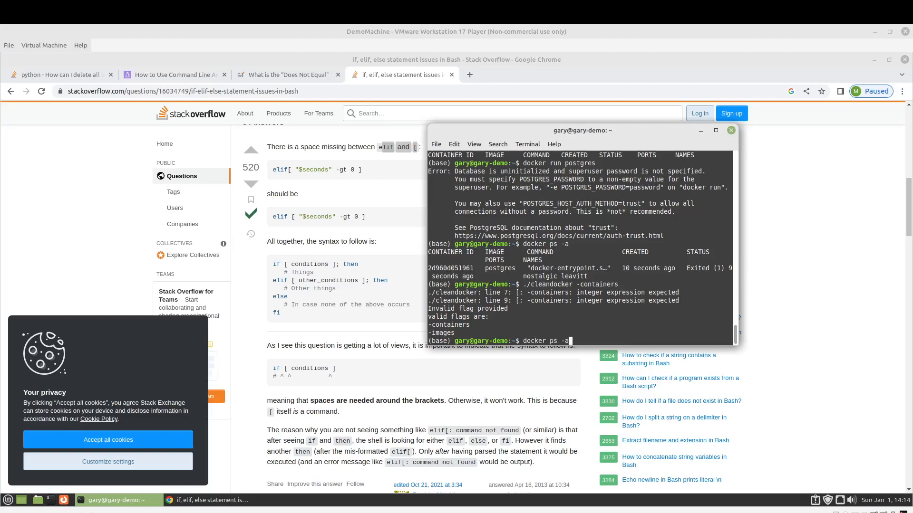
type("docker run postgres")
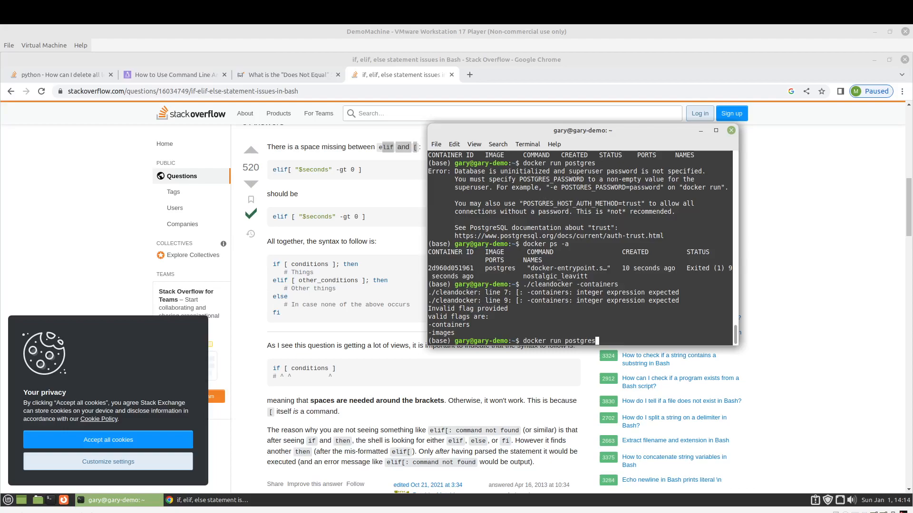
type("docker ps -a")
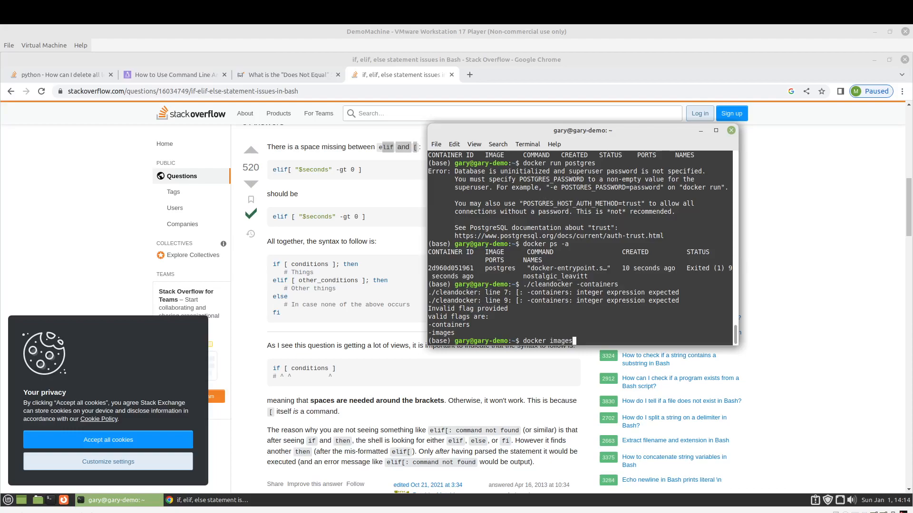
key("Return")
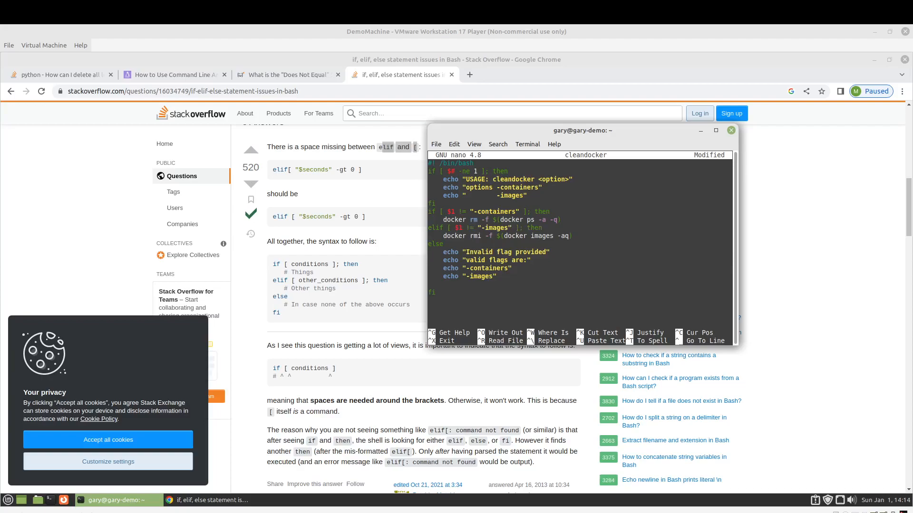
- Save cleandocker from nano and rerun its image cleanup, which prints No such image and conflict errors
key("ctrl+x")
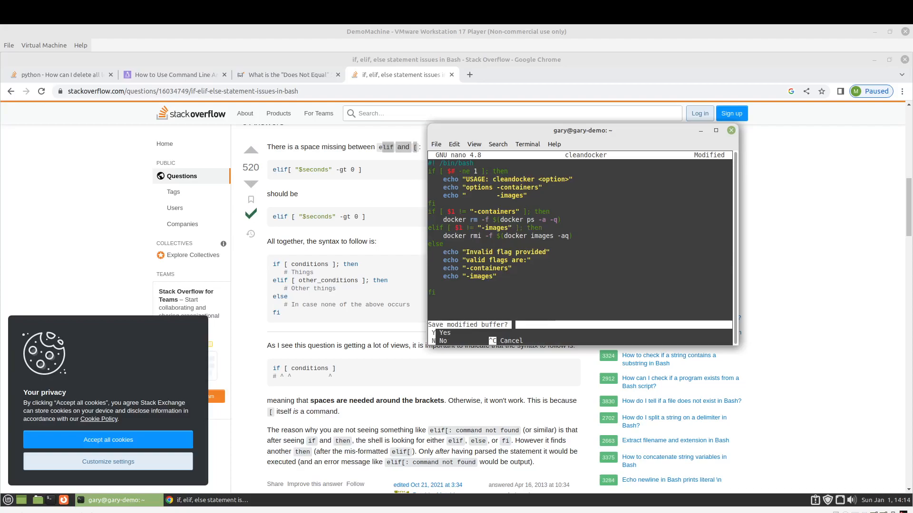
left_click(442, 341)
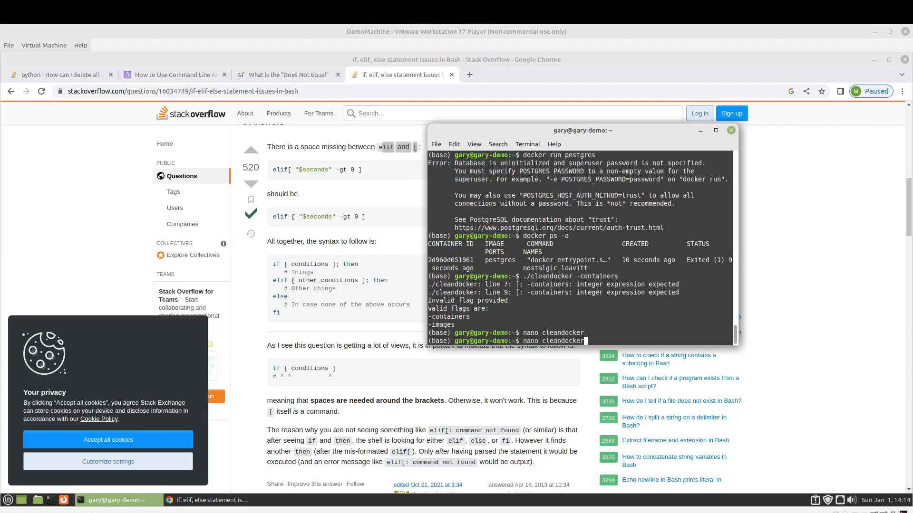
key("Return")
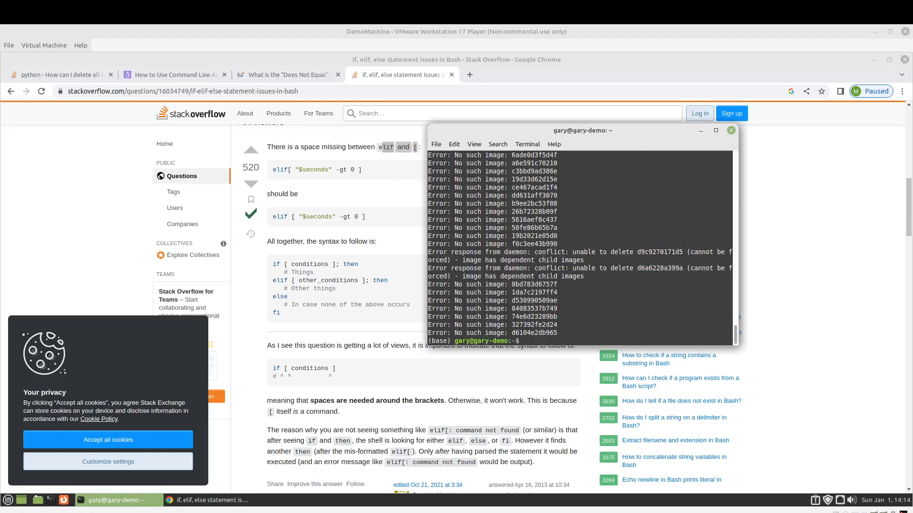
type("nano")
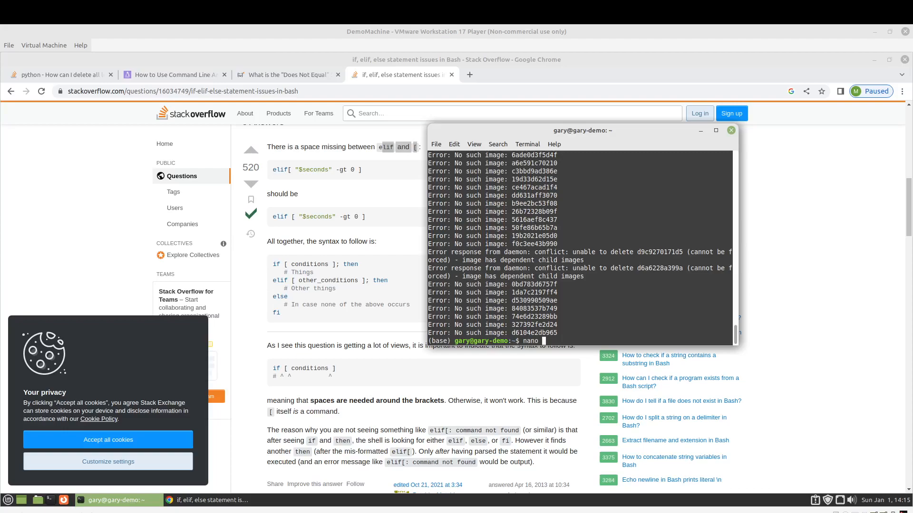
- Reopen cleandocker in nano, then start an alpine container for testing
type("clean")
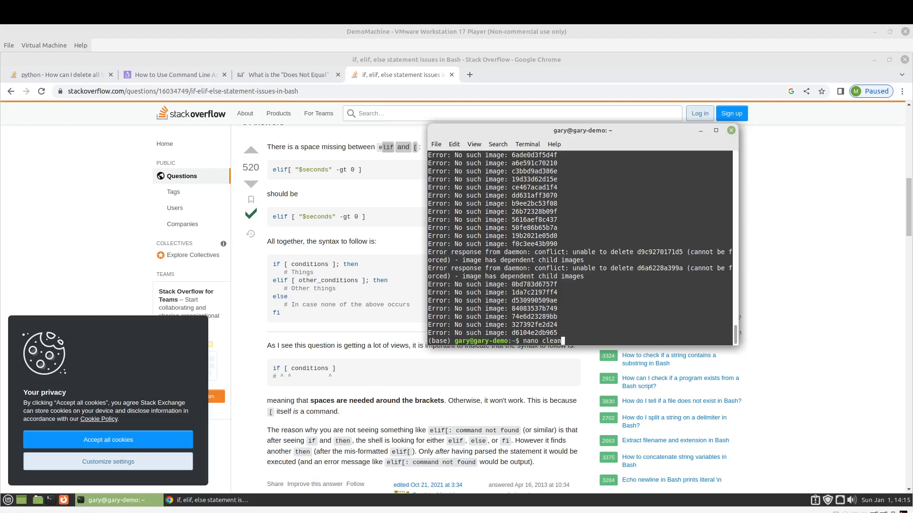
key("Return")
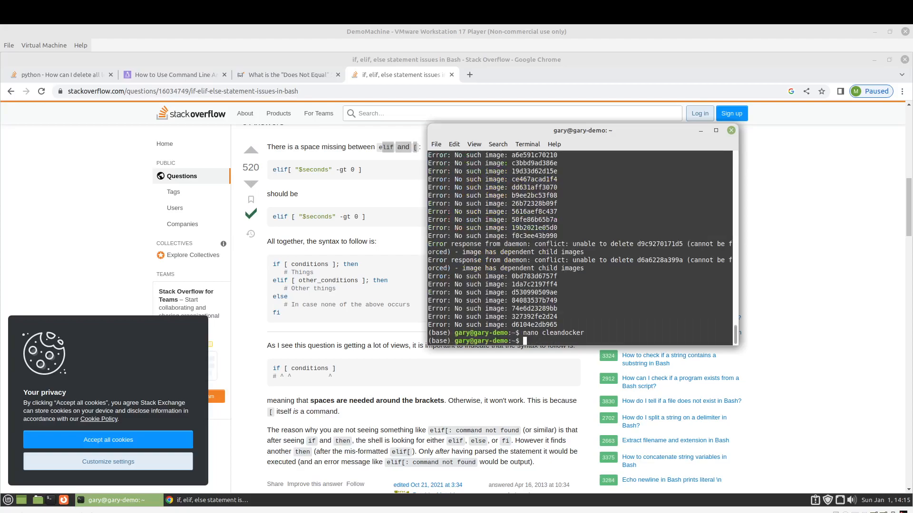
type("d")
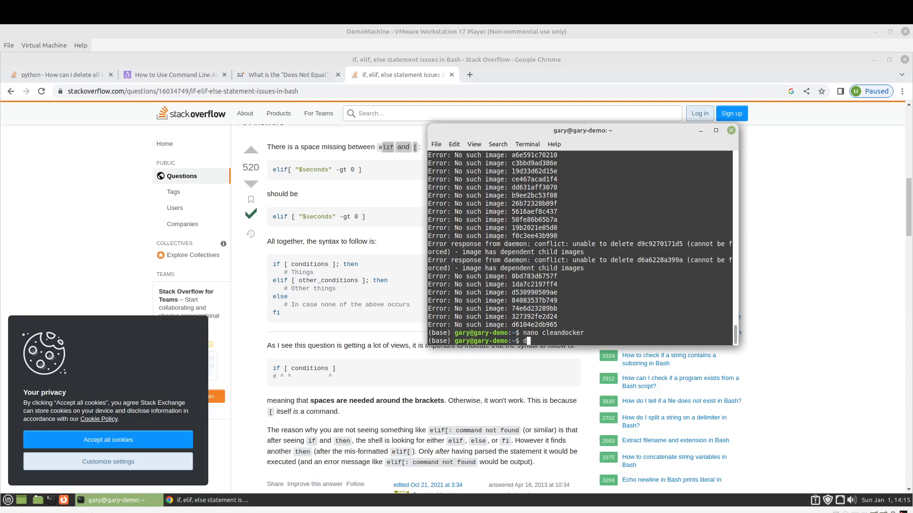
type("ocker run a")
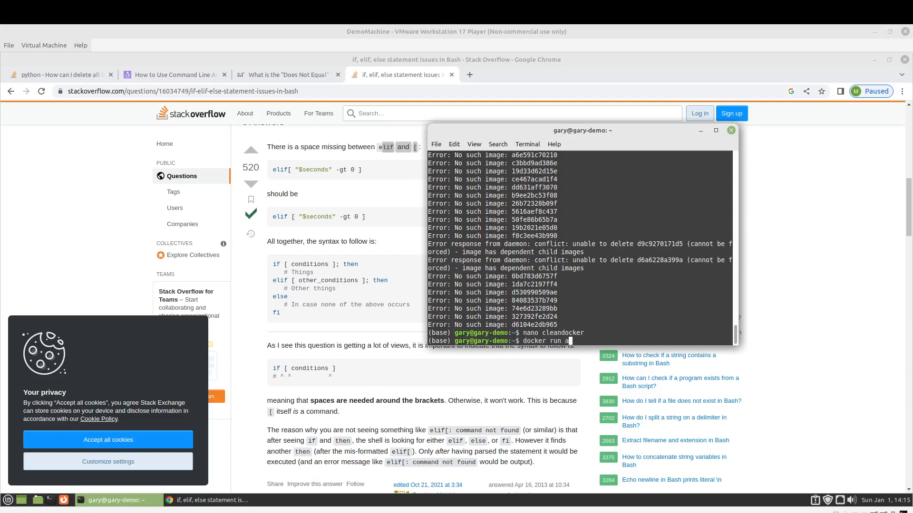
key("Return")
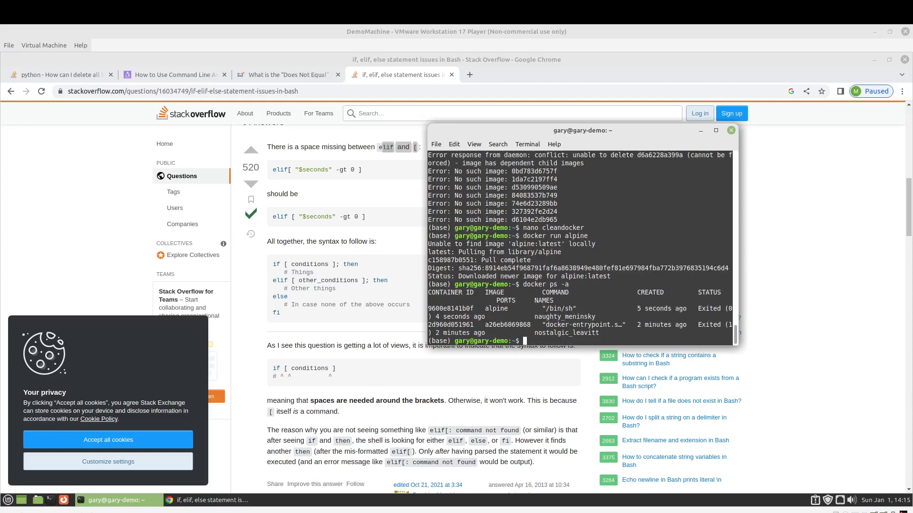
- Run ./cleandocker -containers and confirm docker ps shows no containers remain
type("docker ps")
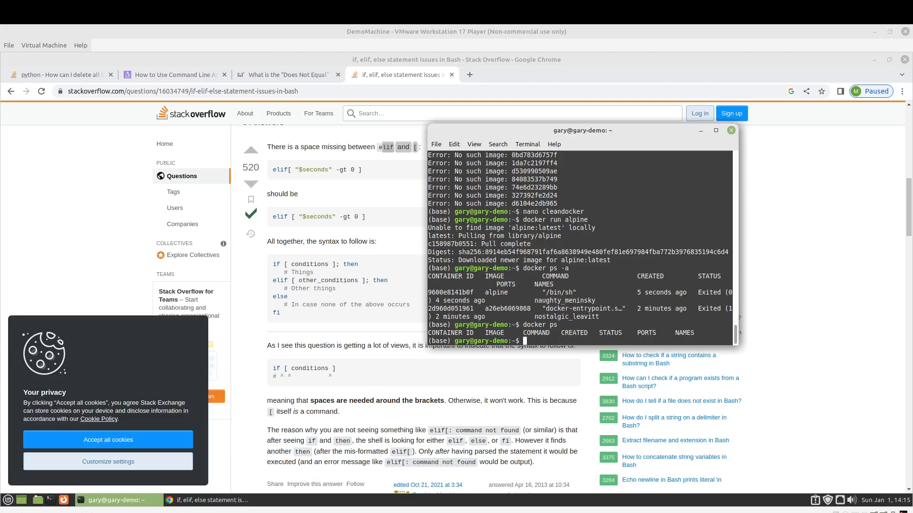
type("./cleand")
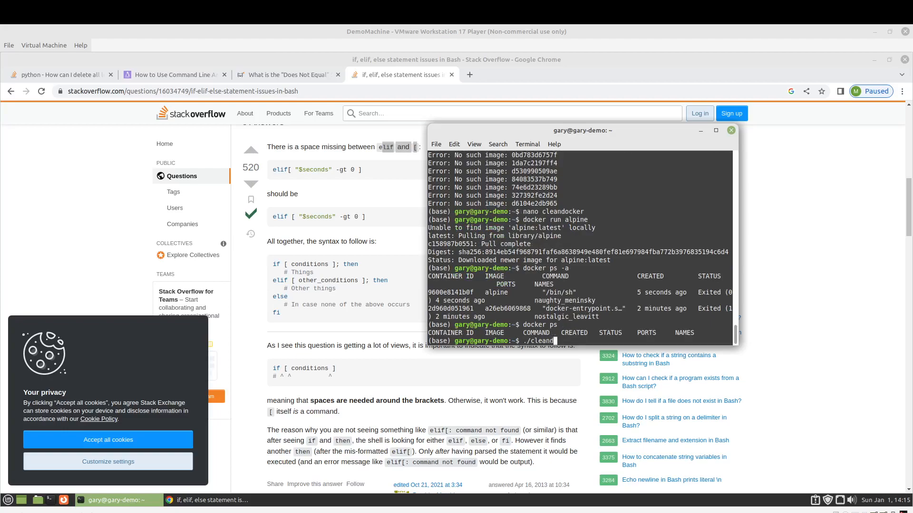
type("ocker -c")
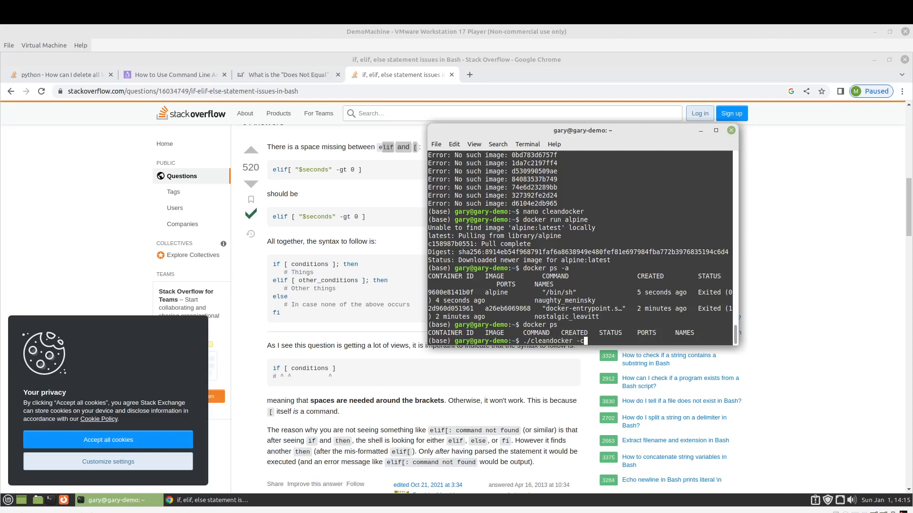
type("on")
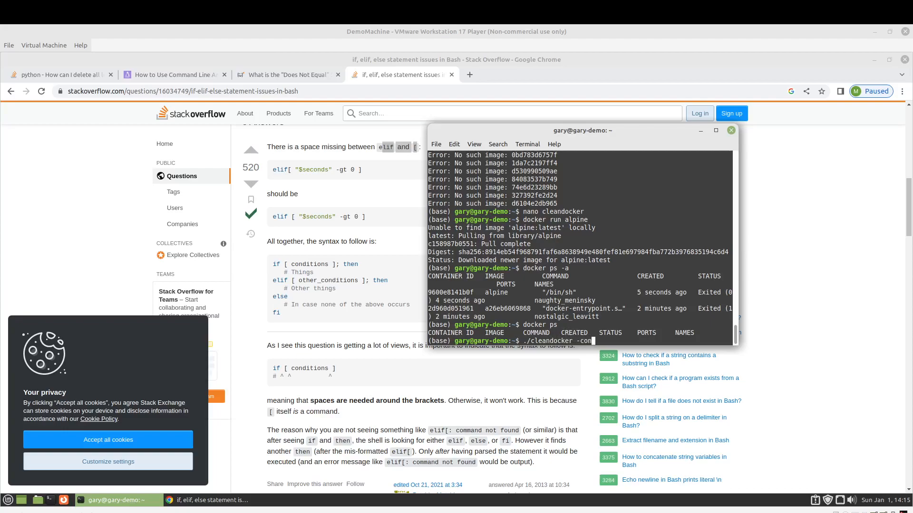
key("Return")
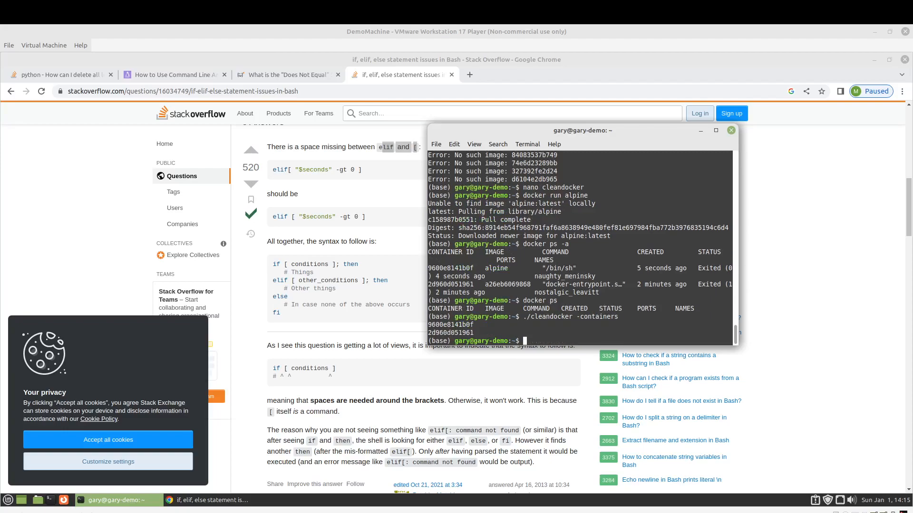
type("docker ps -")
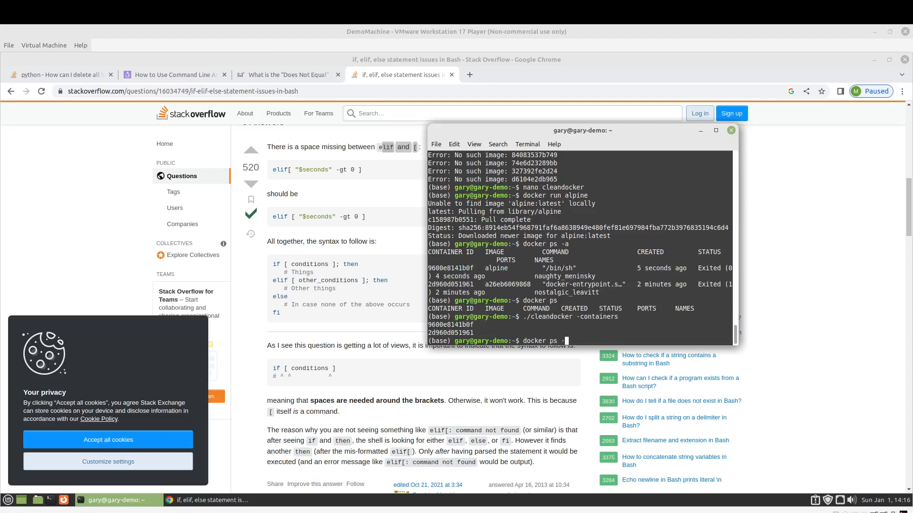
key("Return")
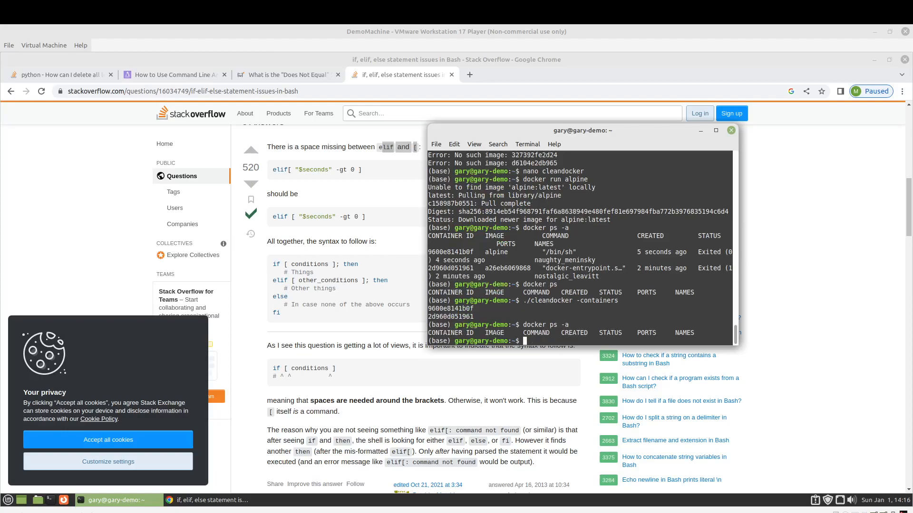
- Run ./cleandocker -images to untag and delete the alpine image
type("docker")
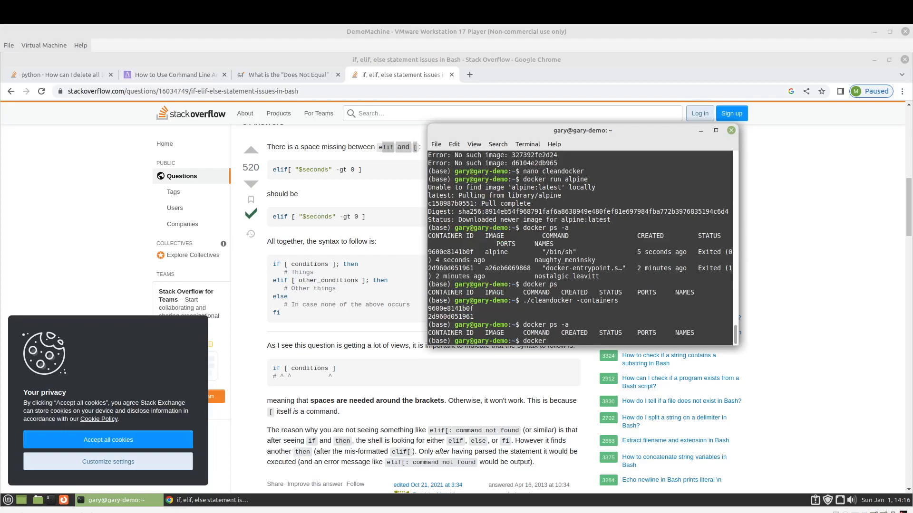
type("c")
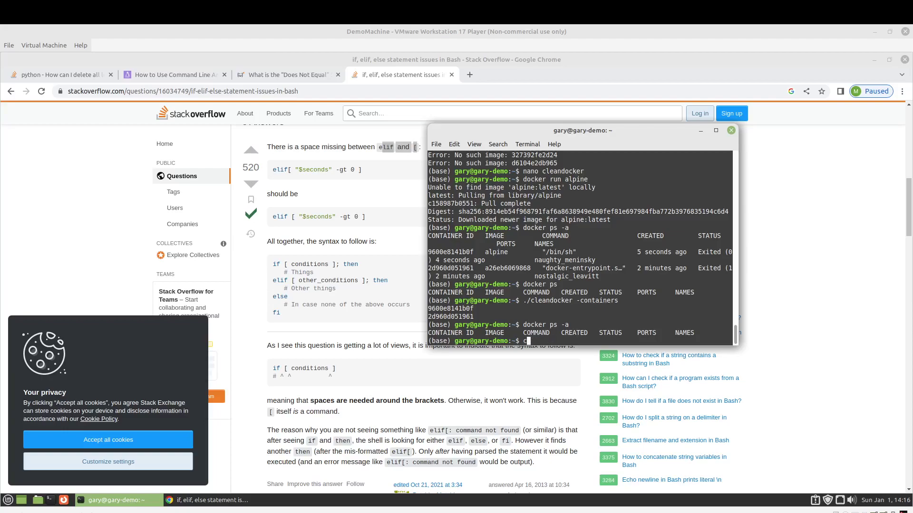
type("ocker images")
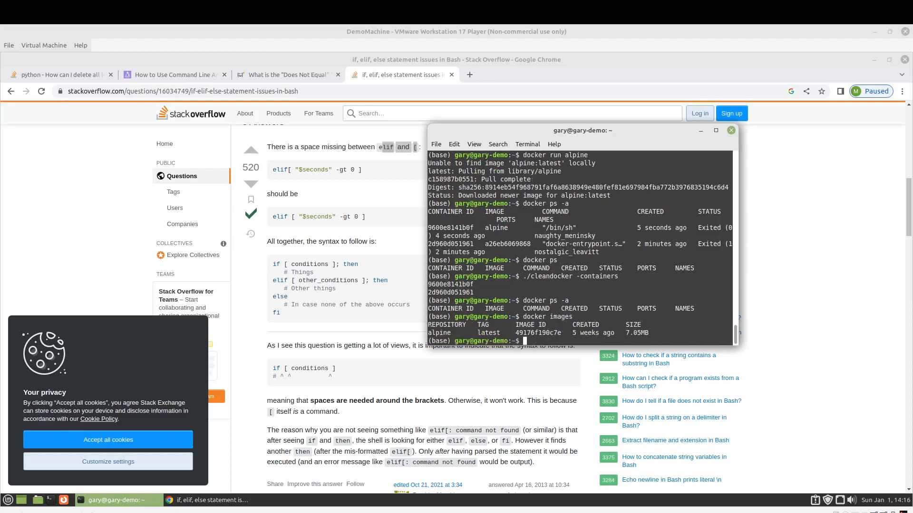
type("docke")
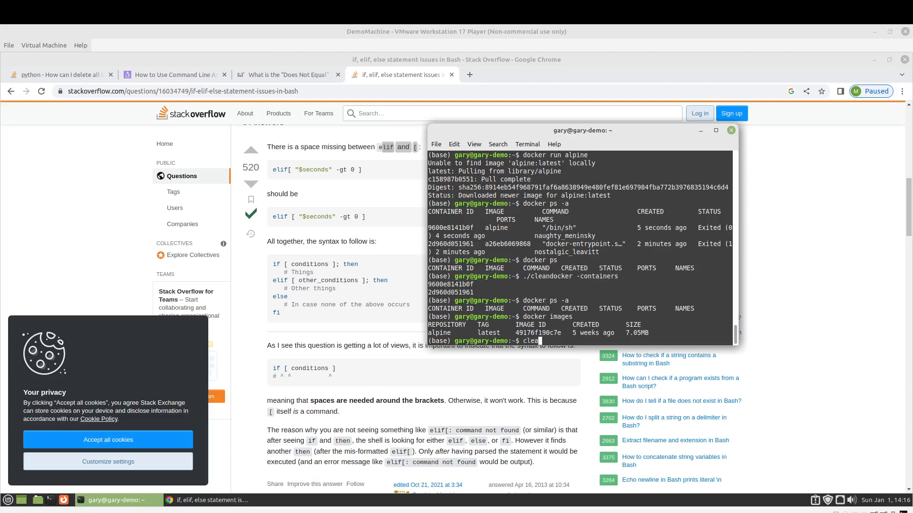
type("ndocker -images")
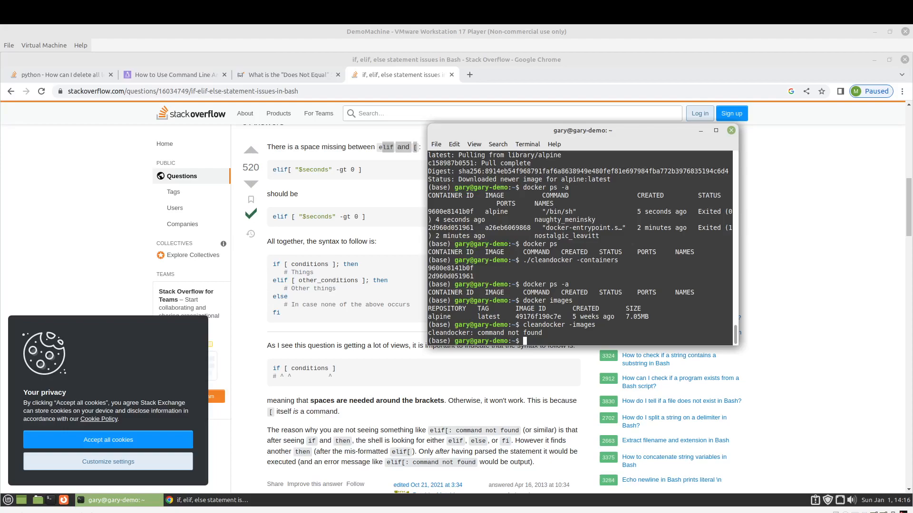
type("cleandocker -images")
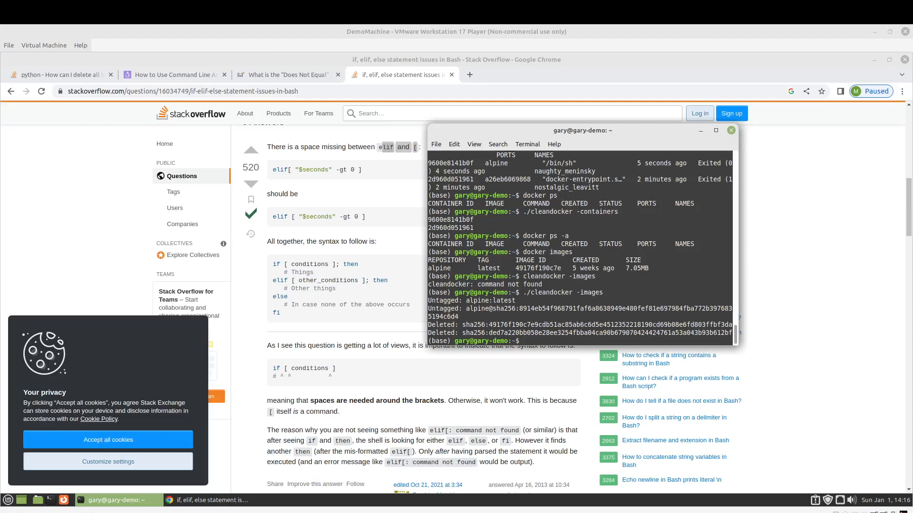
- Enter docker -badflag at the prompt to begin an invalid-flag test
type("docker")
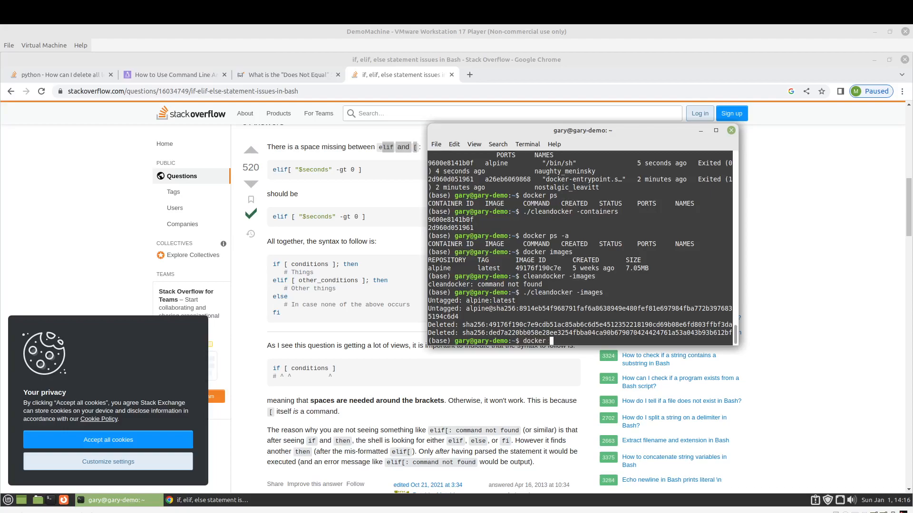
type("-")
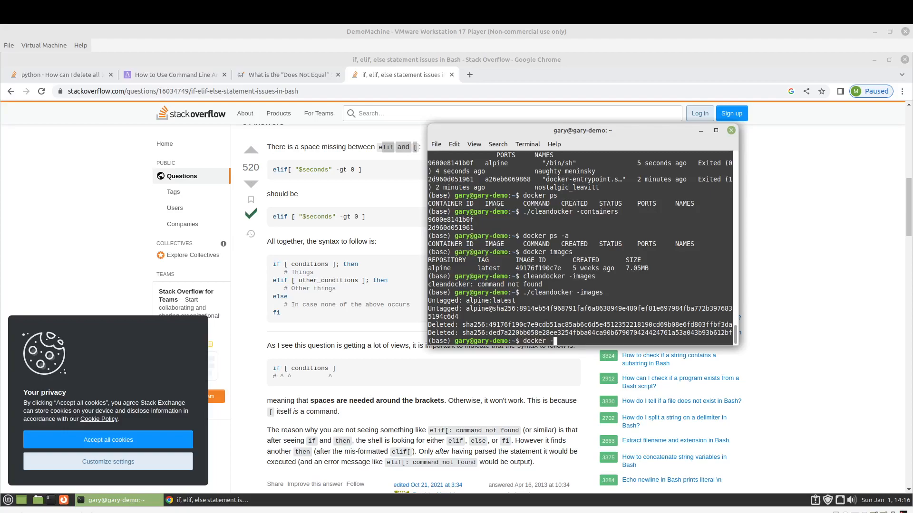
type("badflag")
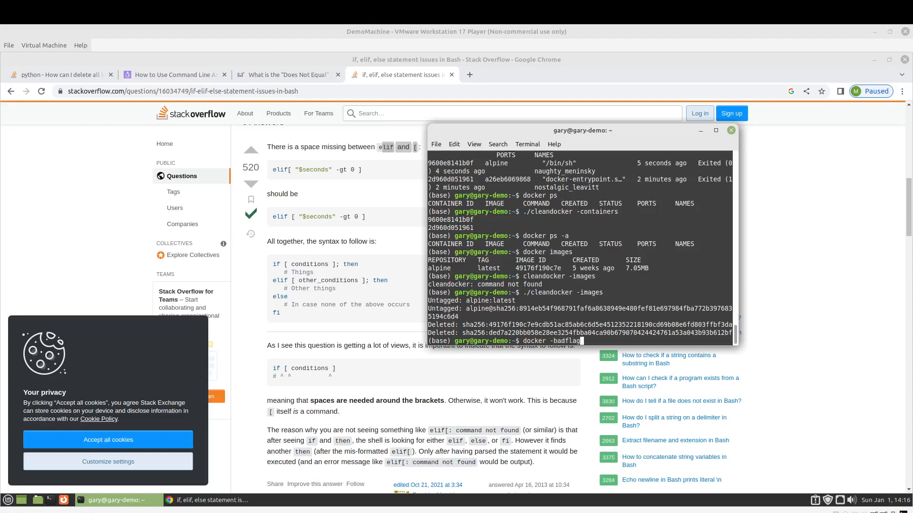
- Run docker -badflag, then ./cleandocker -badflag, which prints the invalid-flag message and valid flags
key("Return")
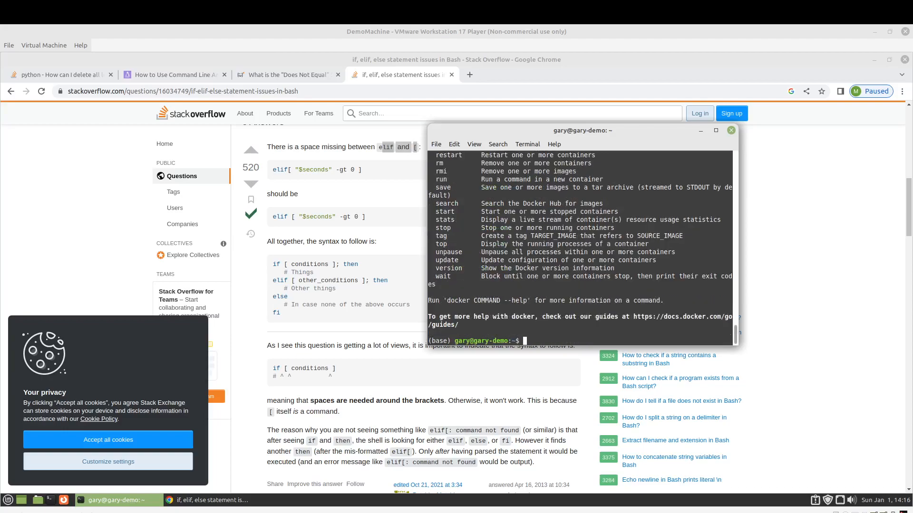
type("docker -badflag")
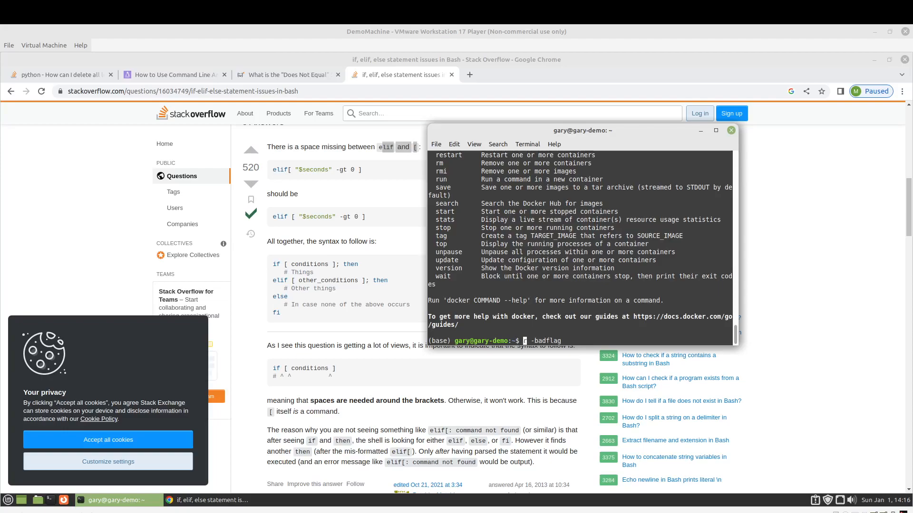
type("..")
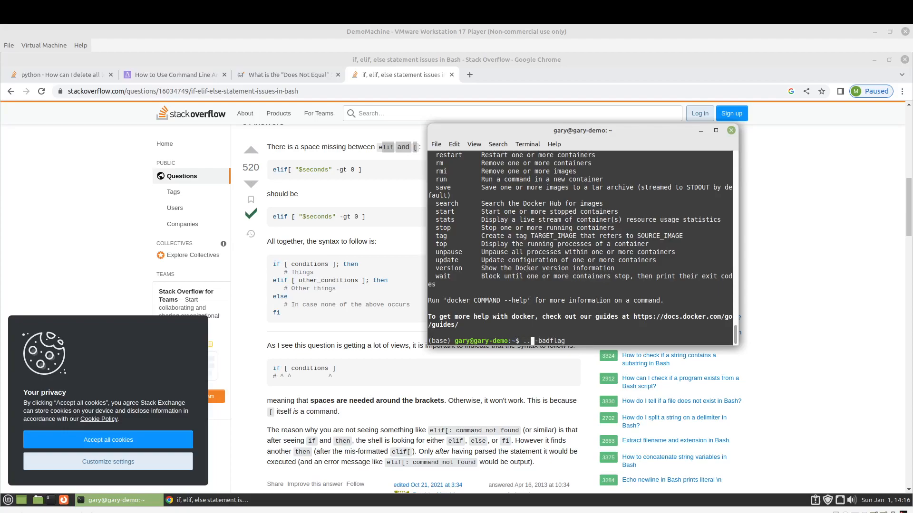
type("./clean")
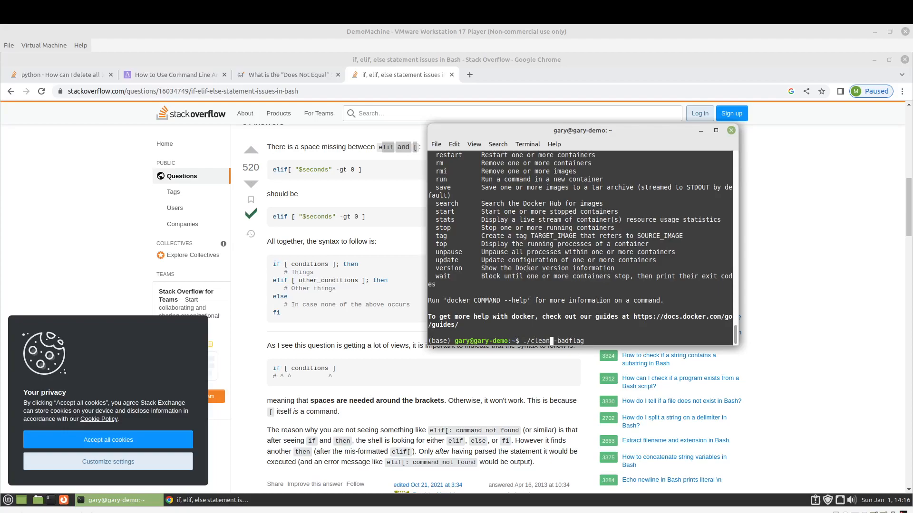
type("docker")
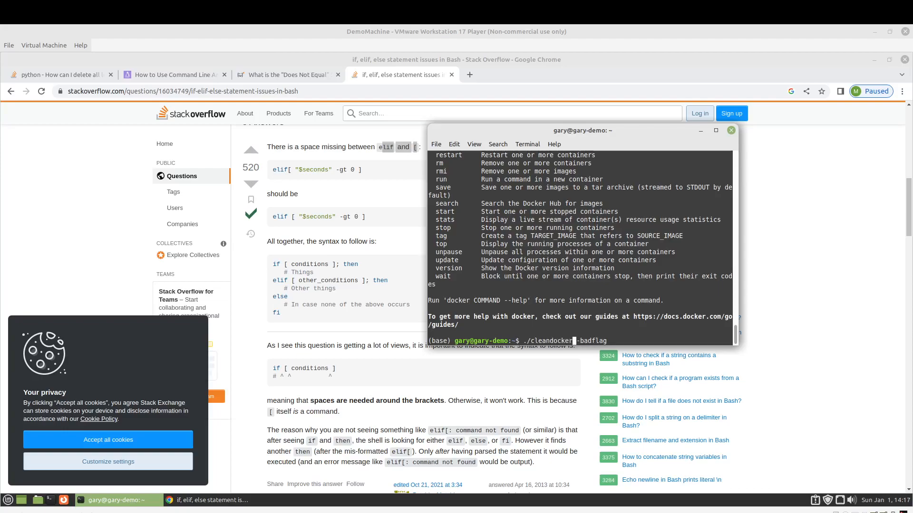
key("Return")
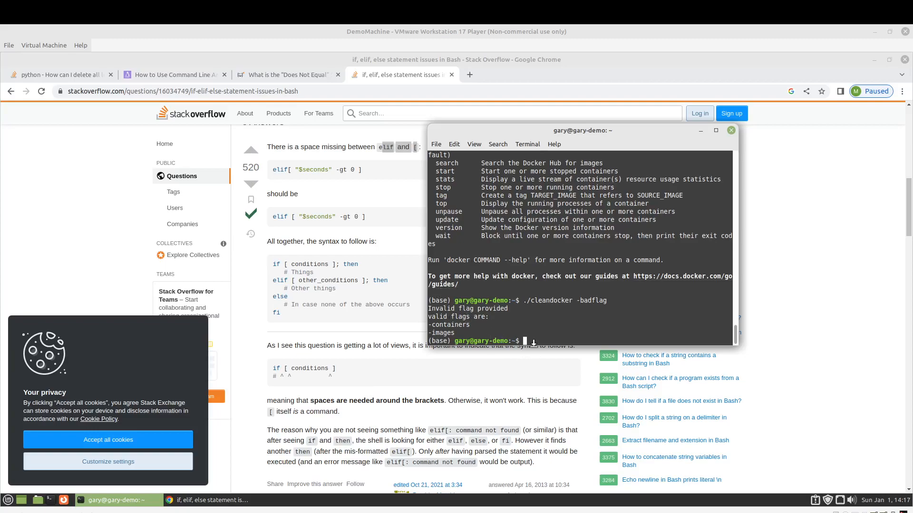
mouse_move(648, 331)
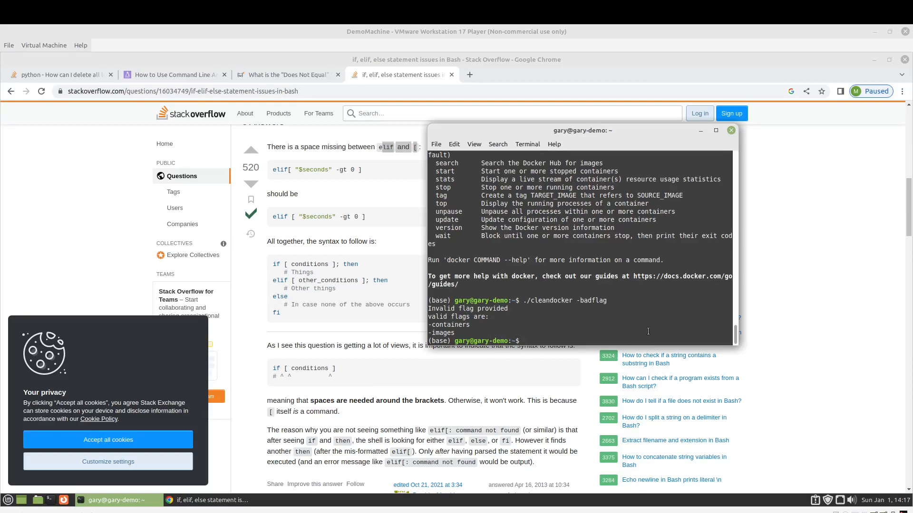
- Run docker images to confirm no images remain, then begin a sudo command
type("docker")
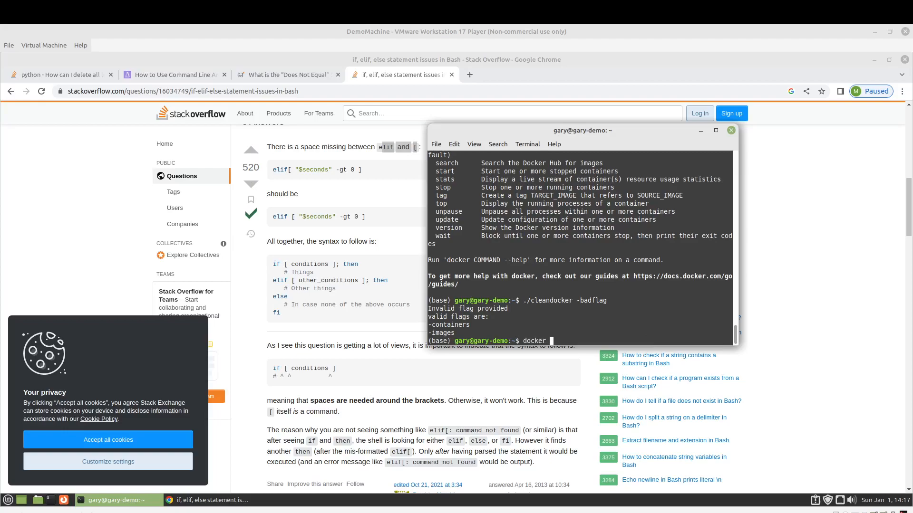
type("image")
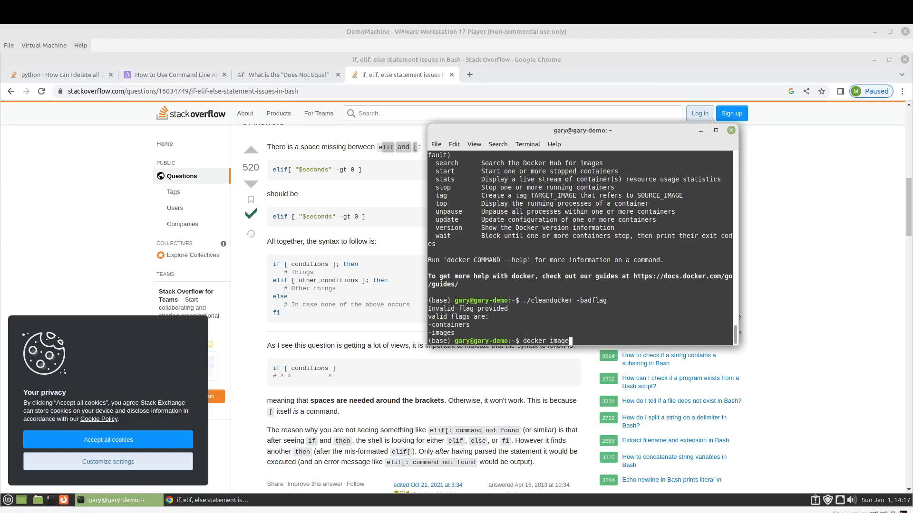
key("Return")
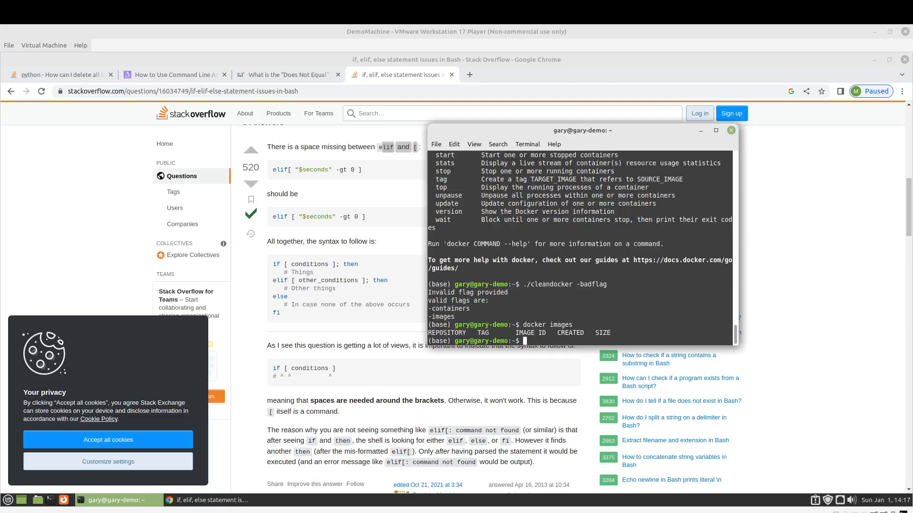
type("sudo mv /")
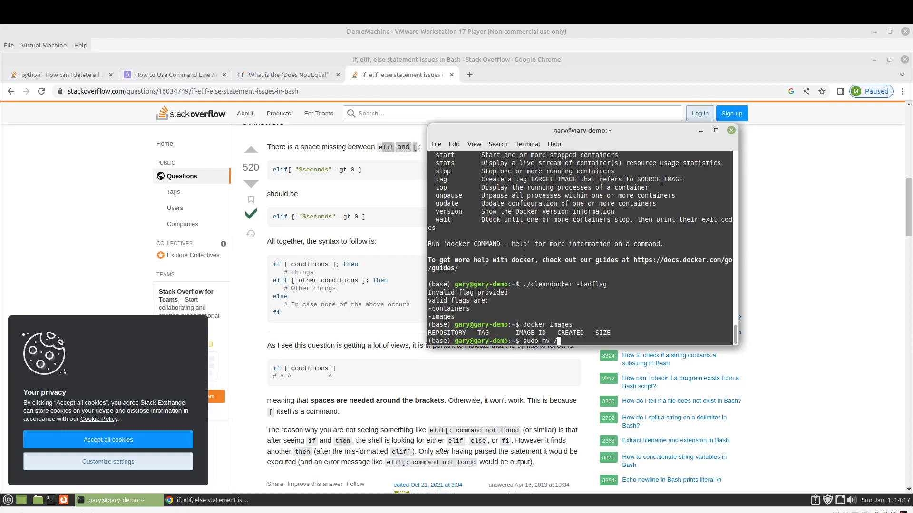
- Move cleandocker into /usr/local/bin/. with sudo, then run it bare, exposing unary-operator errors on lines 7 and 9
type("clea")
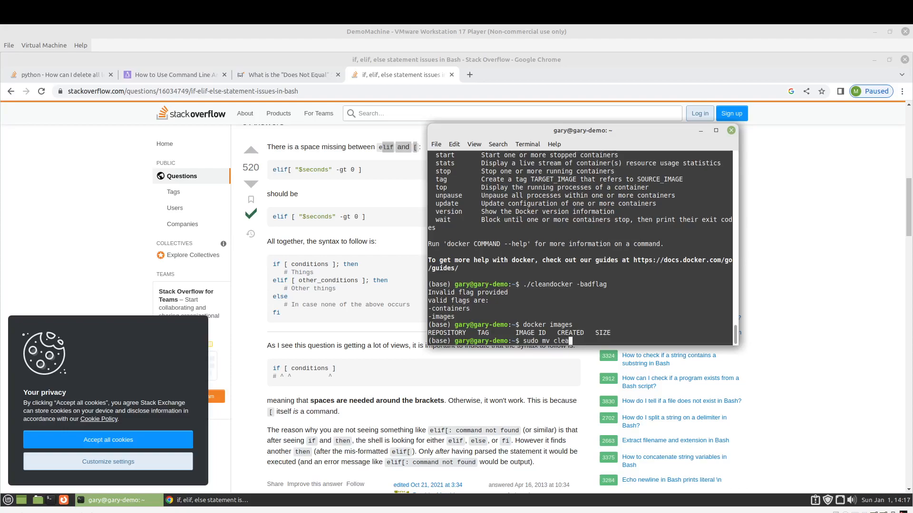
type("andocker")
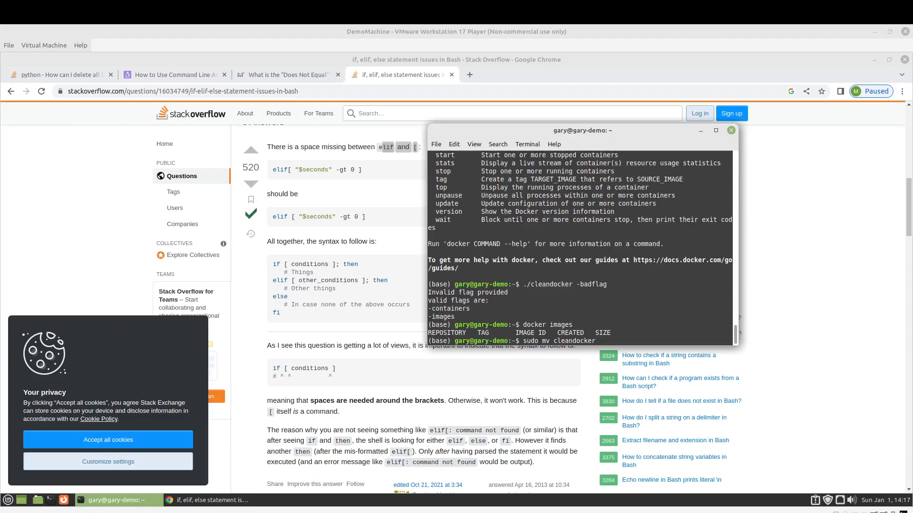
type("/usr/local/bin")
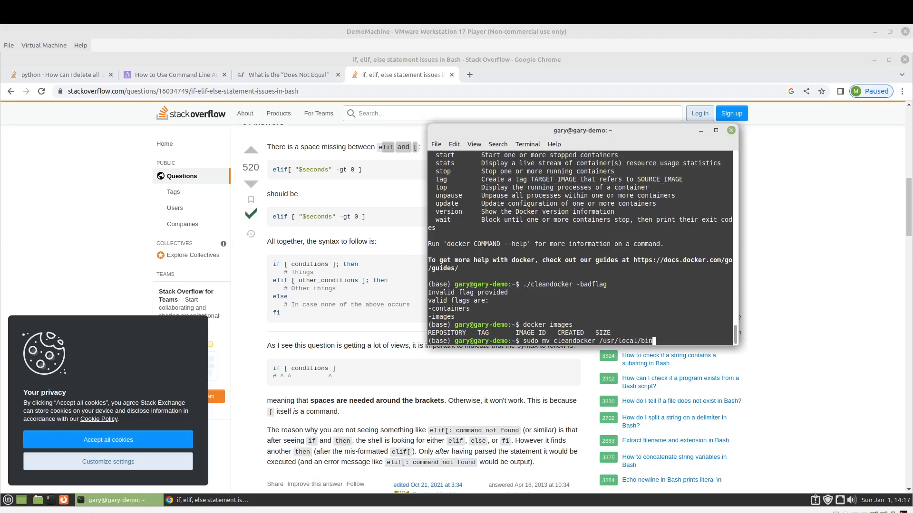
type("/.")
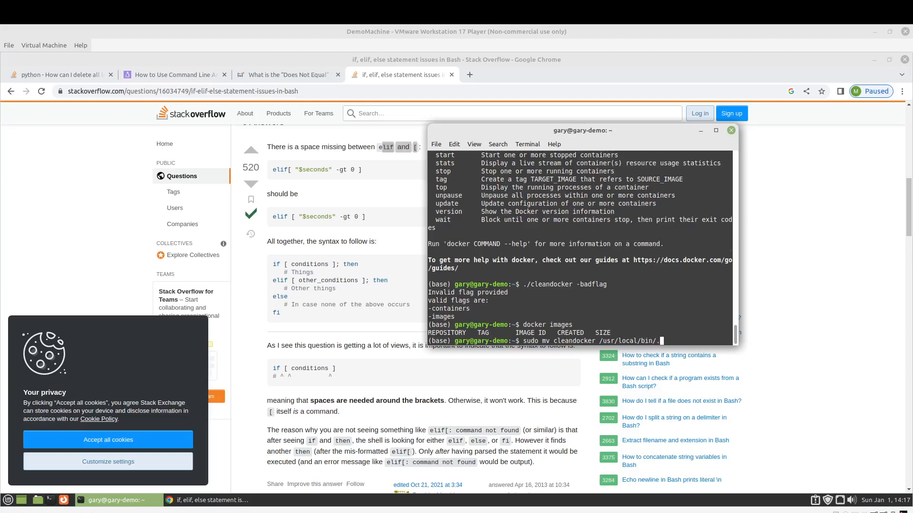
key("Return")
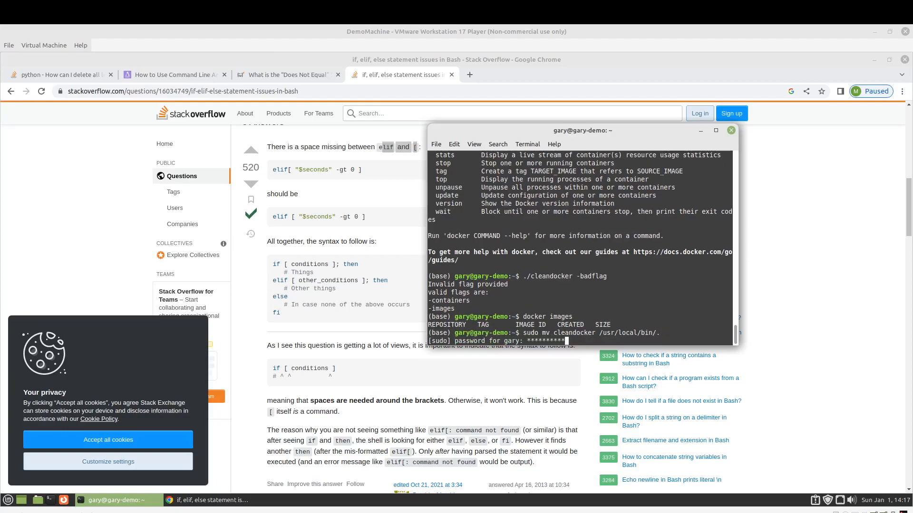
key("Return")
type("cleandock")
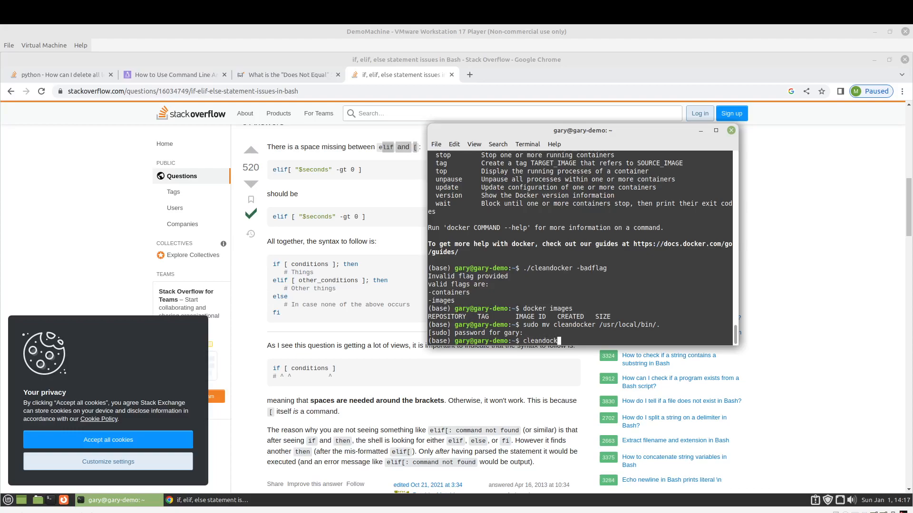
key("Return")
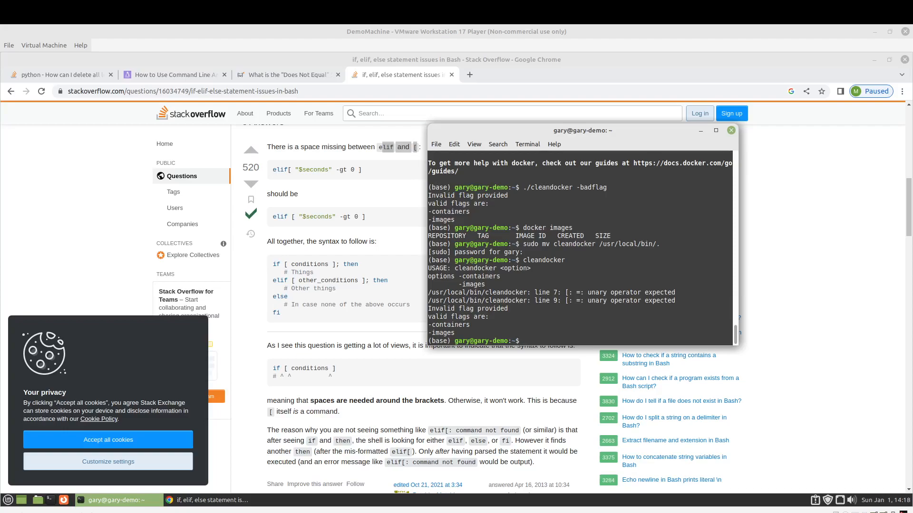
- Recall the earlier mv and cleandocker commands from history and erase mistyped characters
type("sudo mv cleandocker /usr/local/bin/.")
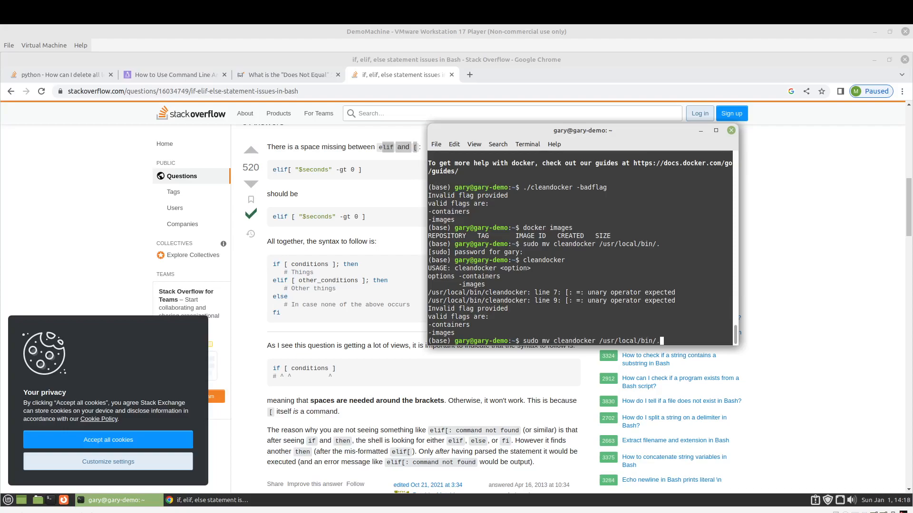
type("cleandocker")
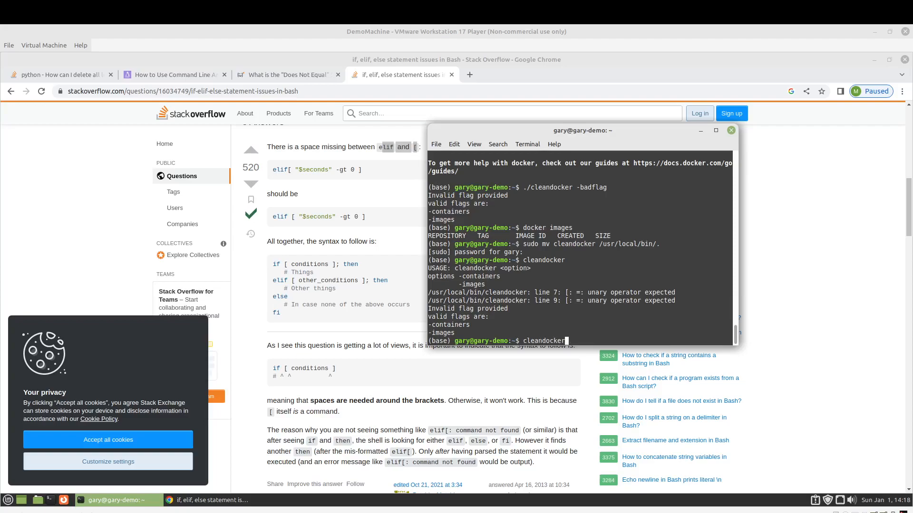
type("cus")
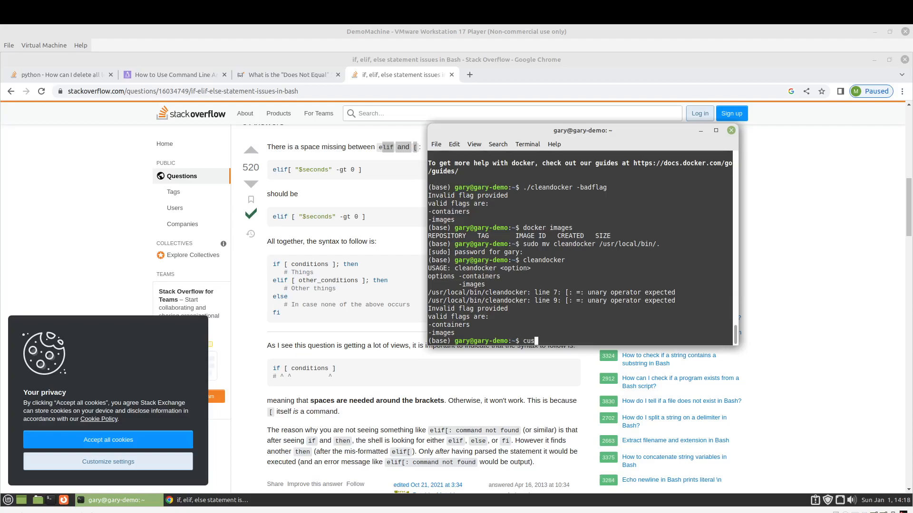
key("BackSpace")
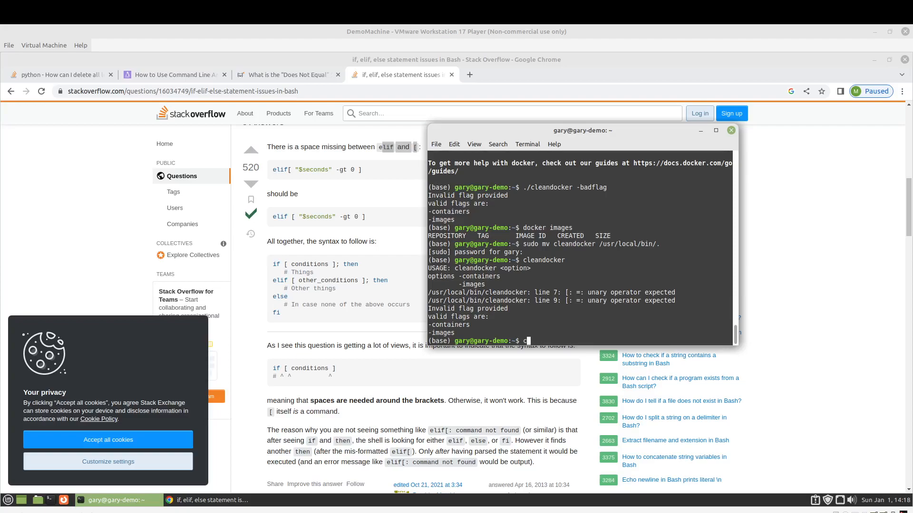
- Run sudo /usr/local/bin/cleandocker, getting the same unary-operator errors, then recall it with nano inserted
type("sudo")
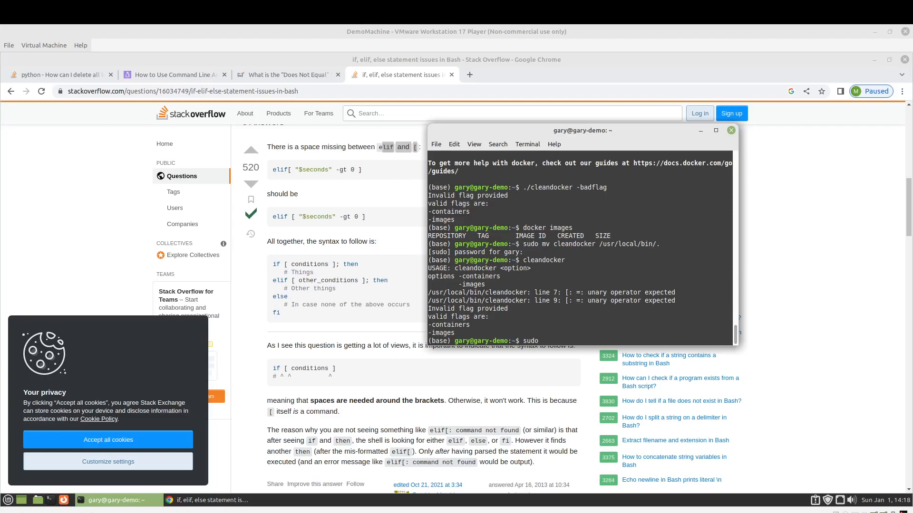
type("/usr/local")
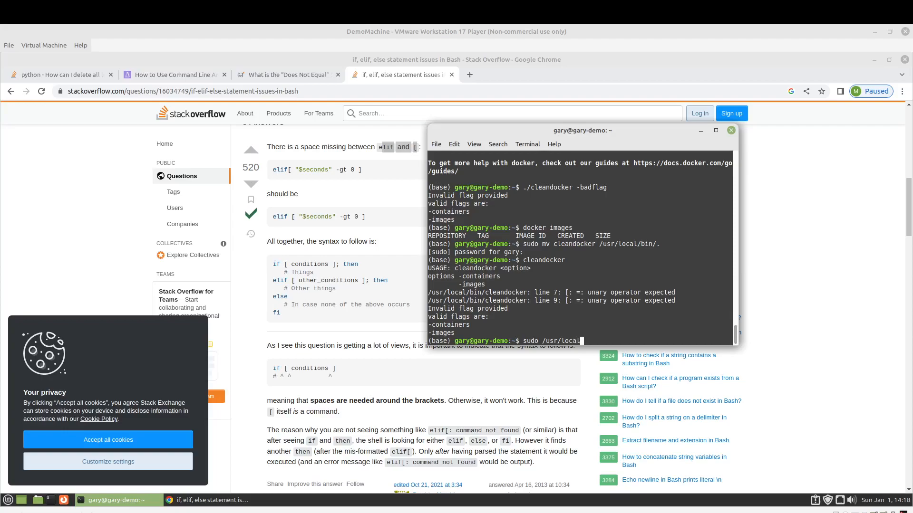
type("bin/c")
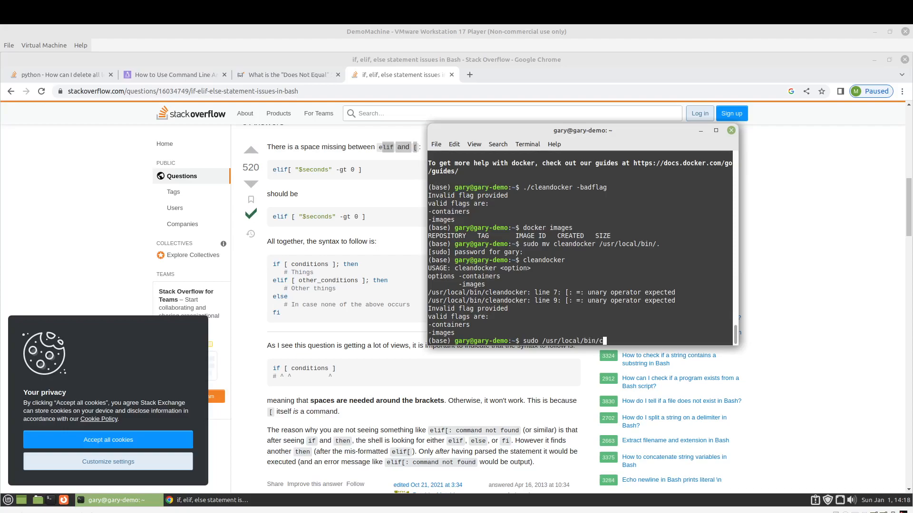
type("clean")
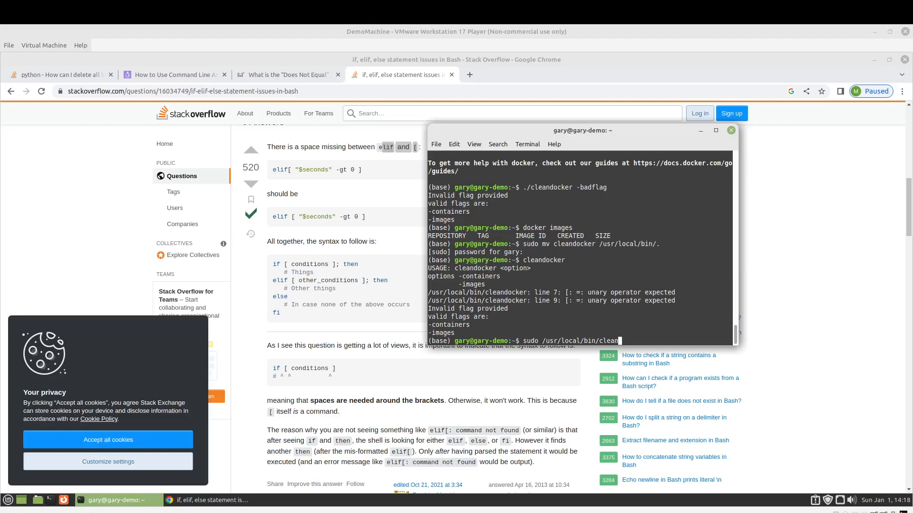
type("docker")
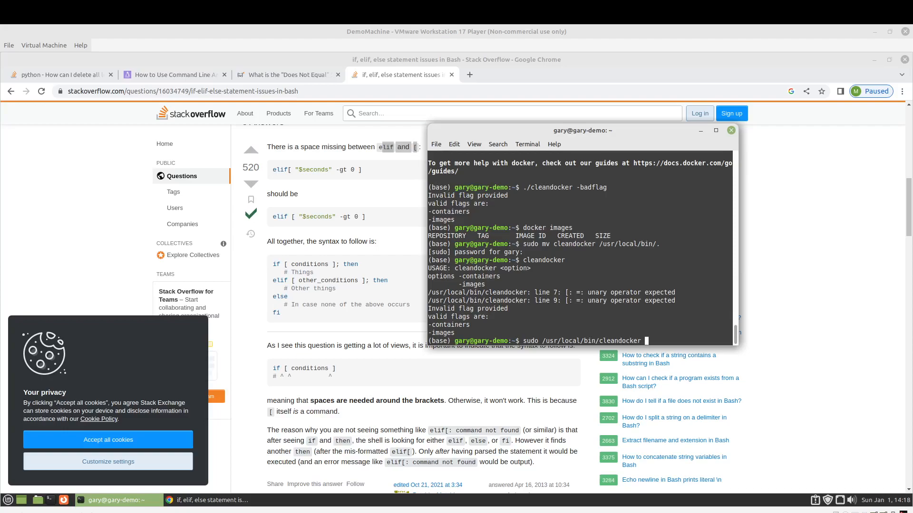
key("Return")
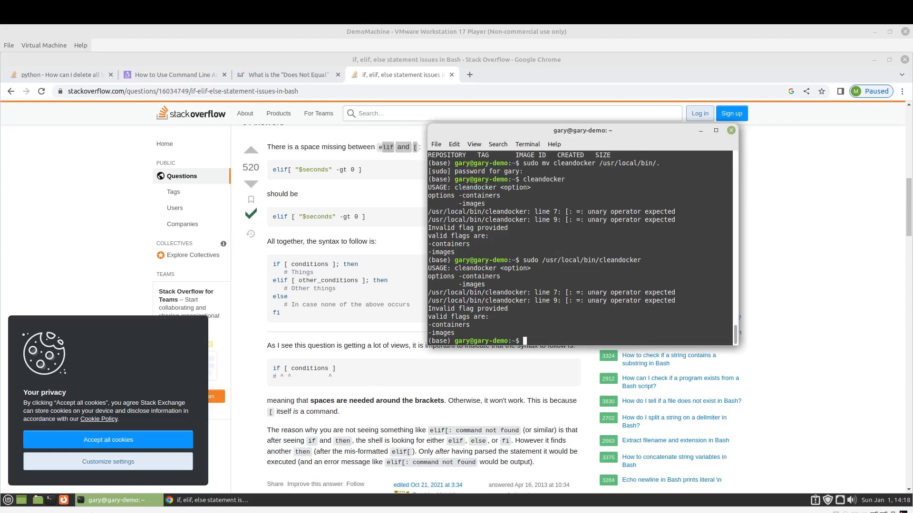
type("sudo /usr/local/bin/cleandocker")
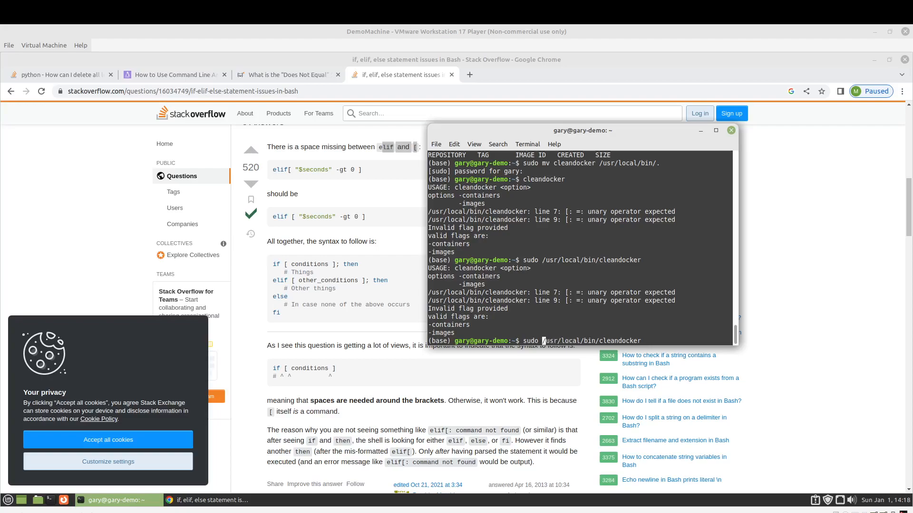
type("nano")
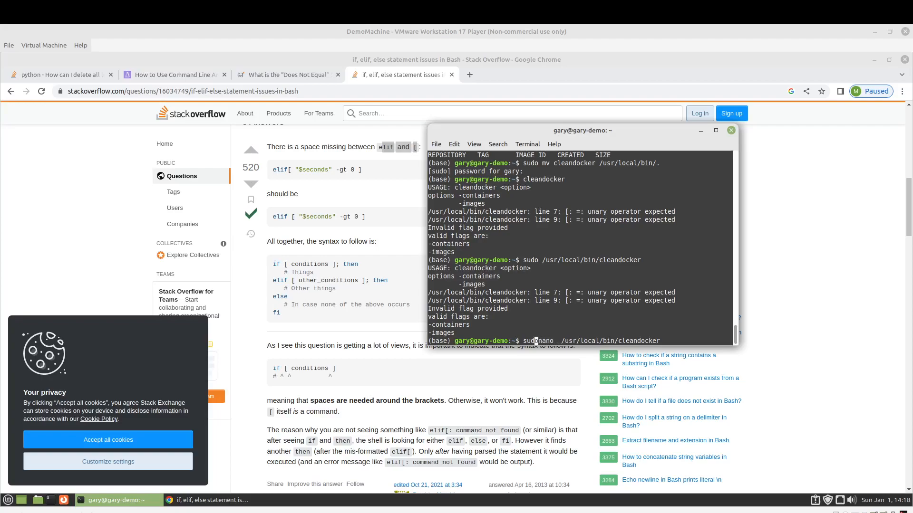
key("Return")
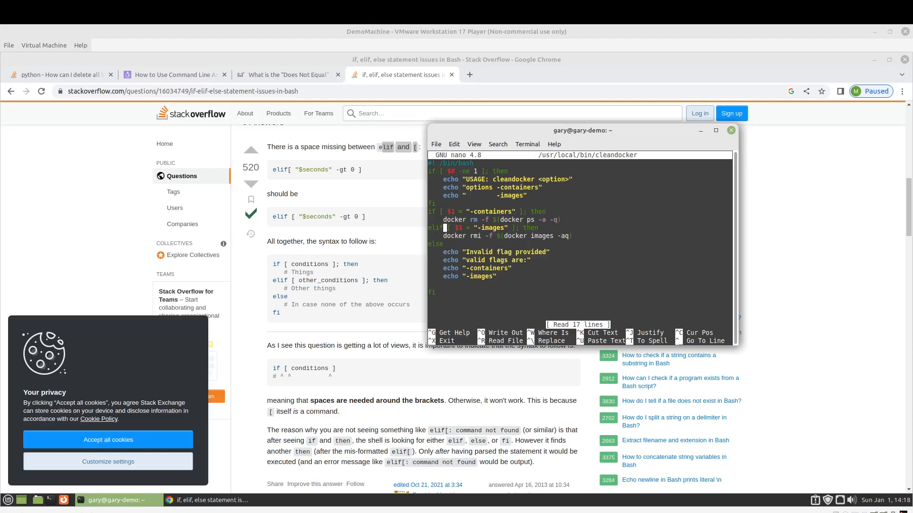
key("ctrl+x")
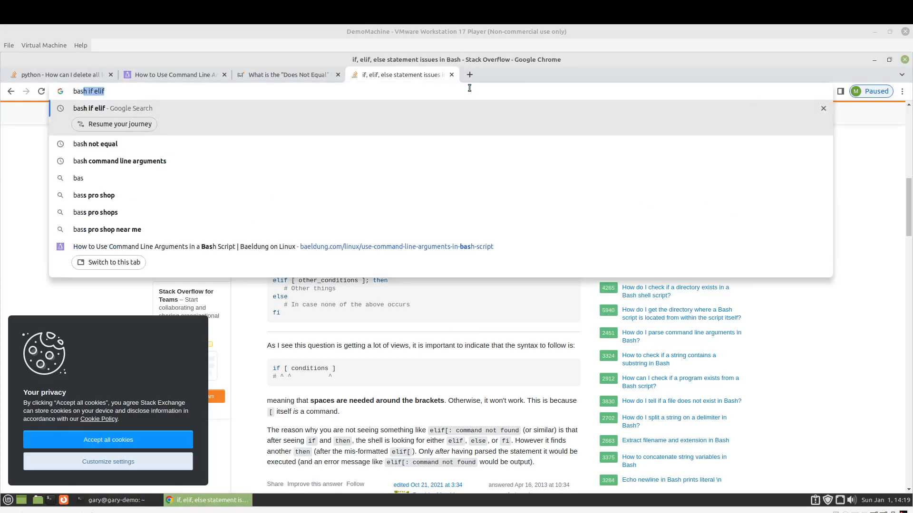
- Search 'bash check if string is equal to another string', read Linuxize's comparison operators, then return to the terminal
type("bash check")
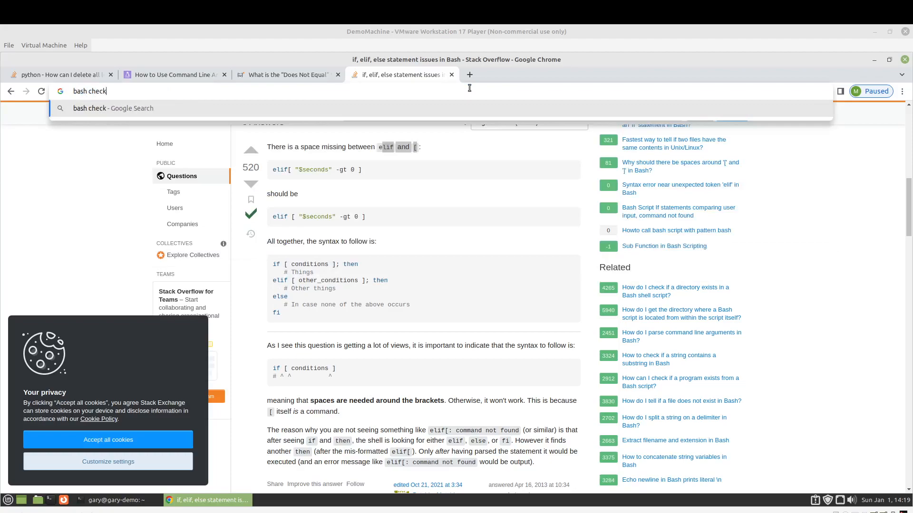
type("if string is equal t")
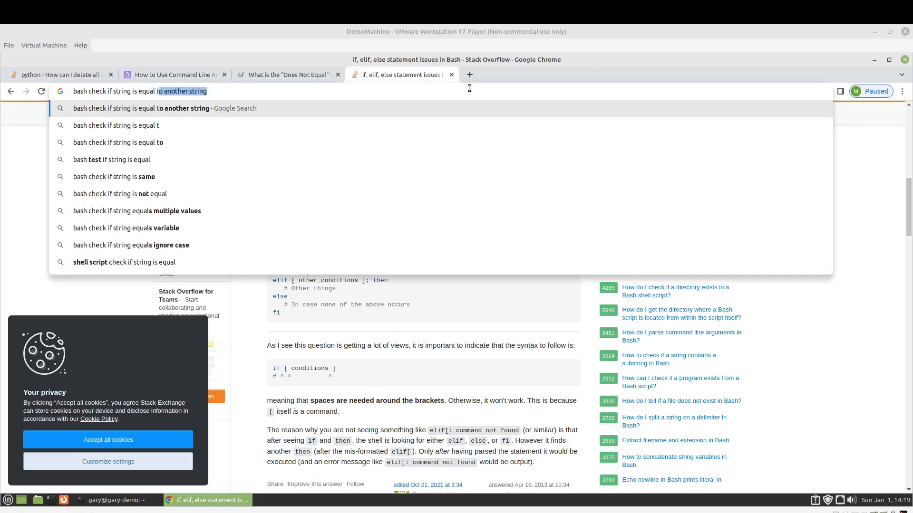
key("Return")
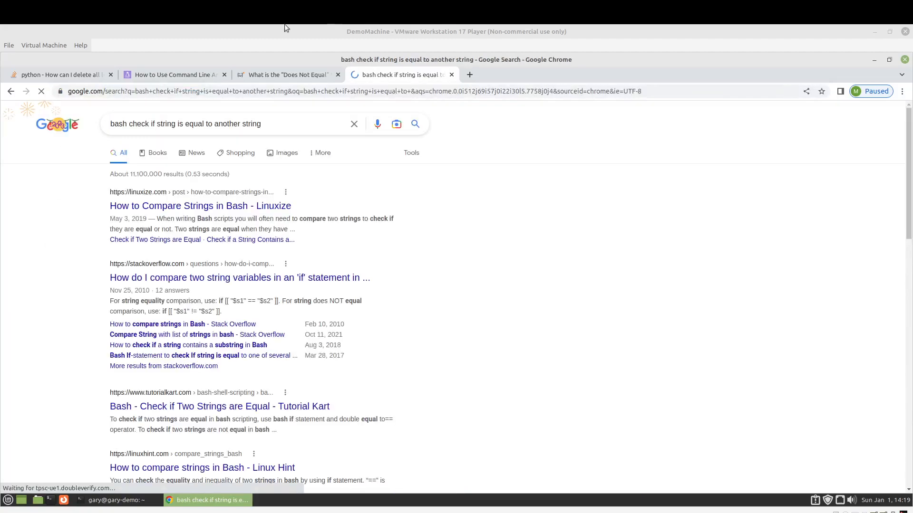
left_click(201, 206)
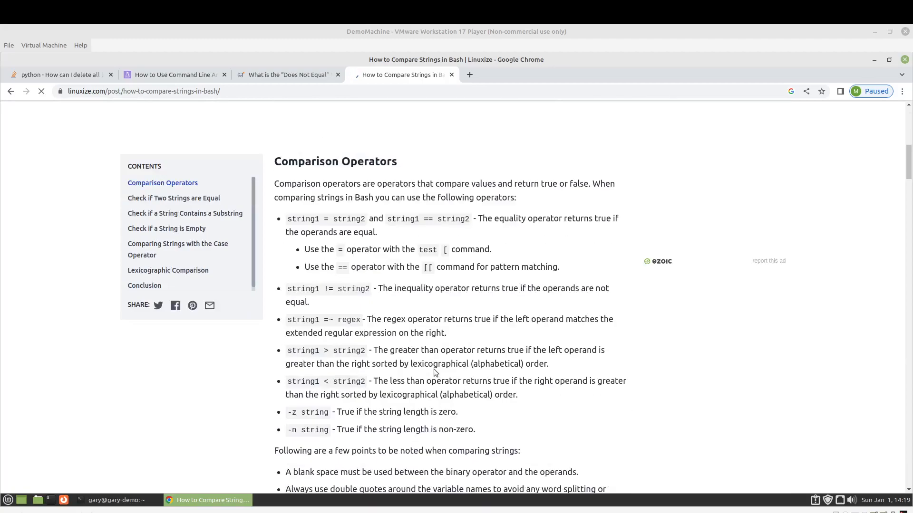
mouse_move(366, 281)
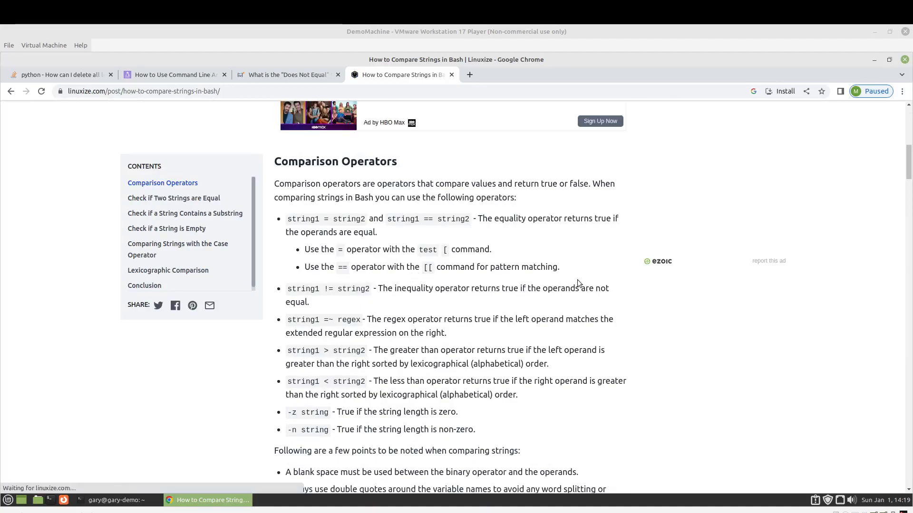
scroll("down", 3)
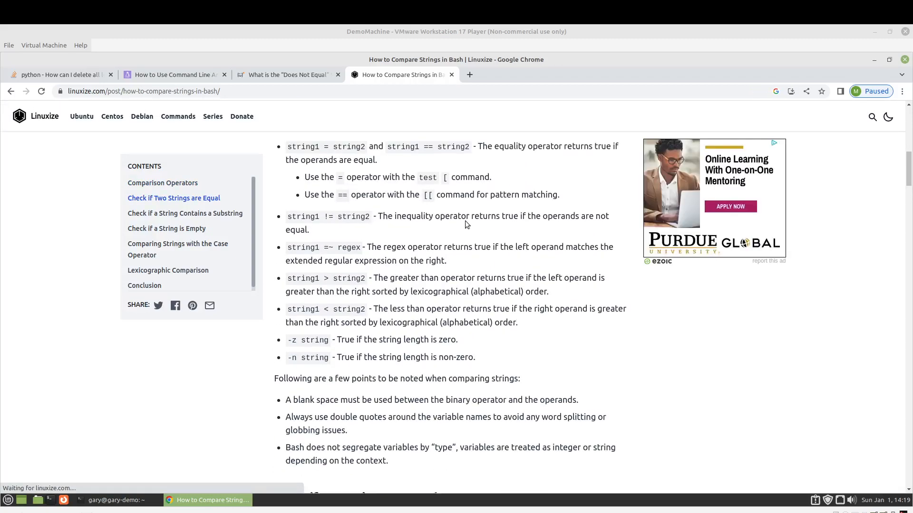
scroll("up", 3)
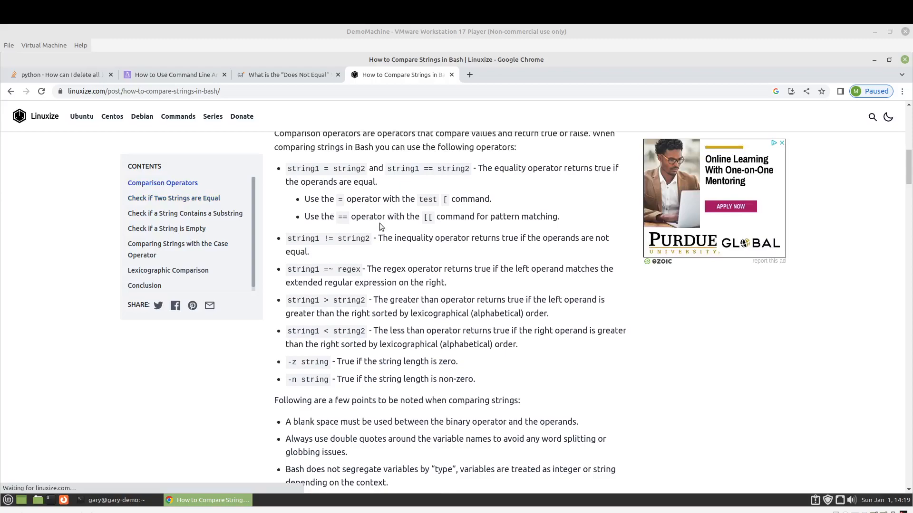
mouse_move(329, 178)
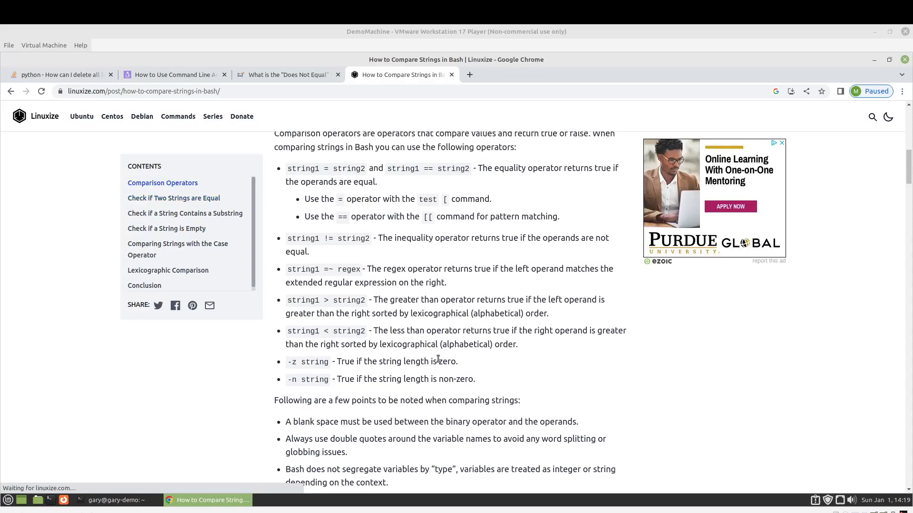
left_click(116, 500)
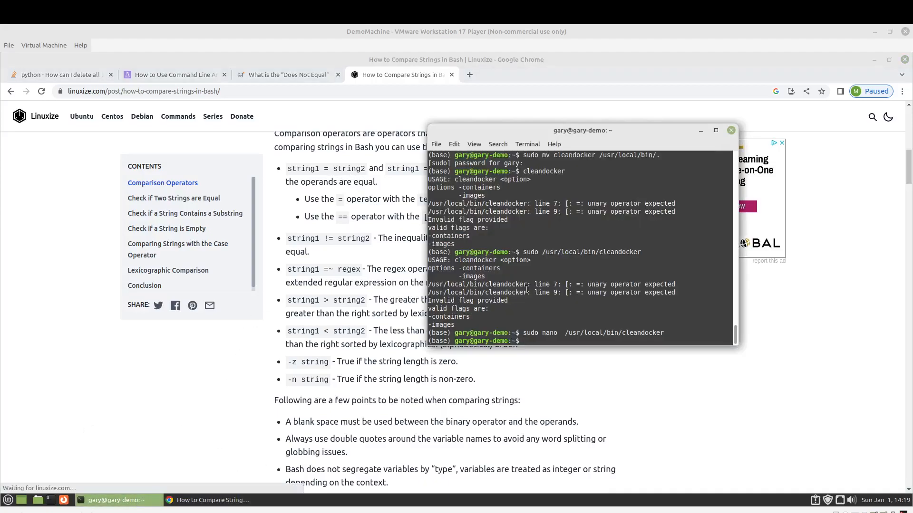
mouse_move(644, 312)
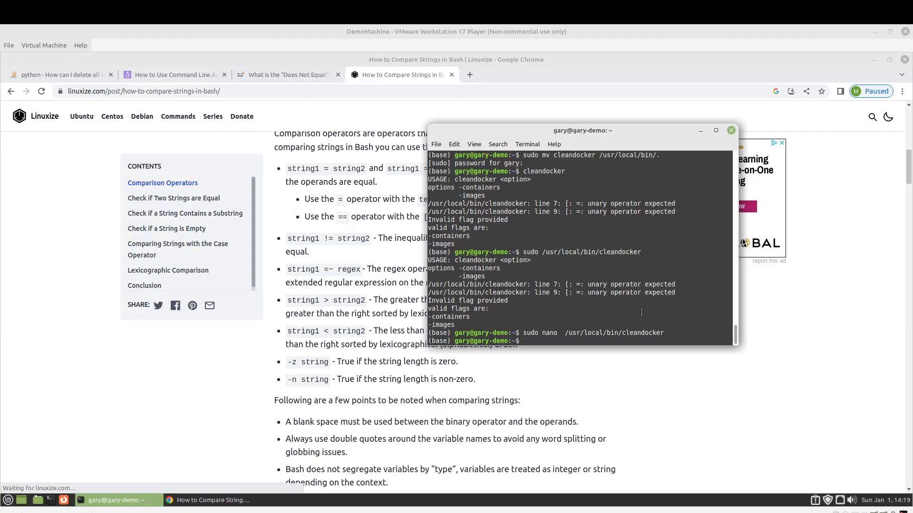
mouse_move(672, 303)
type("unary operator expected")
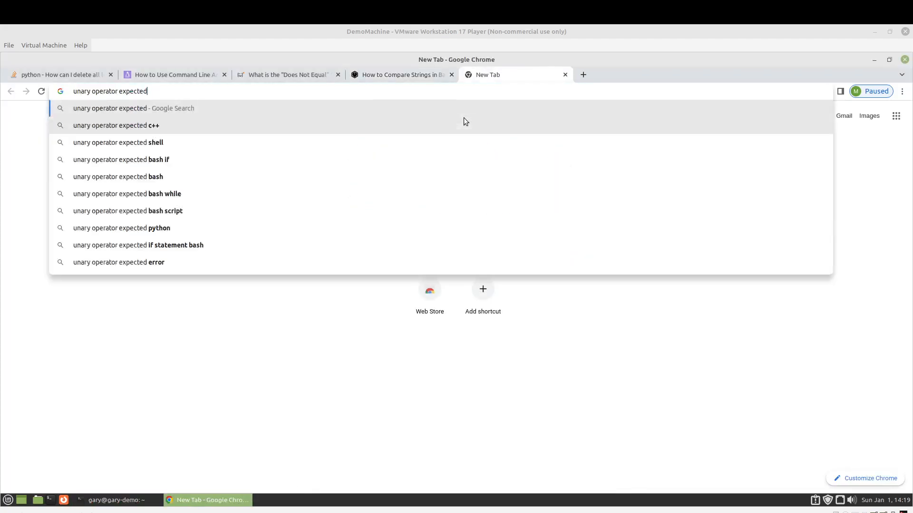
- Search the error and read the Stack Overflow answer recommending double-bracket if conditions
key("Return")
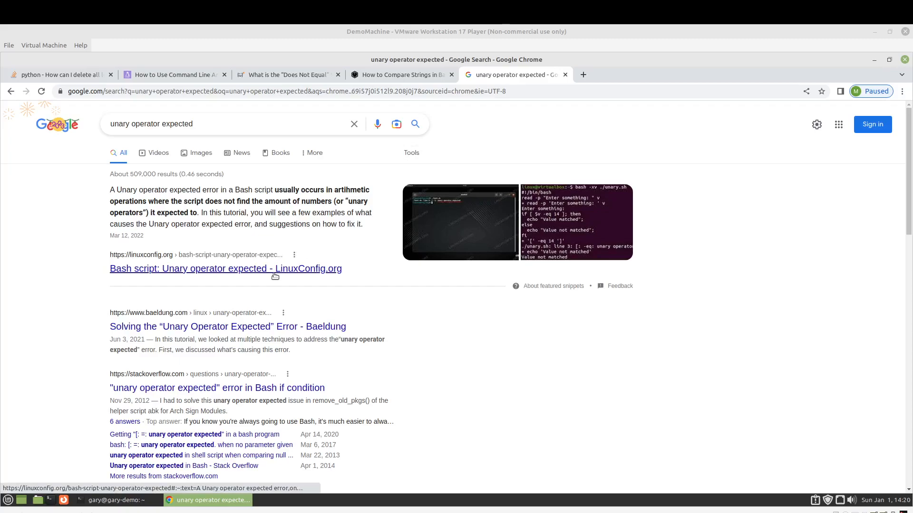
left_click(216, 388)
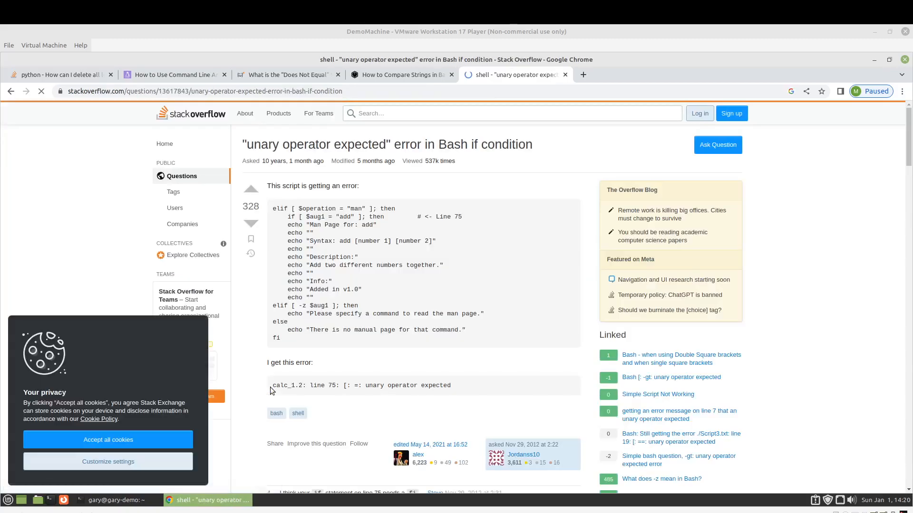
scroll("down", 3)
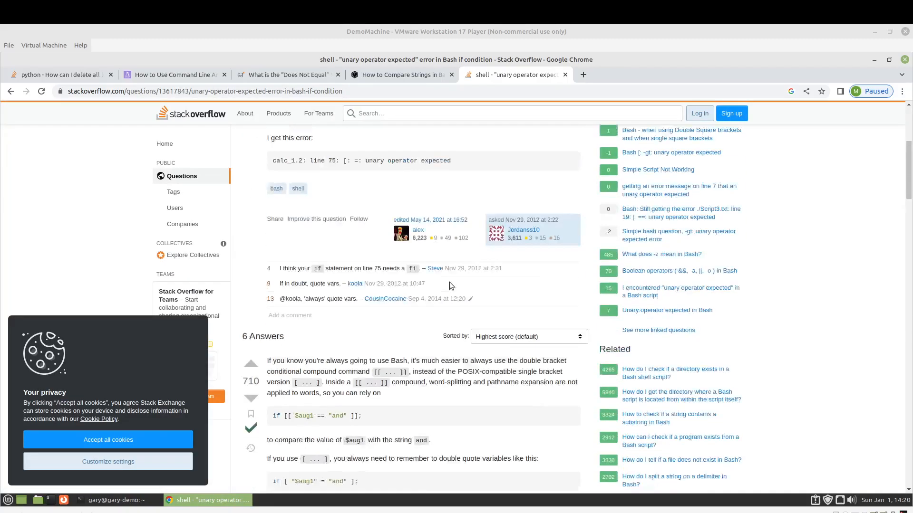
scroll("down", 3)
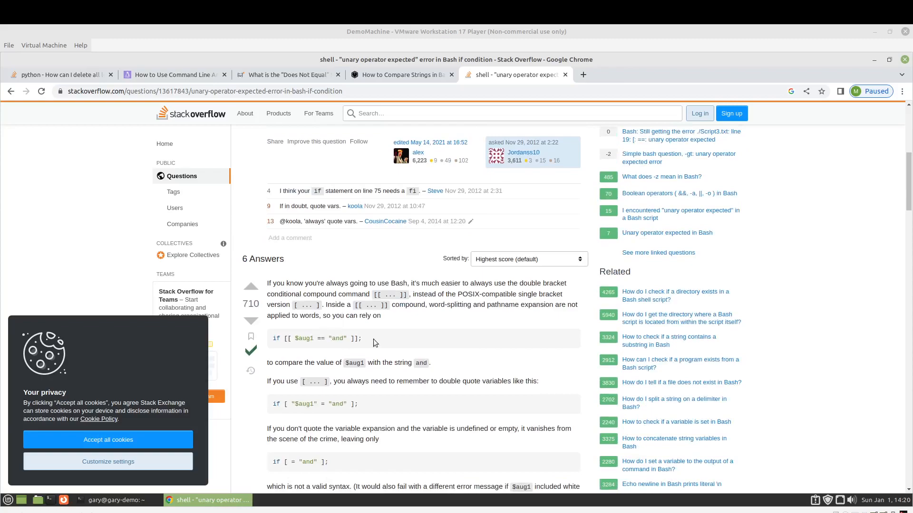
mouse_move(462, 316)
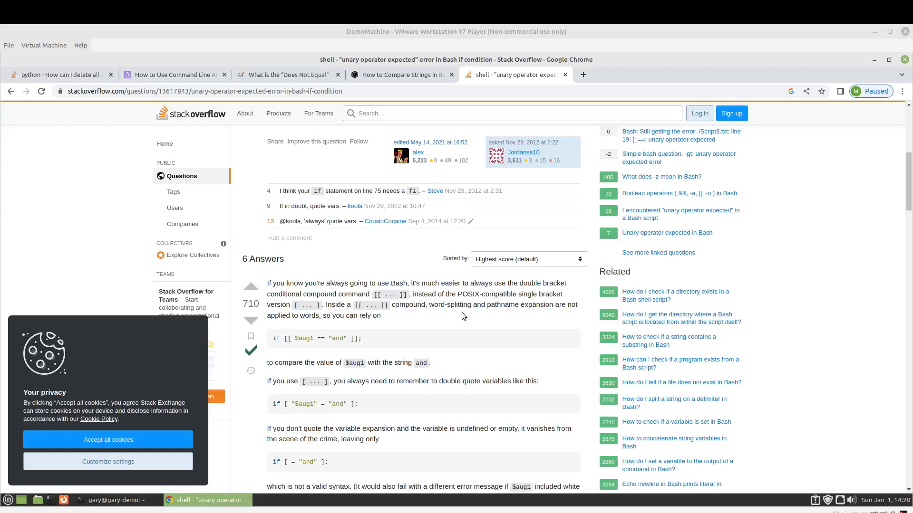
mouse_move(532, 318)
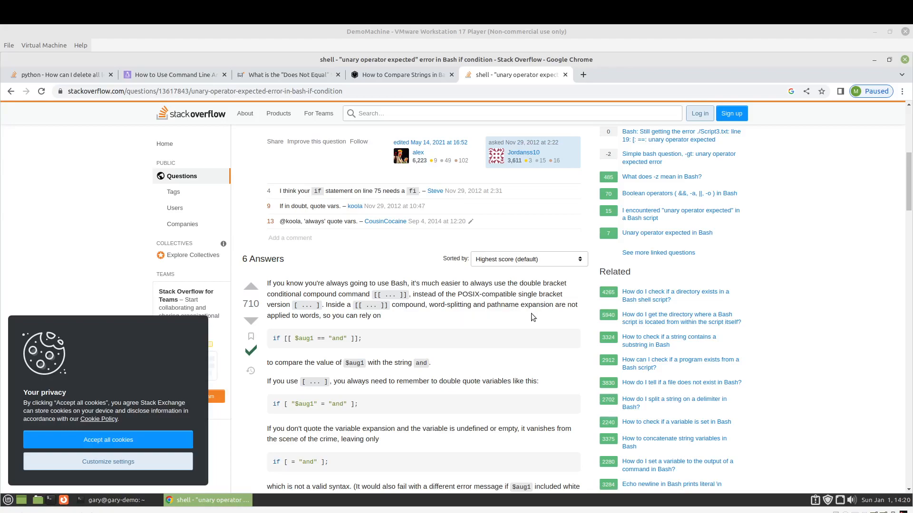
mouse_move(530, 320)
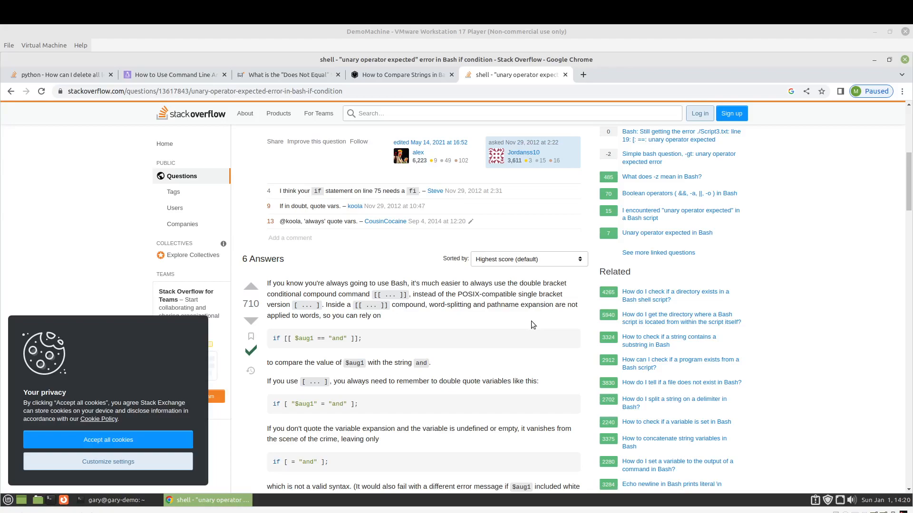
mouse_move(349, 423)
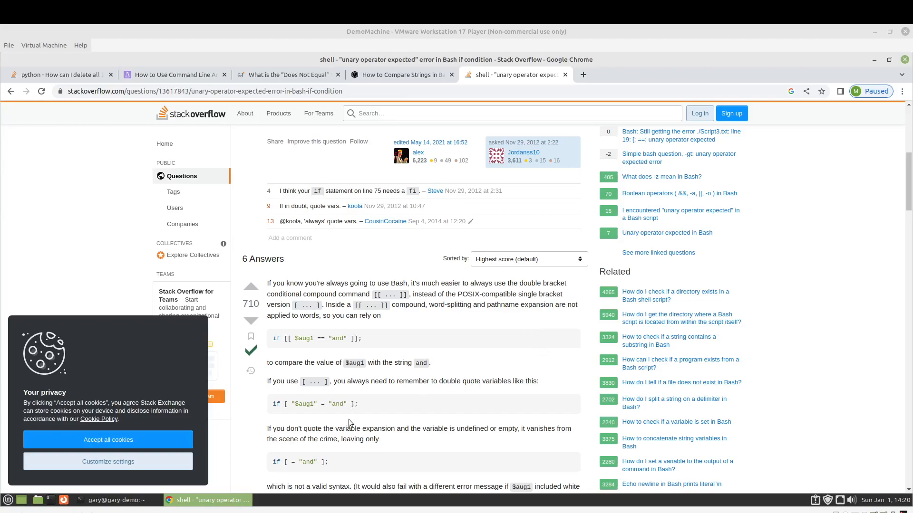
mouse_move(455, 399)
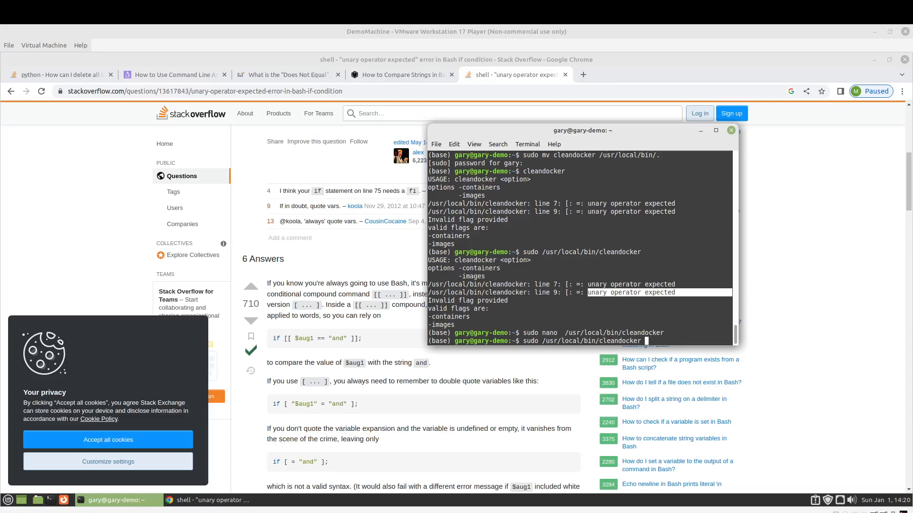
- Change the -containers and -images tests to double brackets in nano and save the script
key("Return")
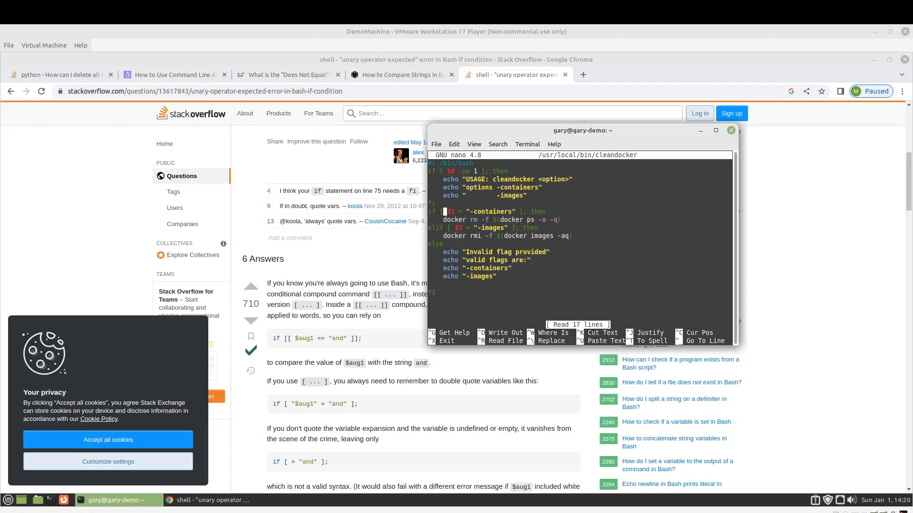
type("[")
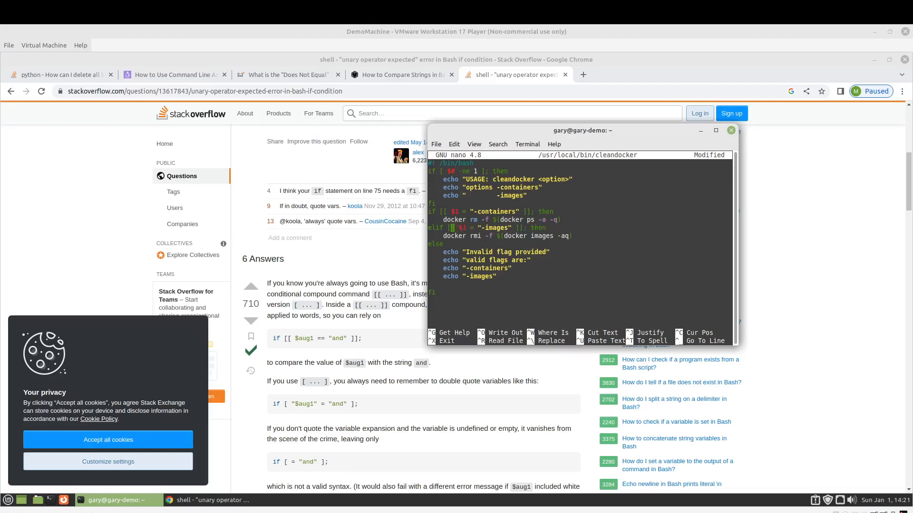
key("ctrl+x")
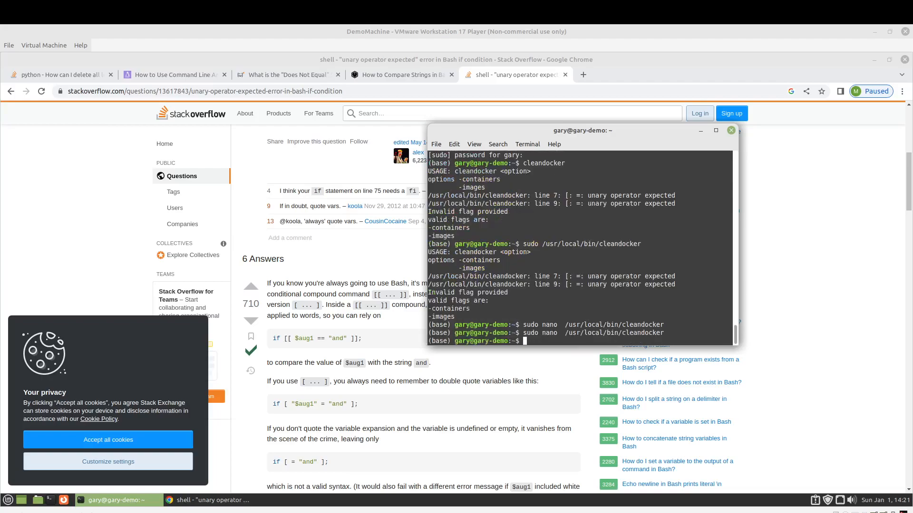
- Run cleandocker with no flag to see its usage behaviour
type("cleandocker")
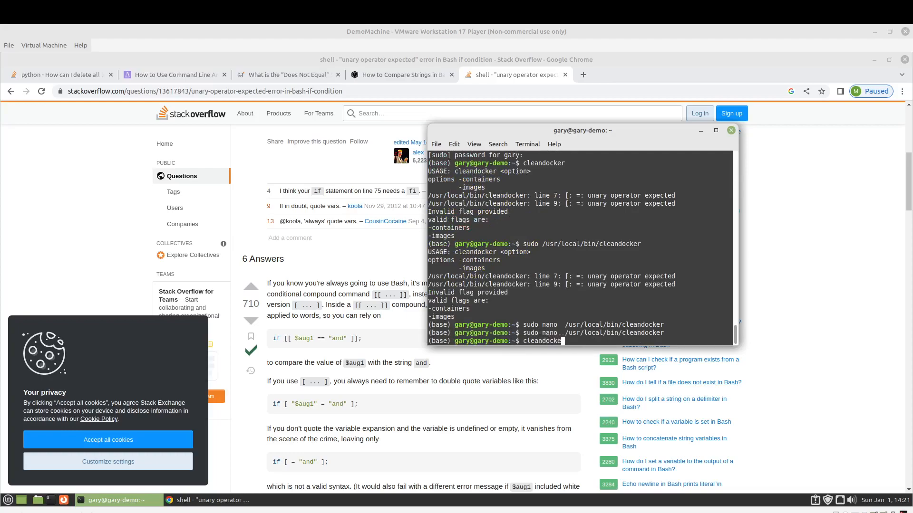
key("Return")
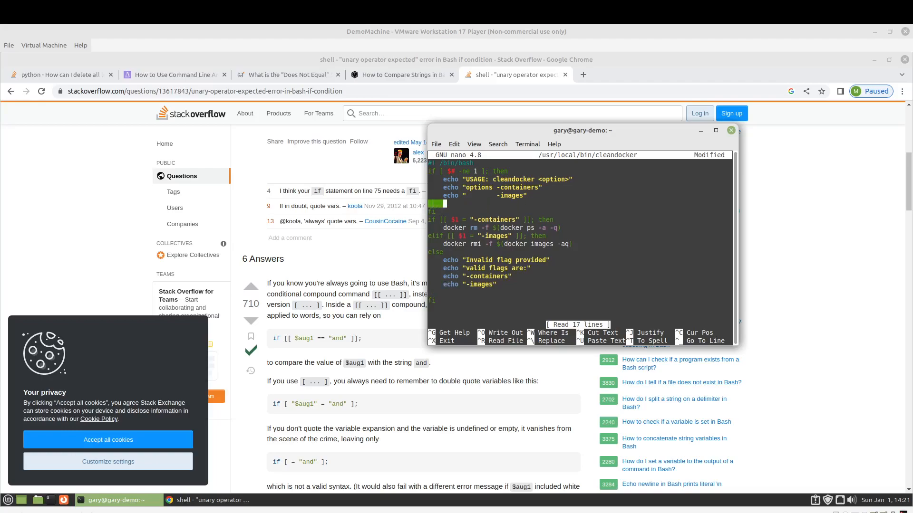
- Add 'exit 1' after the usage echo lines and save the script from nano
type("exit 1")
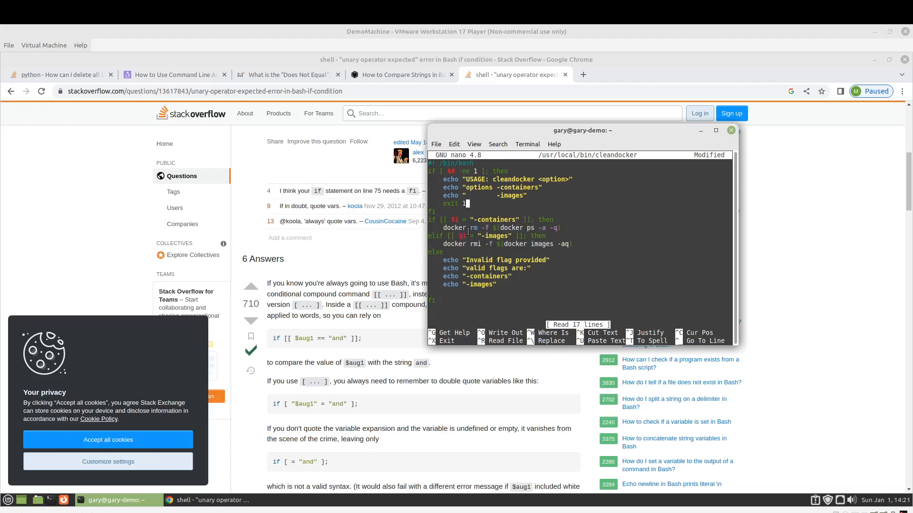
mouse_move(497, 296)
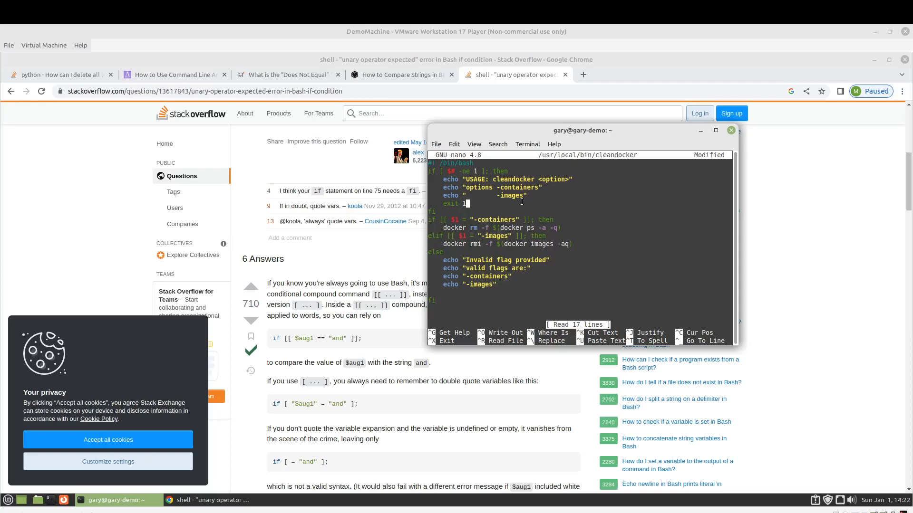
key("ctrl+x")
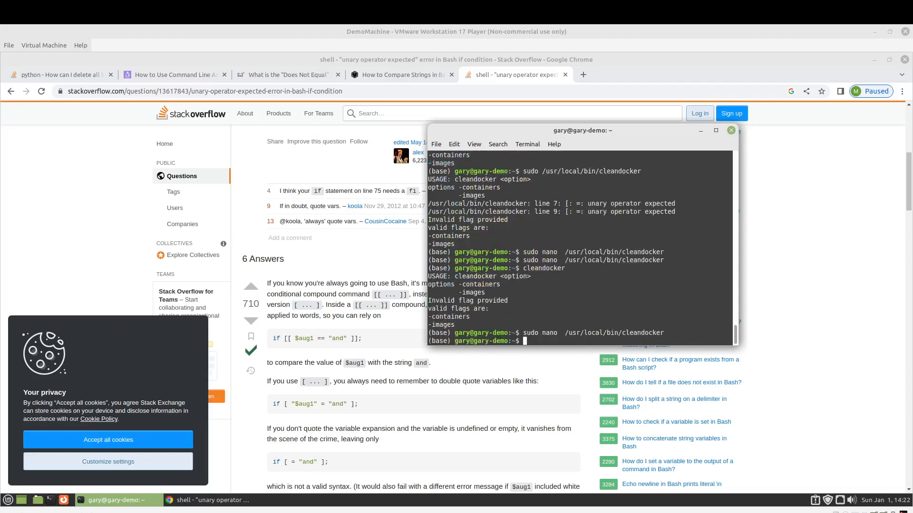
- Run cleandocker to confirm it prints only usage, then list docker images (empty)
type("cleandocker")
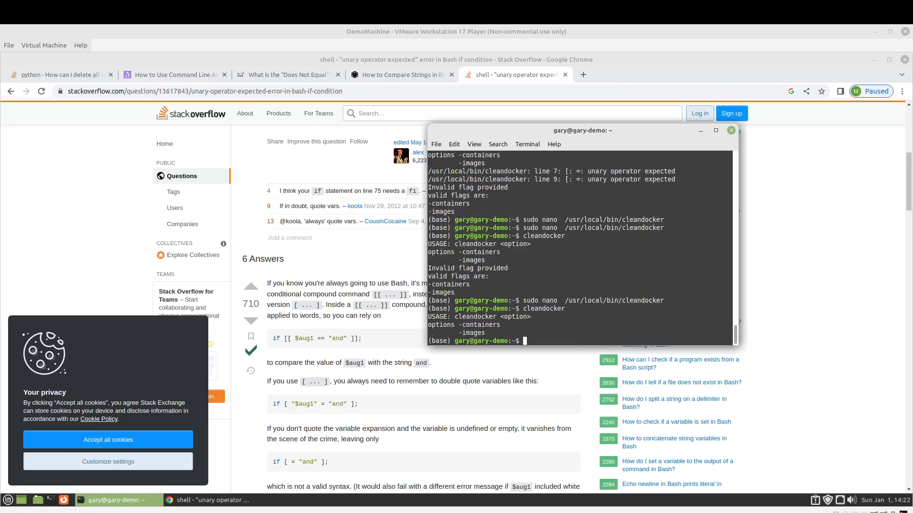
type("docker images")
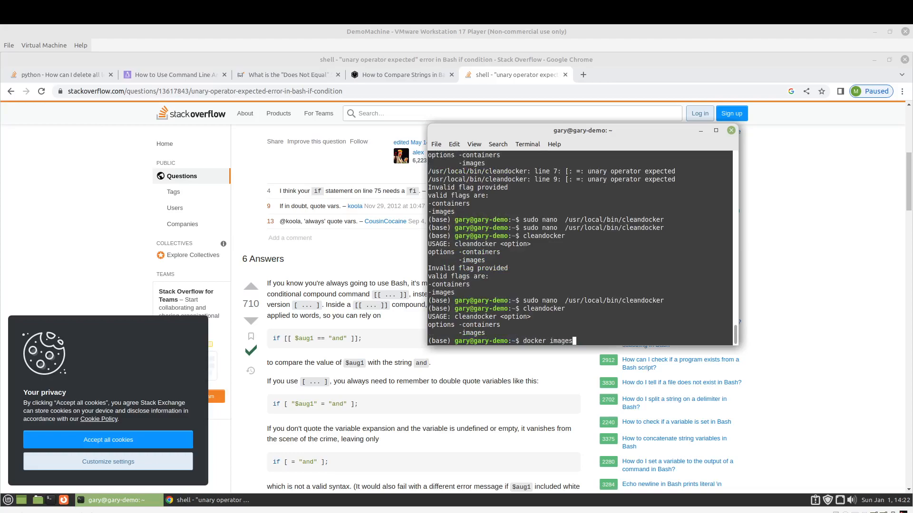
key("Return")
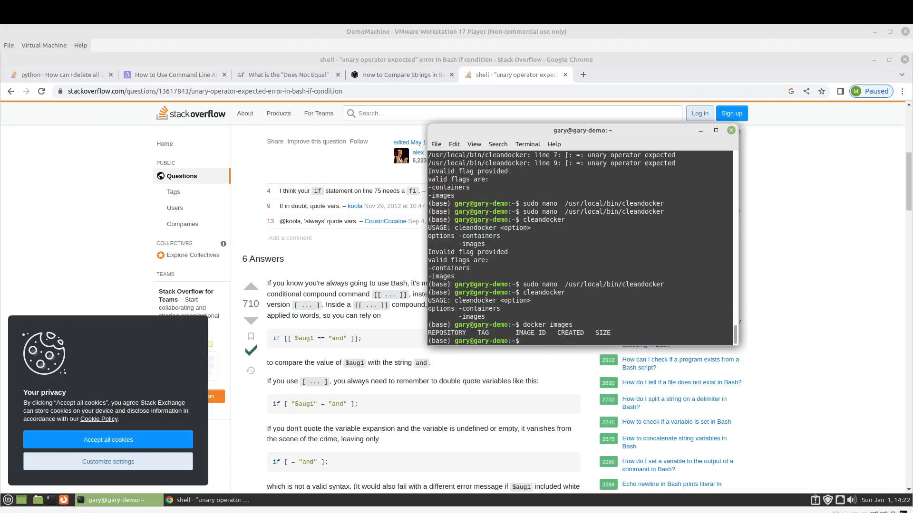
- Run docker run alpine to pull the image and create a test container
type("docker")
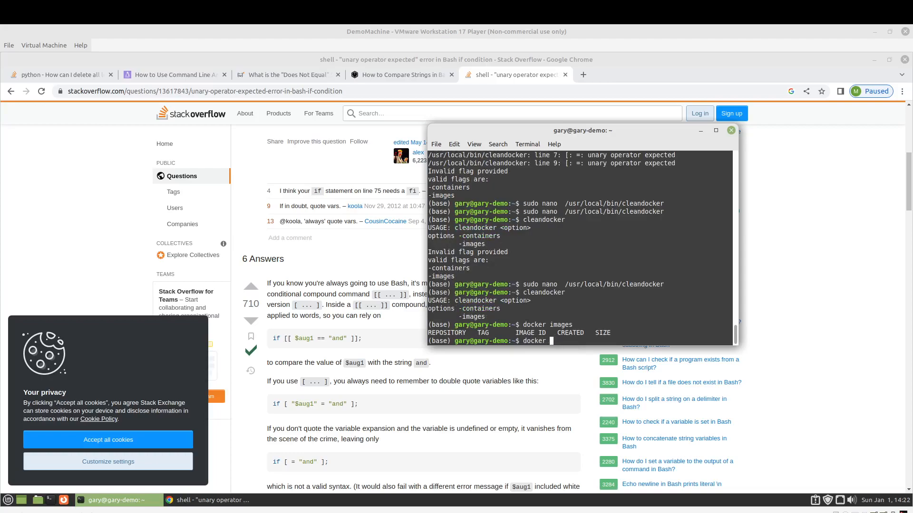
type("run u")
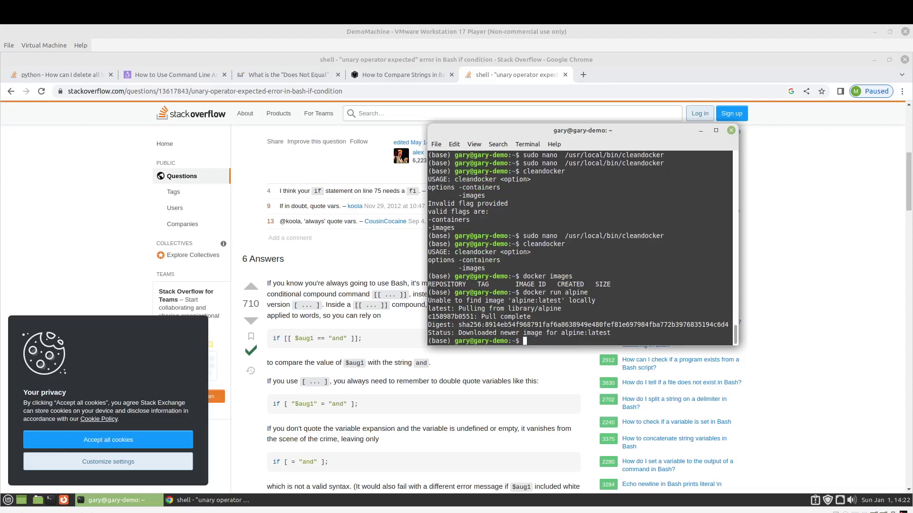
type("doc")
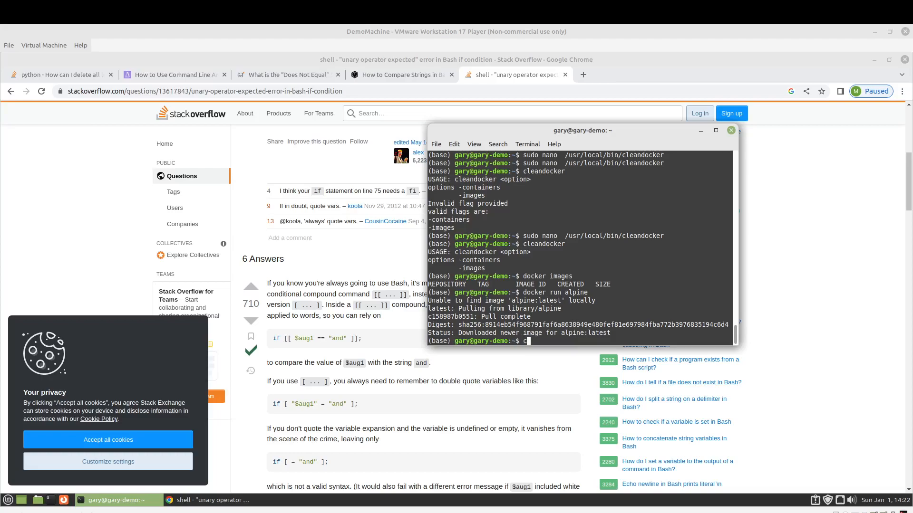
type("cleandocker")
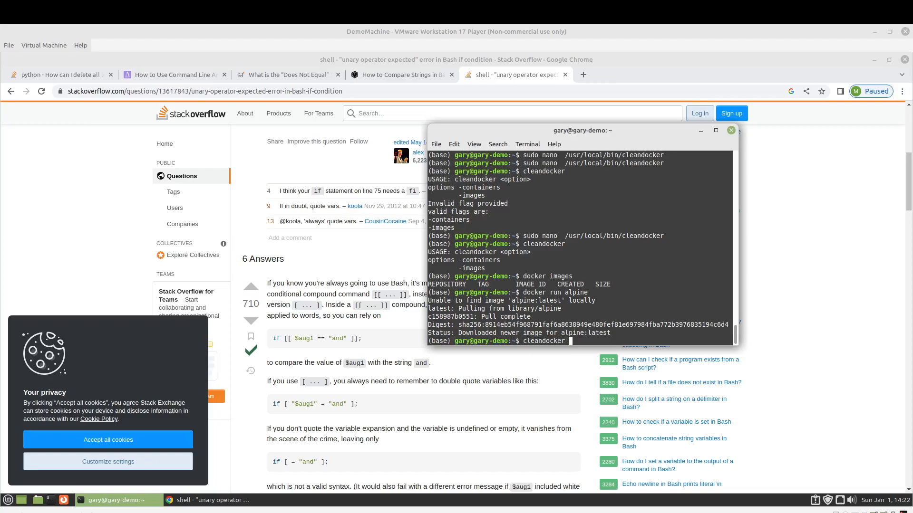
- Run cleandocker containers (invalid), then cleandocker -containers to remove the alpine container
type("containers")
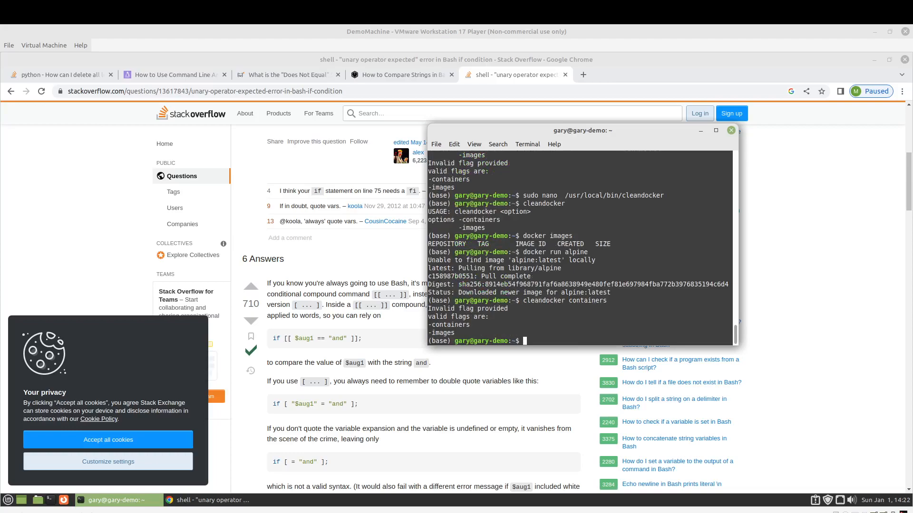
type("cleandocker Containers")
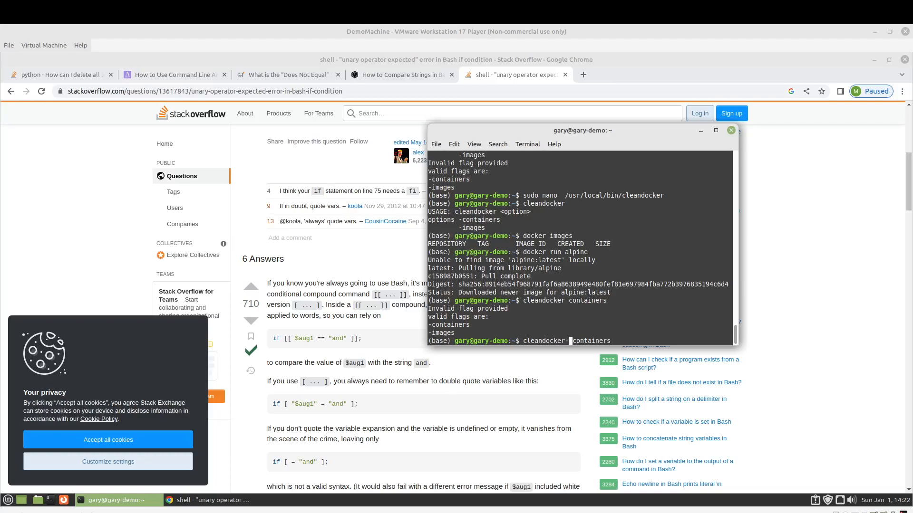
type("\" \"")
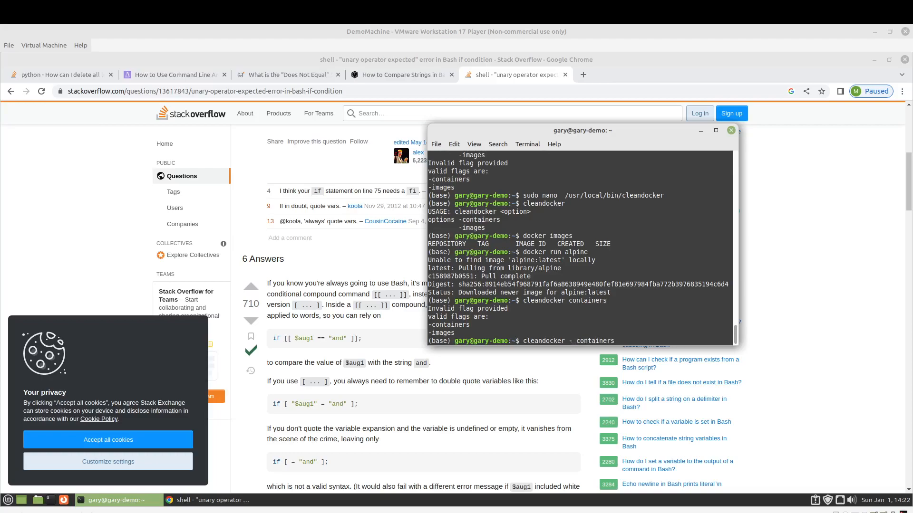
key("Return")
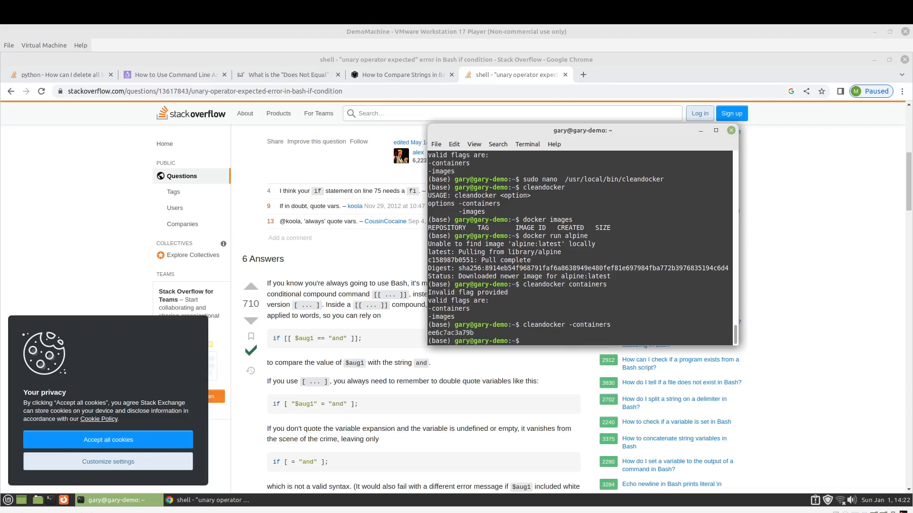
- Run cleandocker -images to untag and delete the alpine image
type("cleandocker -containers")
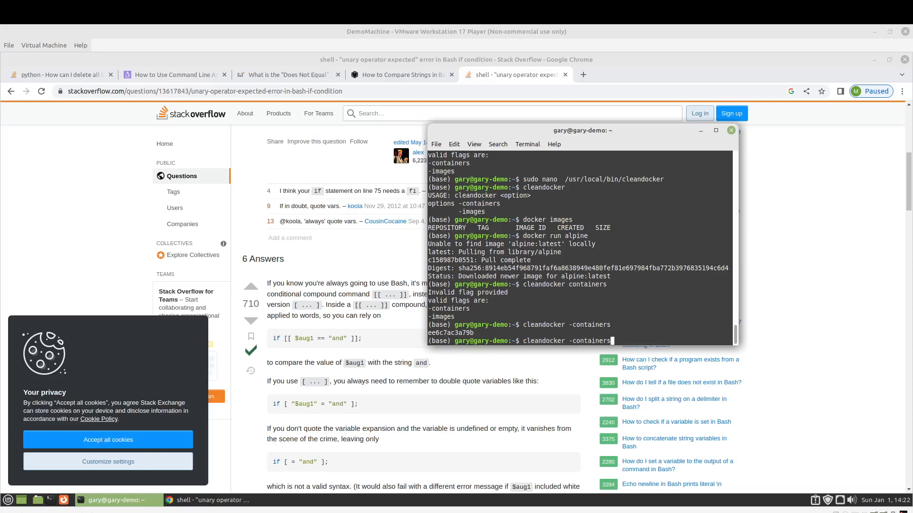
key("BackSpace")
type("imag")
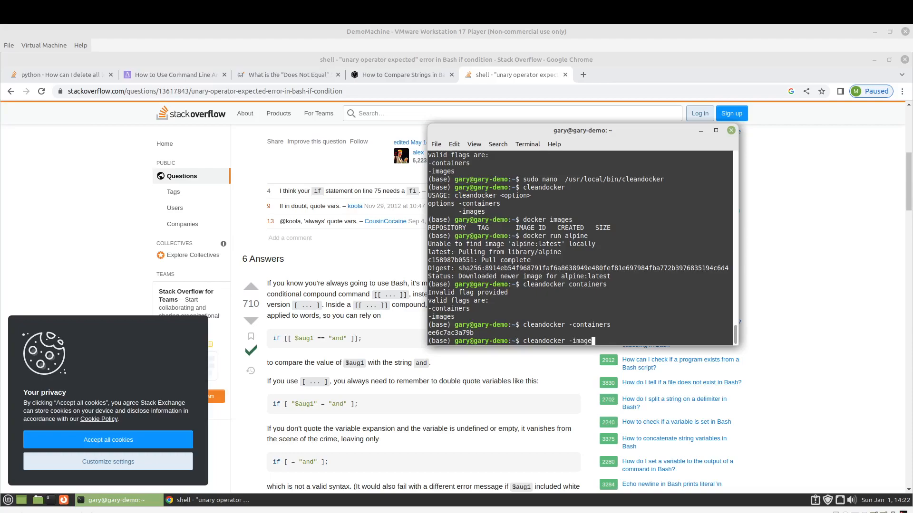
key("Return")
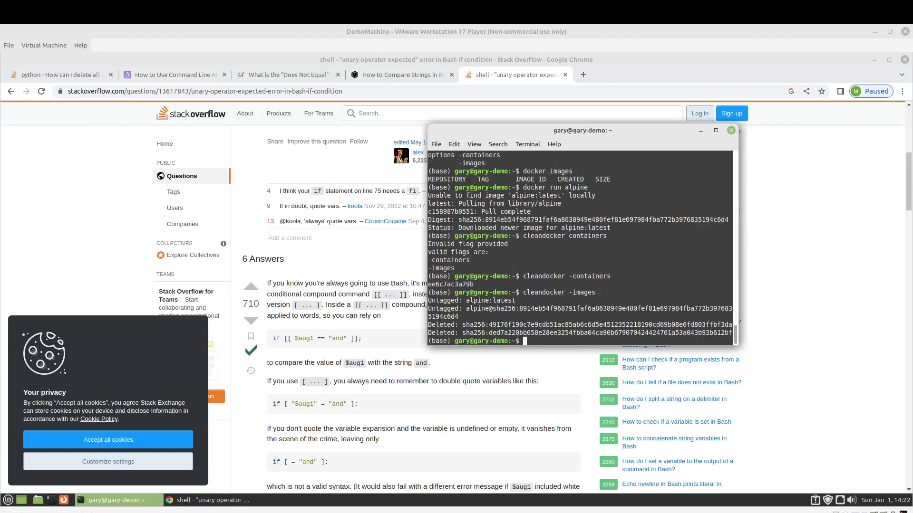